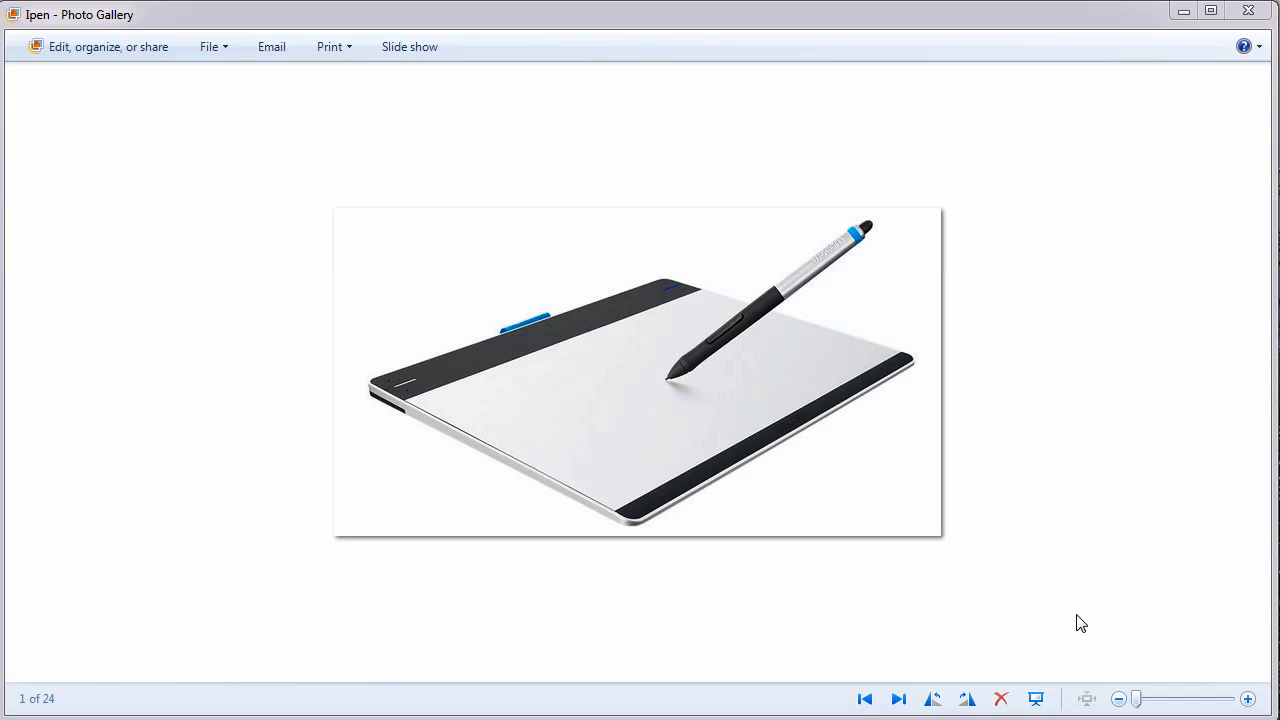
{"action": "mouse_move", "coordinate": [875, 235]}
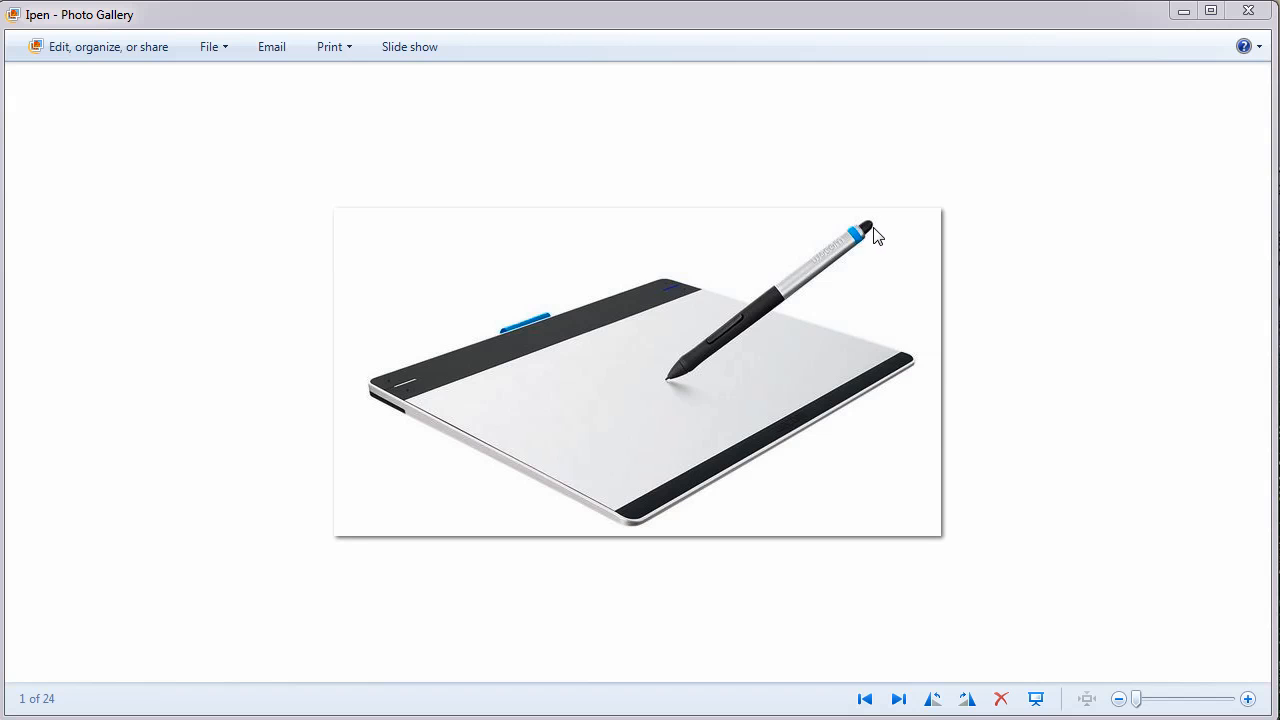
{"action": "mouse_move", "coordinate": [882, 228]}
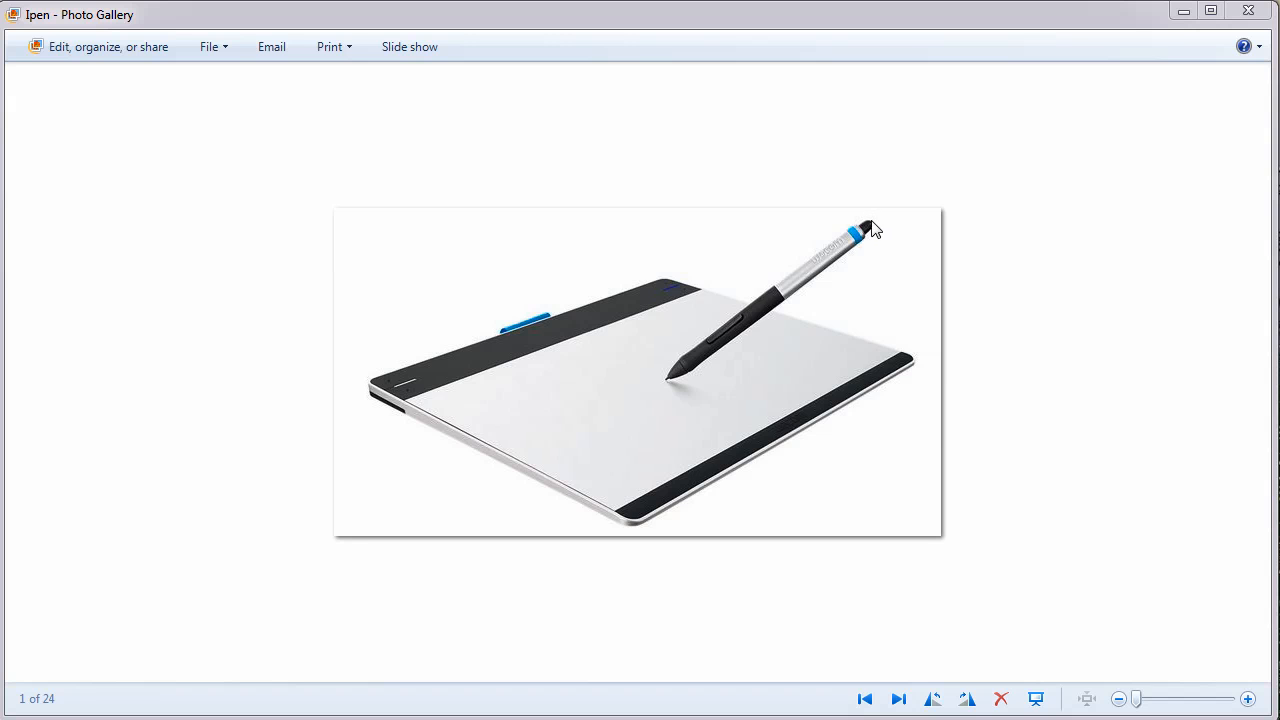
{"action": "mouse_move", "coordinate": [590, 427]}
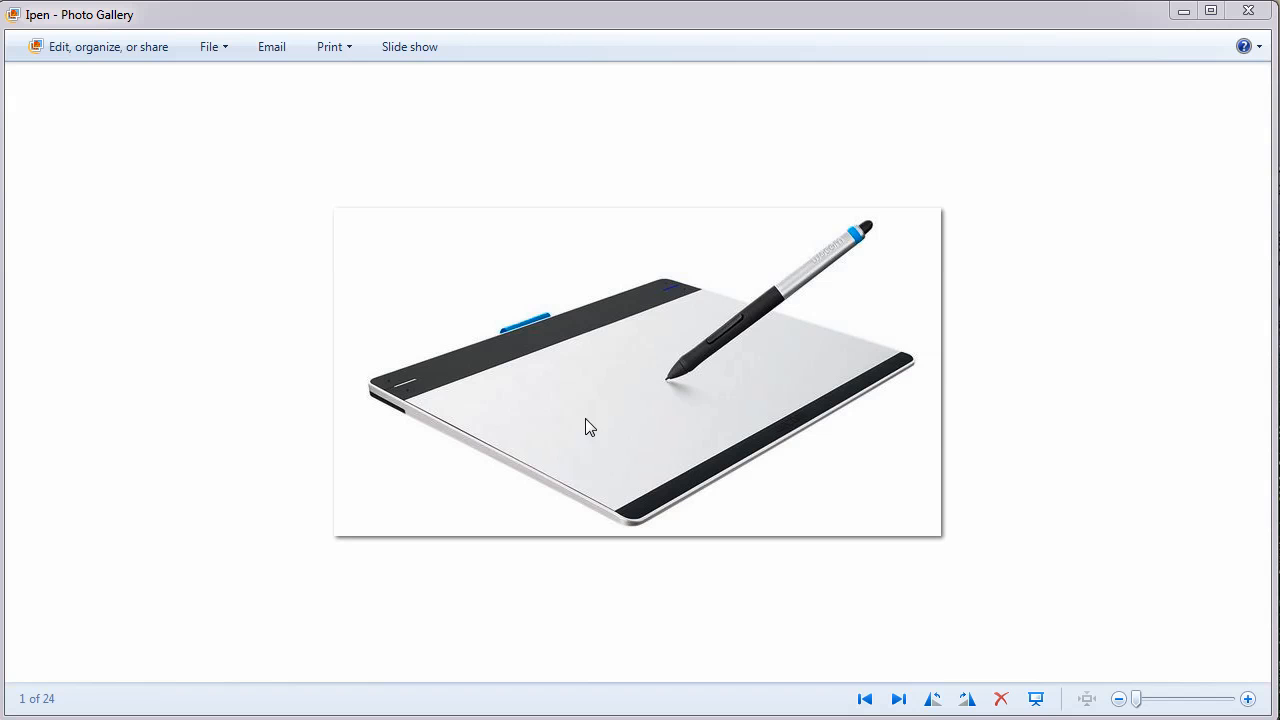
{"action": "mouse_move", "coordinate": [787, 349]}
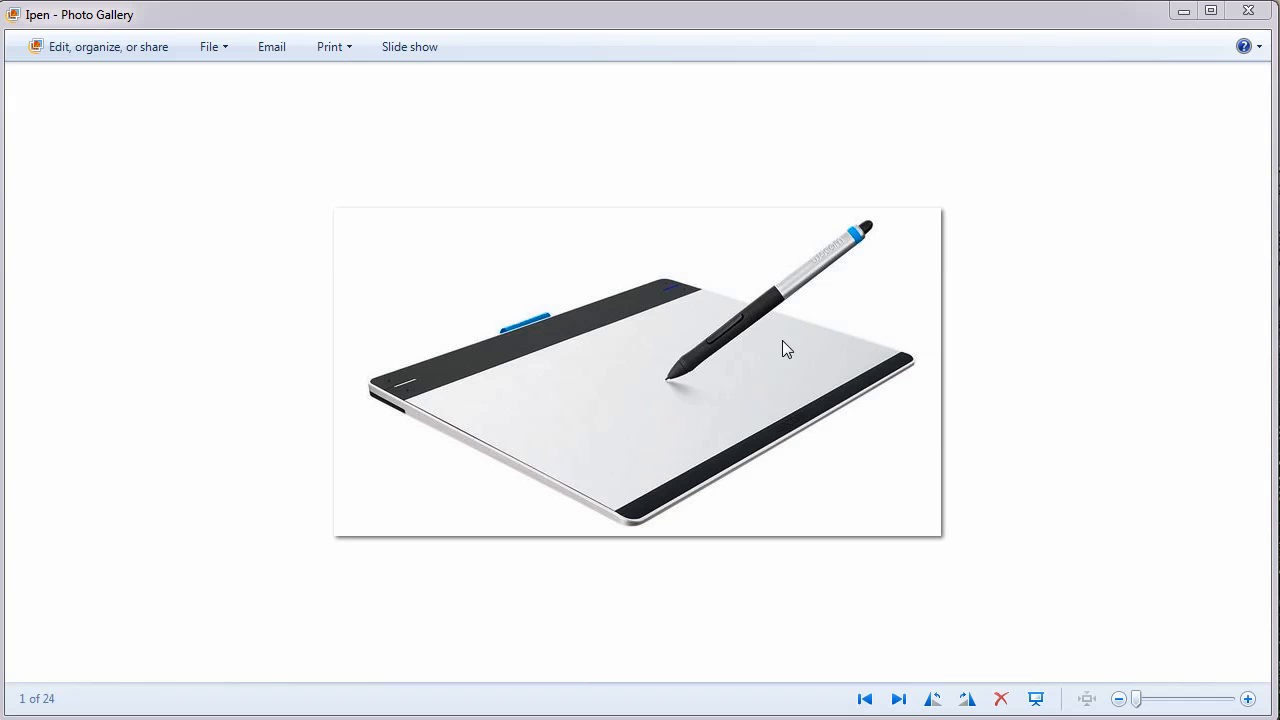
{"action": "mouse_move", "coordinate": [835, 328]}
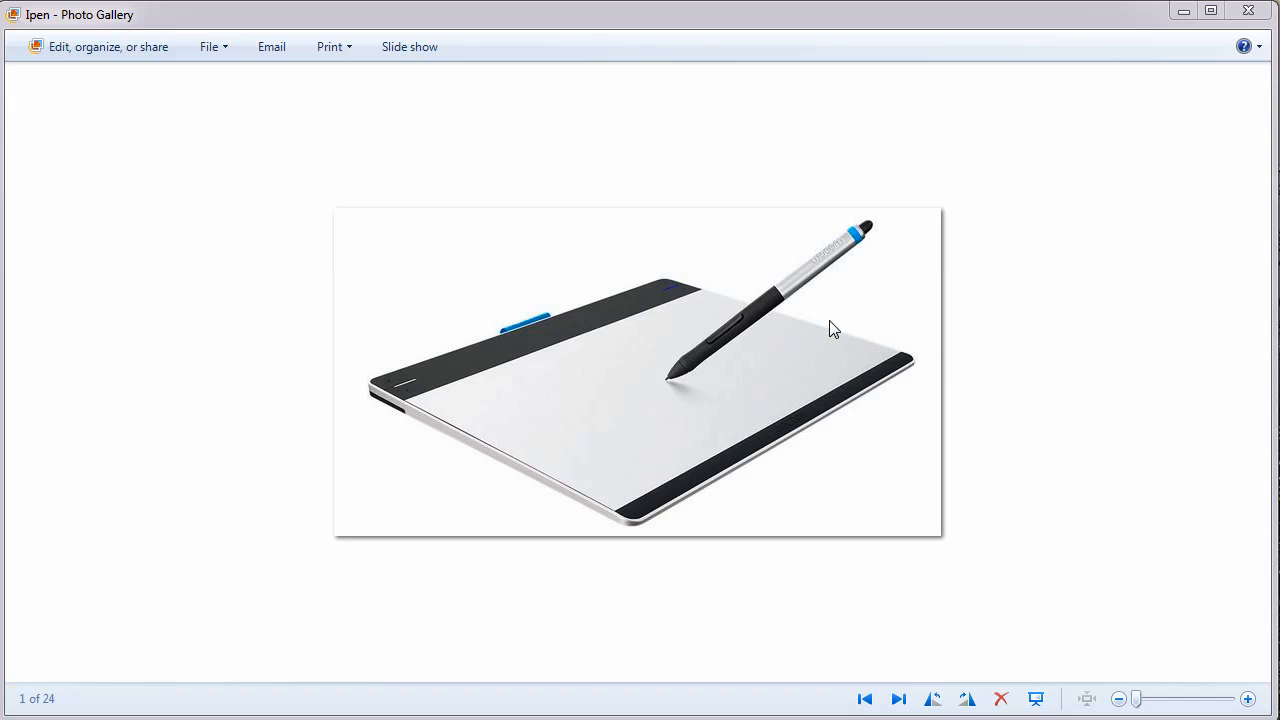
{"action": "mouse_move", "coordinate": [732, 397]}
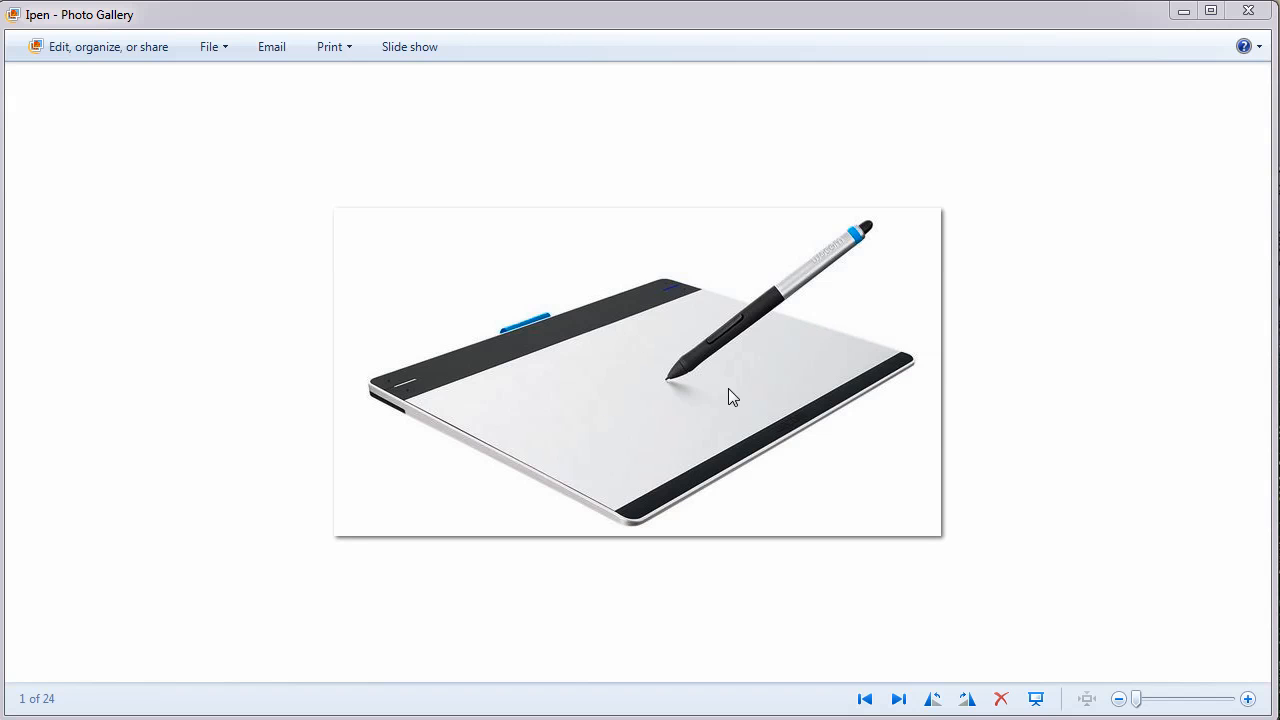
{"action": "mouse_move", "coordinate": [269, 603]}
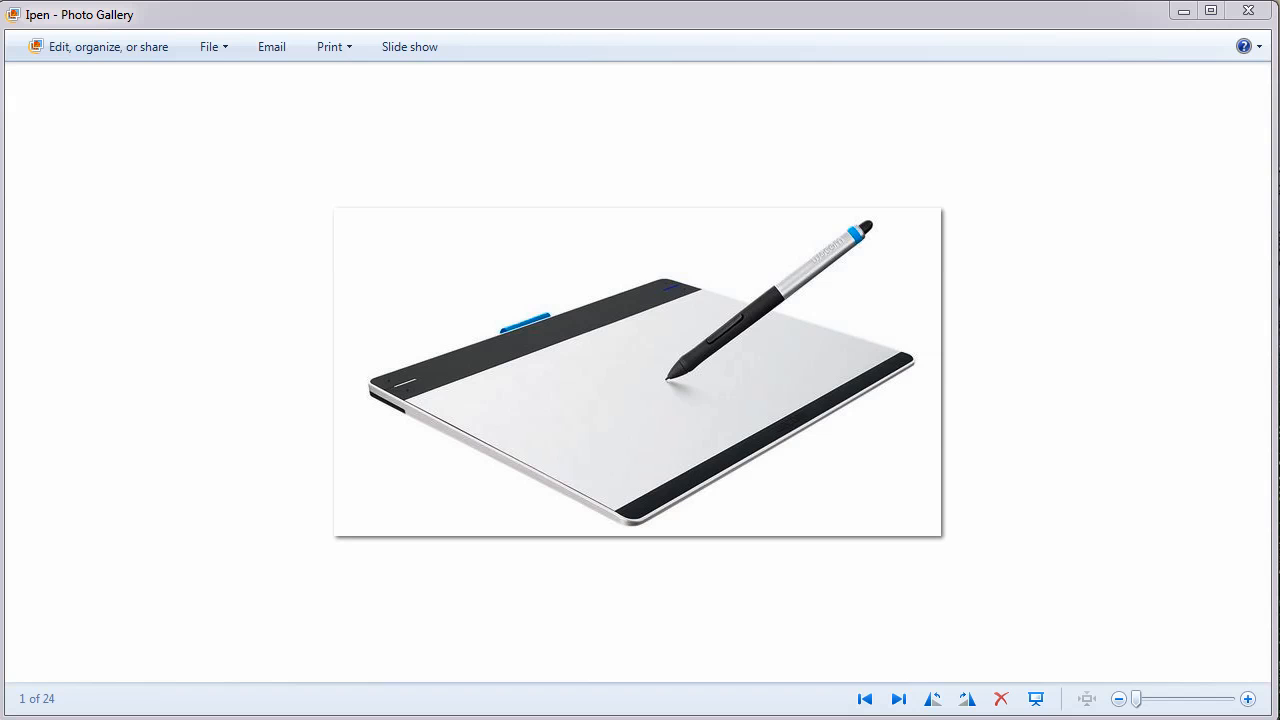
{"action": "mouse_move", "coordinate": [1068, 7]}
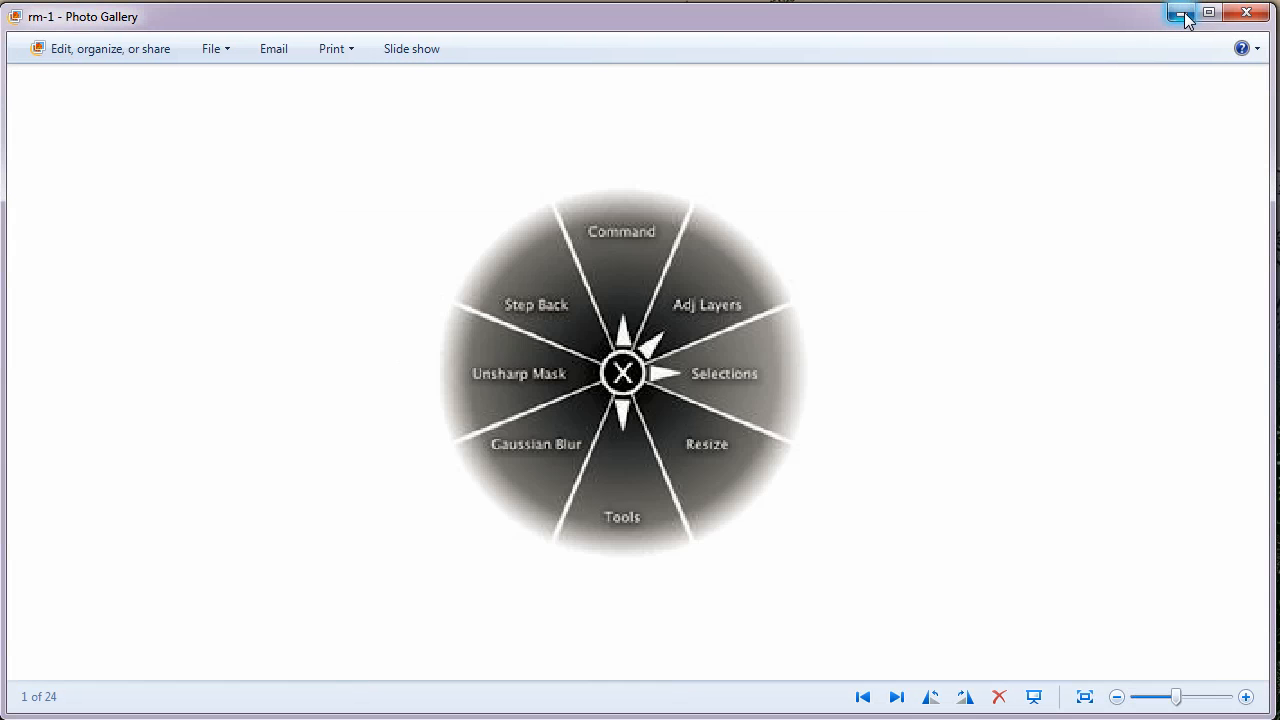
{"action": "mouse_move", "coordinate": [1085, 119]}
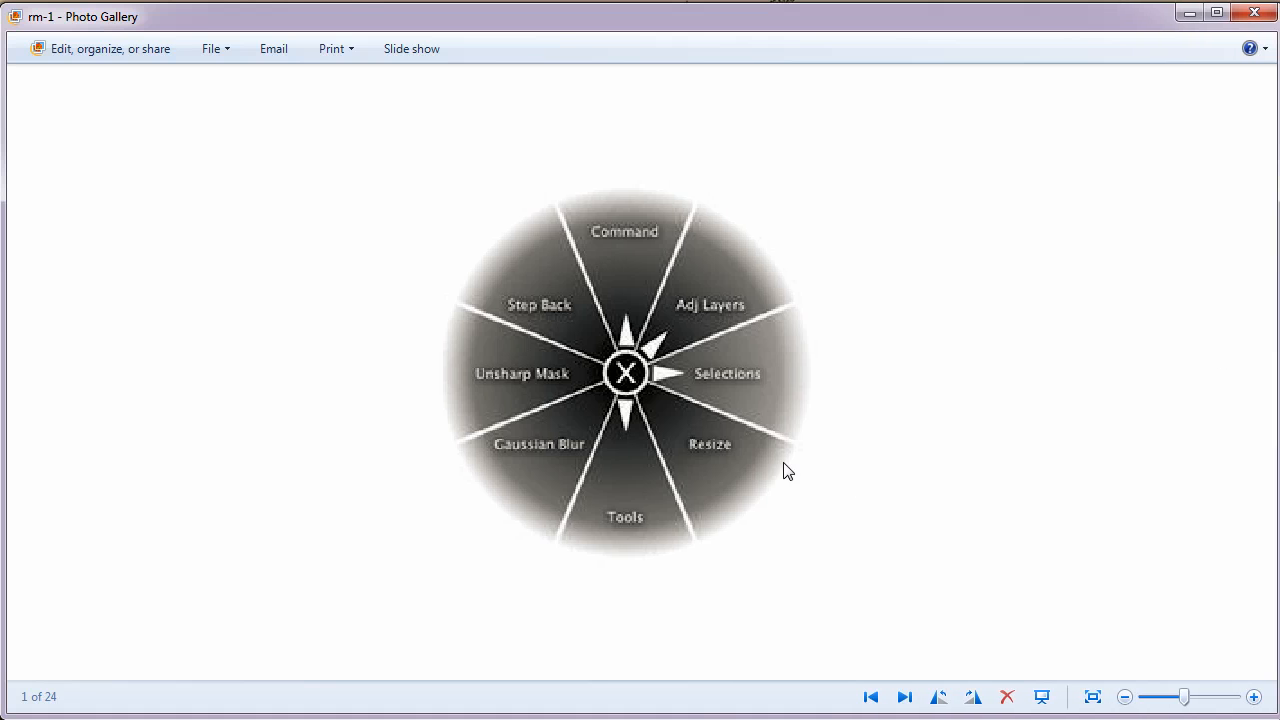
{"action": "mouse_move", "coordinate": [680, 213]}
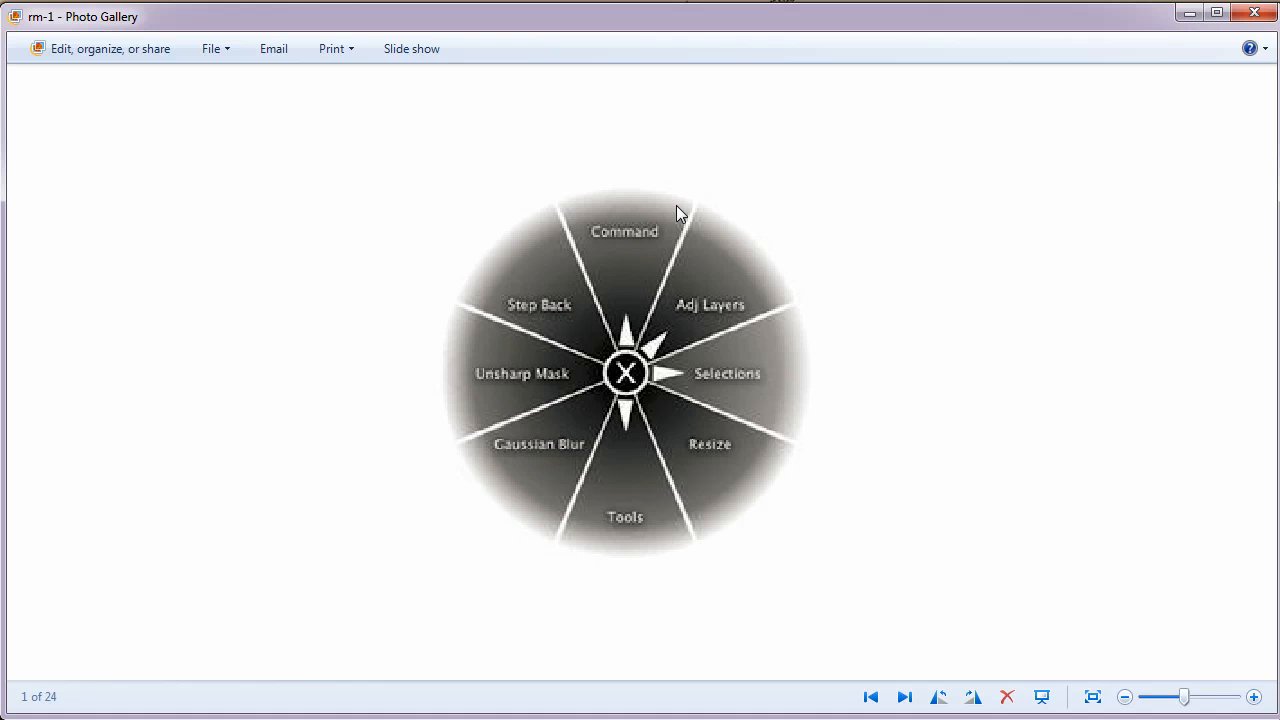
{"action": "mouse_move", "coordinate": [1174, 46]}
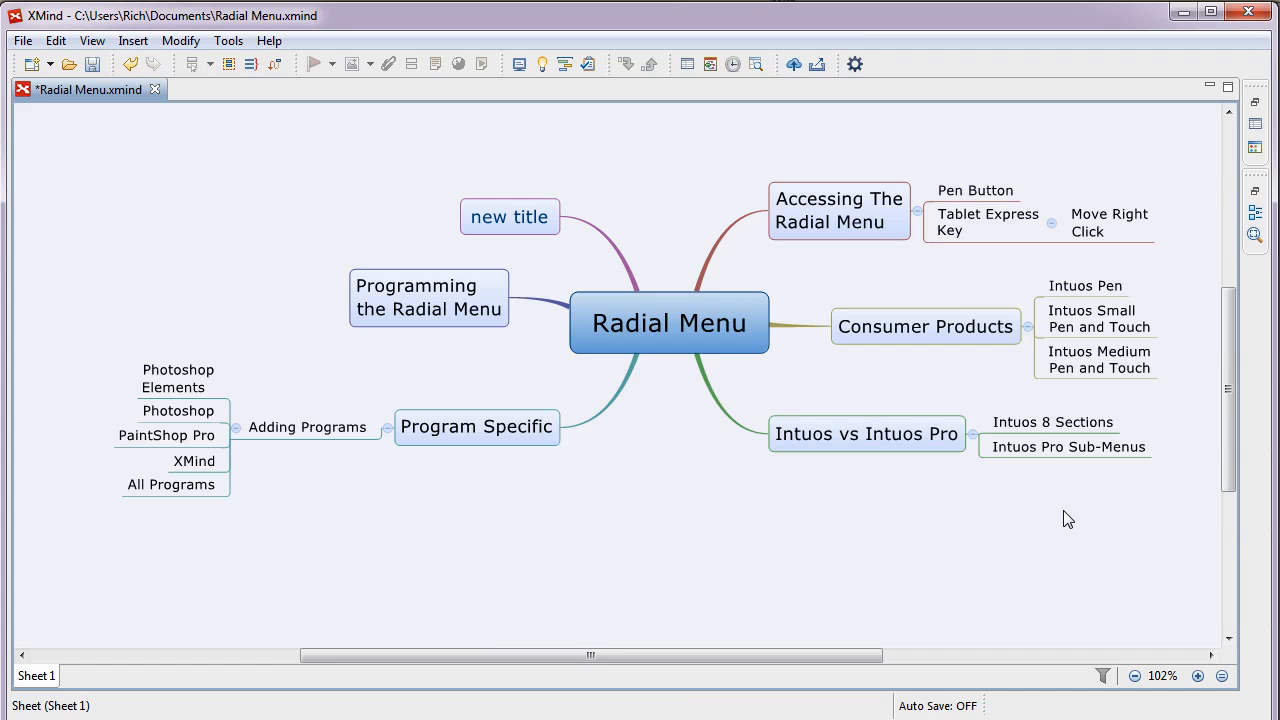
{"action": "mouse_move", "coordinate": [855, 563]}
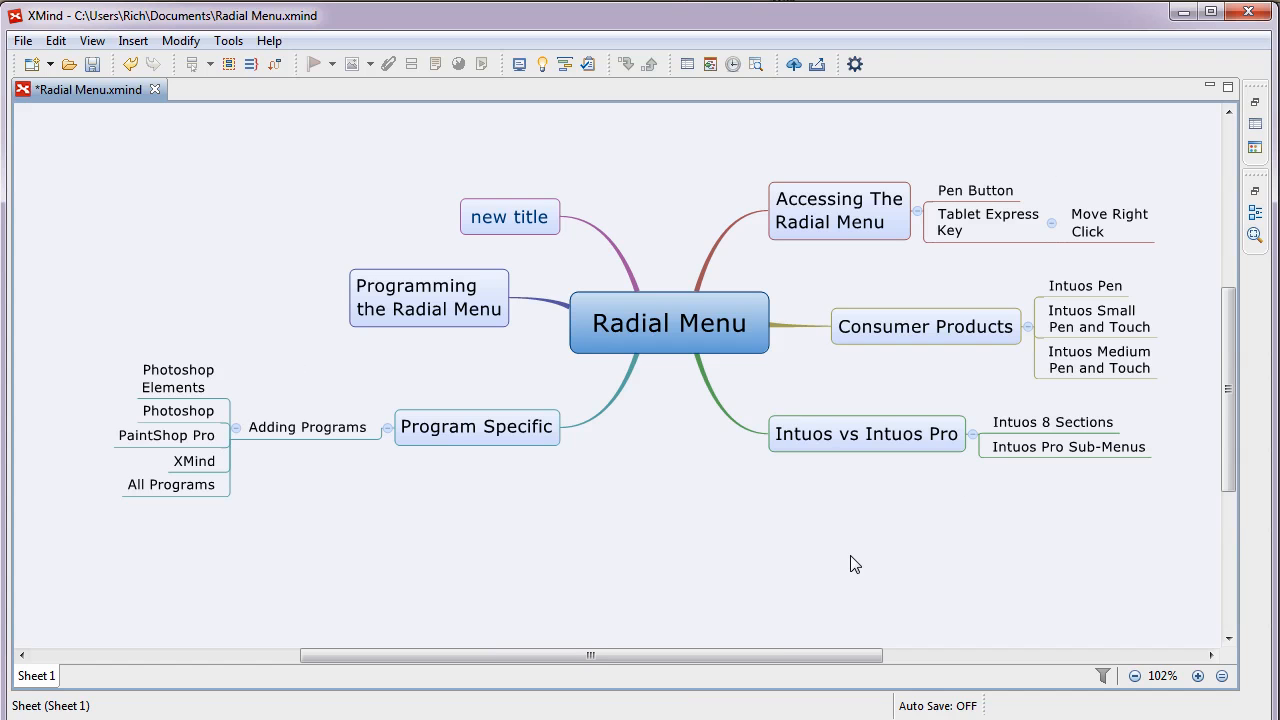
{"action": "mouse_move", "coordinate": [328, 242]}
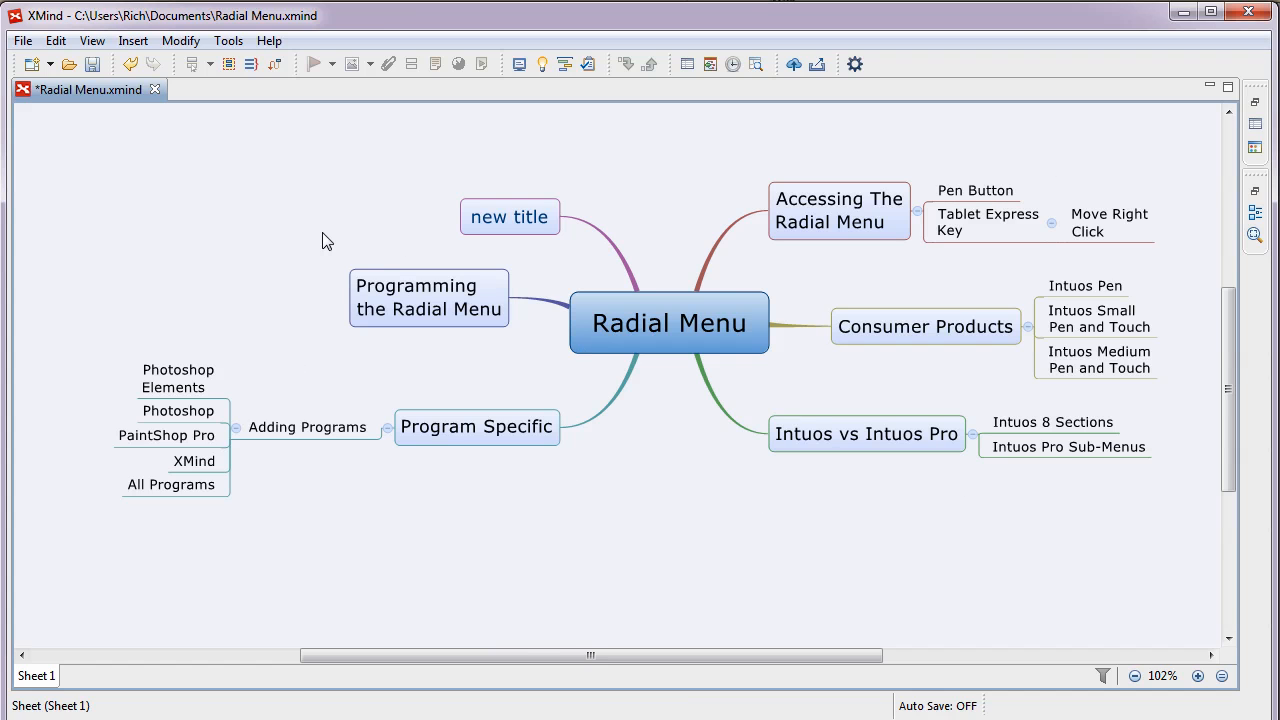
- Select a topic and pan the Radial Menu map sideways with the horizontal scrollbar
{"action": "left_click", "coordinate": [509, 216]}
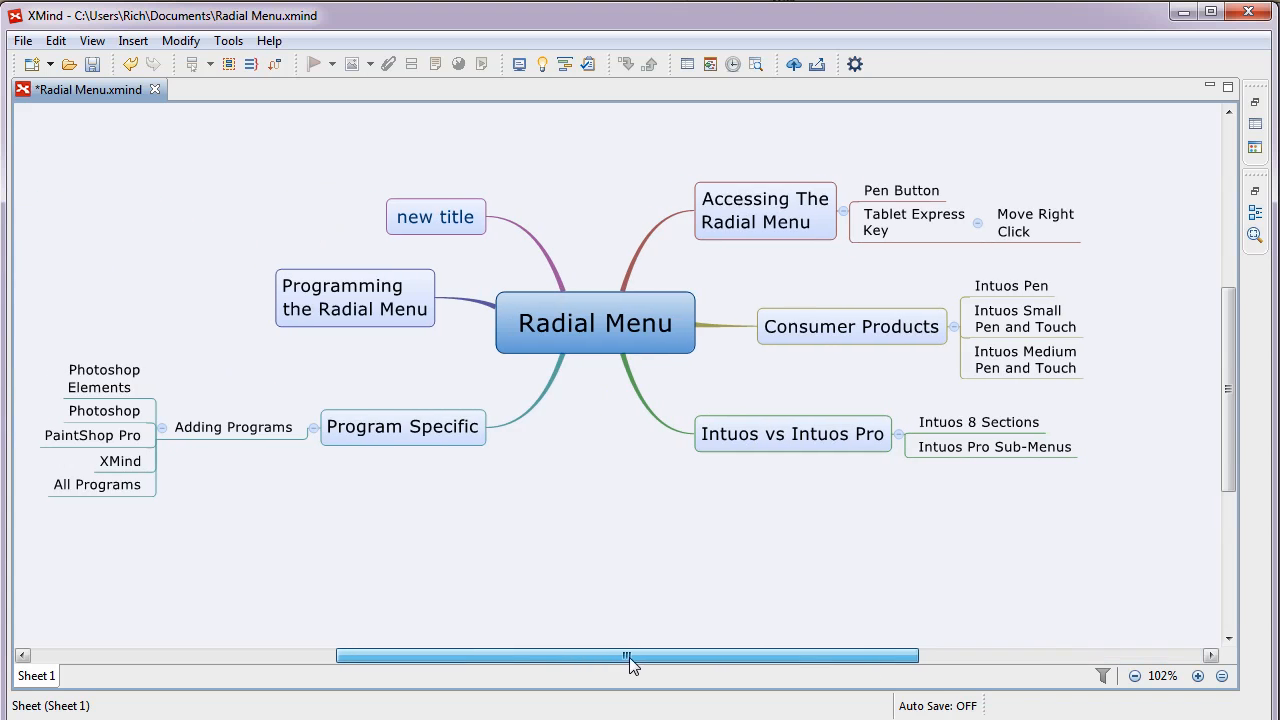
{"action": "left_click_drag", "start_coordinate": [628, 656], "coordinate": [618, 656]}
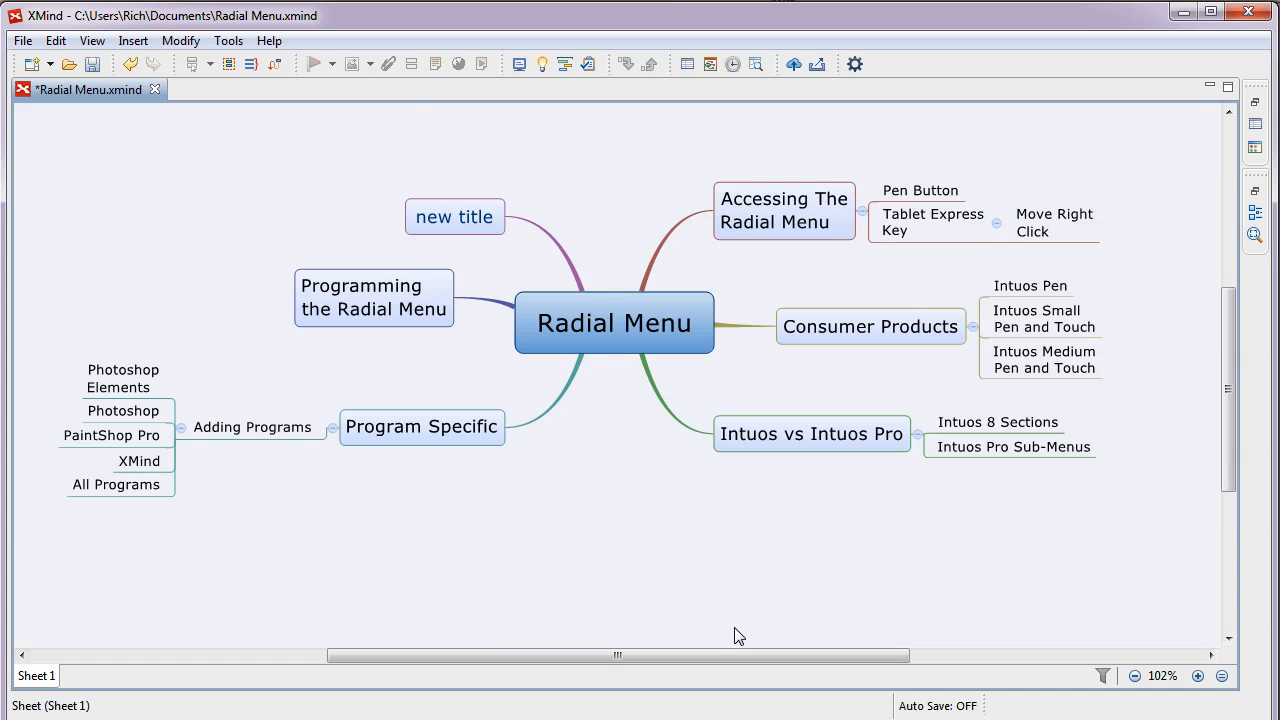
{"action": "mouse_move", "coordinate": [274, 230]}
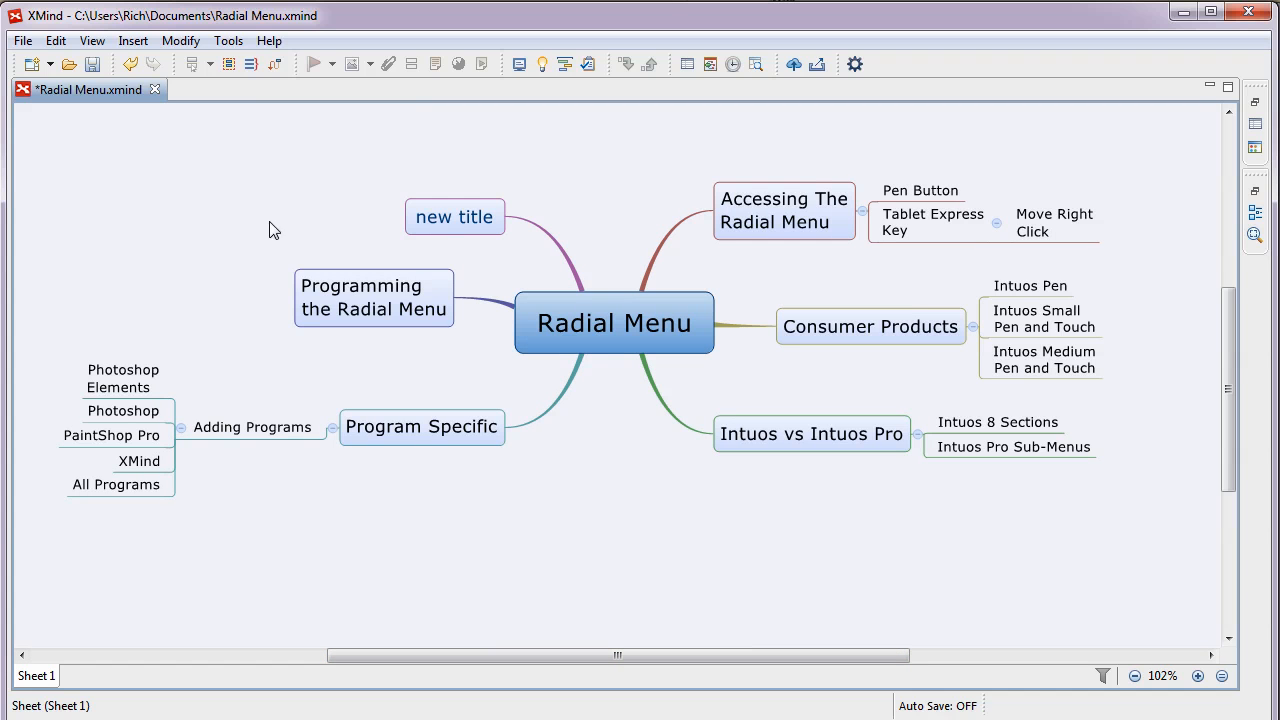
{"action": "mouse_move", "coordinate": [248, 298]}
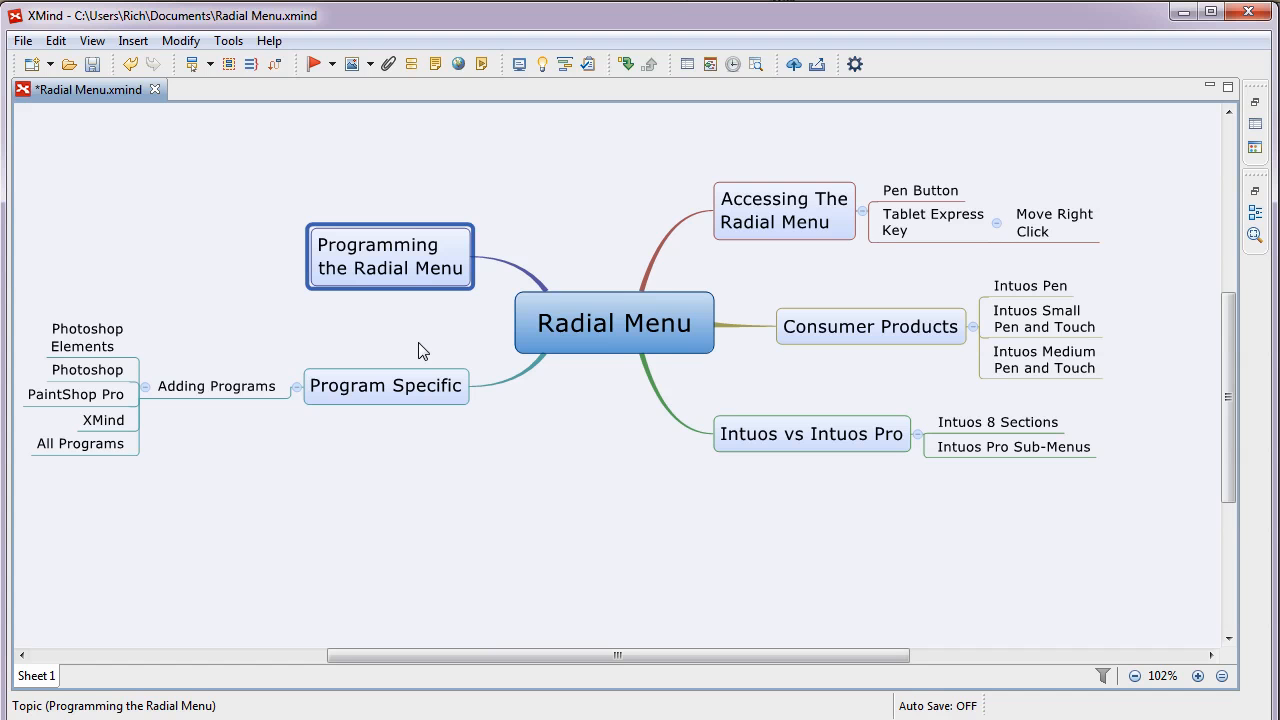
{"action": "mouse_move", "coordinate": [568, 300]}
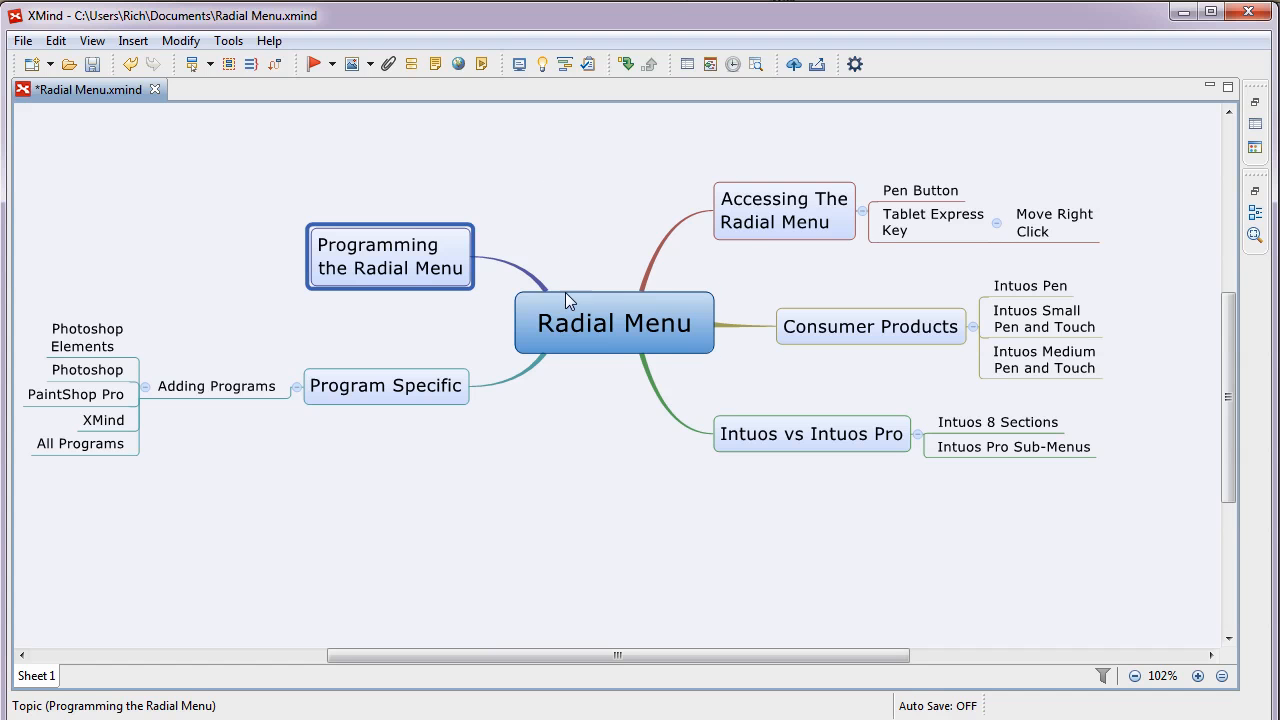
{"action": "right_click", "coordinate": [614, 322]}
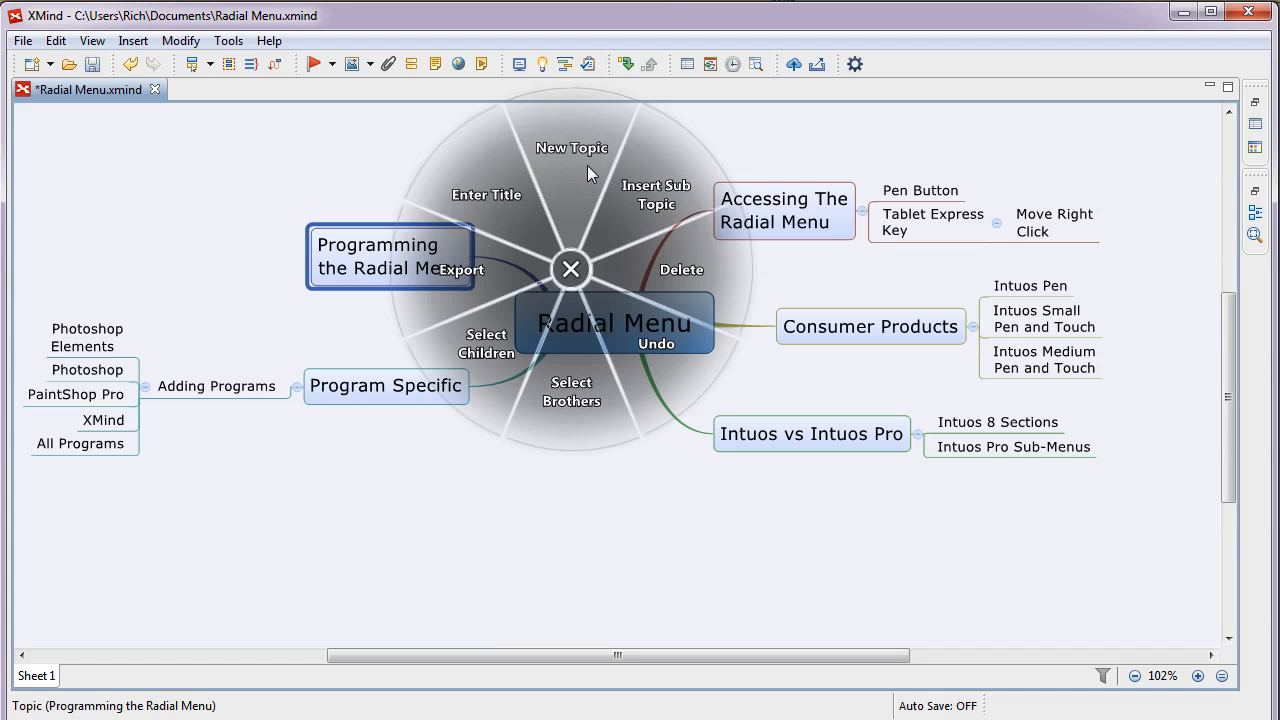
{"action": "mouse_move", "coordinate": [620, 170]}
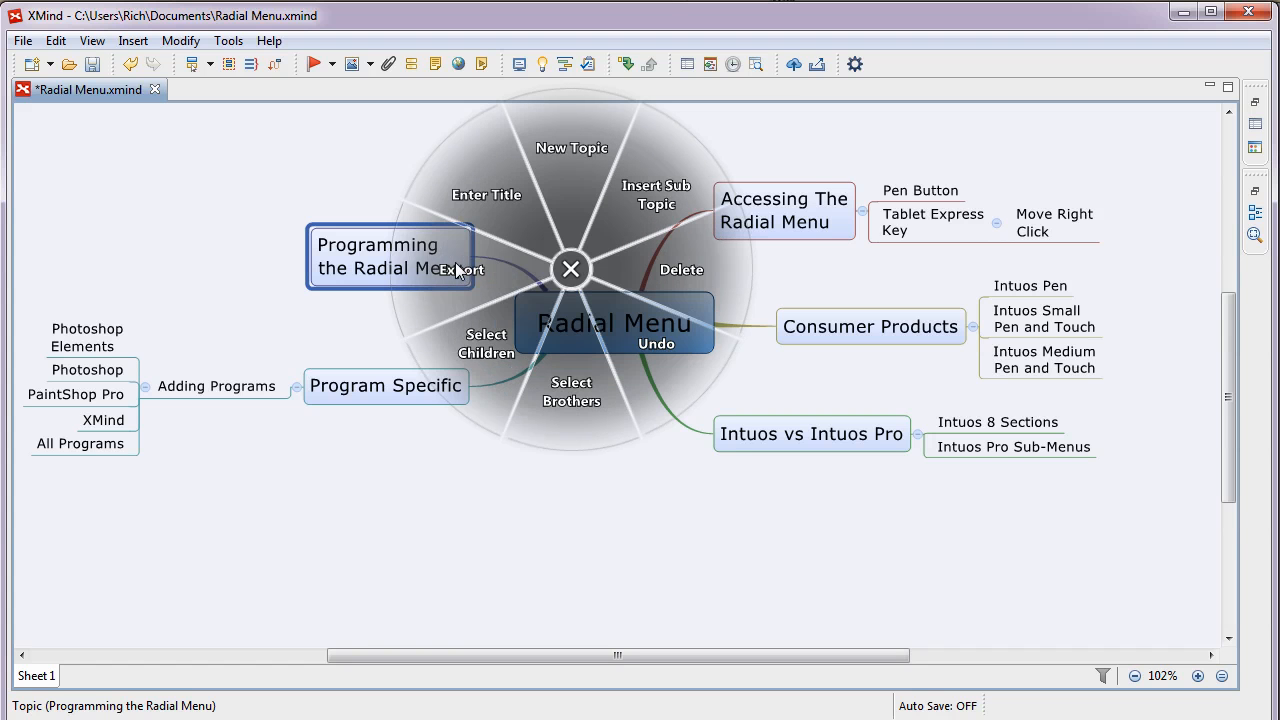
{"action": "left_click", "coordinate": [571, 269]}
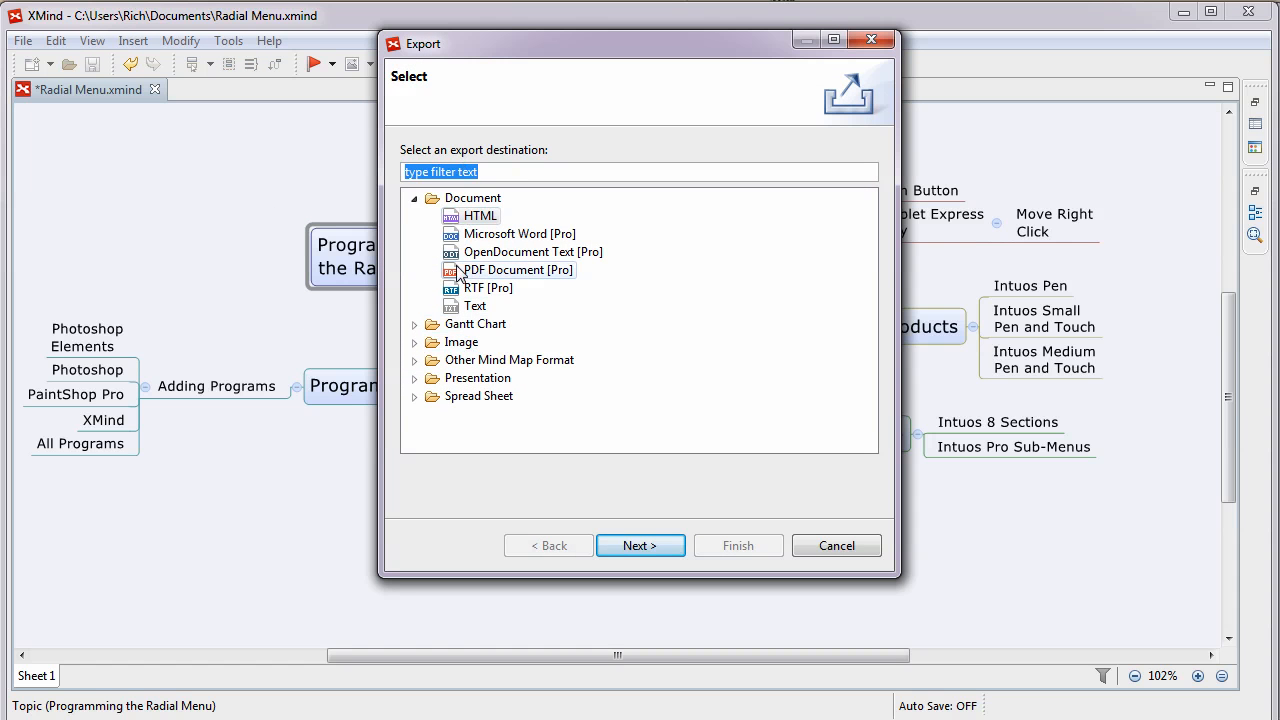
{"action": "left_click", "coordinate": [480, 216]}
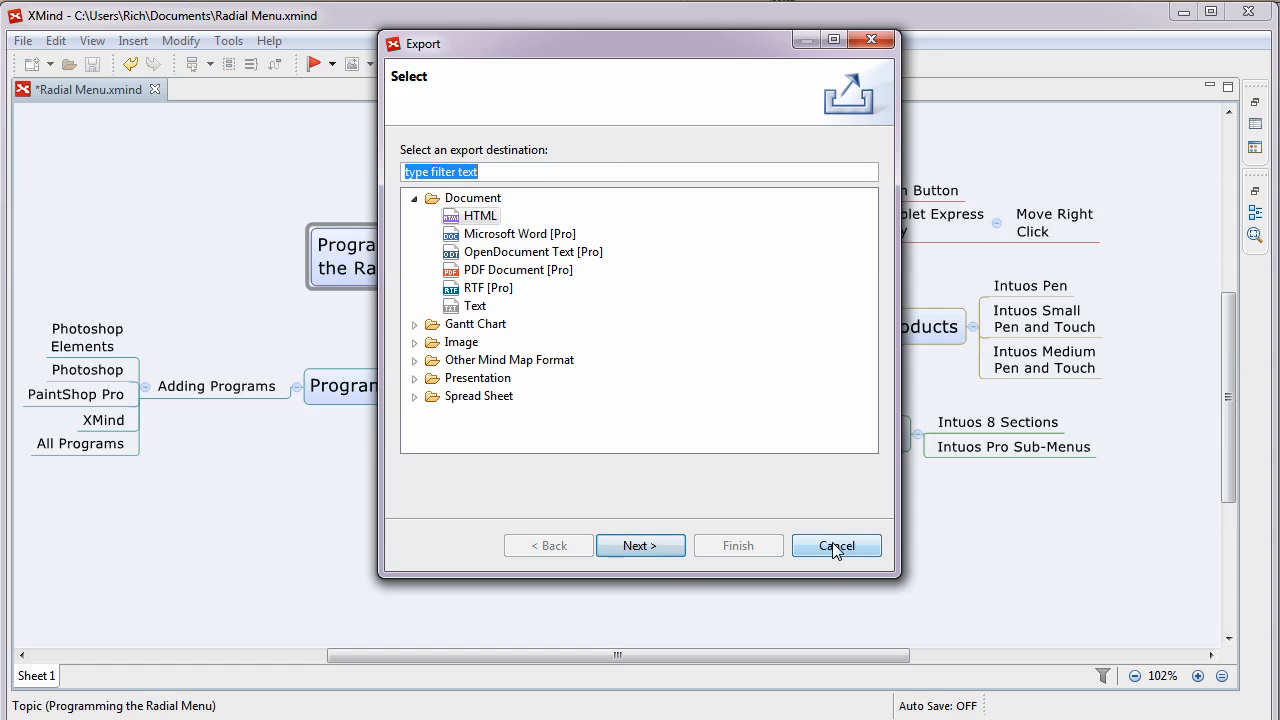
{"action": "left_click", "coordinate": [836, 546]}
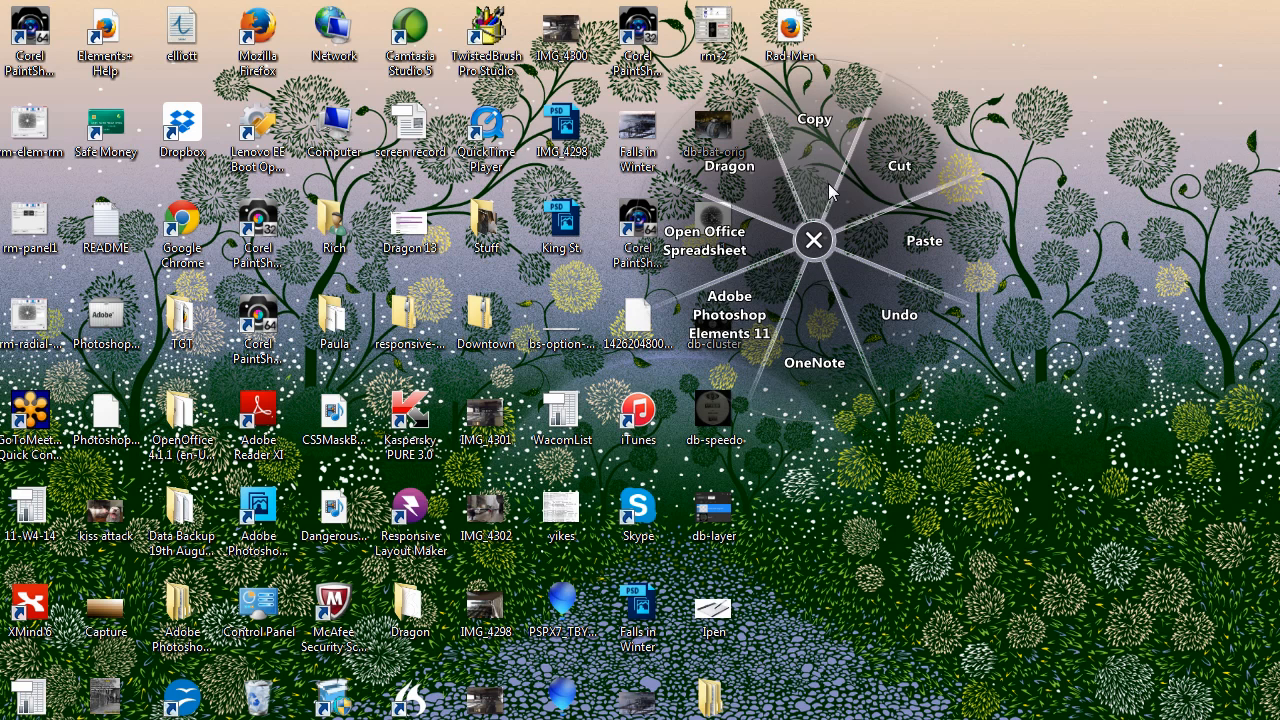
{"action": "mouse_move", "coordinate": [826, 352]}
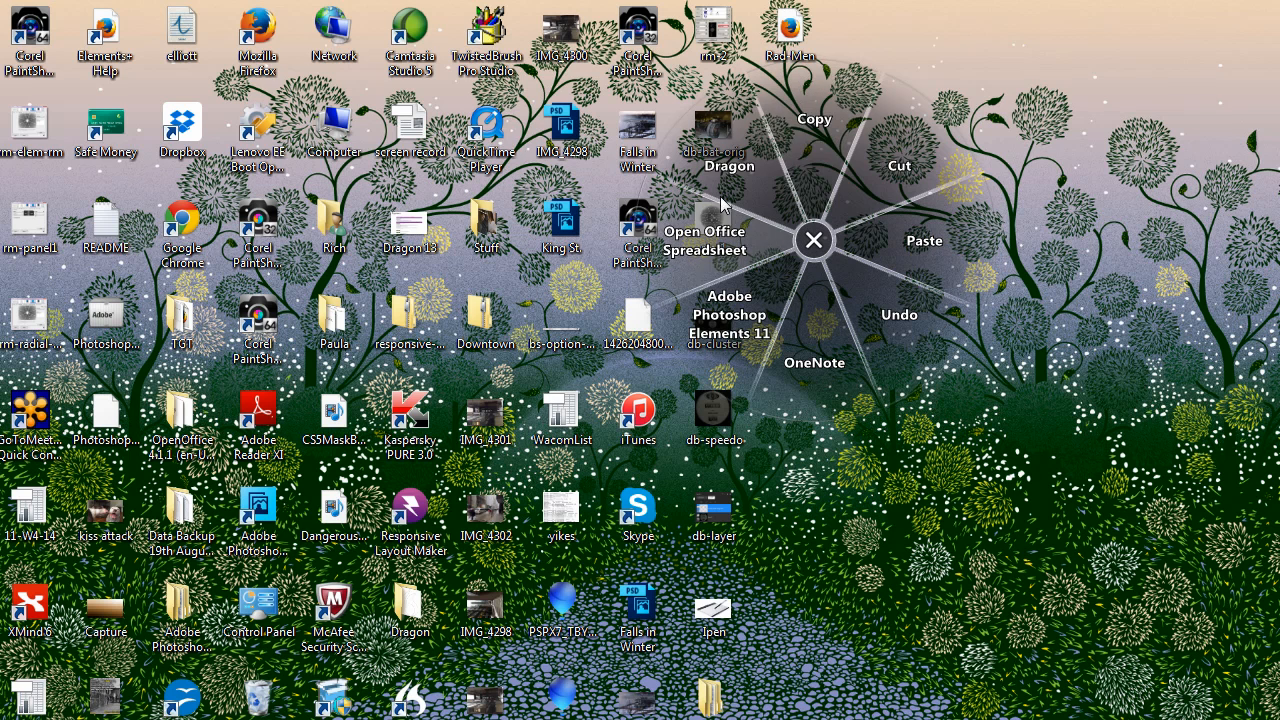
{"action": "mouse_move", "coordinate": [717, 252]}
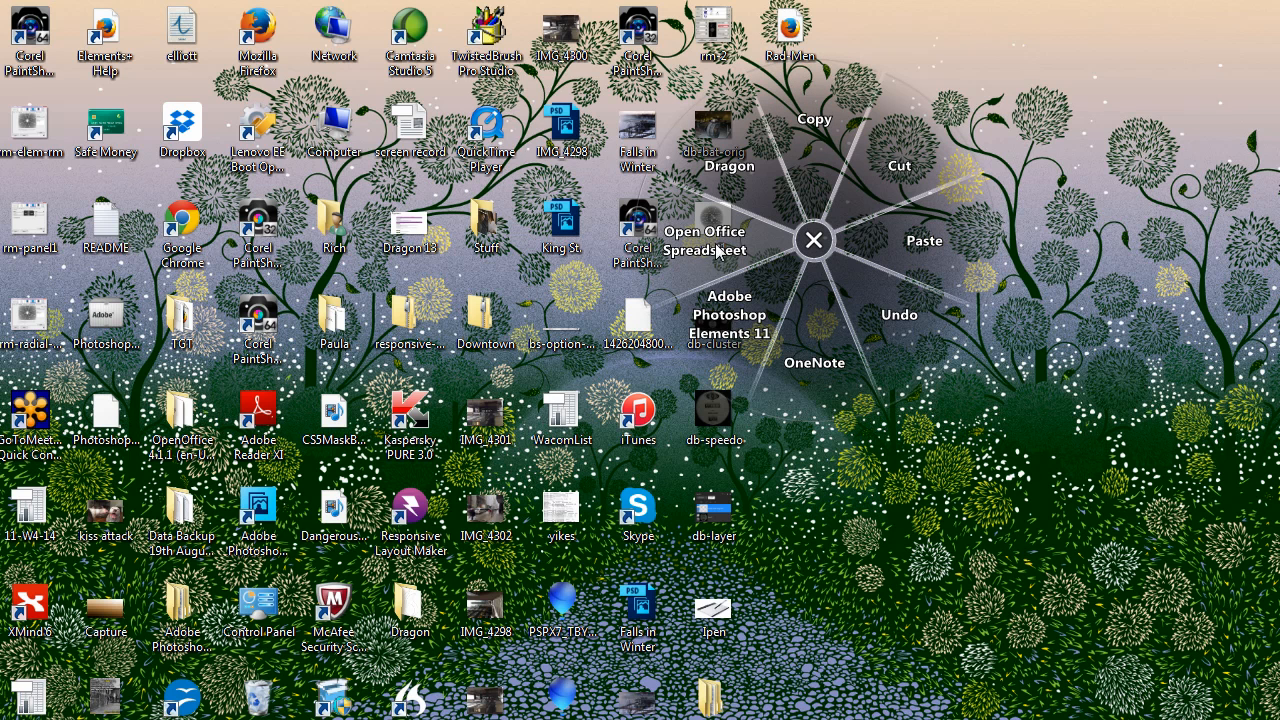
{"action": "mouse_move", "coordinate": [730, 360]}
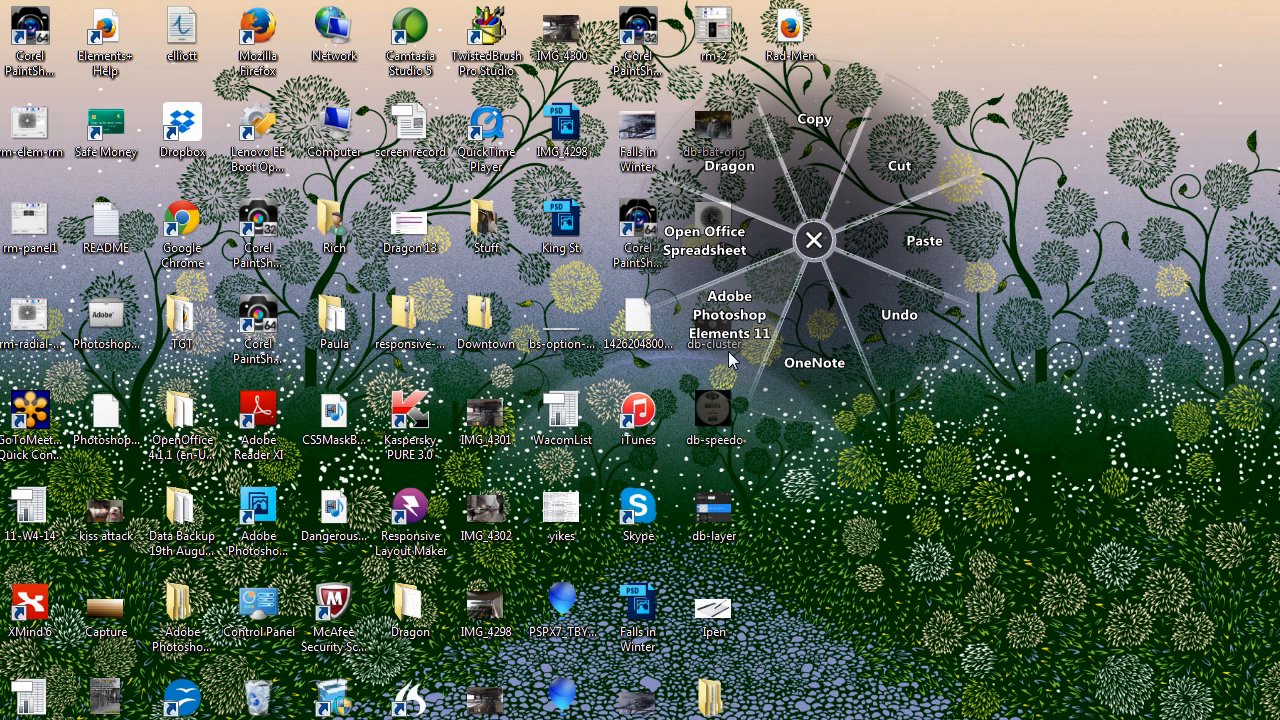
- Dismiss the radial menu pop-up and minimize the OneNote PaintShop Stuff page
{"action": "left_click", "coordinate": [813, 240]}
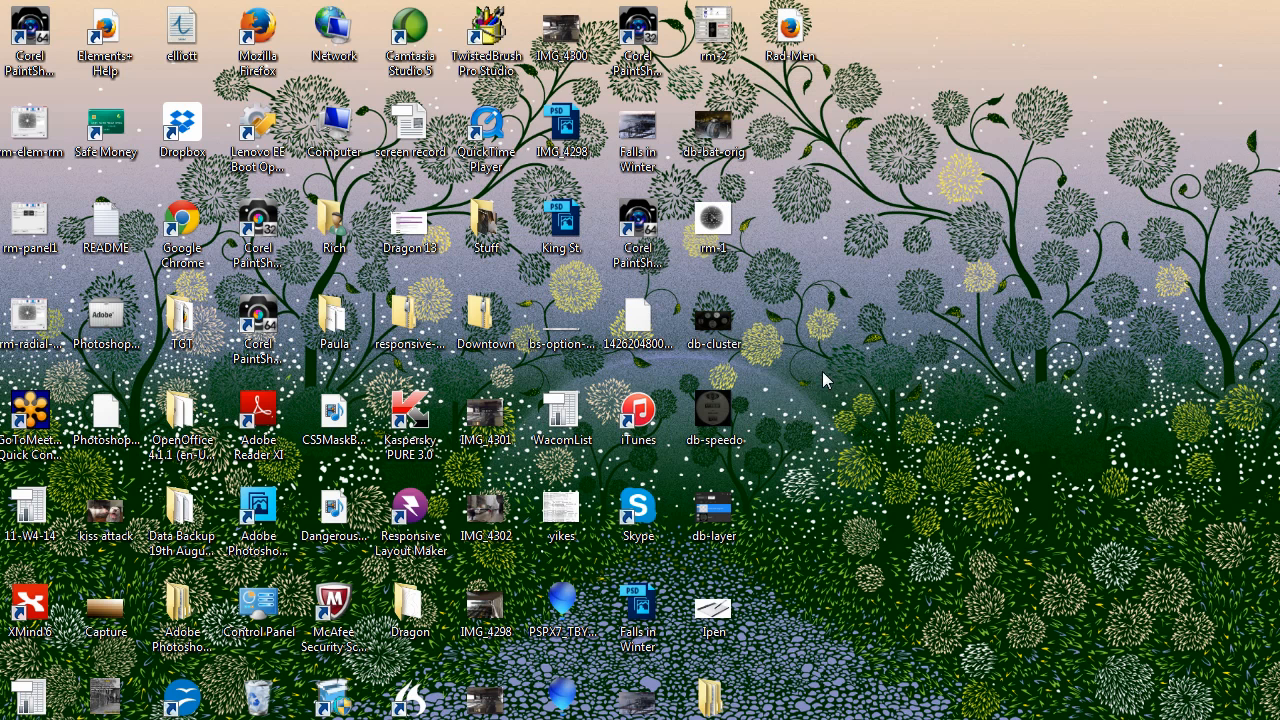
{"action": "mouse_move", "coordinate": [835, 540]}
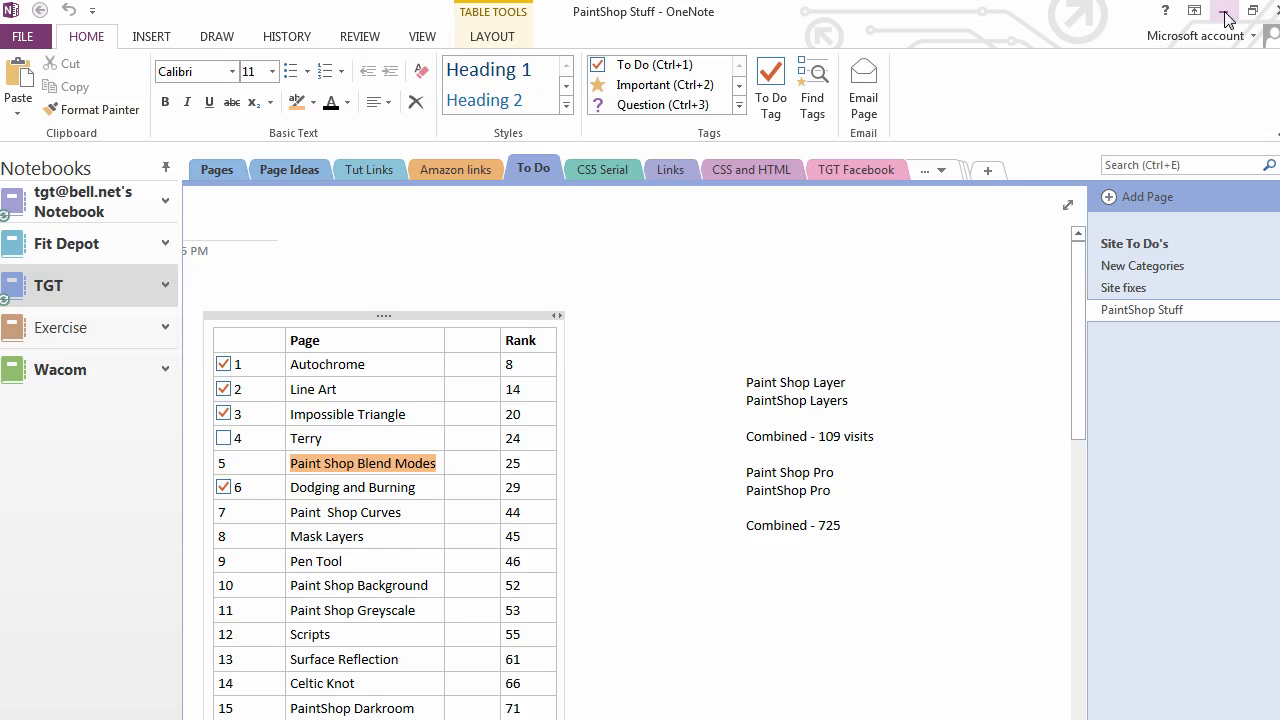
{"action": "left_click", "coordinate": [1224, 11]}
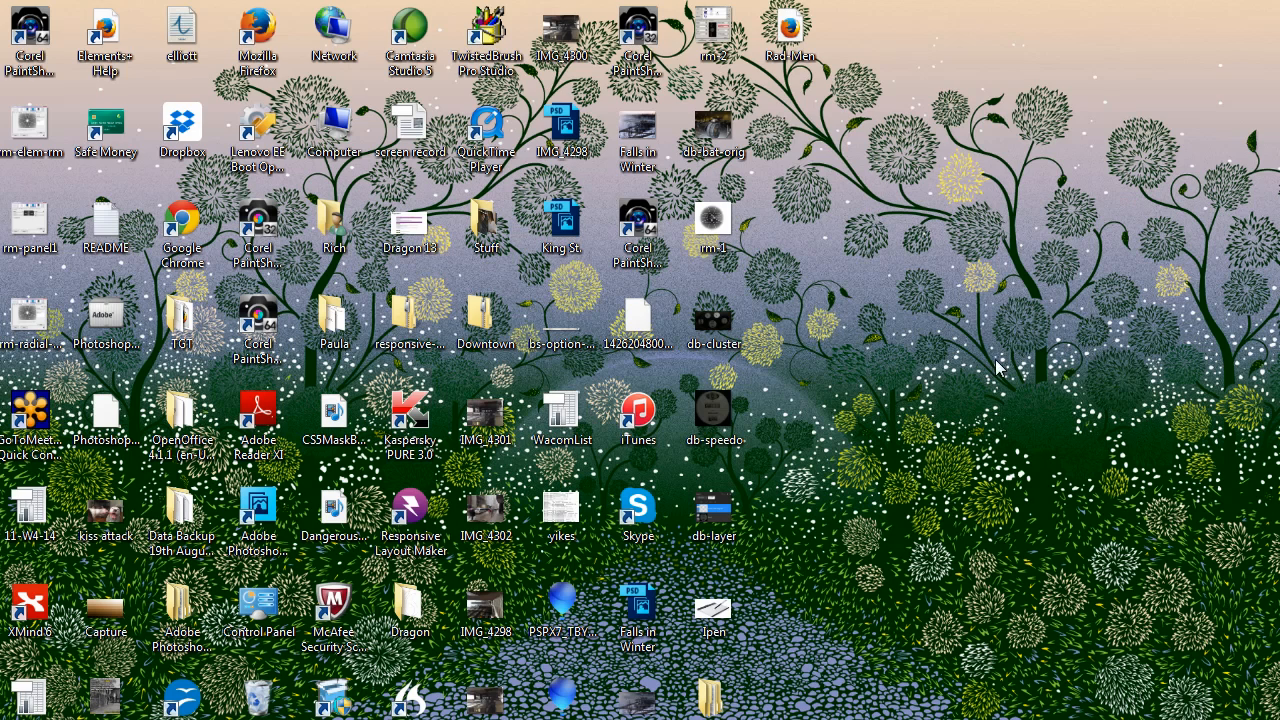
{"action": "mouse_move", "coordinate": [968, 210]}
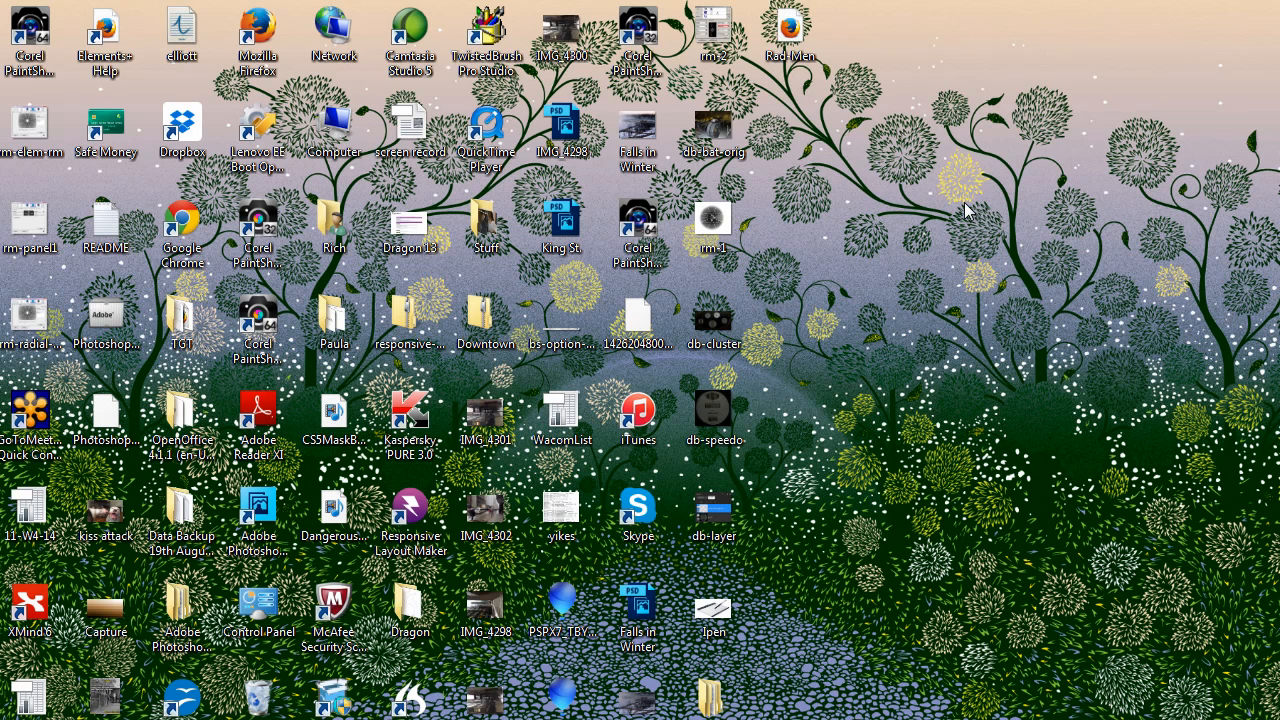
{"action": "mouse_move", "coordinate": [458, 405]}
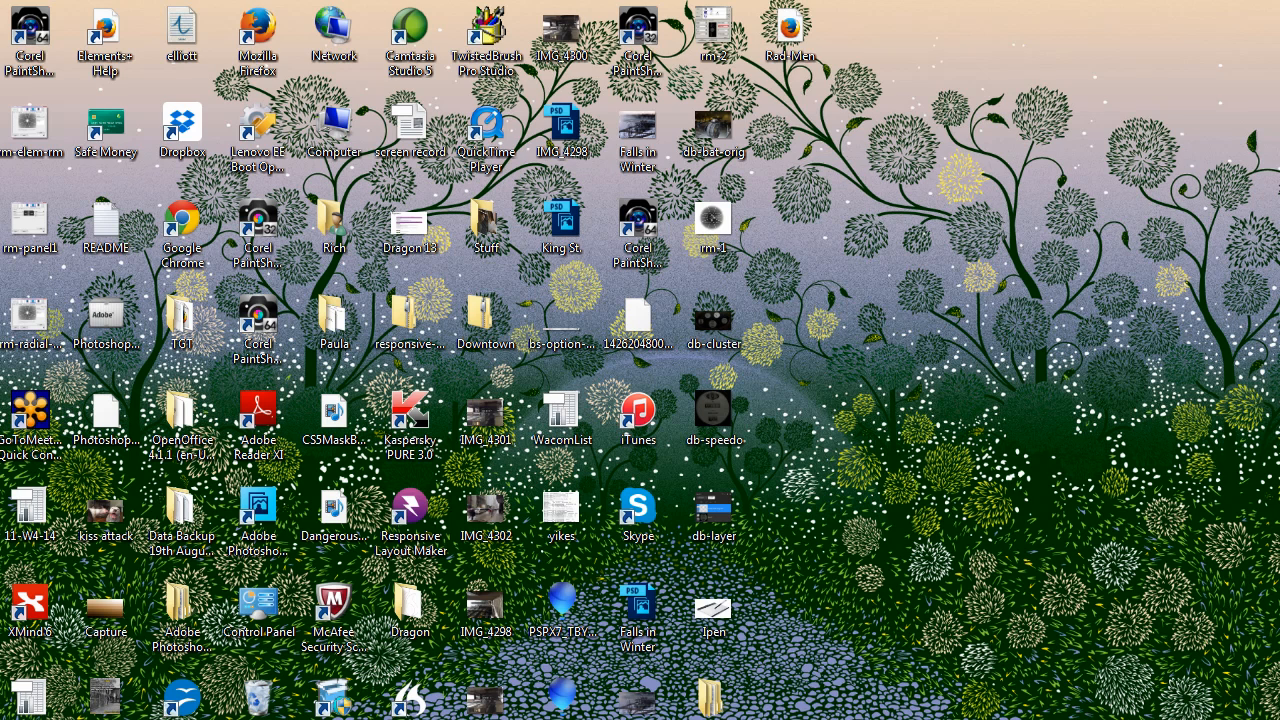
- Launch Photoshop CS5 from the desktop shortcut with the King St. photo
{"action": "double_click", "coordinate": [561, 230]}
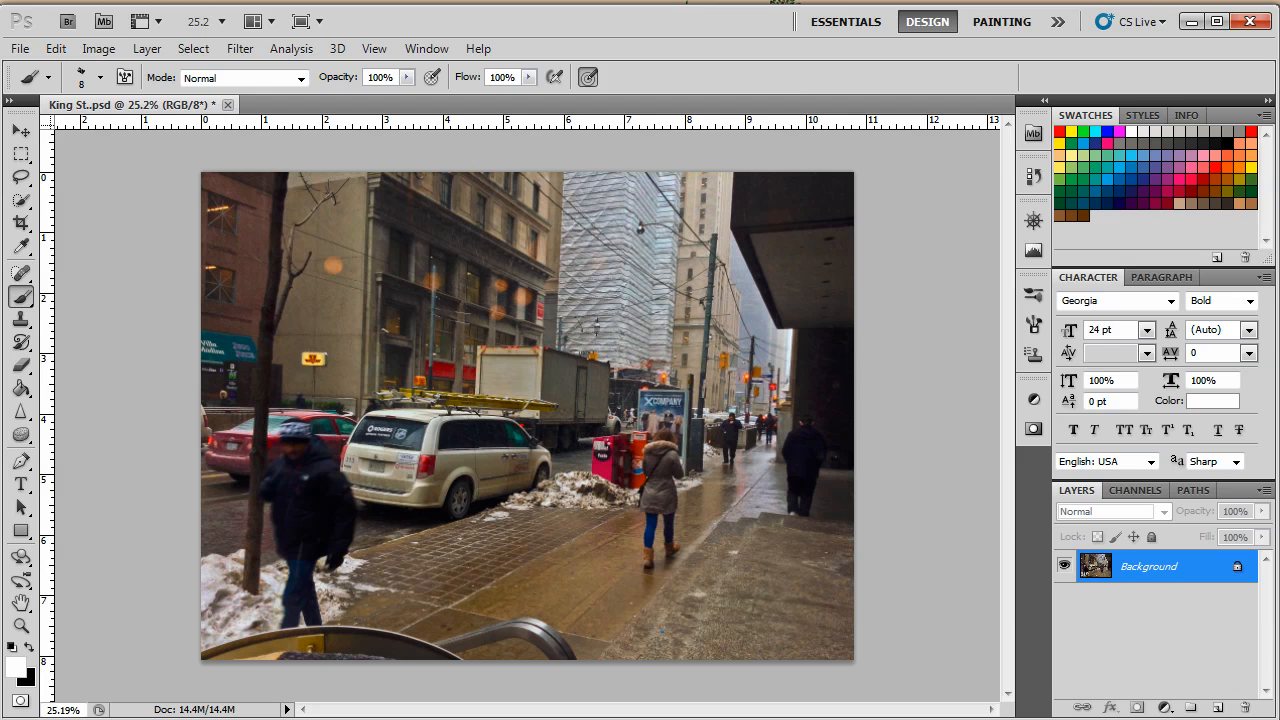
{"action": "mouse_move", "coordinate": [750, 193]}
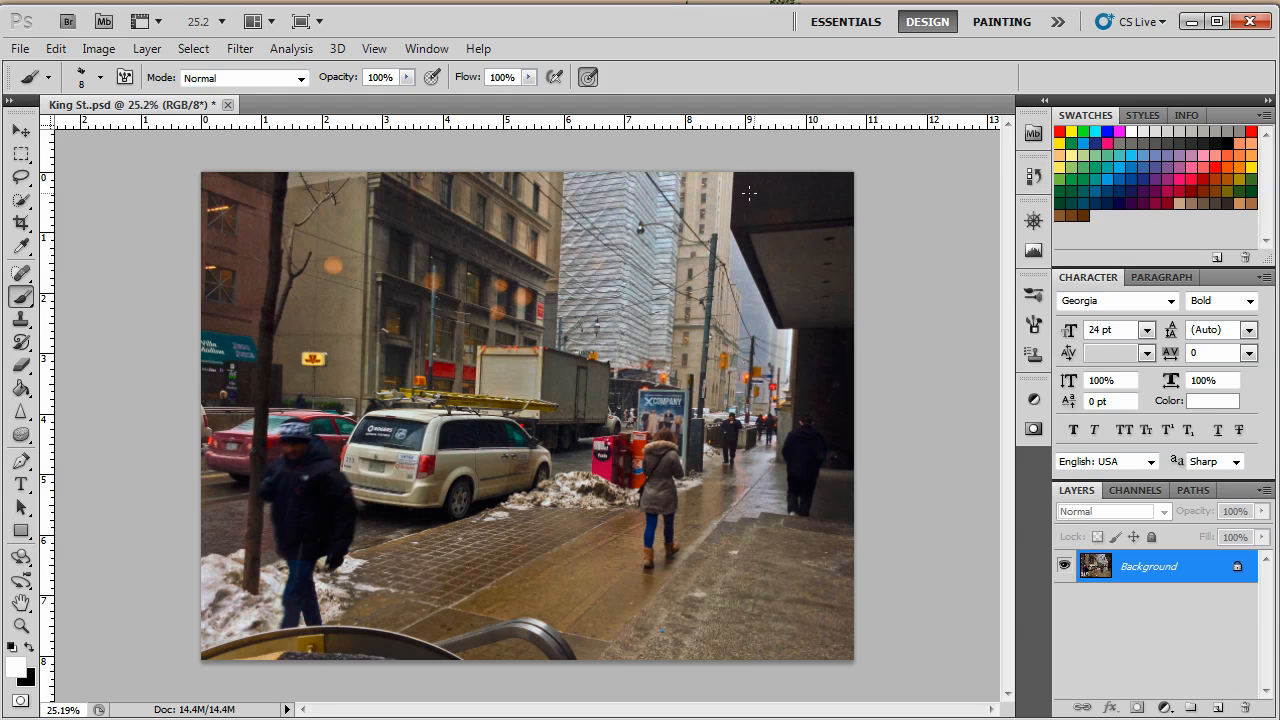
{"action": "mouse_move", "coordinate": [517, 222]}
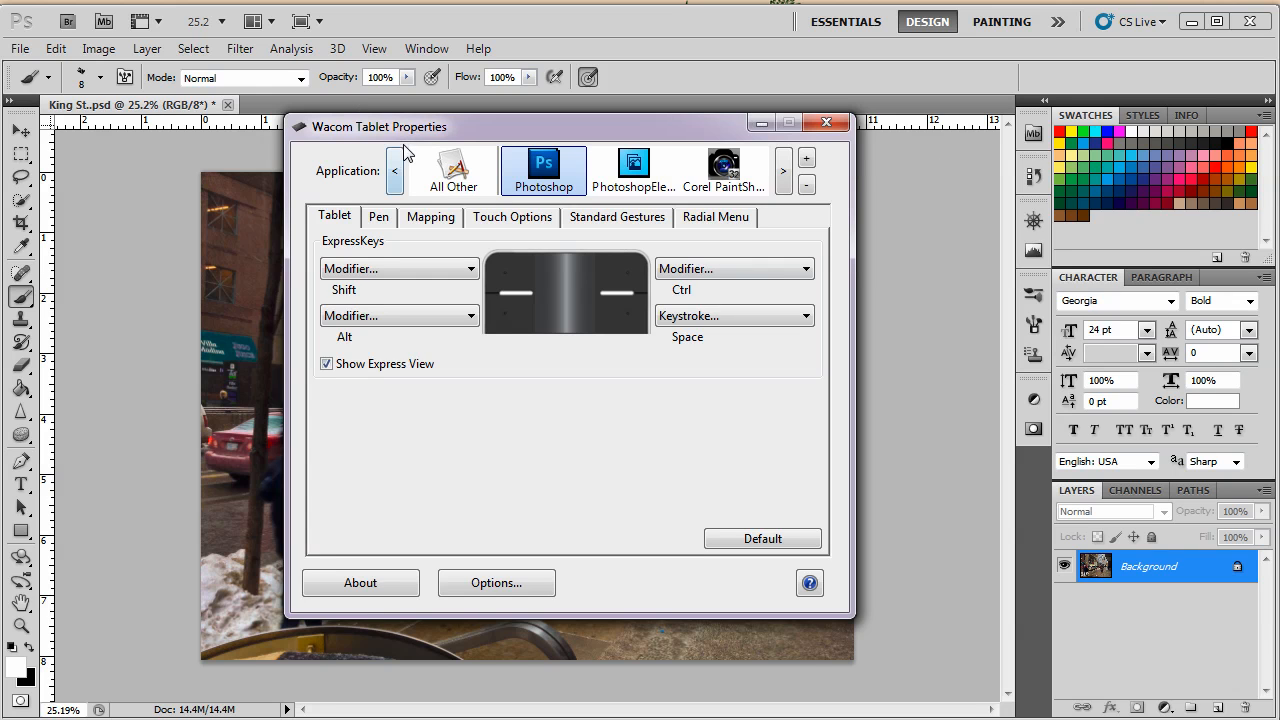
{"action": "mouse_move", "coordinate": [615, 206]}
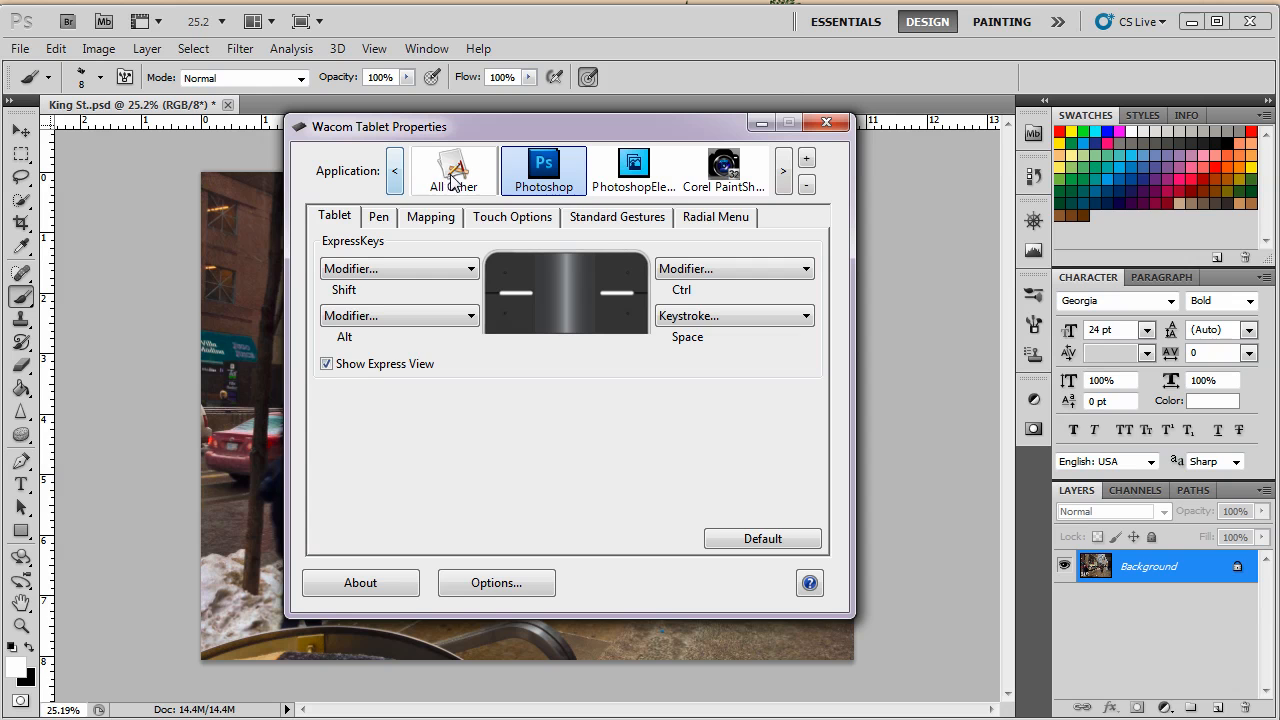
- Browse the radial menu settings for All Other, Photoshop and Photoshop Elements
{"action": "left_click", "coordinate": [453, 170]}
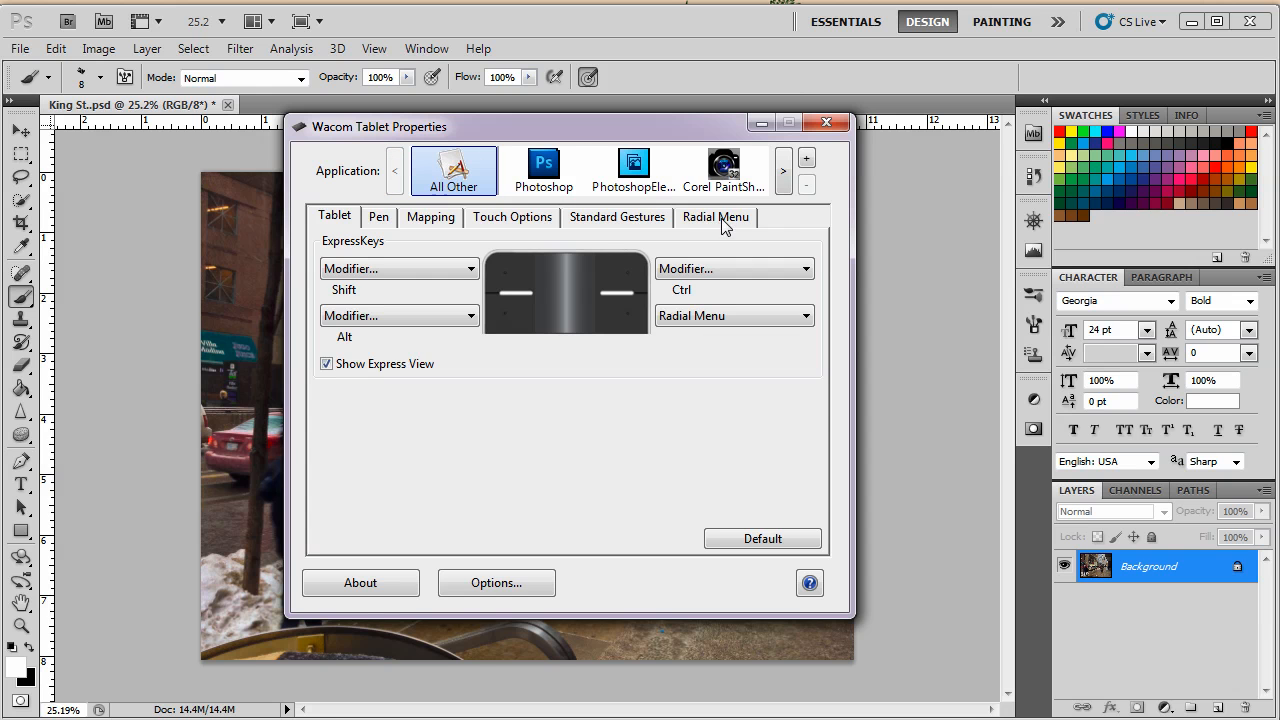
{"action": "left_click", "coordinate": [715, 217]}
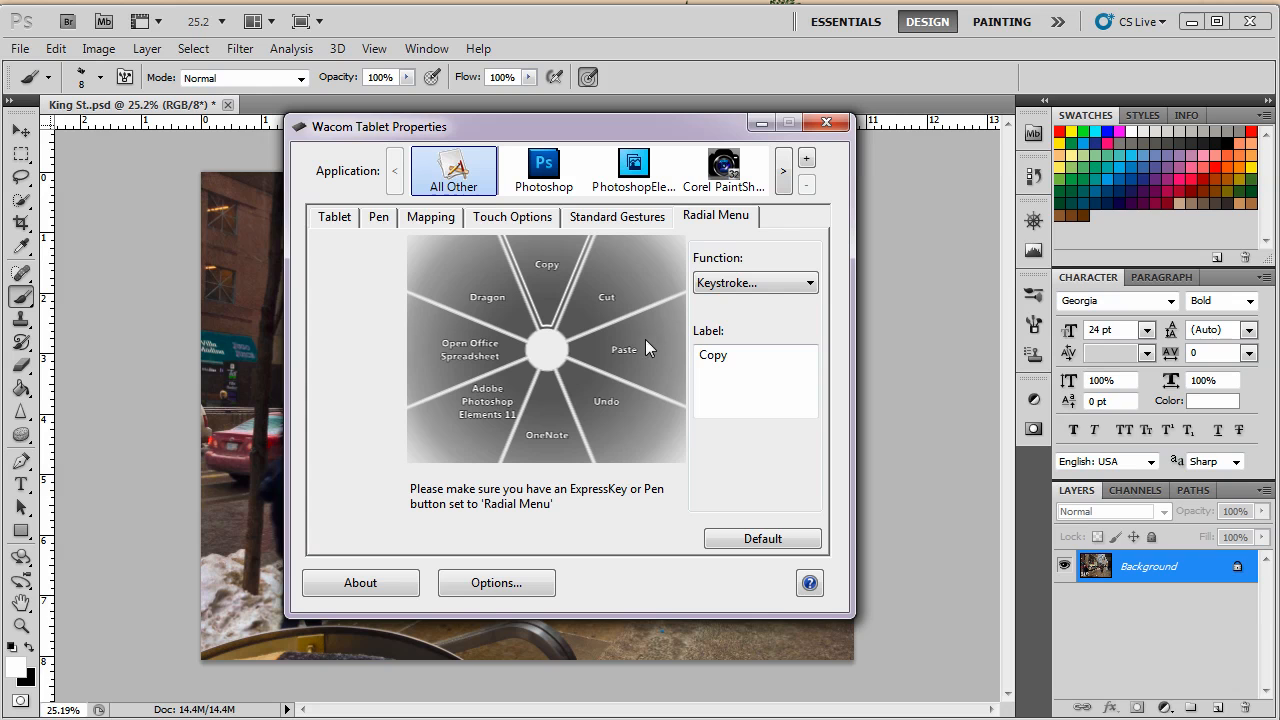
{"action": "mouse_move", "coordinate": [457, 375]}
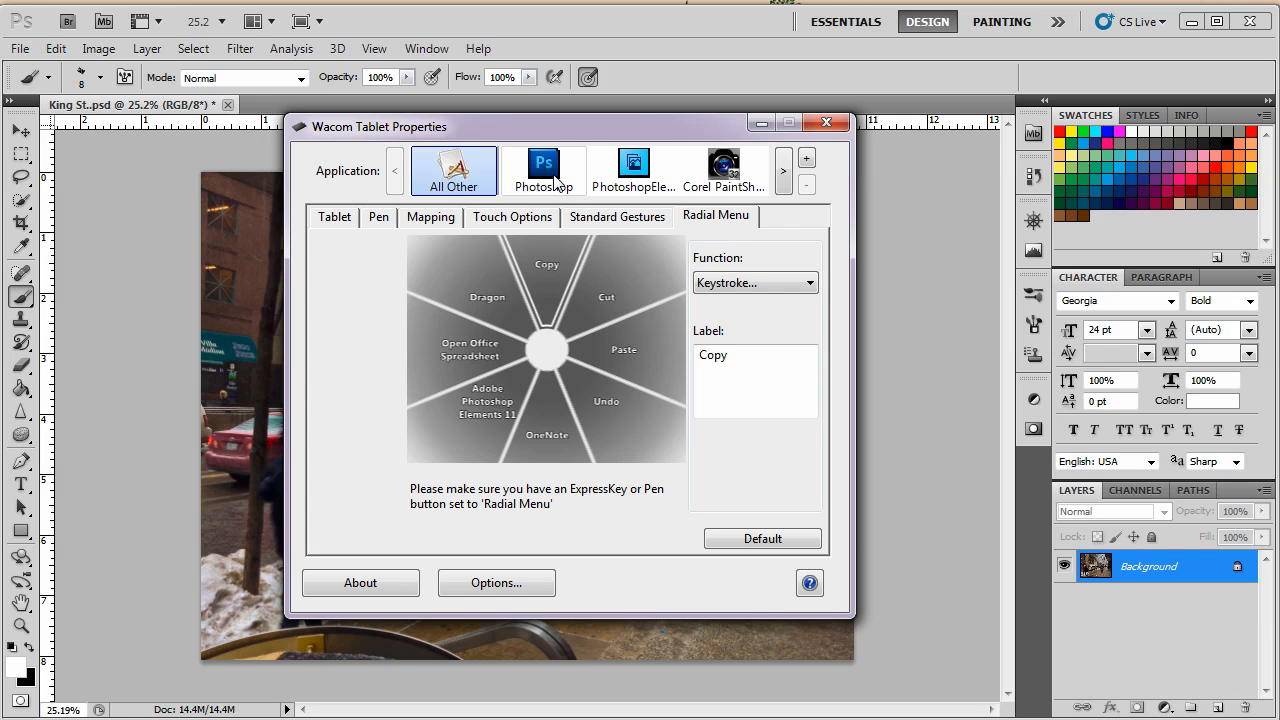
{"action": "left_click", "coordinate": [543, 165]}
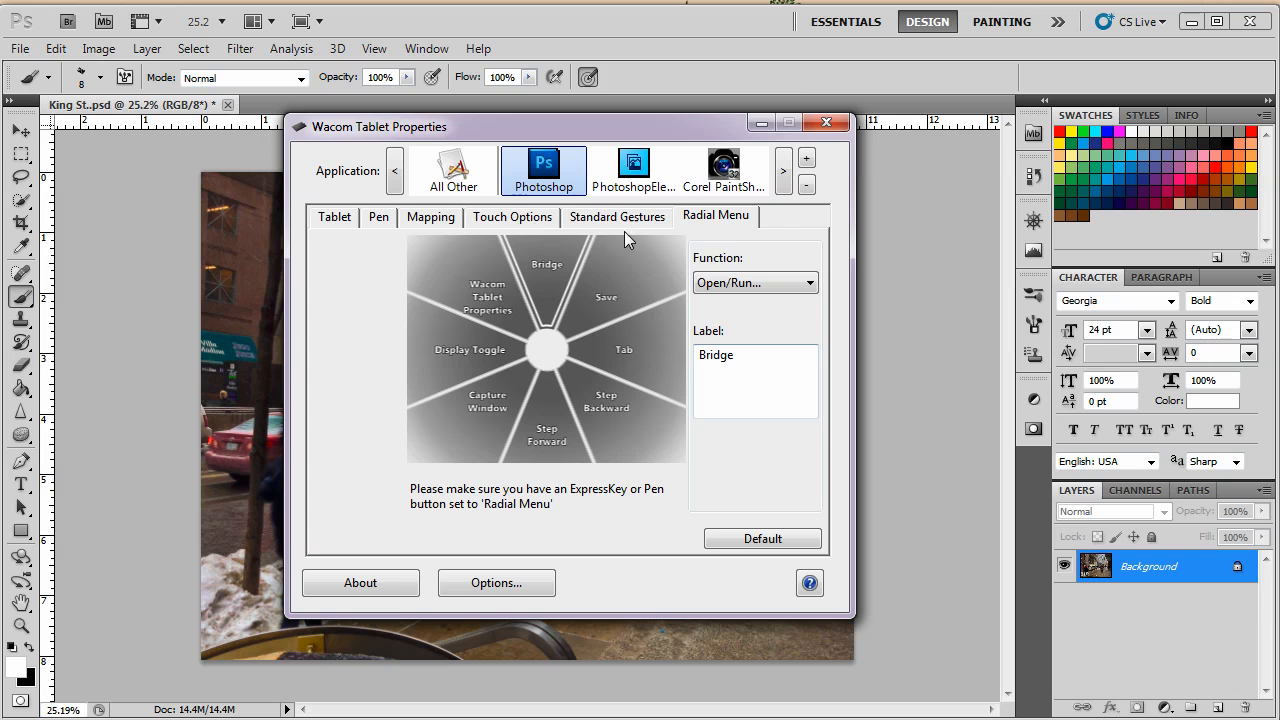
{"action": "left_click", "coordinate": [633, 163]}
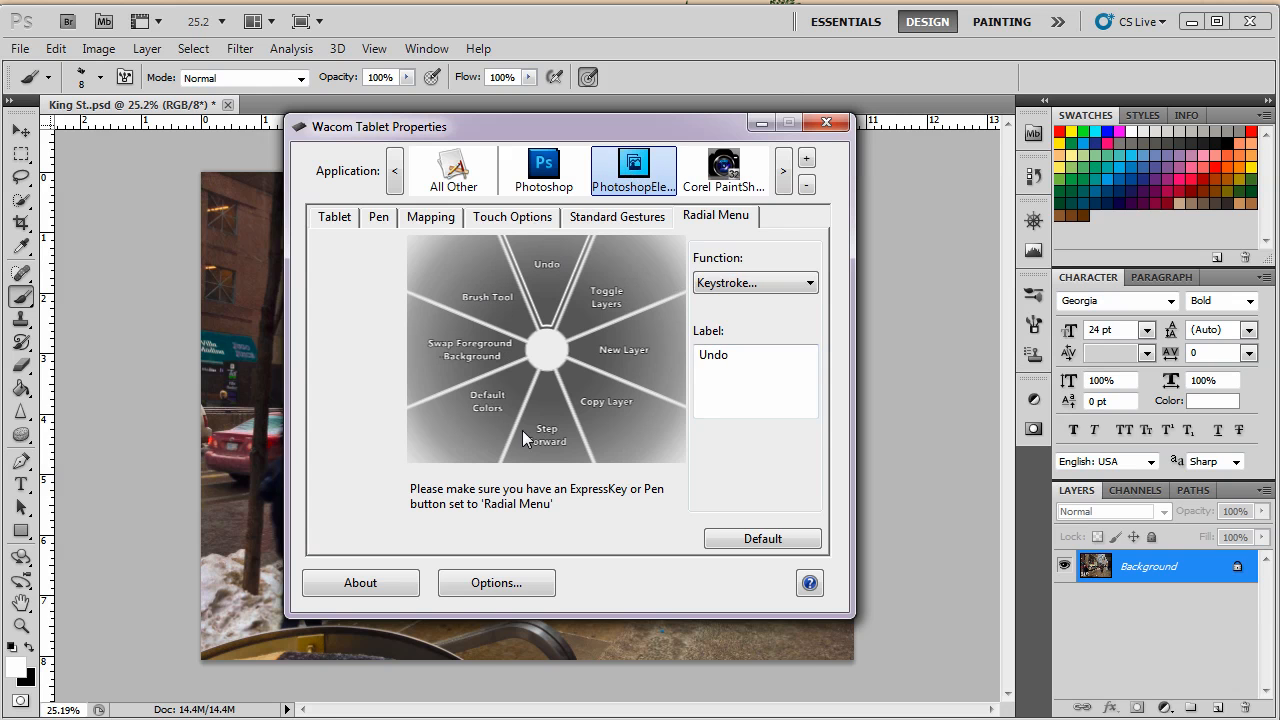
{"action": "mouse_move", "coordinate": [548, 360]}
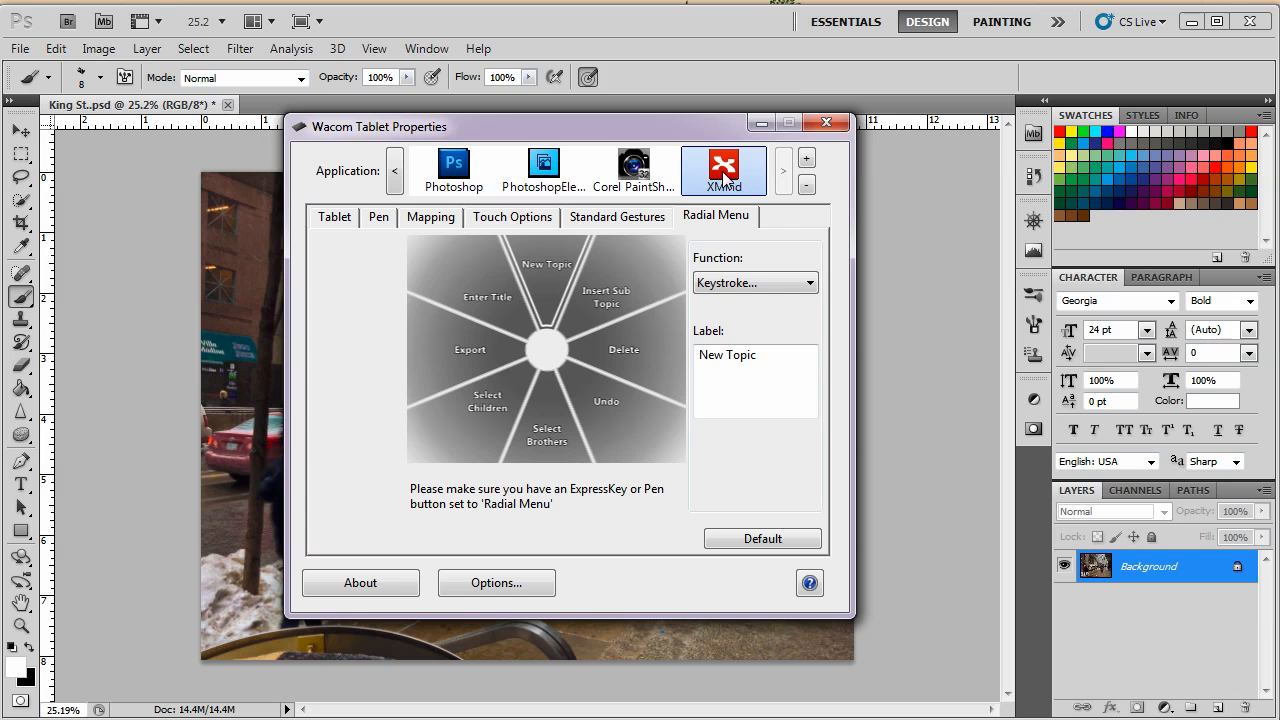
{"action": "mouse_move", "coordinate": [608, 290]}
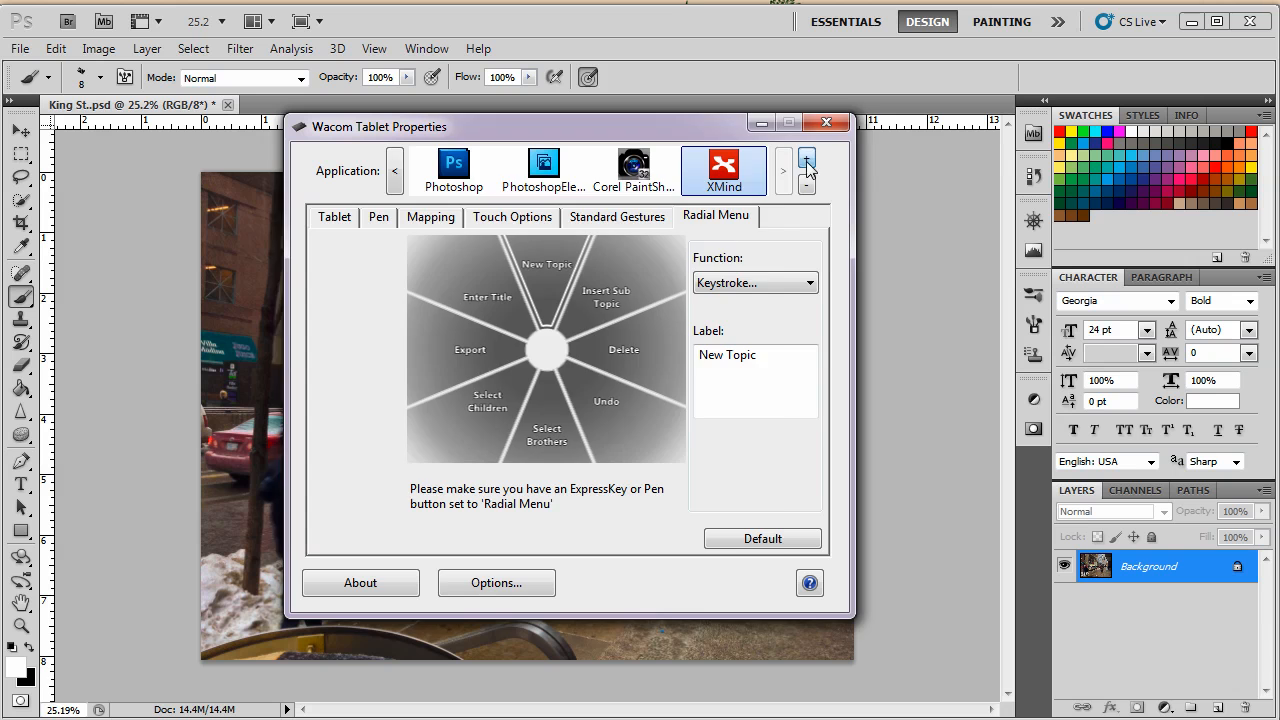
- Add Skype as a custom application profile, then return to the Photoshop profile
{"action": "left_click", "coordinate": [807, 157]}
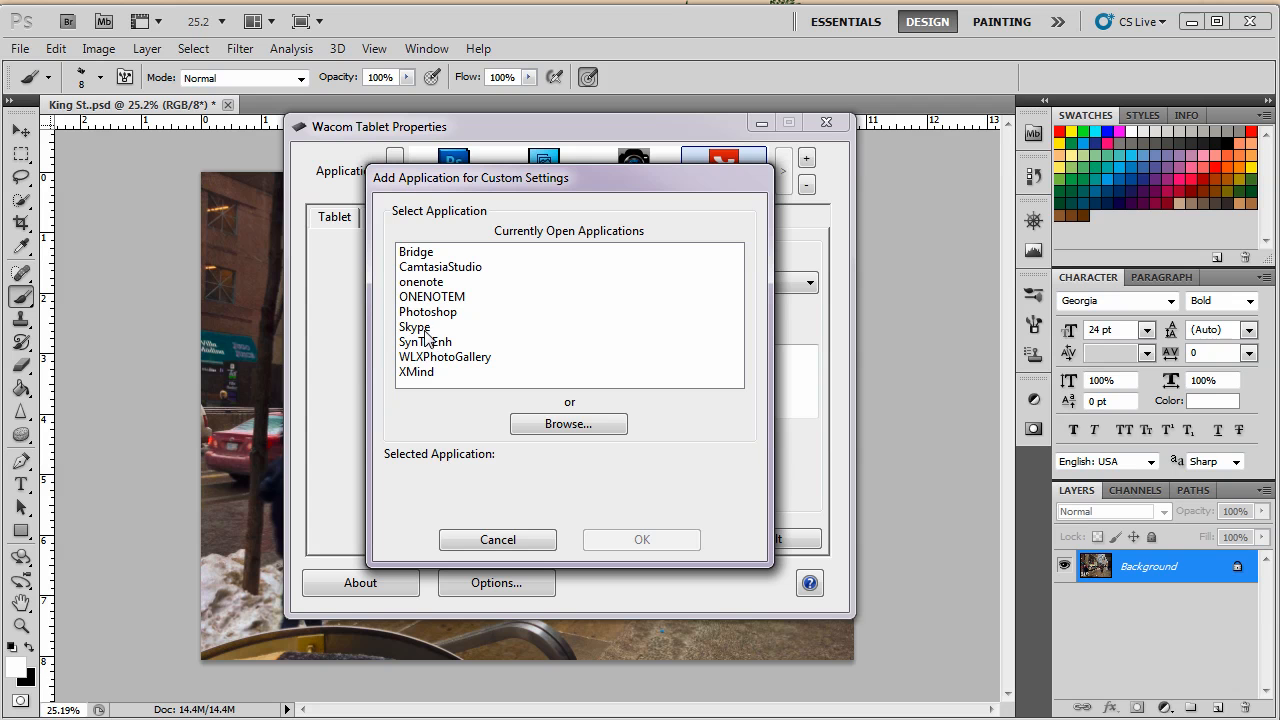
{"action": "left_click", "coordinate": [414, 327]}
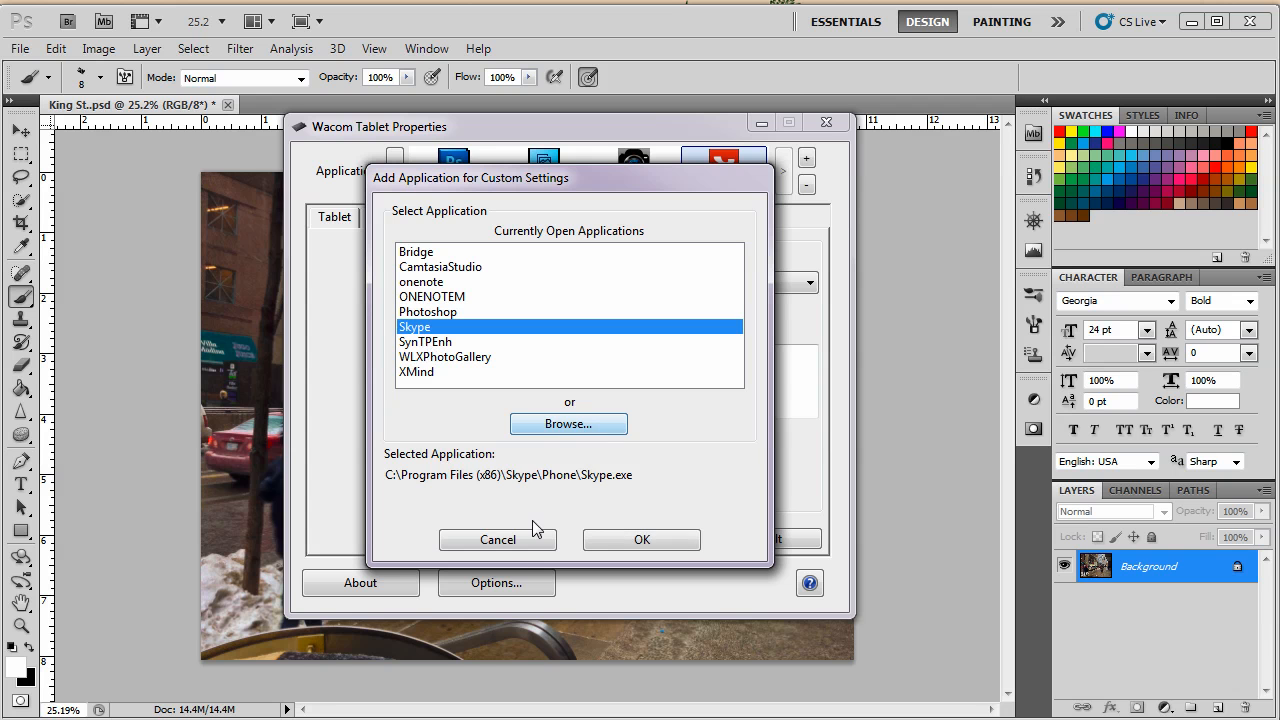
{"action": "left_click", "coordinate": [641, 539]}
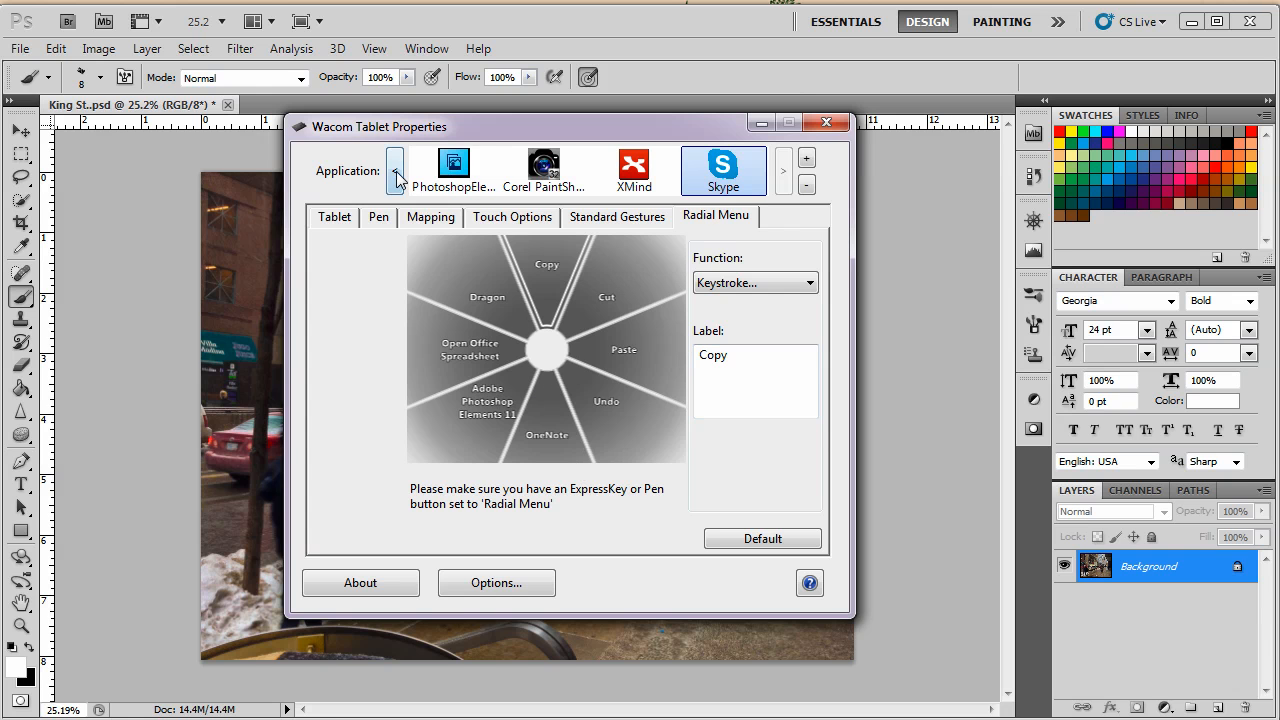
{"action": "left_click", "coordinate": [393, 158]}
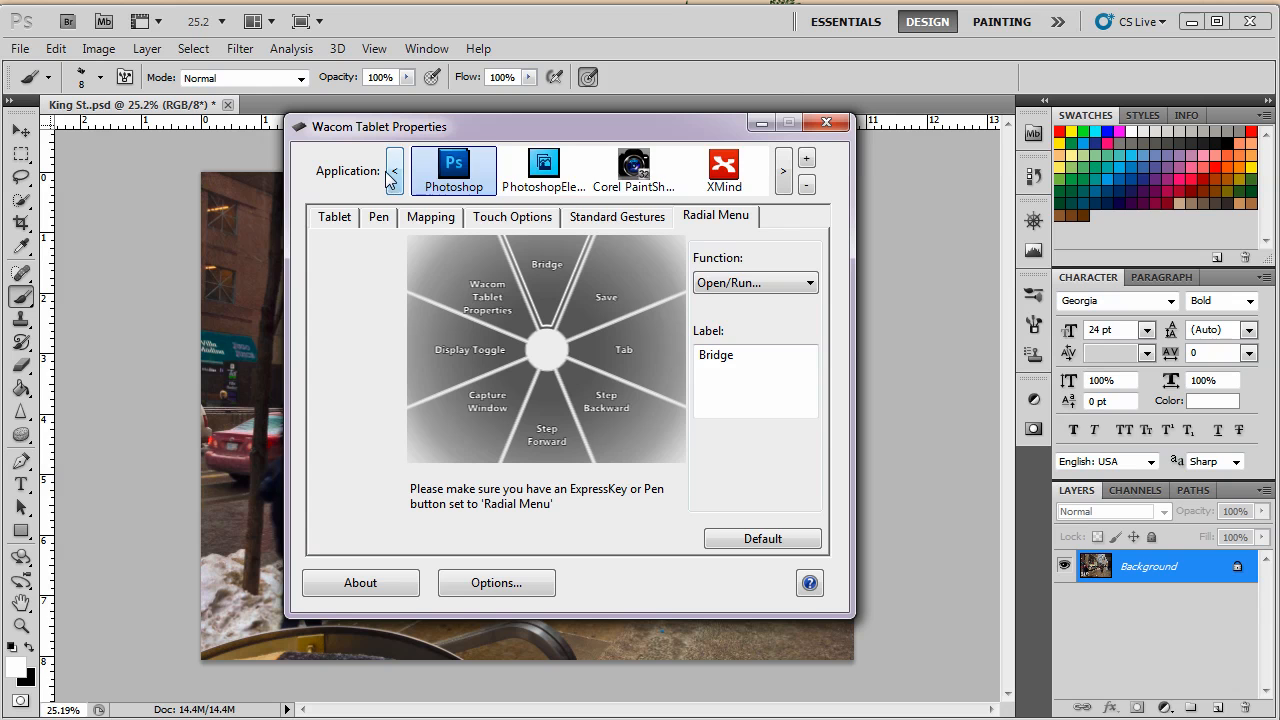
- Change Photoshop's top-left ExpressKey from Shift to Right Click
{"action": "left_click", "coordinate": [393, 160]}
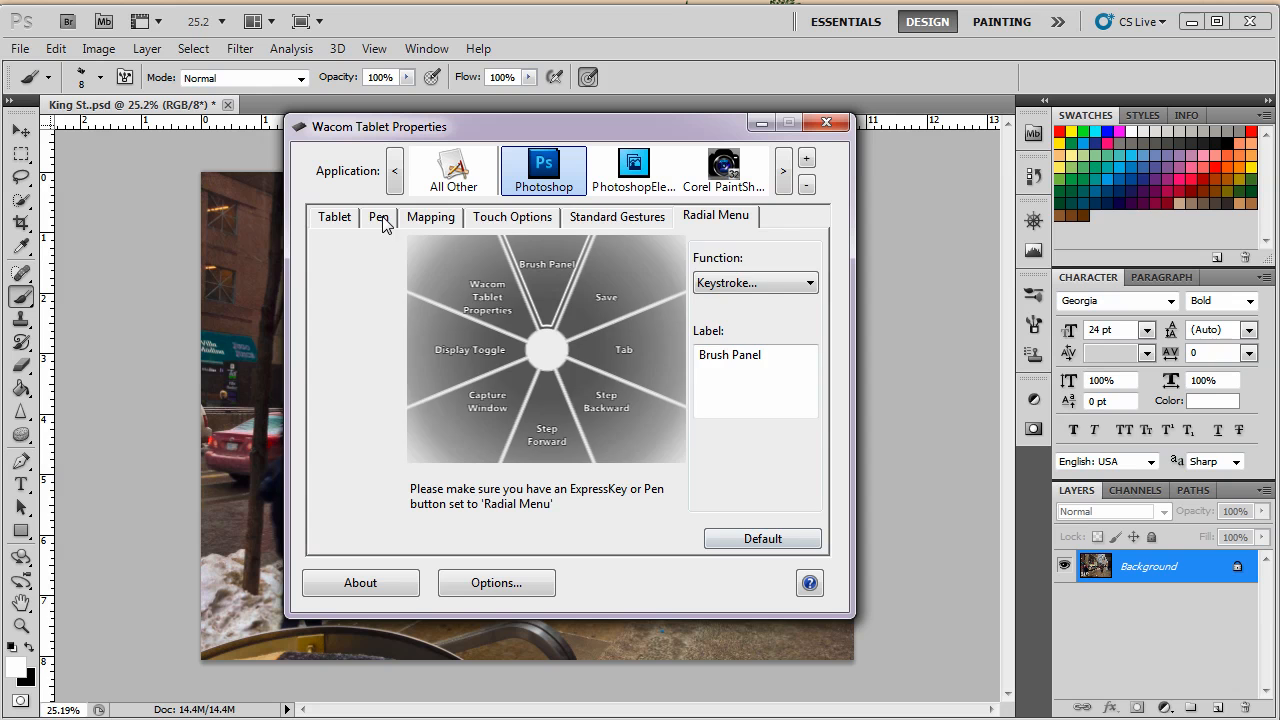
{"action": "left_click", "coordinate": [378, 217]}
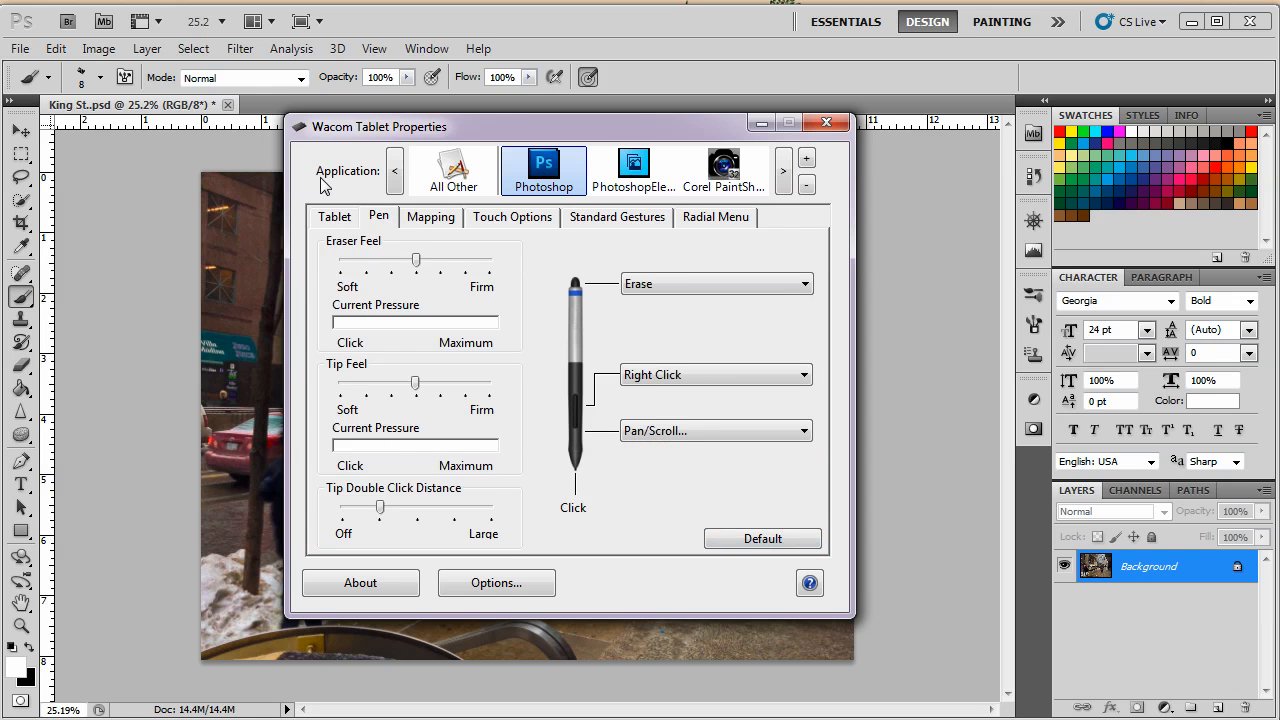
{"action": "left_click", "coordinate": [334, 217]}
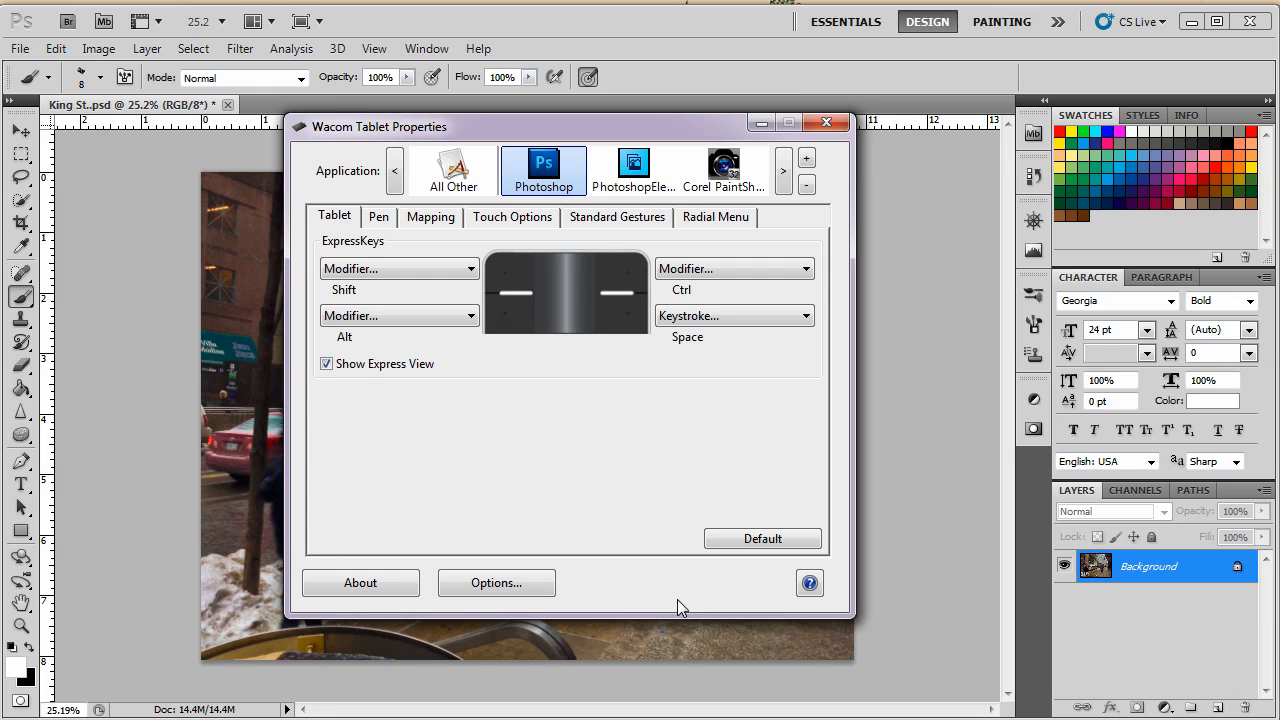
{"action": "mouse_move", "coordinate": [500, 429]}
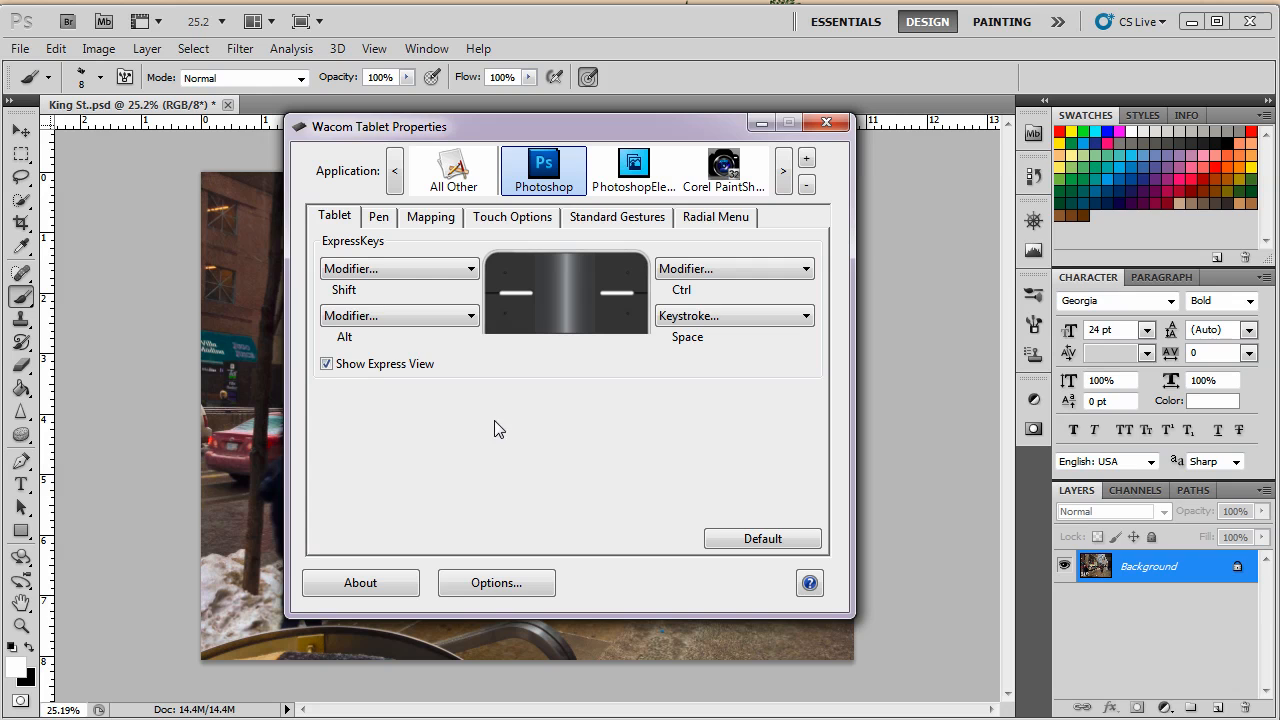
{"action": "mouse_move", "coordinate": [507, 435]}
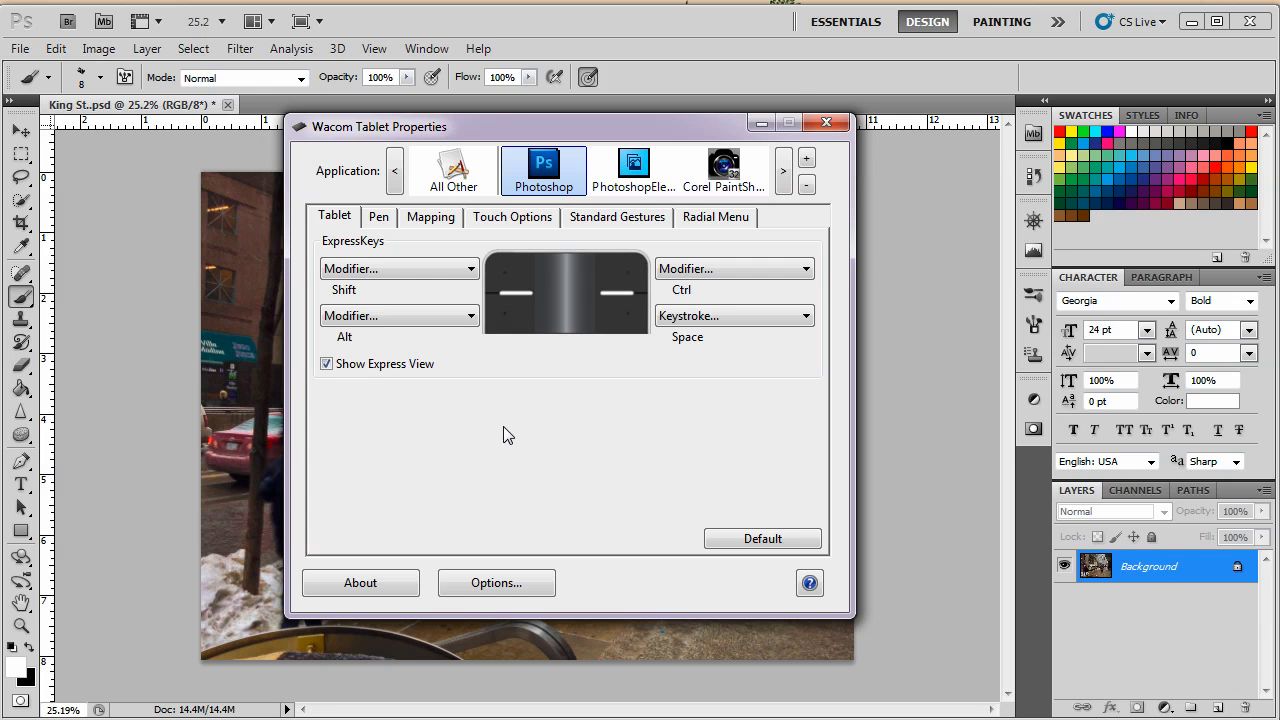
{"action": "mouse_move", "coordinate": [497, 348]}
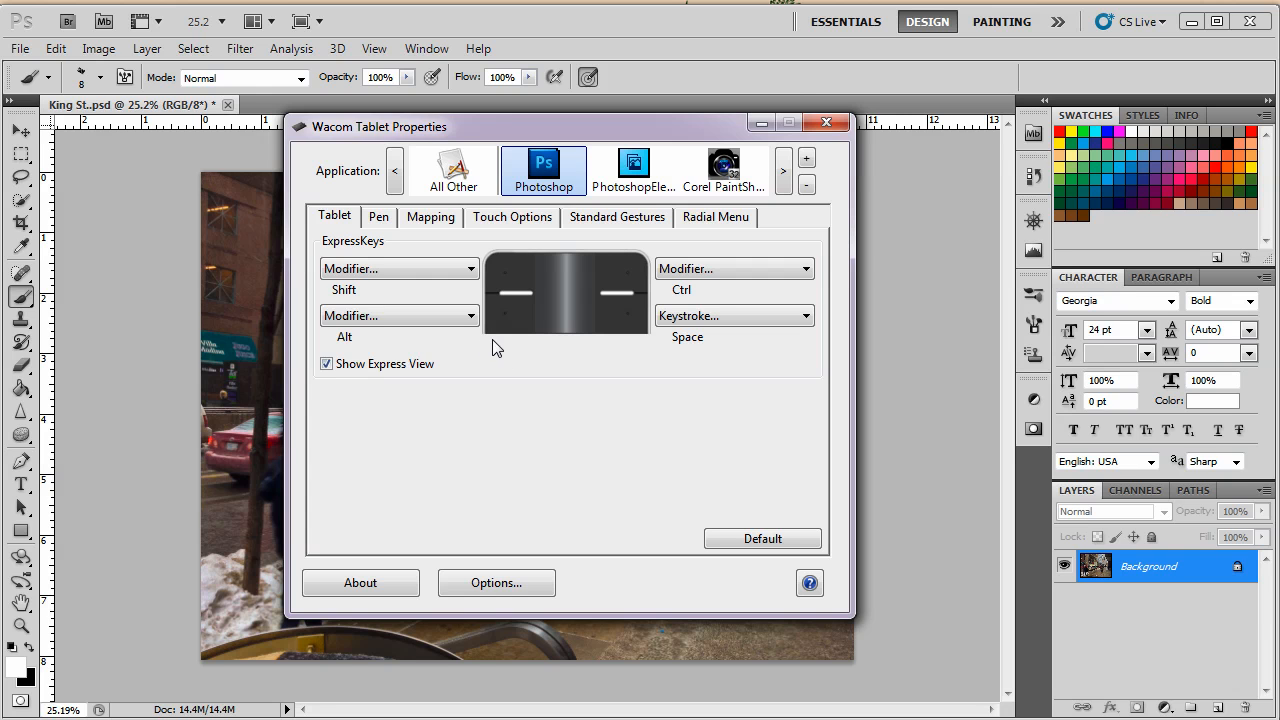
{"action": "mouse_move", "coordinate": [338, 277]}
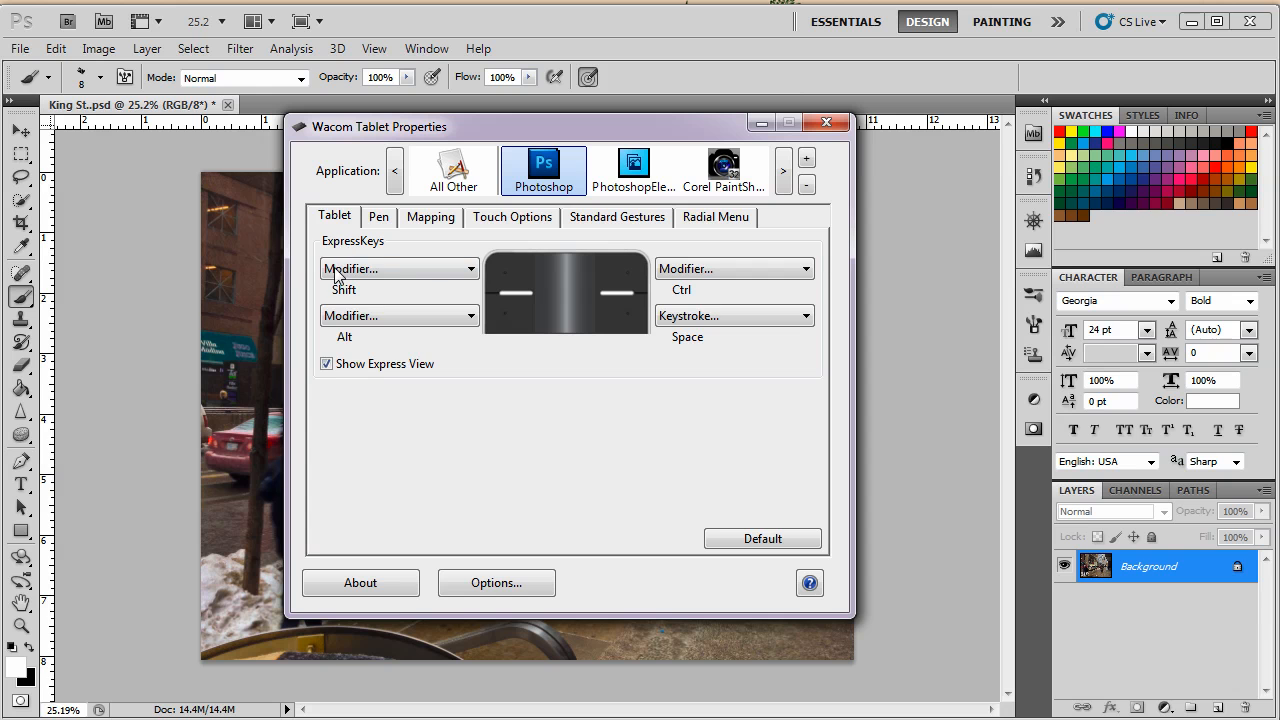
{"action": "left_click", "coordinate": [378, 217]}
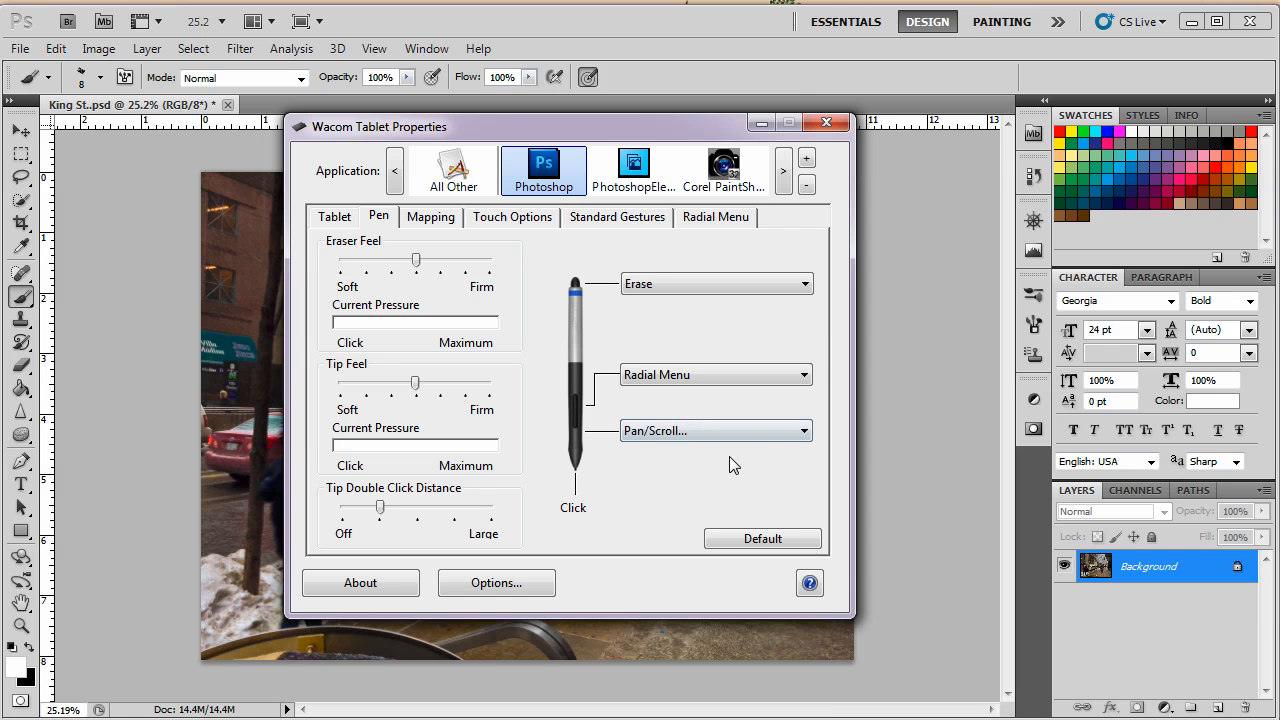
{"action": "left_click", "coordinate": [334, 217]}
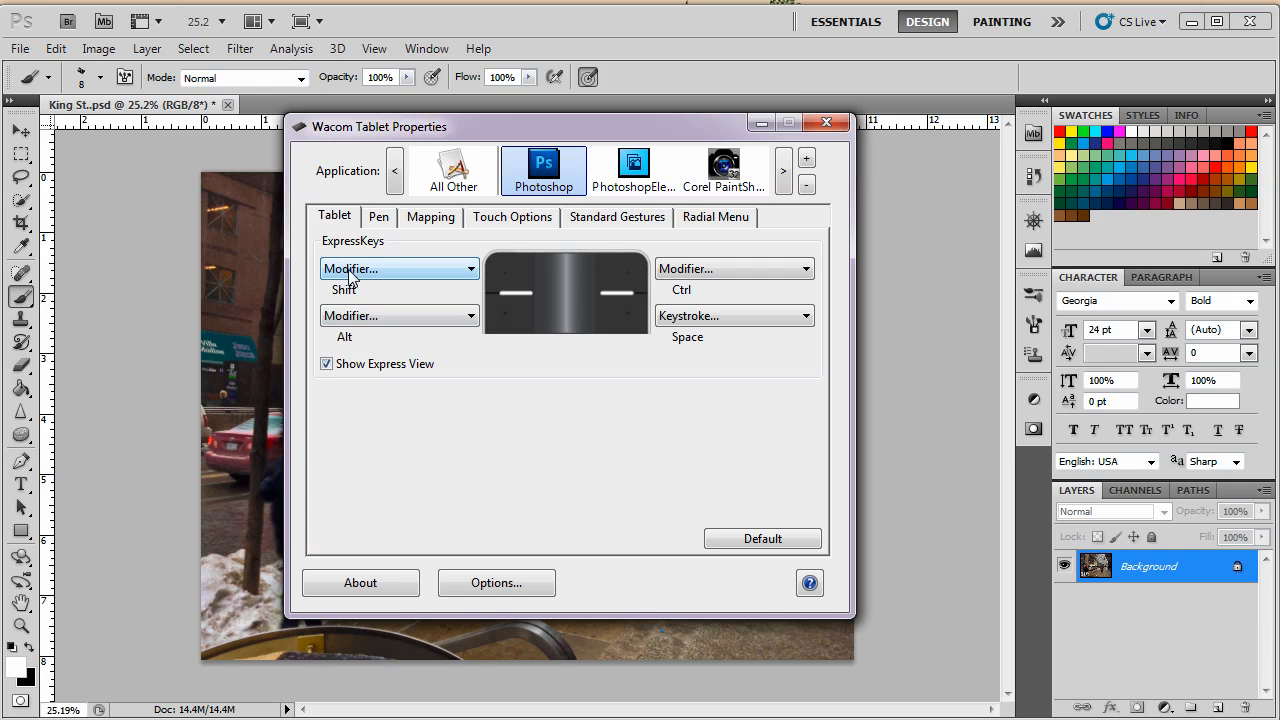
{"action": "mouse_move", "coordinate": [472, 277]}
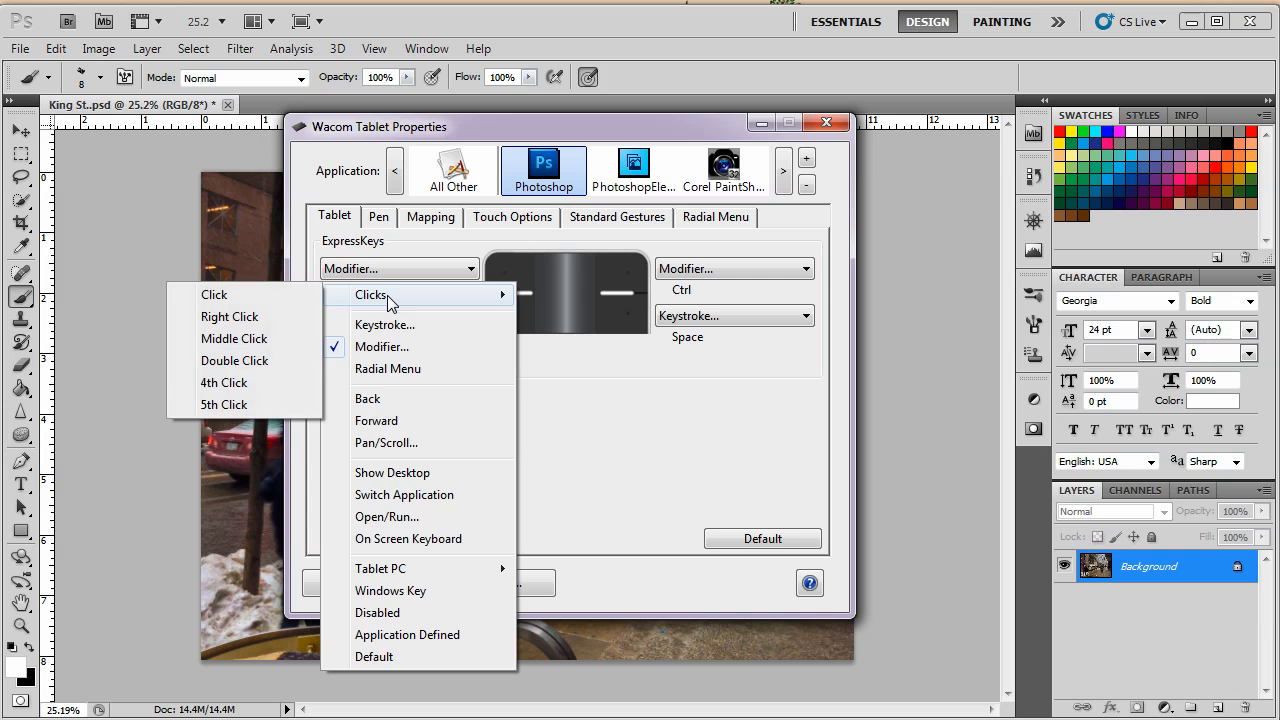
{"action": "left_click", "coordinate": [229, 316]}
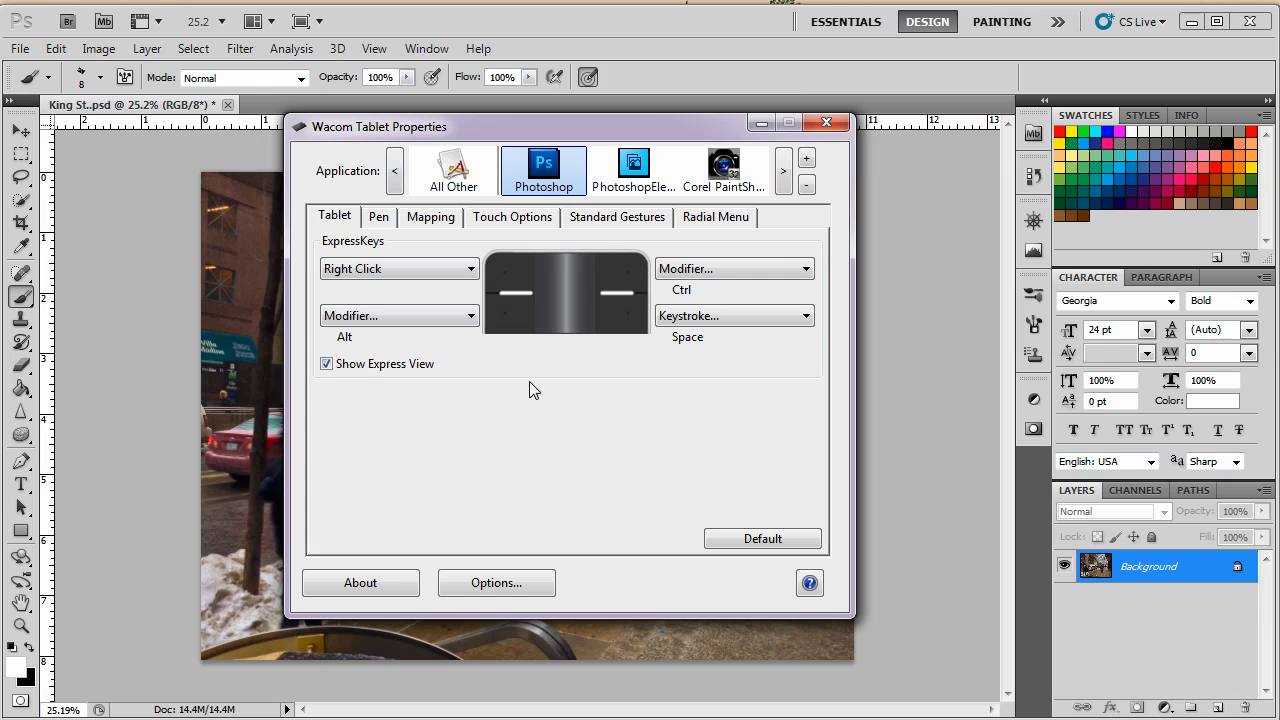
{"action": "mouse_move", "coordinate": [728, 220]}
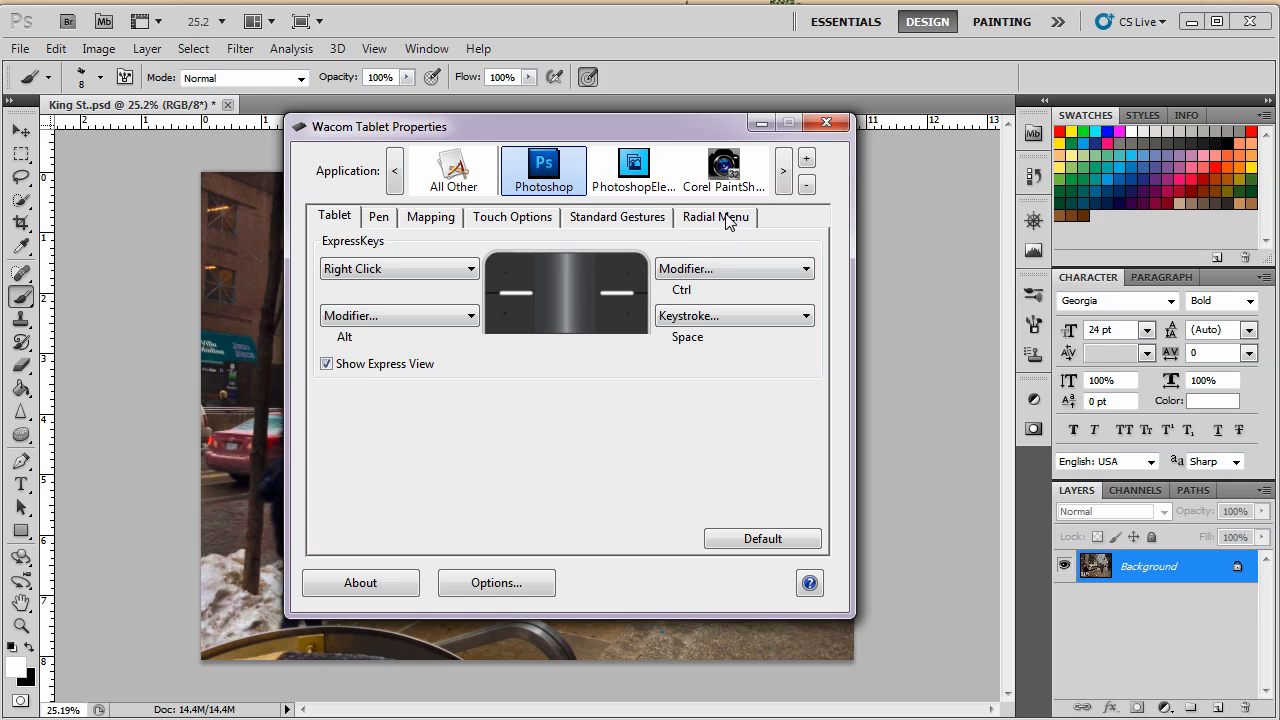
- Set the Brush Panel slice to Open/Run Adobe Bridge CS5's Bridge.exe, named Bridge
{"action": "left_click", "coordinate": [716, 217]}
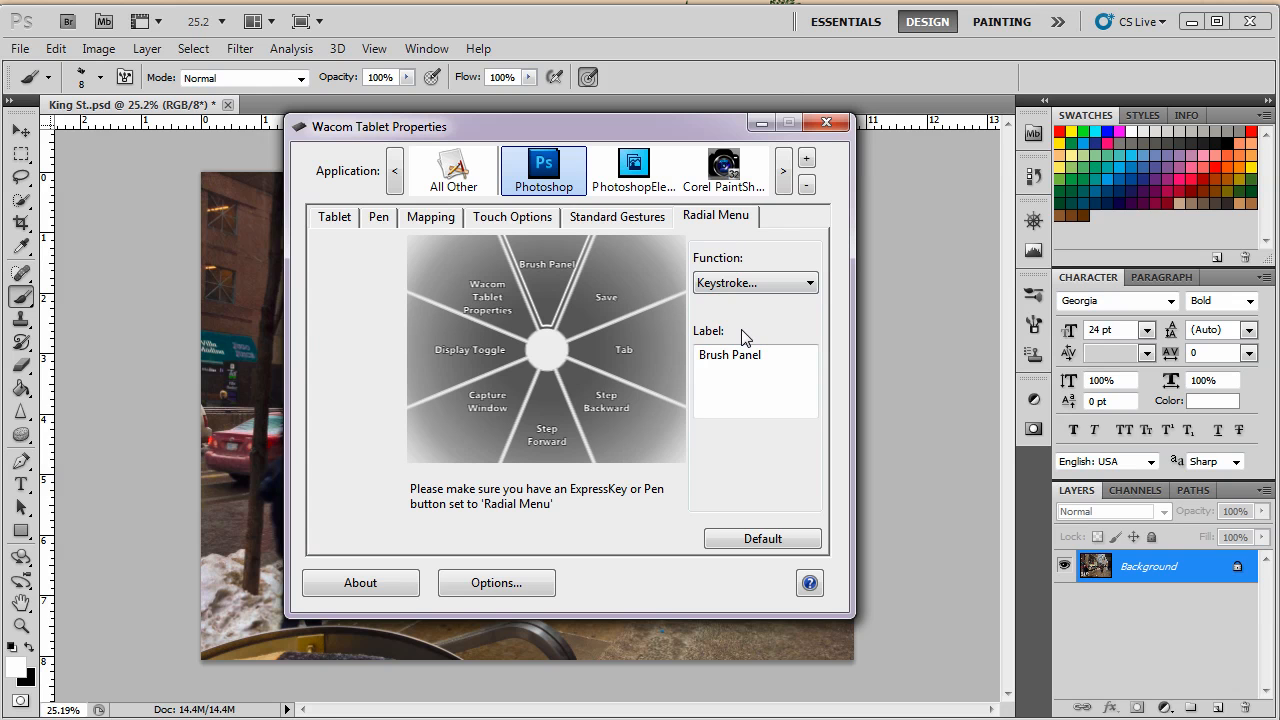
{"action": "mouse_move", "coordinate": [560, 287]}
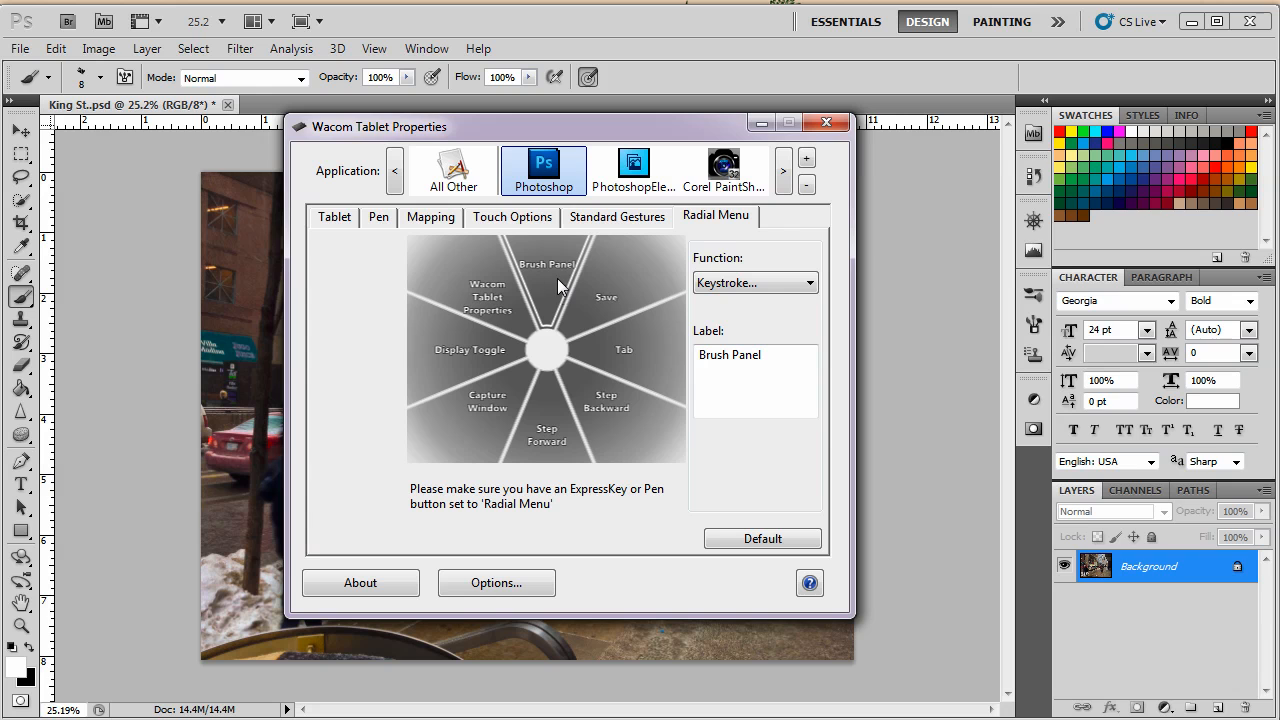
{"action": "mouse_move", "coordinate": [553, 275]}
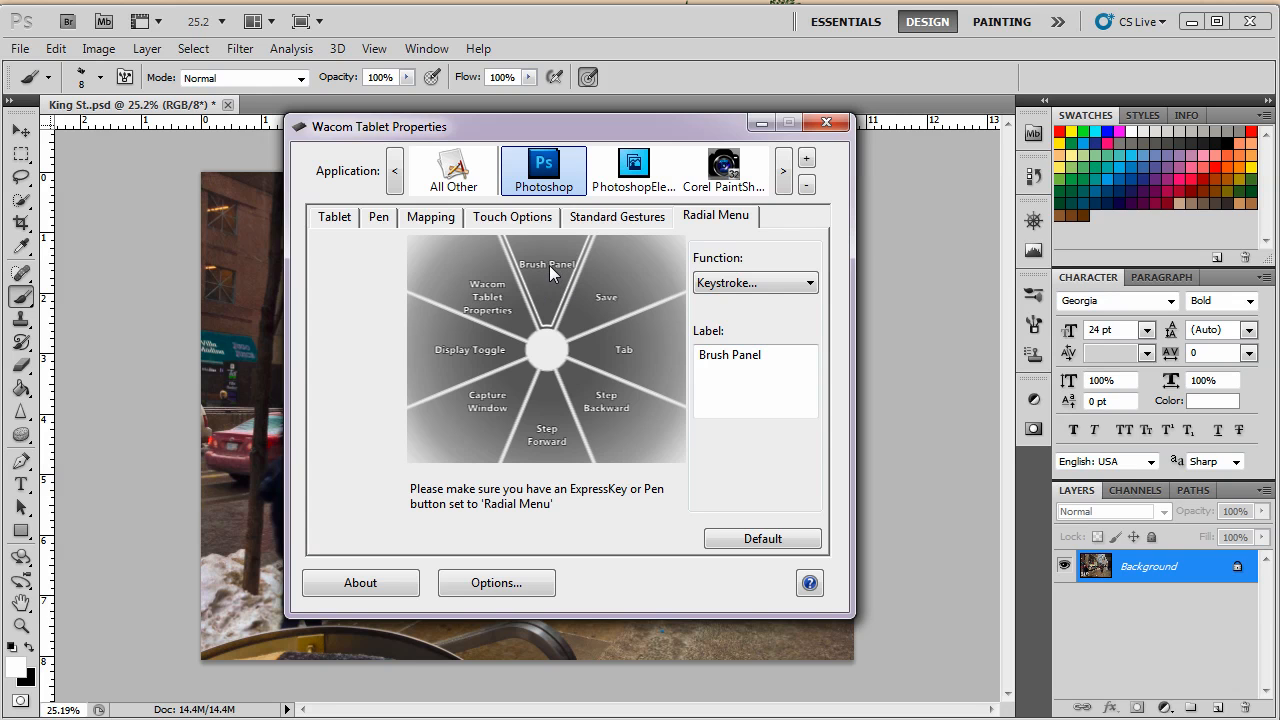
{"action": "mouse_move", "coordinate": [650, 258]}
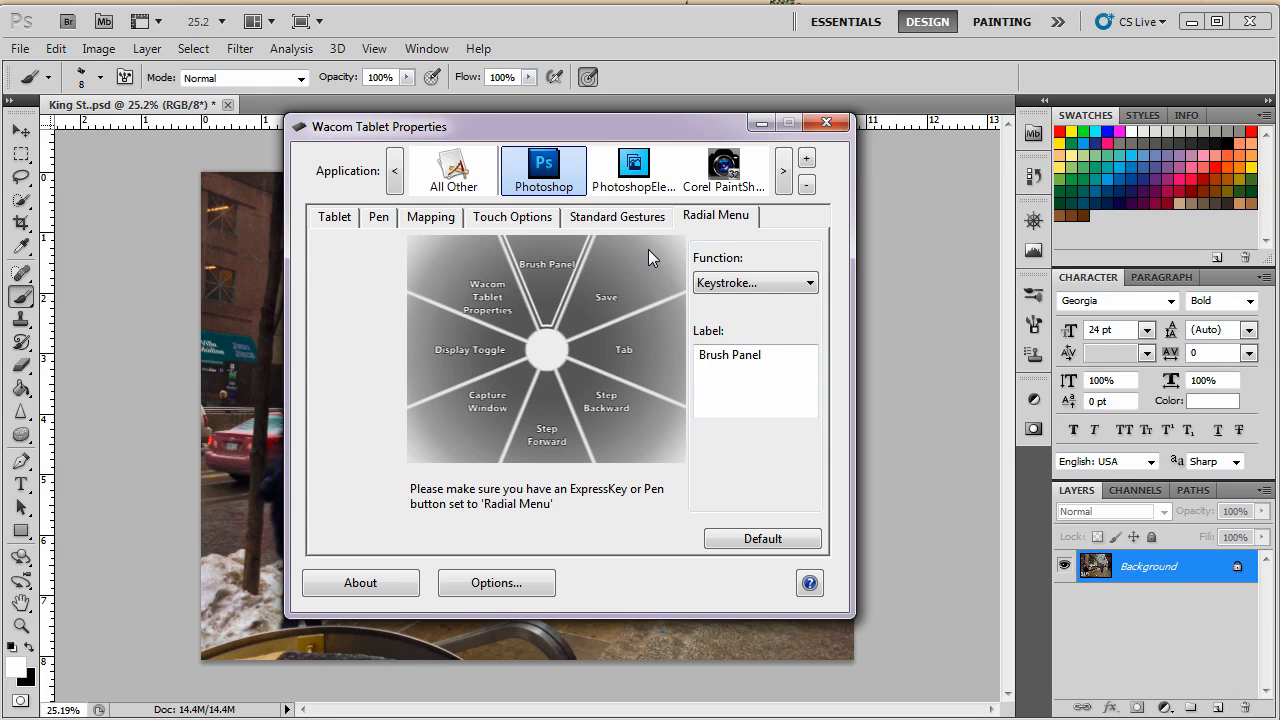
{"action": "mouse_move", "coordinate": [545, 280]}
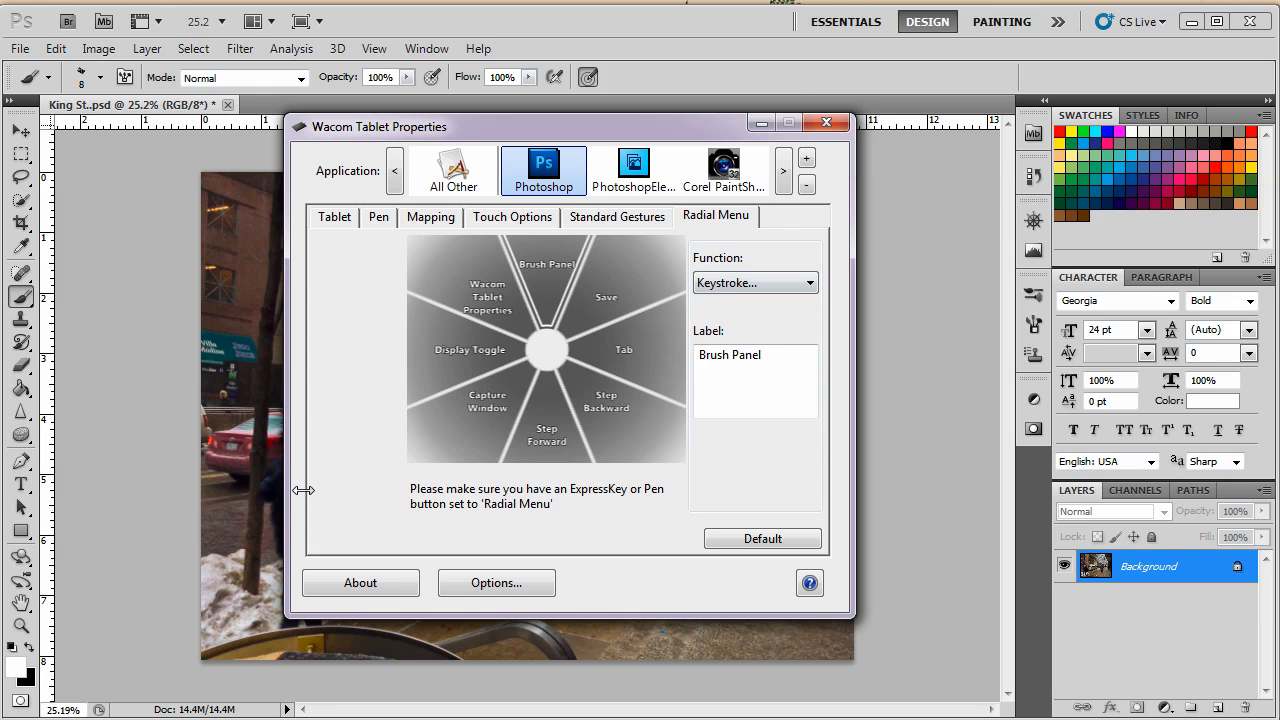
{"action": "mouse_move", "coordinate": [549, 270]}
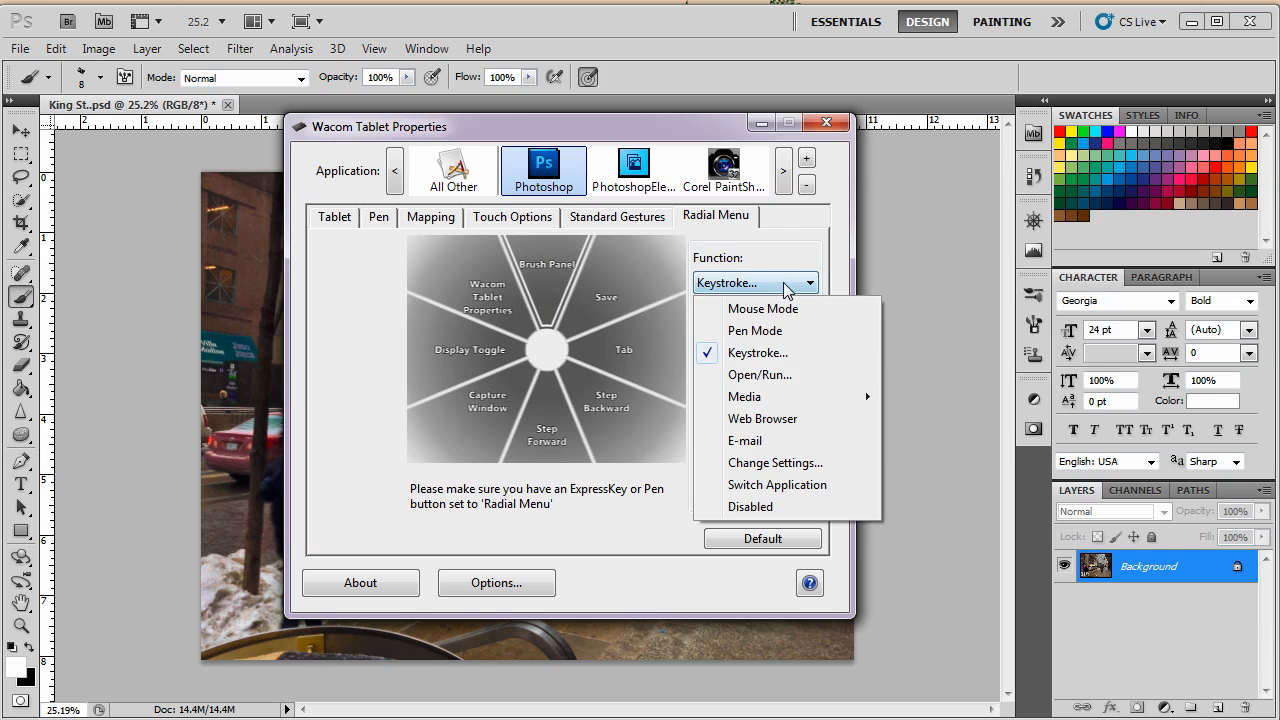
{"action": "left_click", "coordinate": [759, 374]}
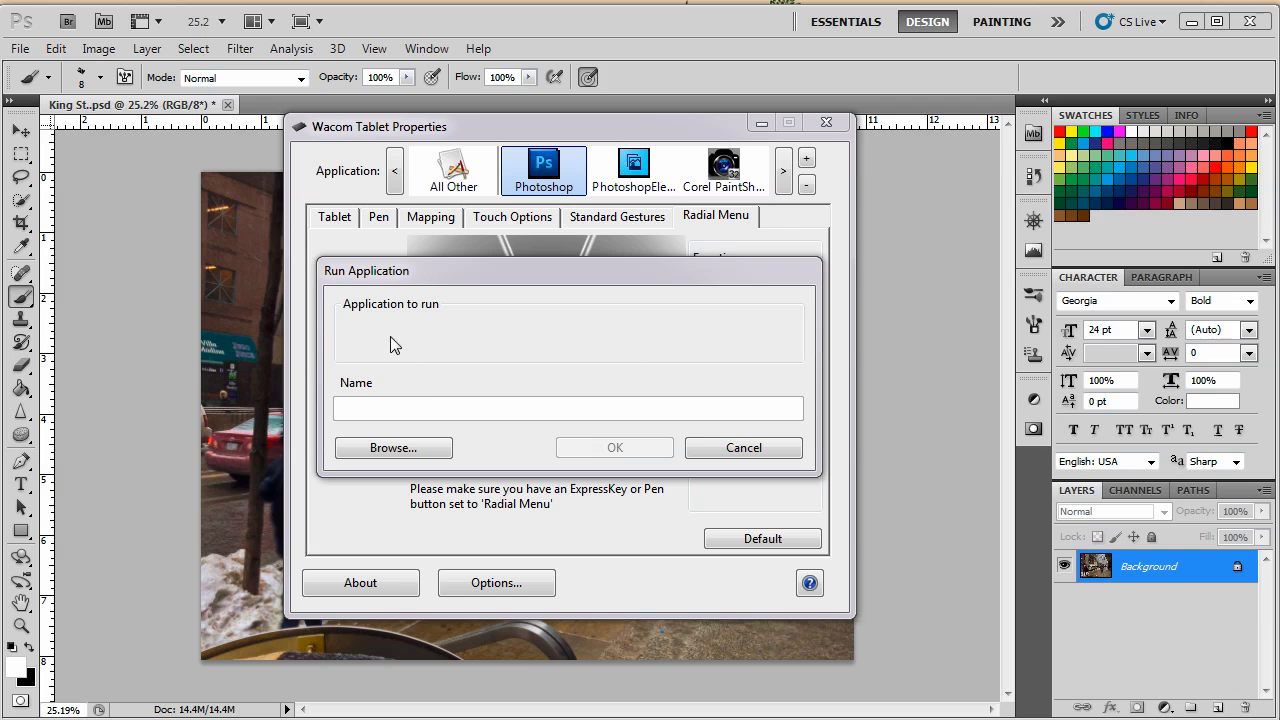
{"action": "mouse_move", "coordinate": [465, 313]}
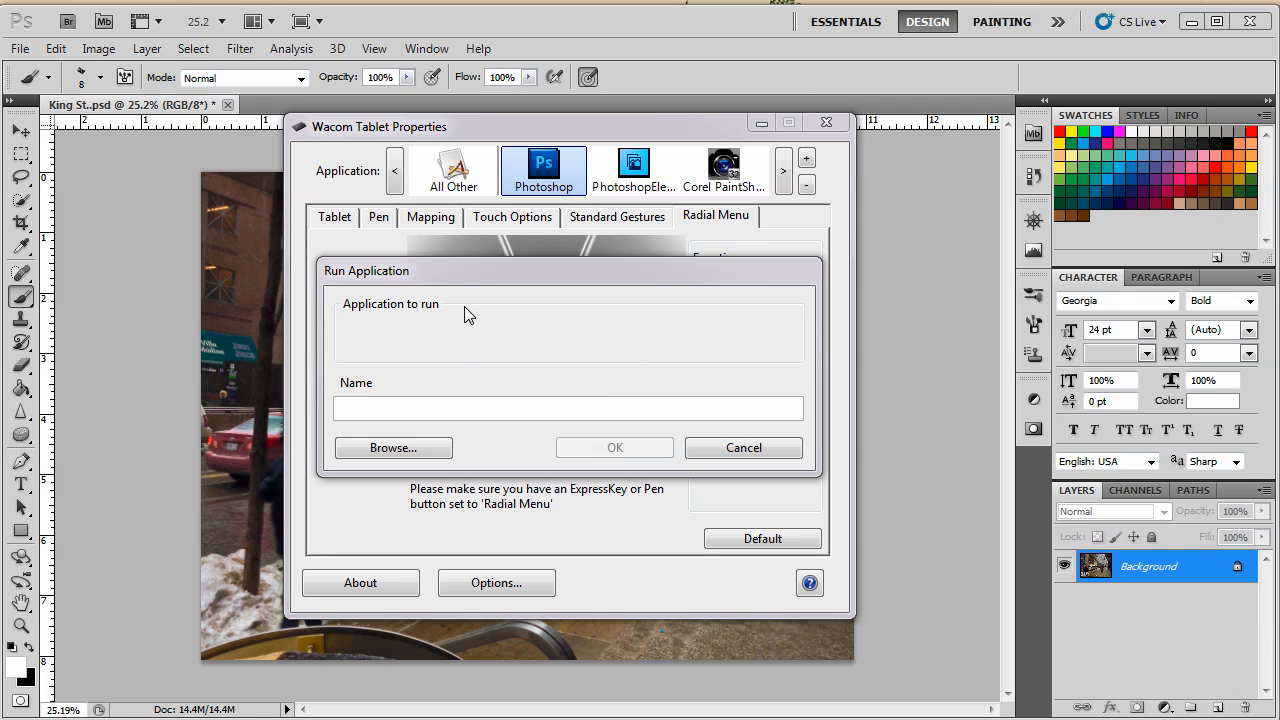
{"action": "mouse_move", "coordinate": [445, 373]}
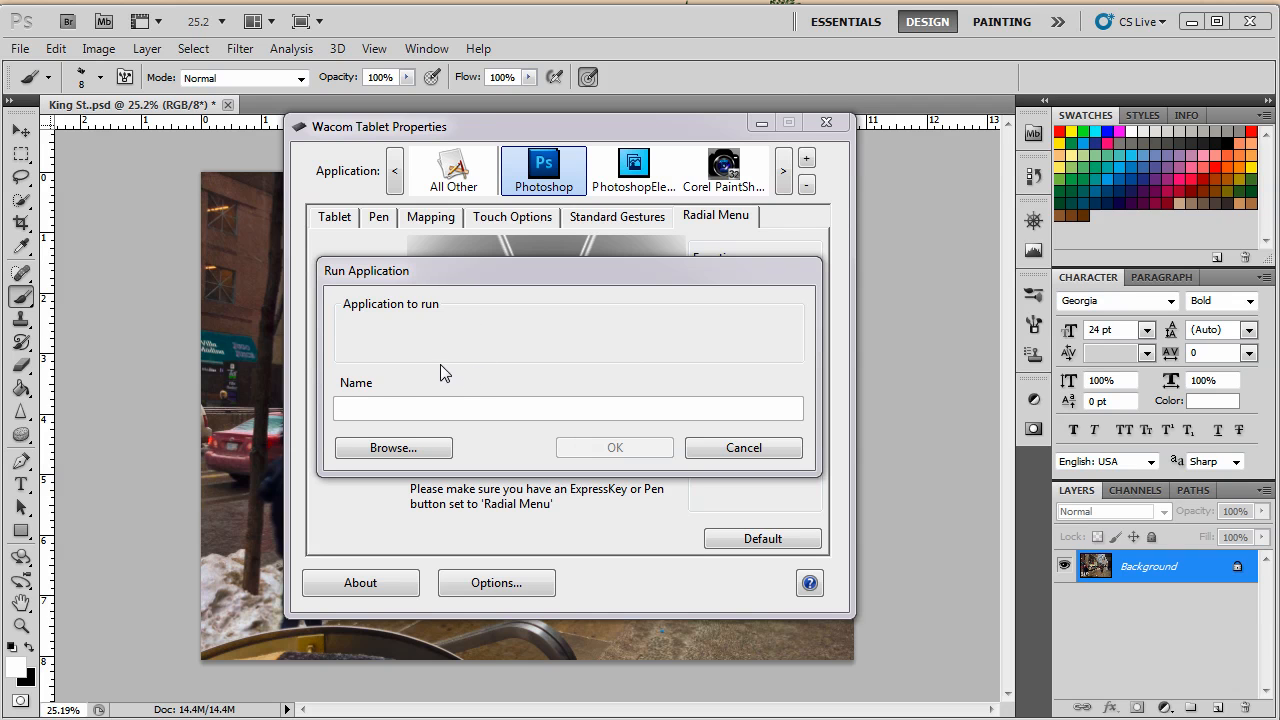
{"action": "mouse_move", "coordinate": [390, 413]}
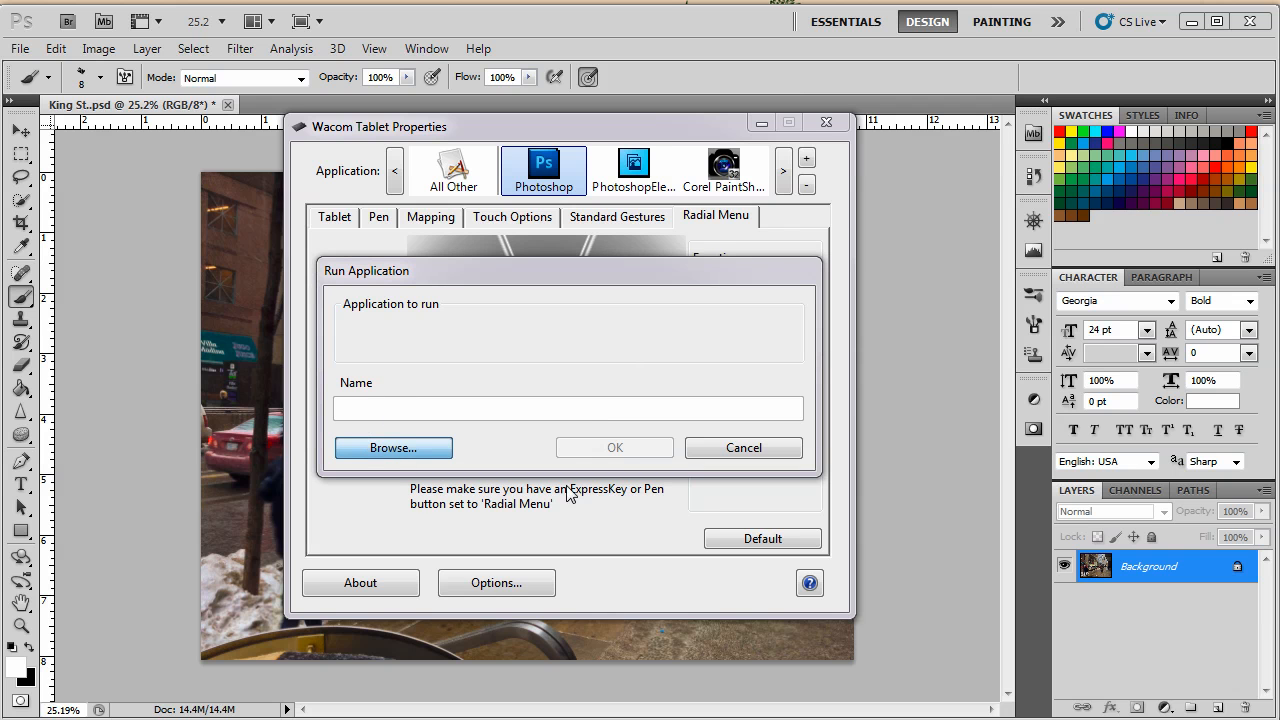
{"action": "left_click", "coordinate": [392, 447]}
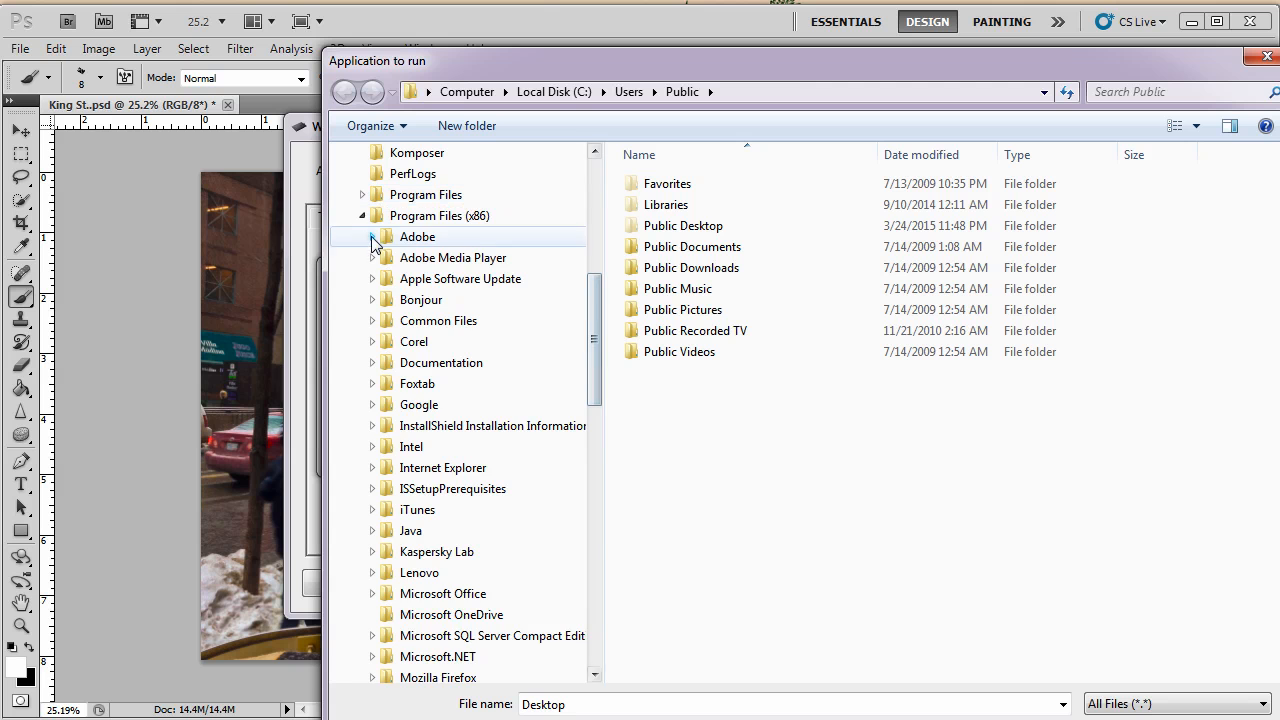
{"action": "left_click", "coordinate": [372, 237]}
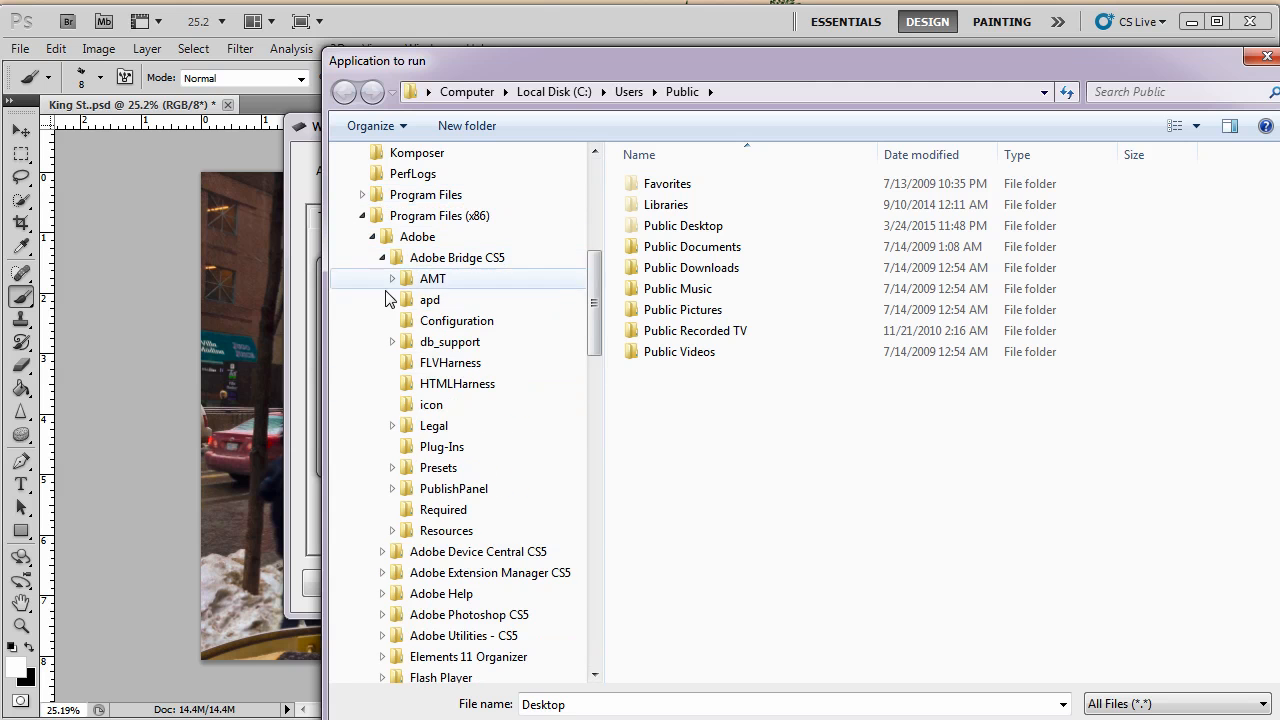
{"action": "left_click", "coordinate": [457, 257]}
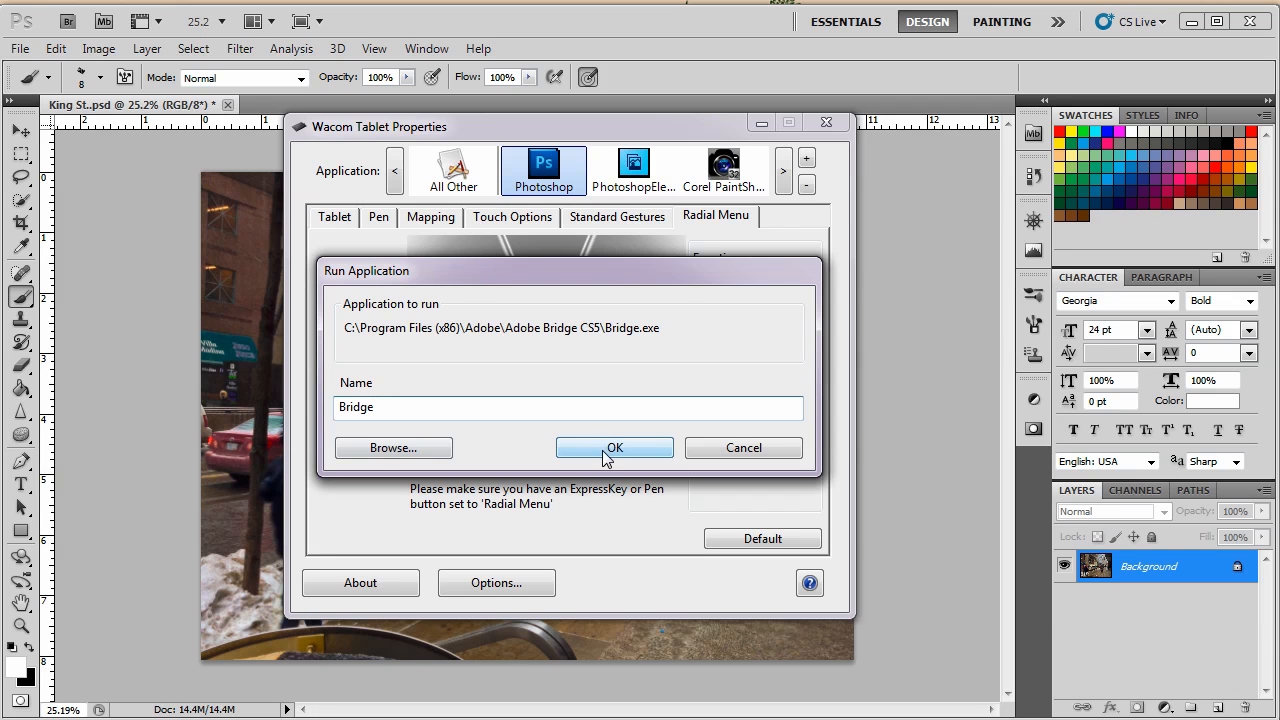
{"action": "left_click", "coordinate": [614, 447]}
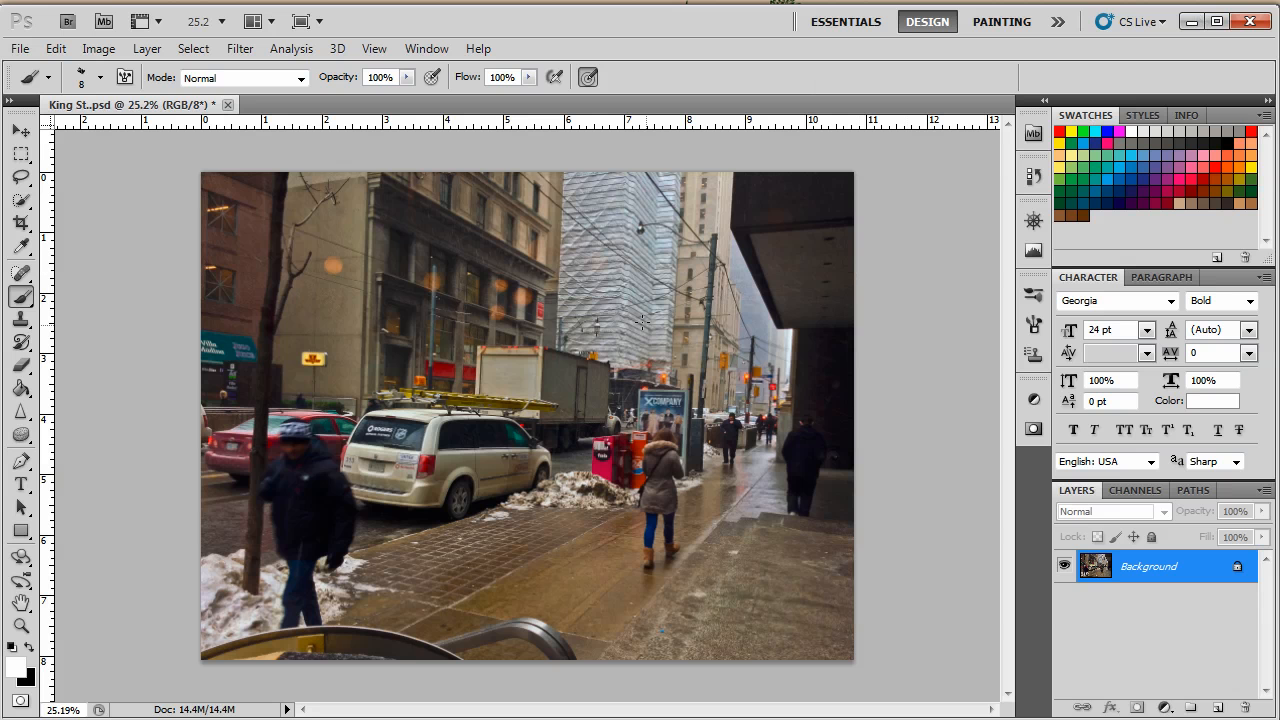
{"action": "mouse_move", "coordinate": [1145, 193]}
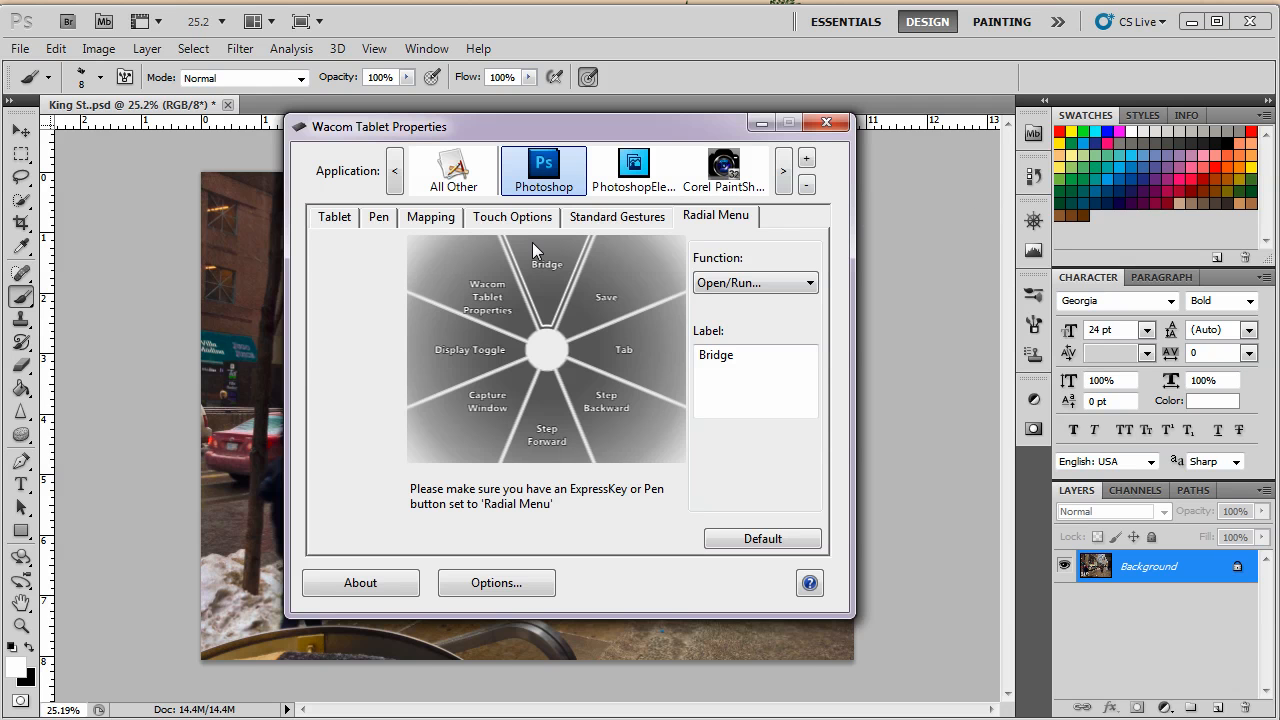
- Reassign the Save slice to Ctrl+Alt+Z and label it Step Backwards
{"action": "left_click", "coordinate": [606, 297]}
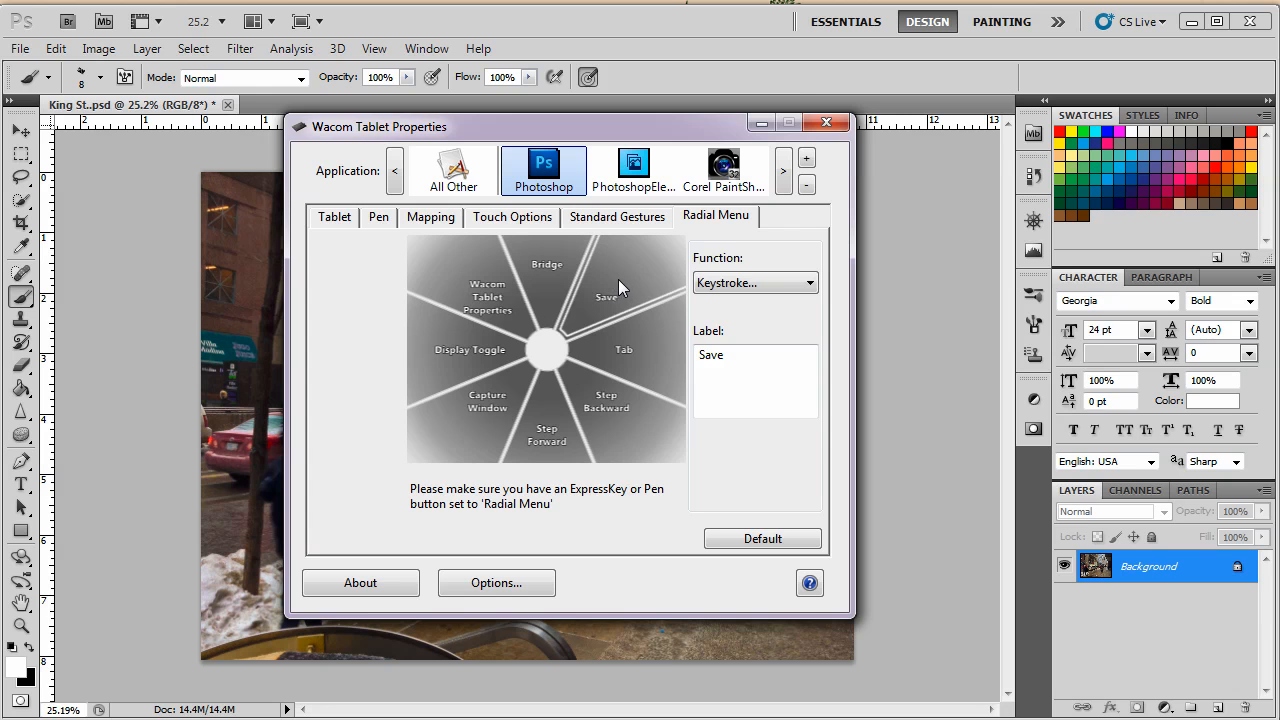
{"action": "mouse_move", "coordinate": [610, 293]}
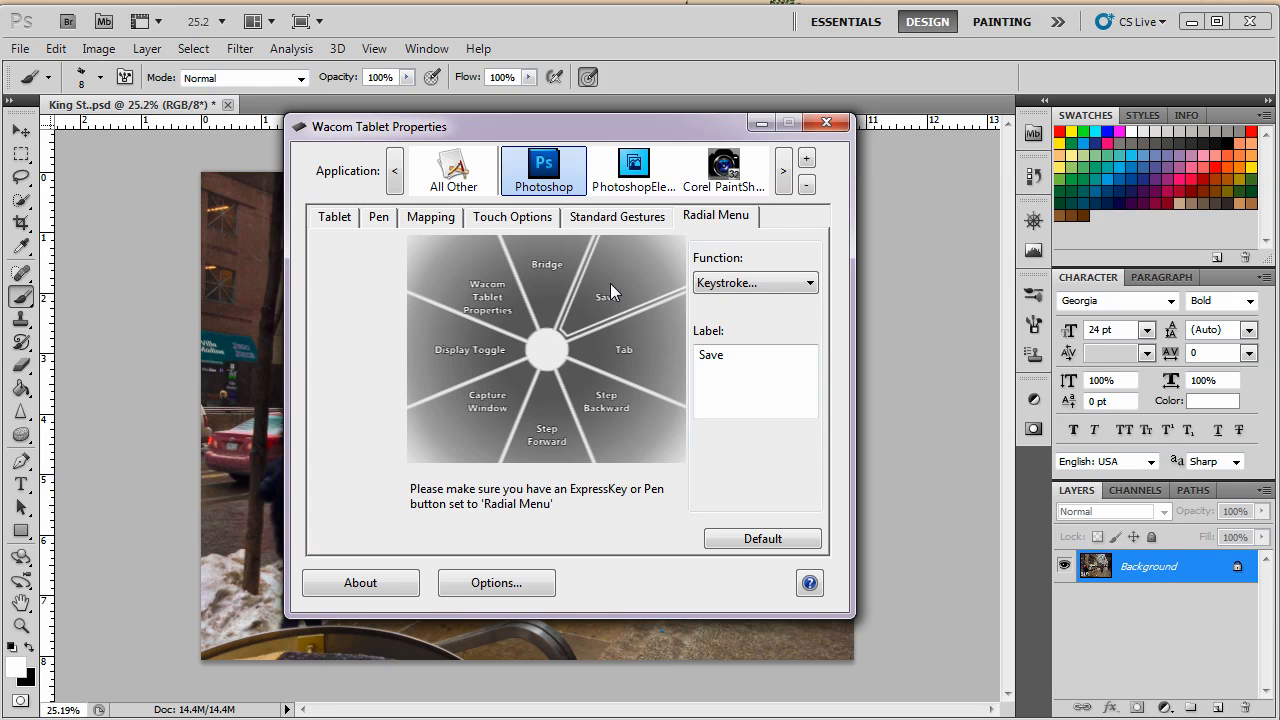
{"action": "mouse_move", "coordinate": [605, 250]}
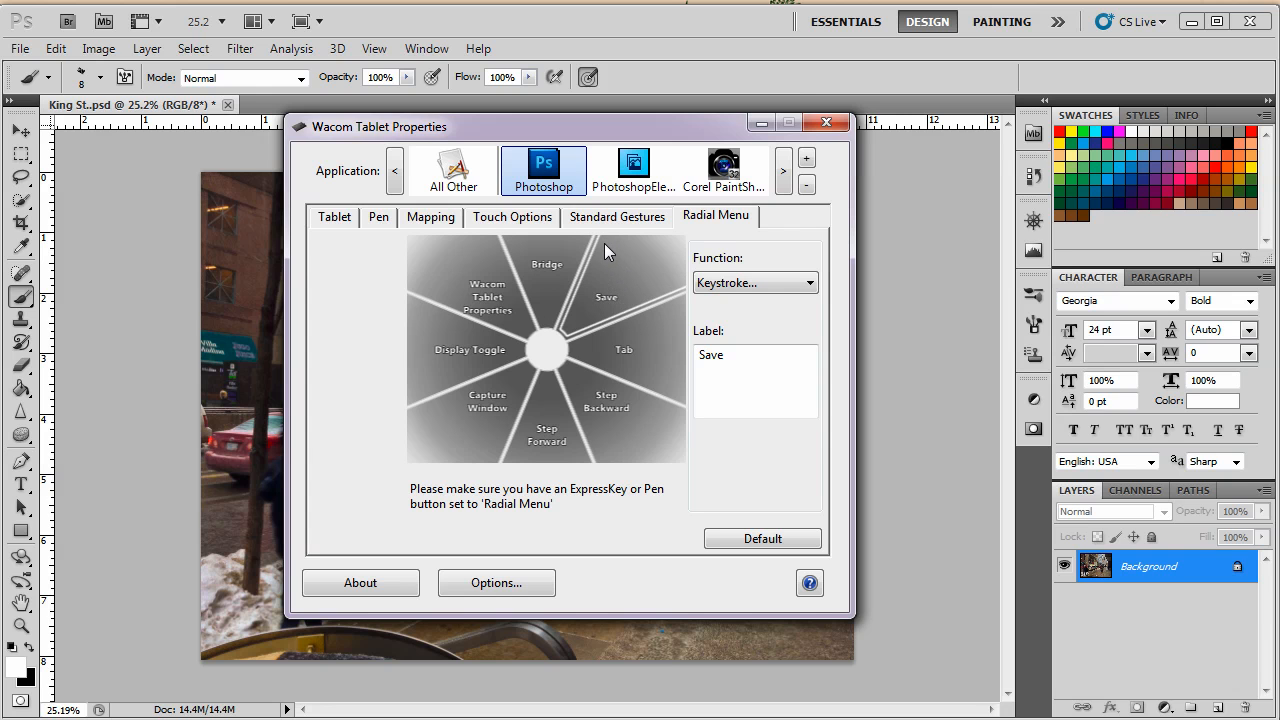
{"action": "mouse_move", "coordinate": [612, 305]}
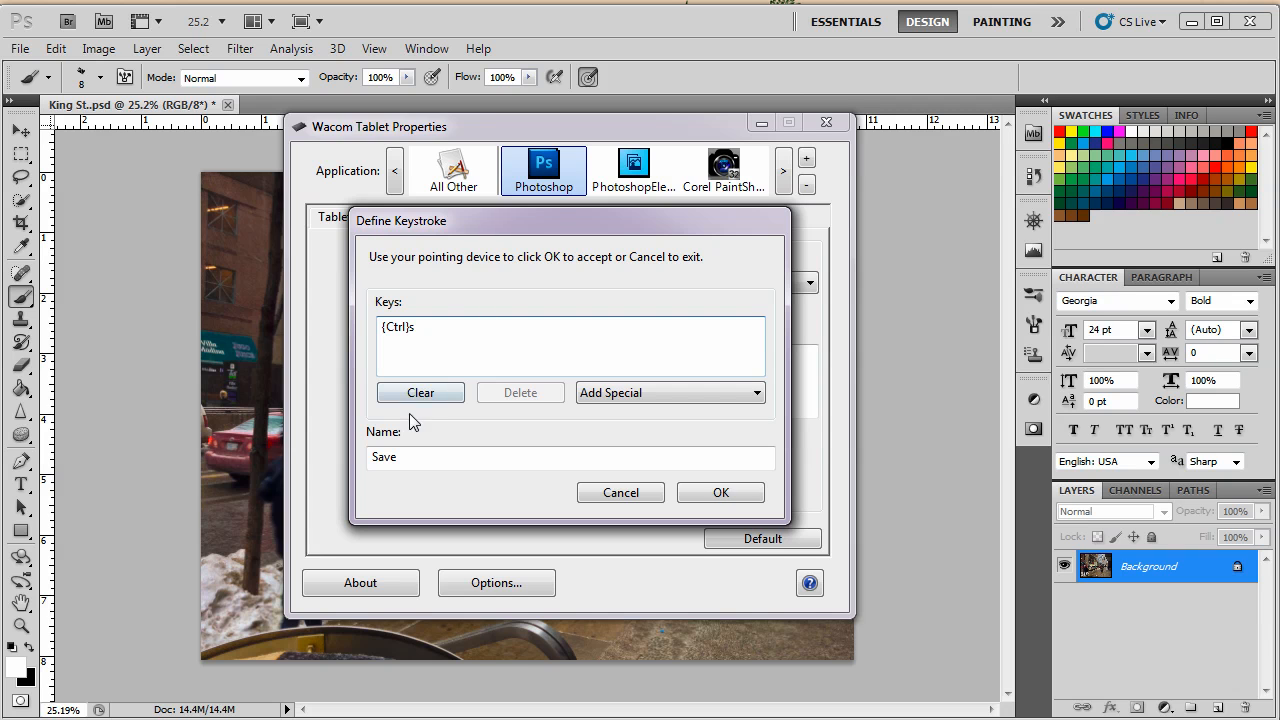
{"action": "left_click", "coordinate": [420, 392]}
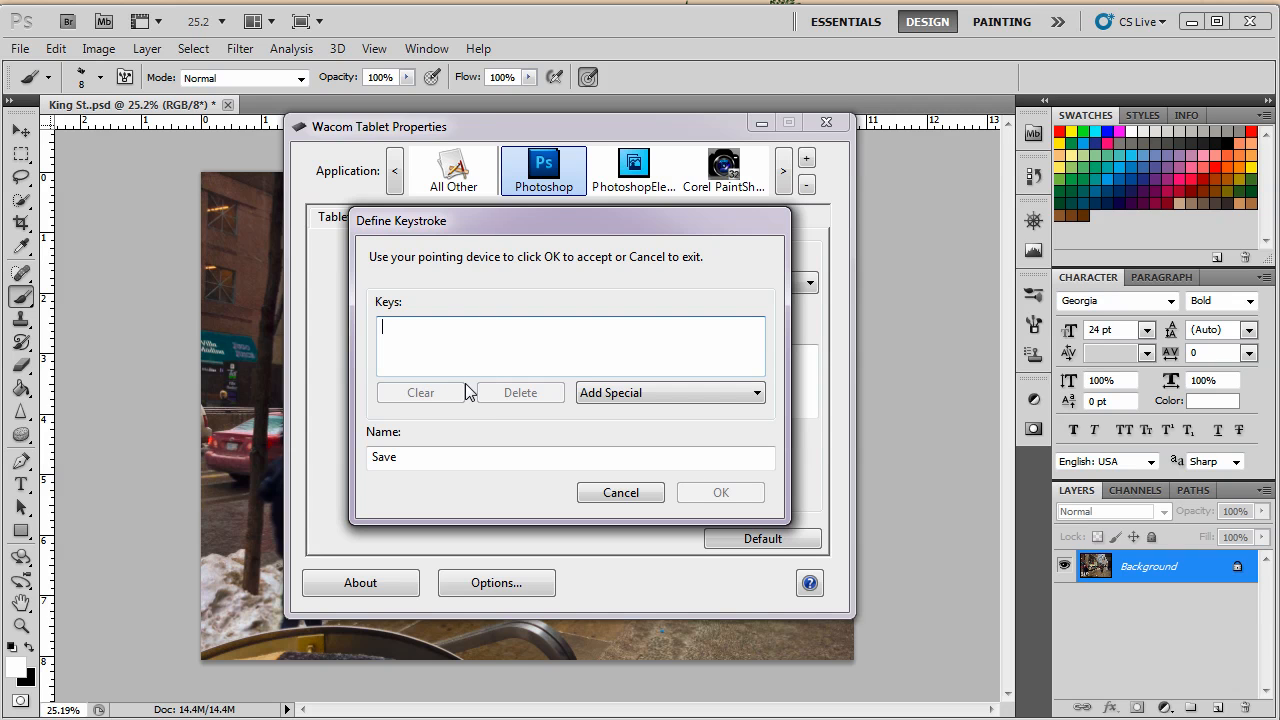
{"action": "mouse_move", "coordinate": [360, 340]}
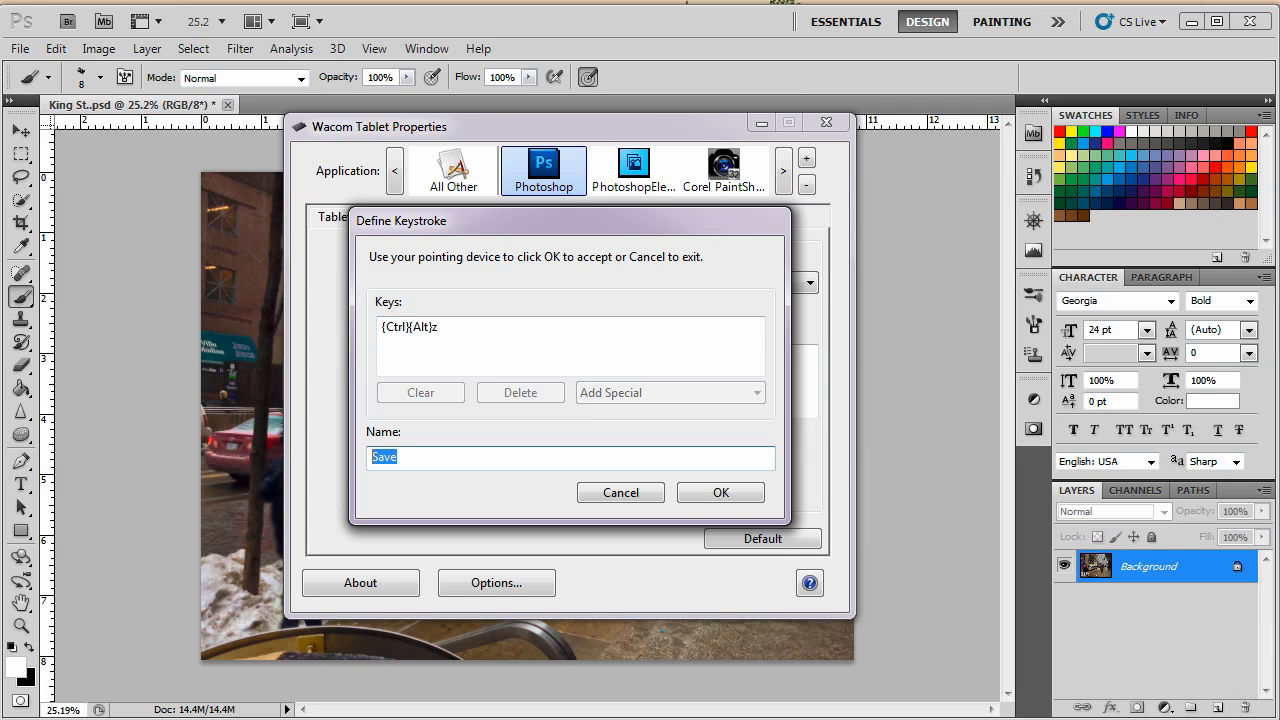
{"action": "type", "text": "Step Backw"}
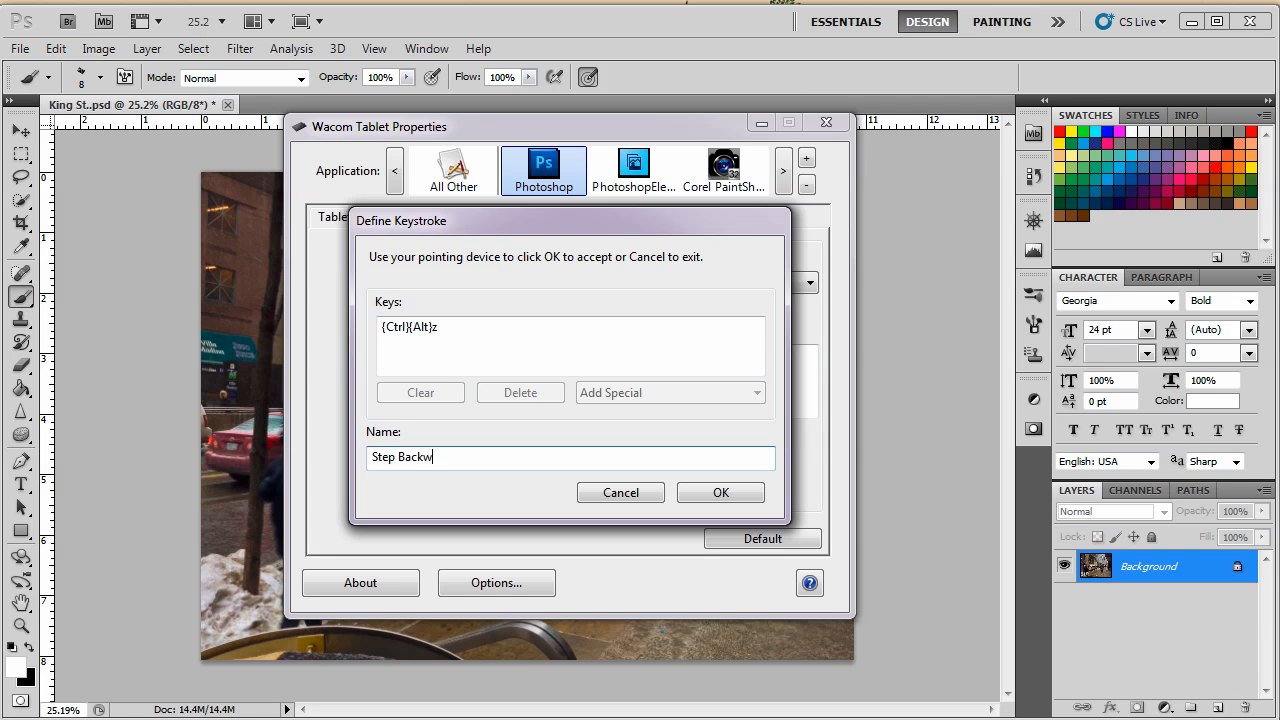
{"action": "type", "text": "ards"}
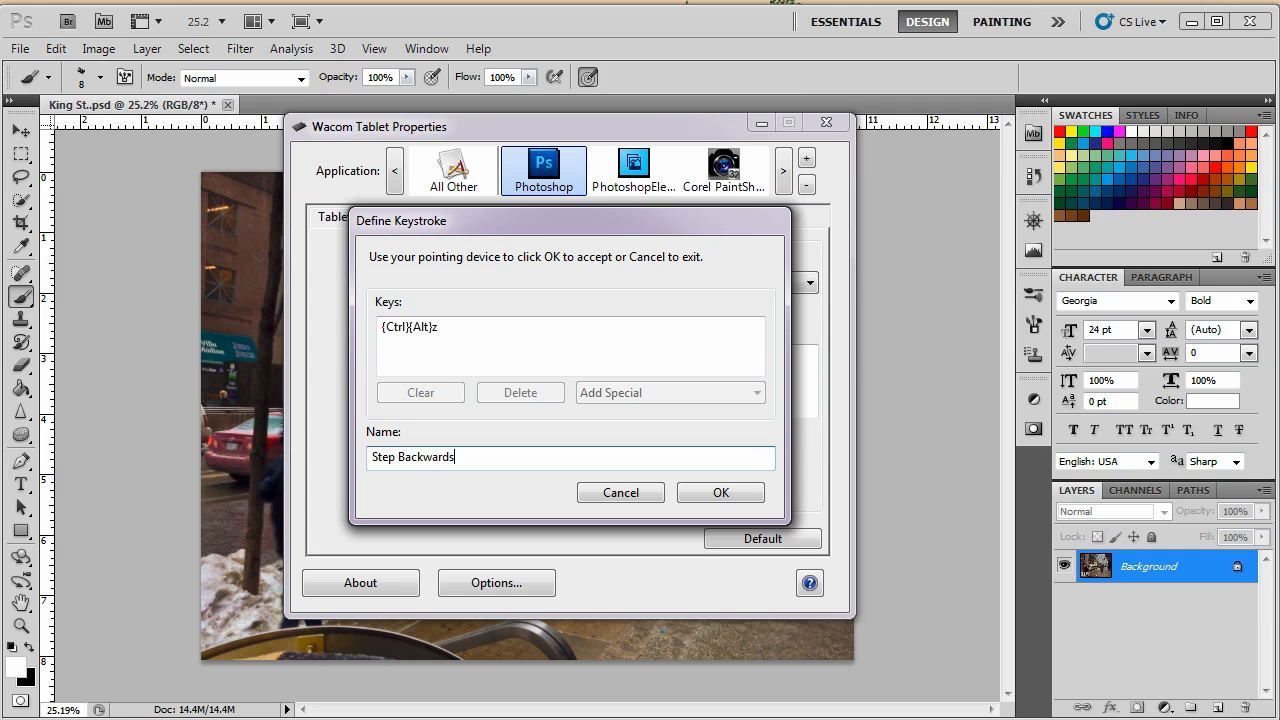
{"action": "left_click", "coordinate": [720, 492]}
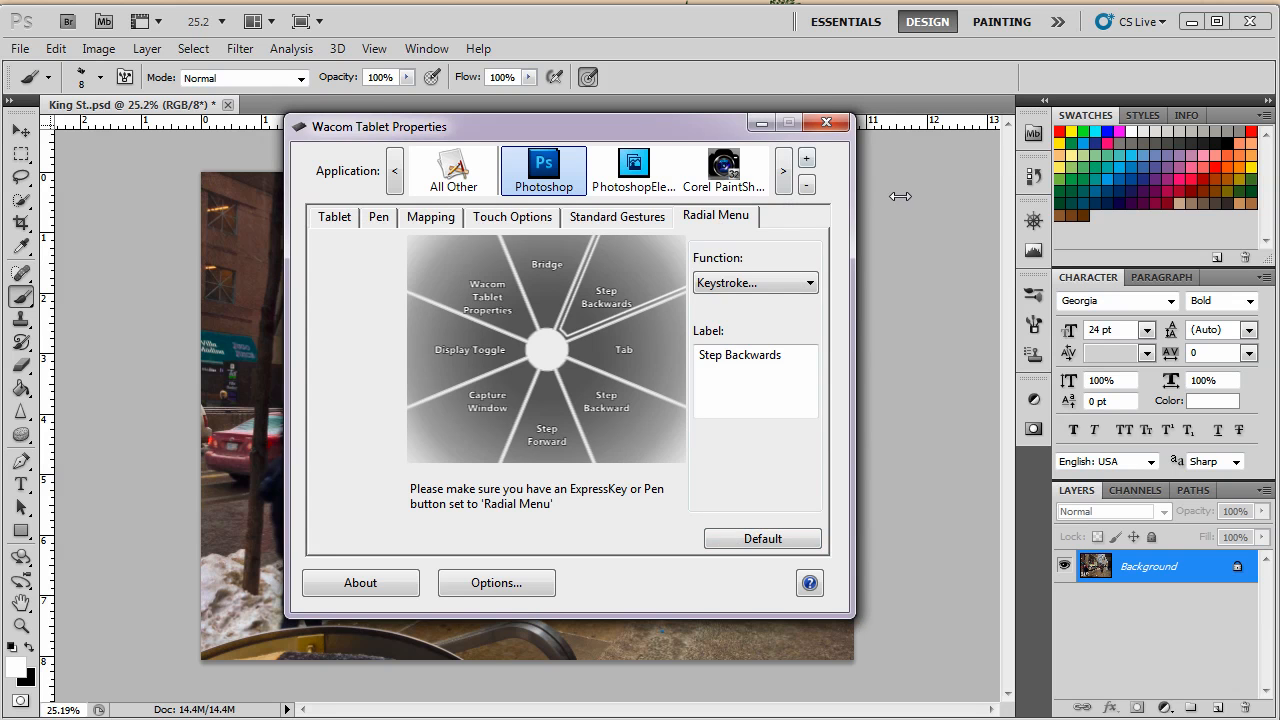
- Close tablet settings and accept black in the foreground Color Picker over the King St. photo
{"action": "left_click", "coordinate": [826, 122]}
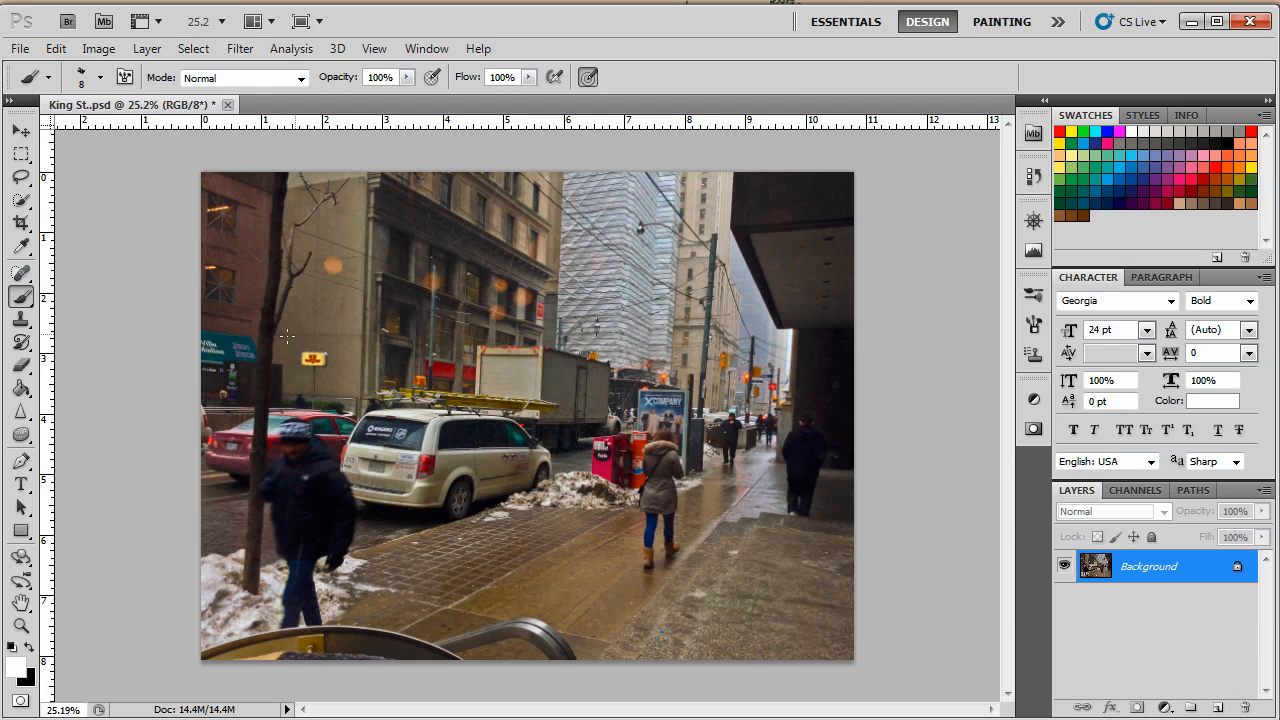
{"action": "left_click", "coordinate": [16, 668]}
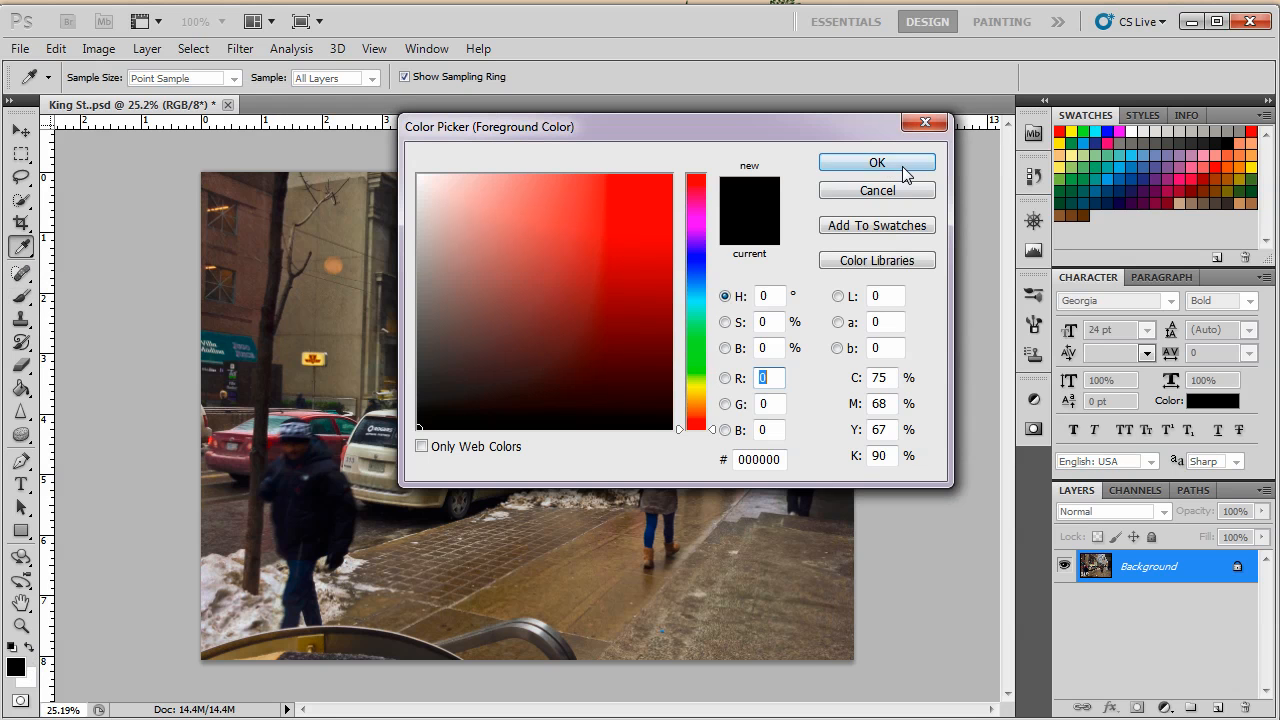
{"action": "left_click", "coordinate": [877, 162]}
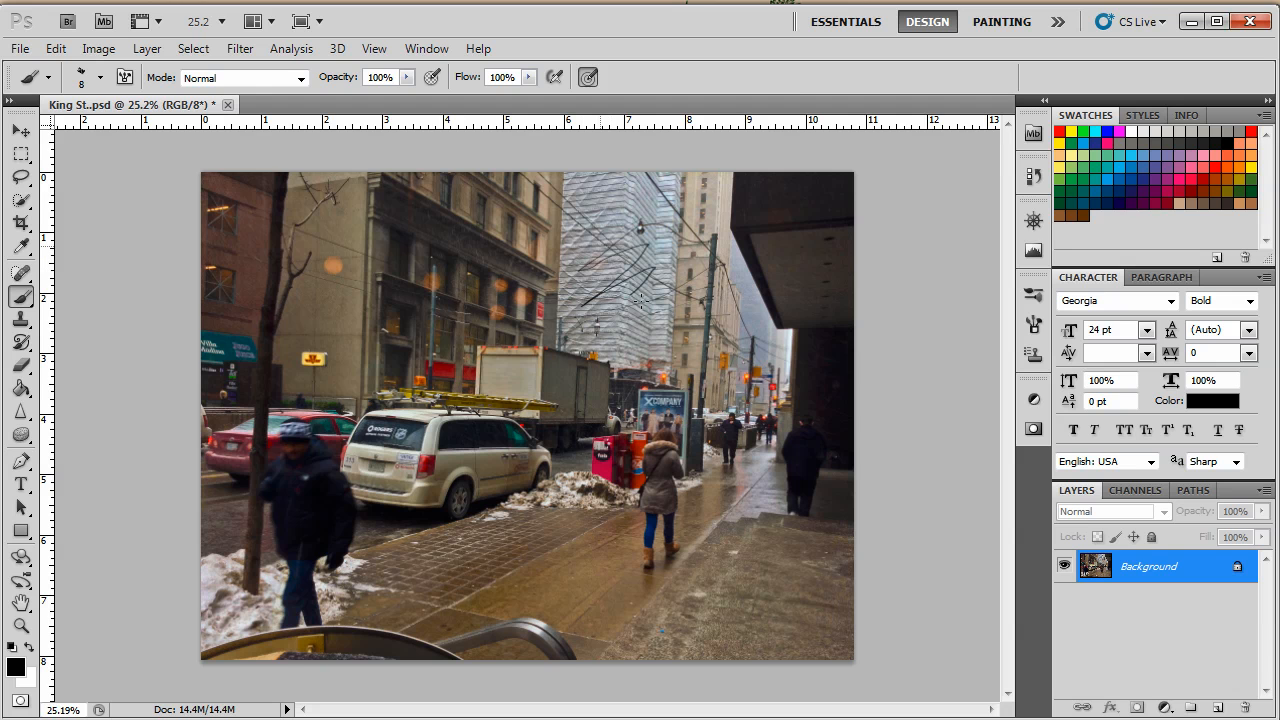
{"action": "left_click_drag", "start_coordinate": [630, 300], "coordinate": [770, 590]}
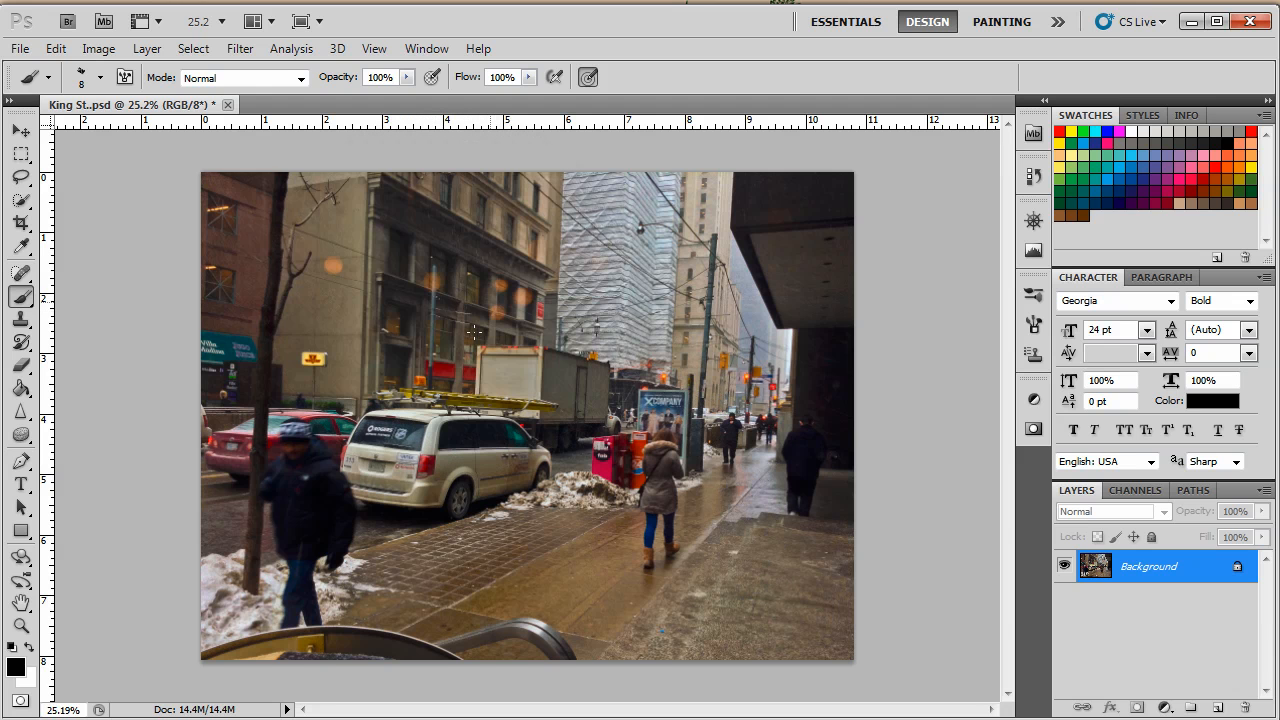
{"action": "mouse_move", "coordinate": [775, 298]}
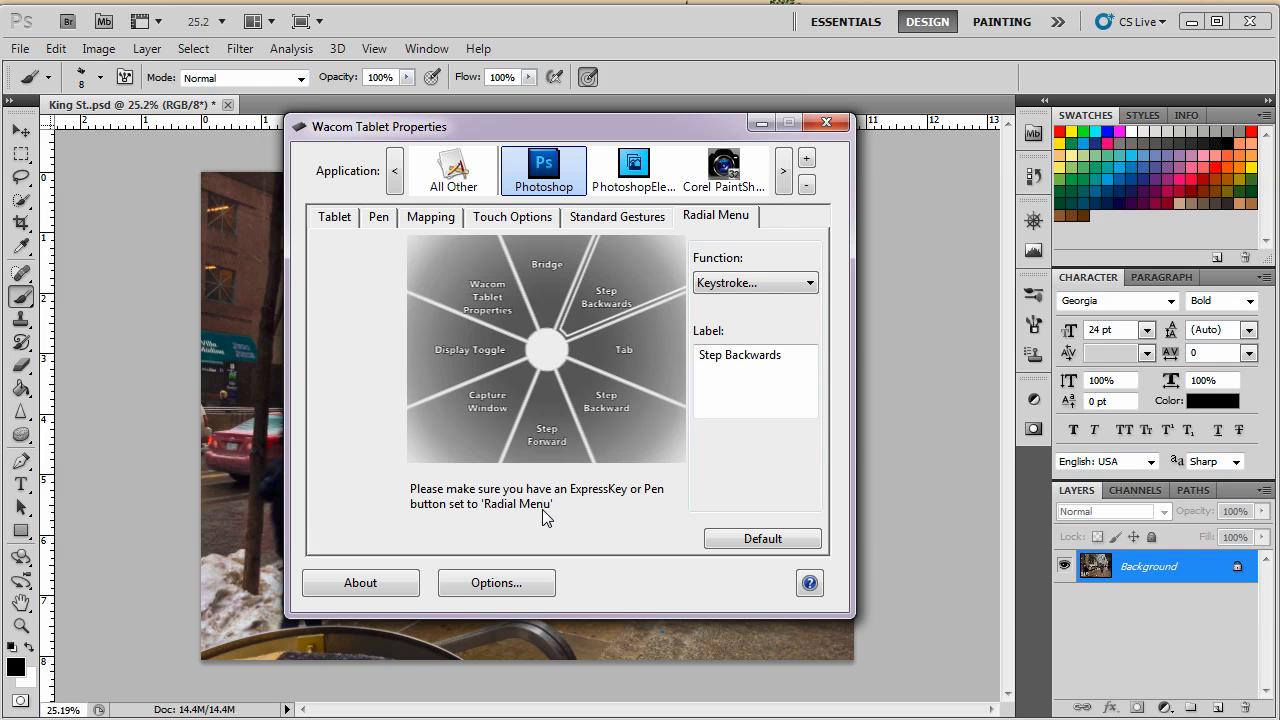
{"action": "mouse_move", "coordinate": [533, 364]}
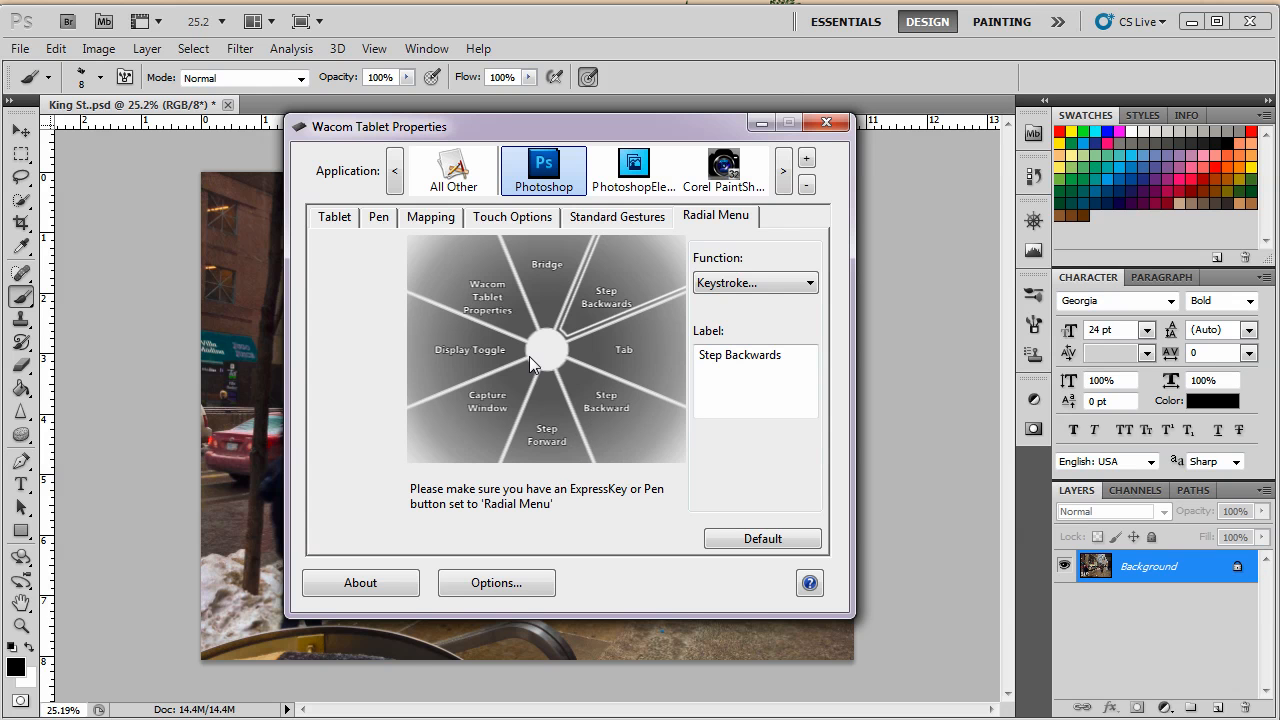
- Give the Tab slice the Ctrl+Shift+N keystroke, labelled New Layer
{"action": "left_click", "coordinate": [623, 349]}
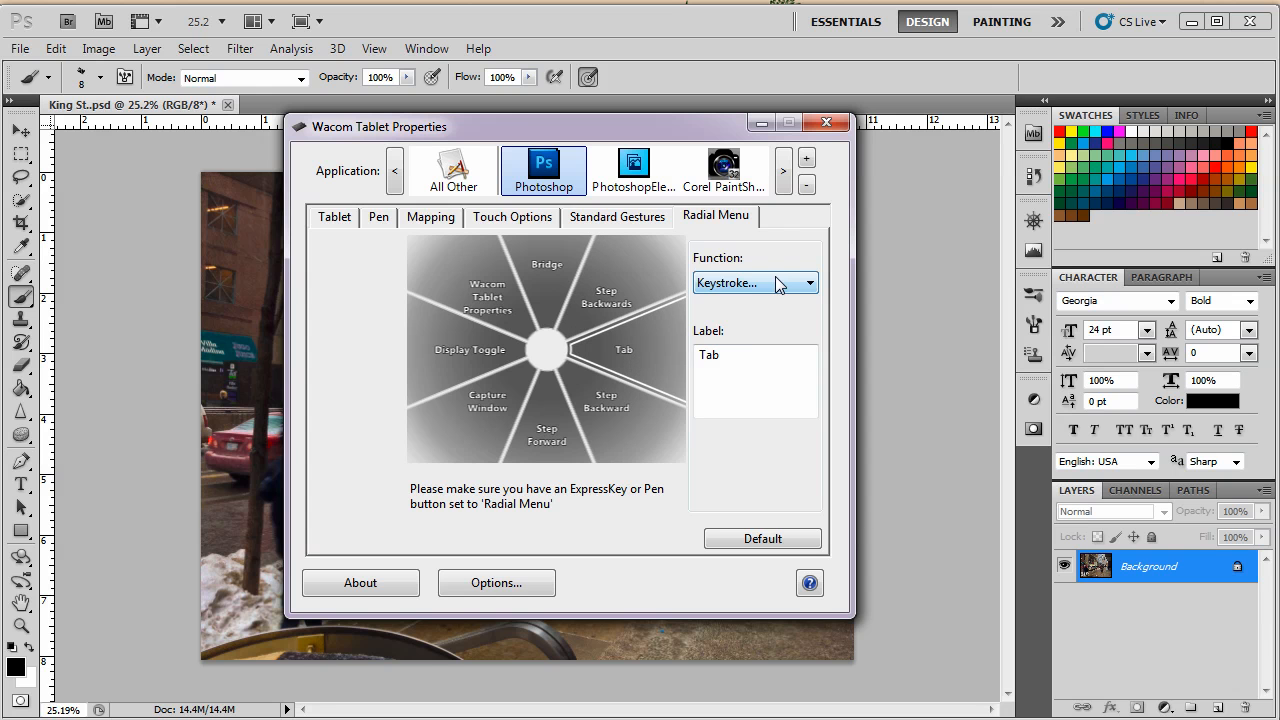
{"action": "left_click", "coordinate": [755, 283]}
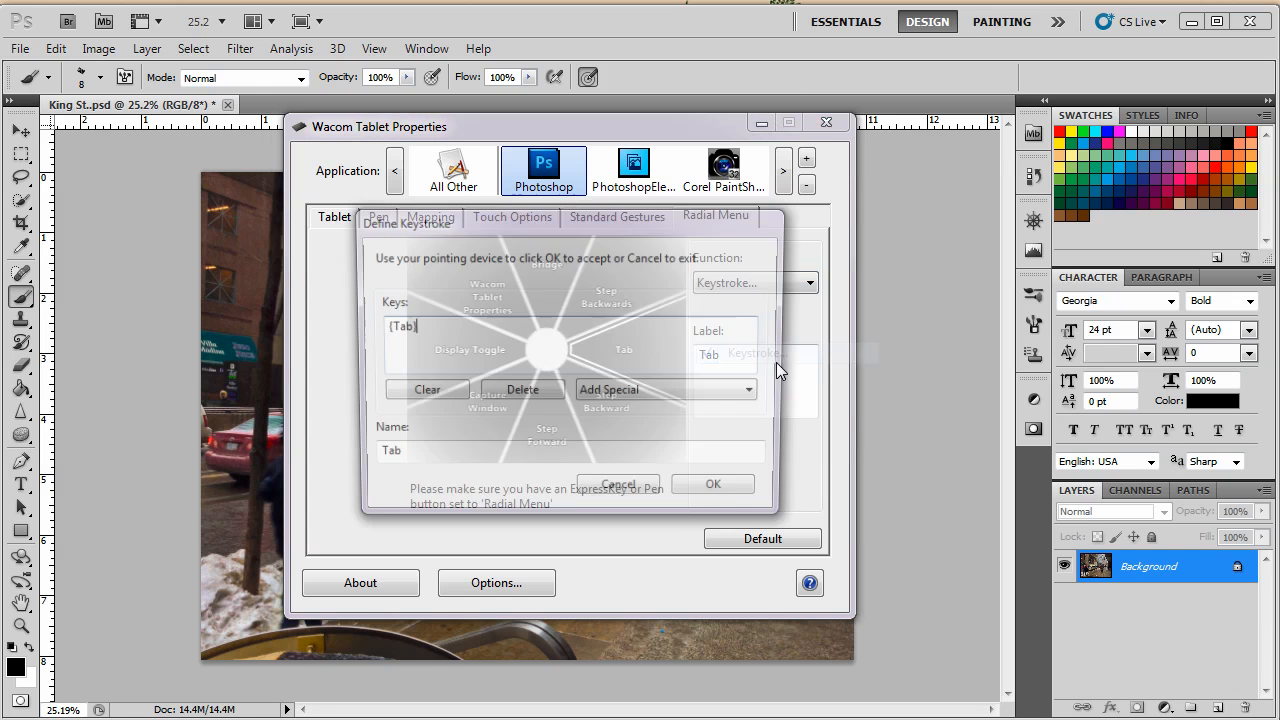
{"action": "left_click", "coordinate": [427, 389]}
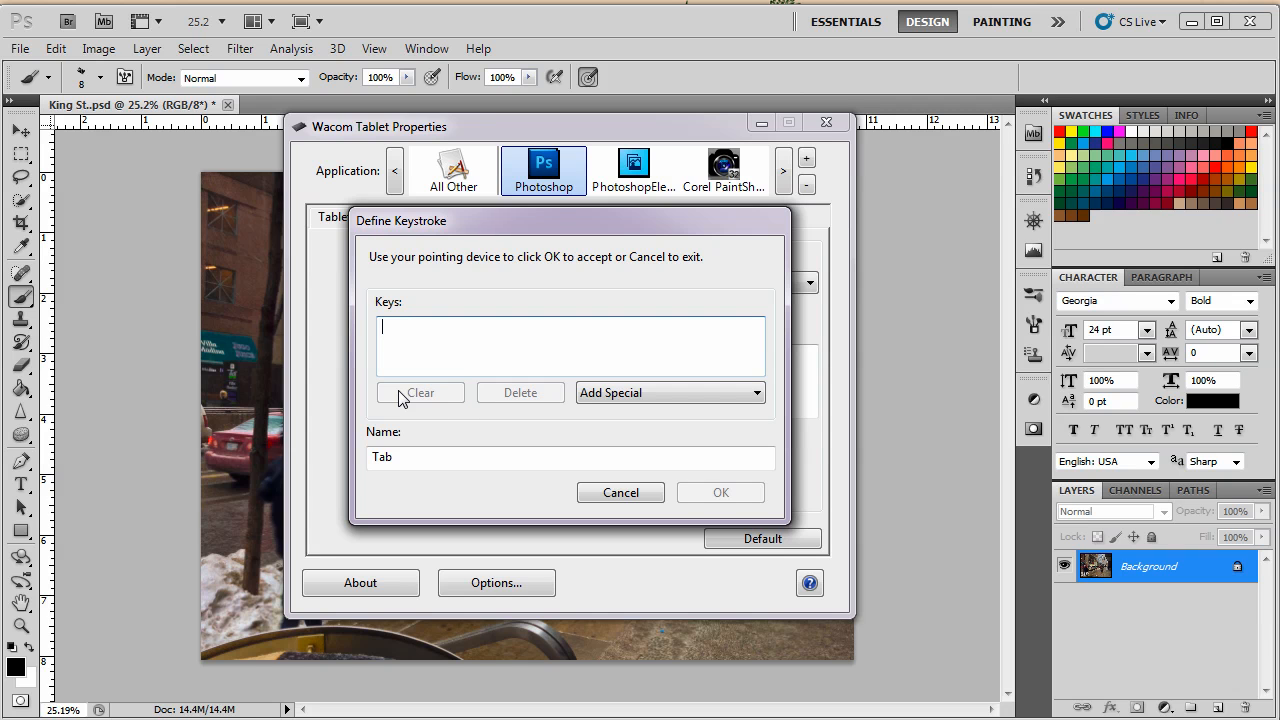
{"action": "type", "text": "{Ctrl}{Shift}n"}
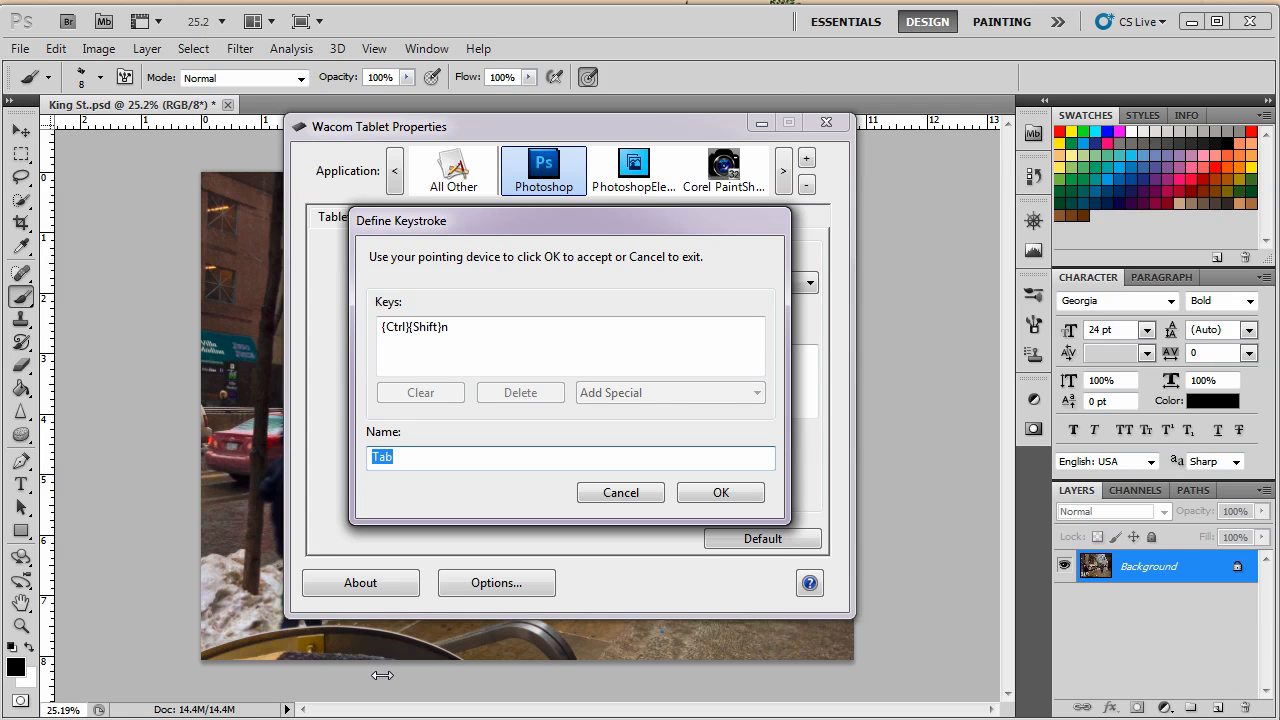
{"action": "type", "text": "N"}
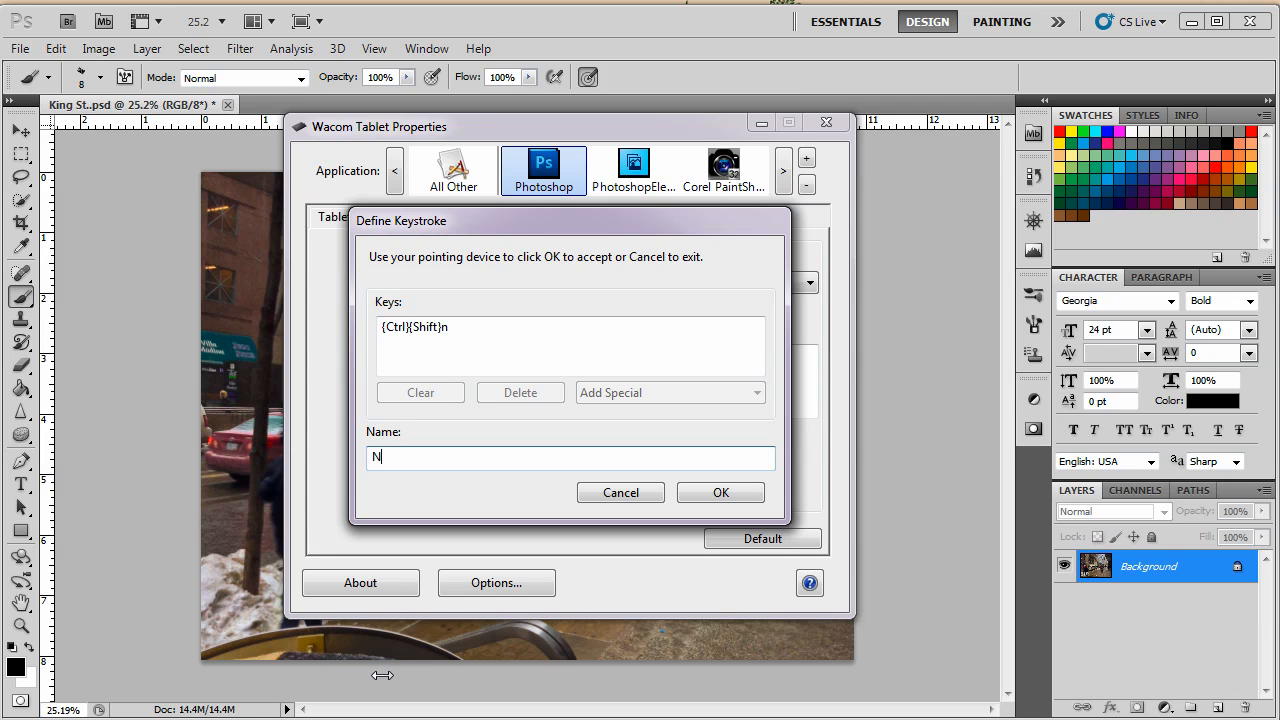
{"action": "type", "text": "ew La"}
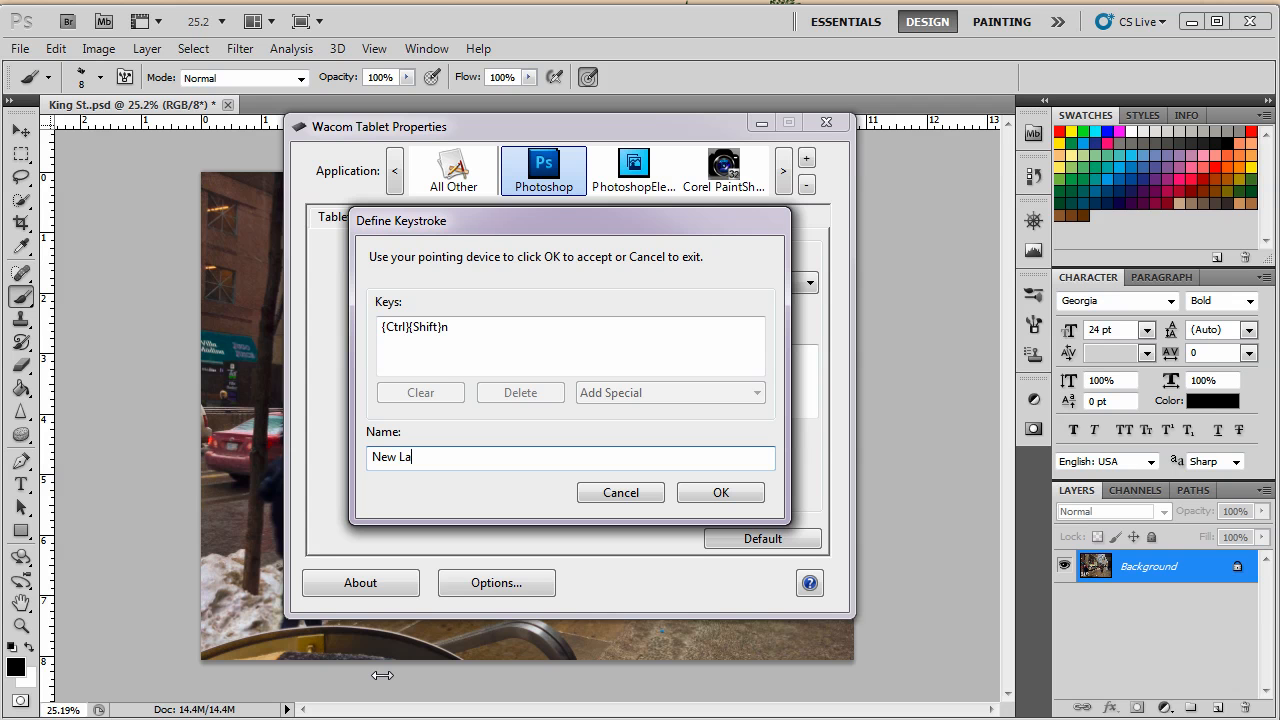
{"action": "type", "text": "yer"}
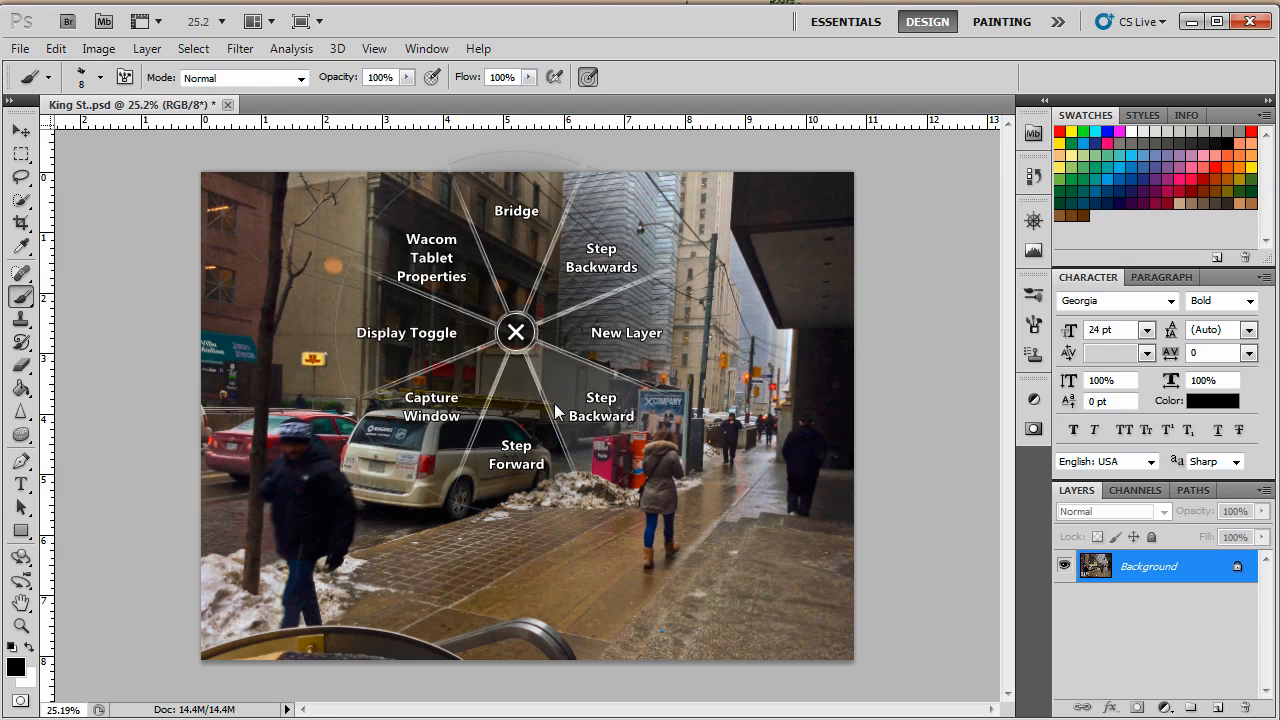
{"action": "left_click", "coordinate": [627, 332]}
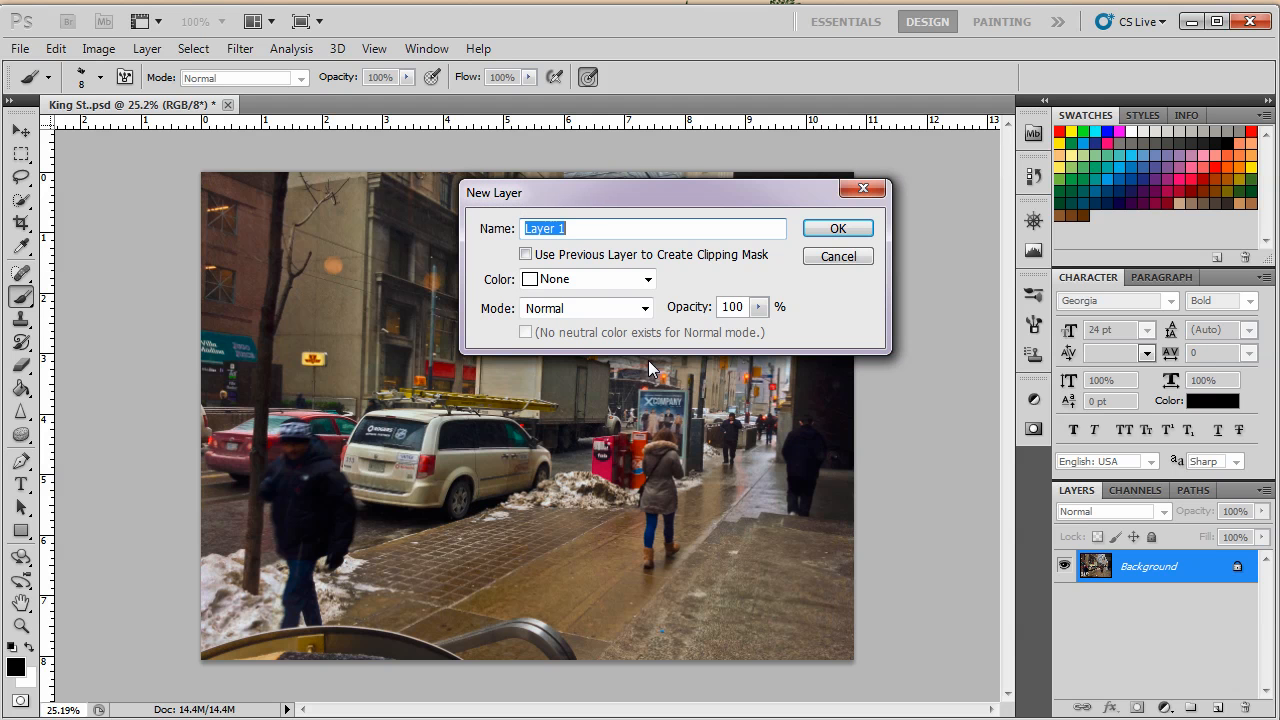
{"action": "left_click", "coordinate": [838, 228]}
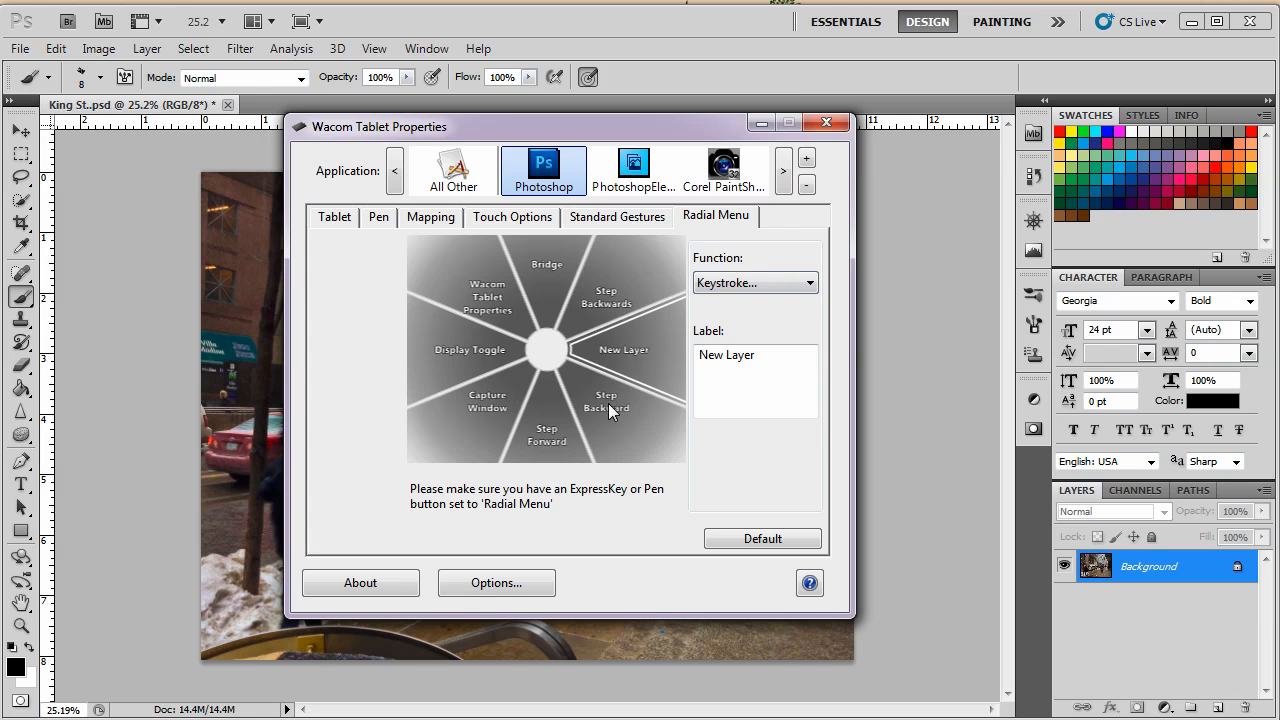
- Reassign the Step Backward slice to the D key, labelled Default Colors
{"action": "left_click", "coordinate": [606, 401]}
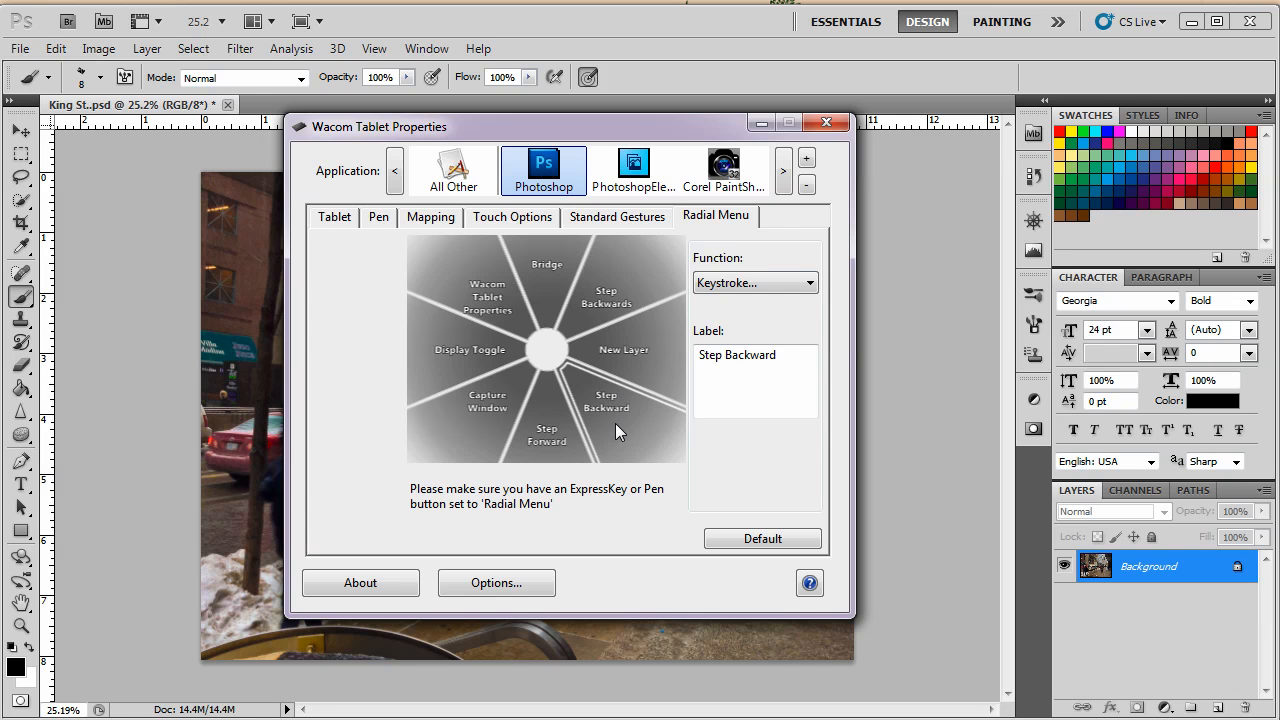
{"action": "mouse_move", "coordinate": [700, 327]}
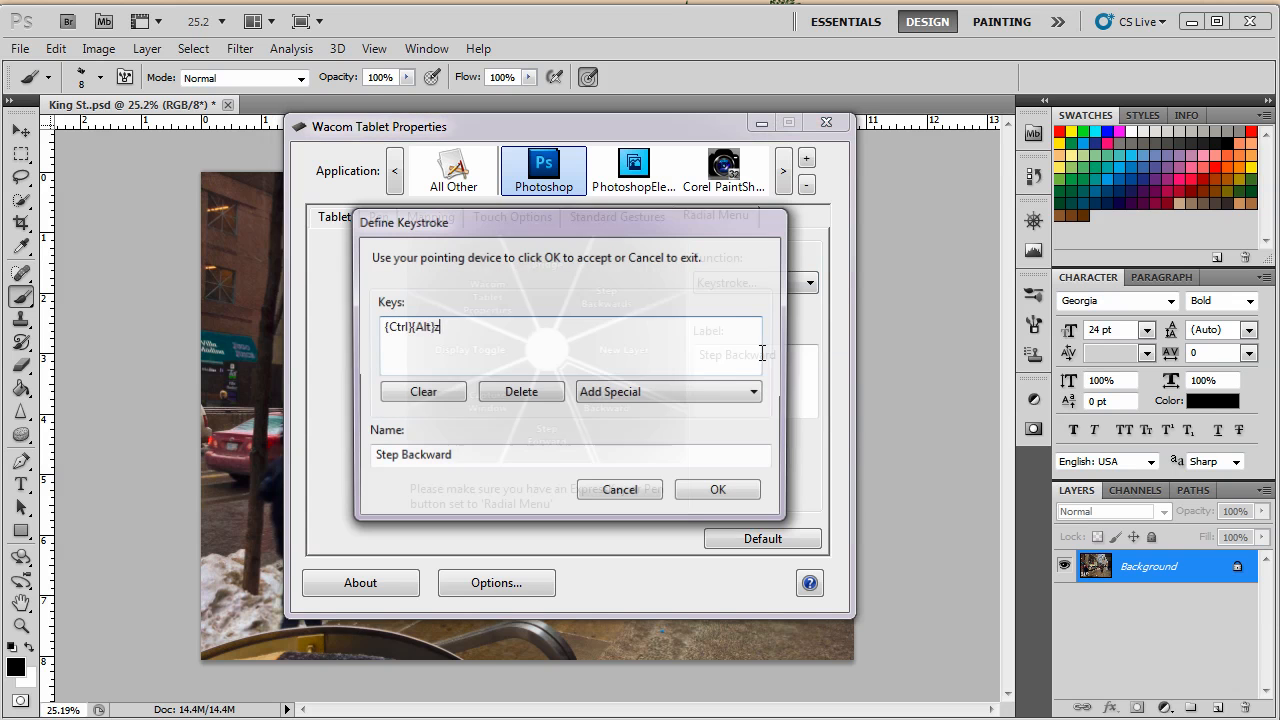
{"action": "left_click", "coordinate": [422, 391]}
{"action": "type", "text": "d"}
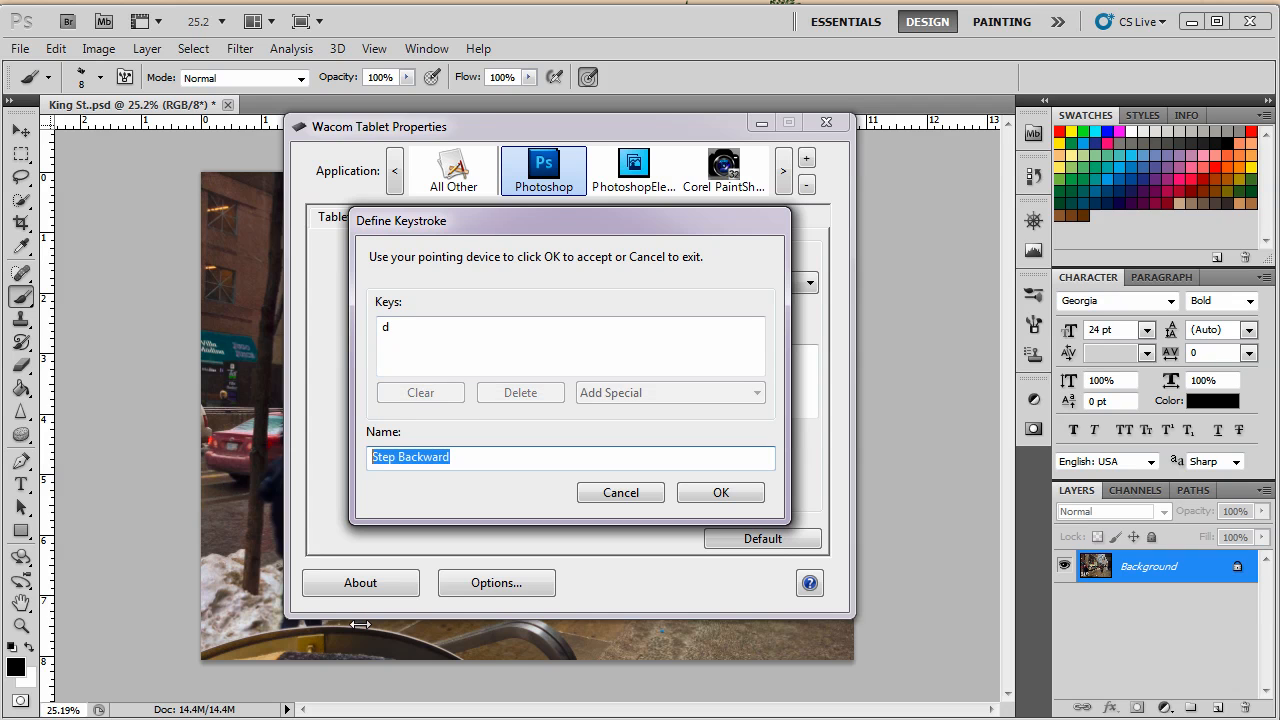
{"action": "type", "text": "Default Co"}
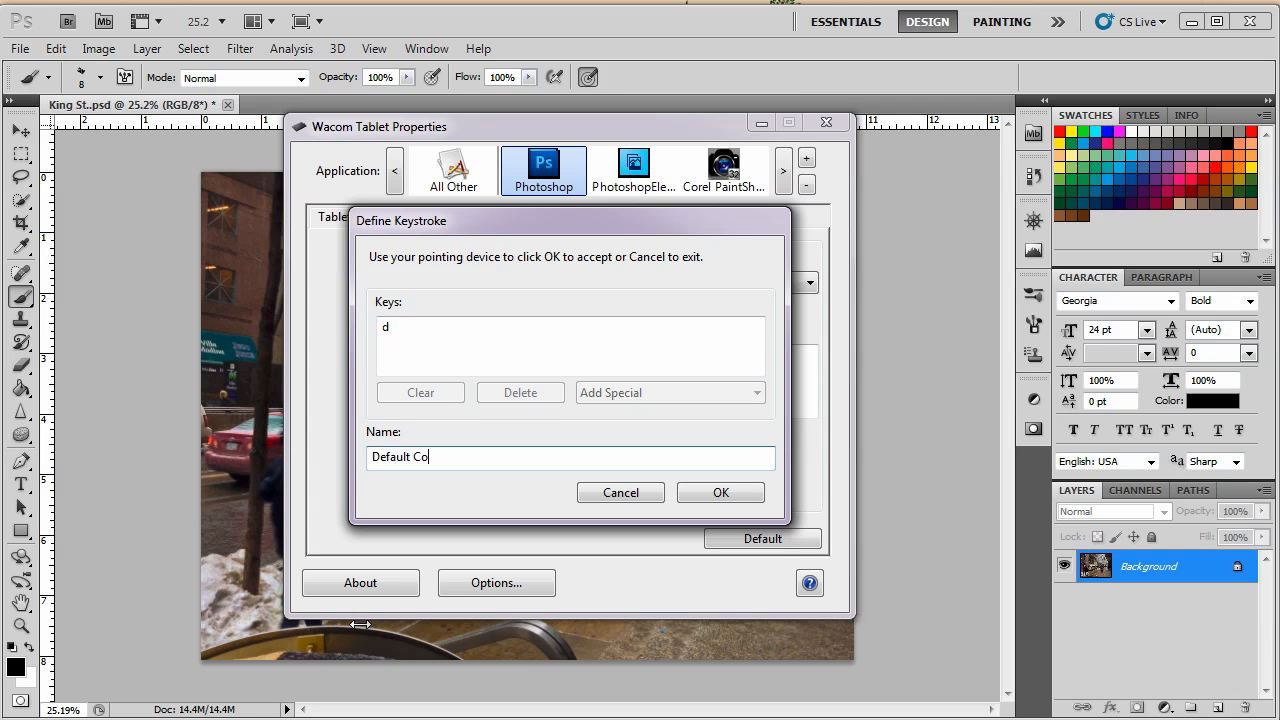
{"action": "type", "text": "lors"}
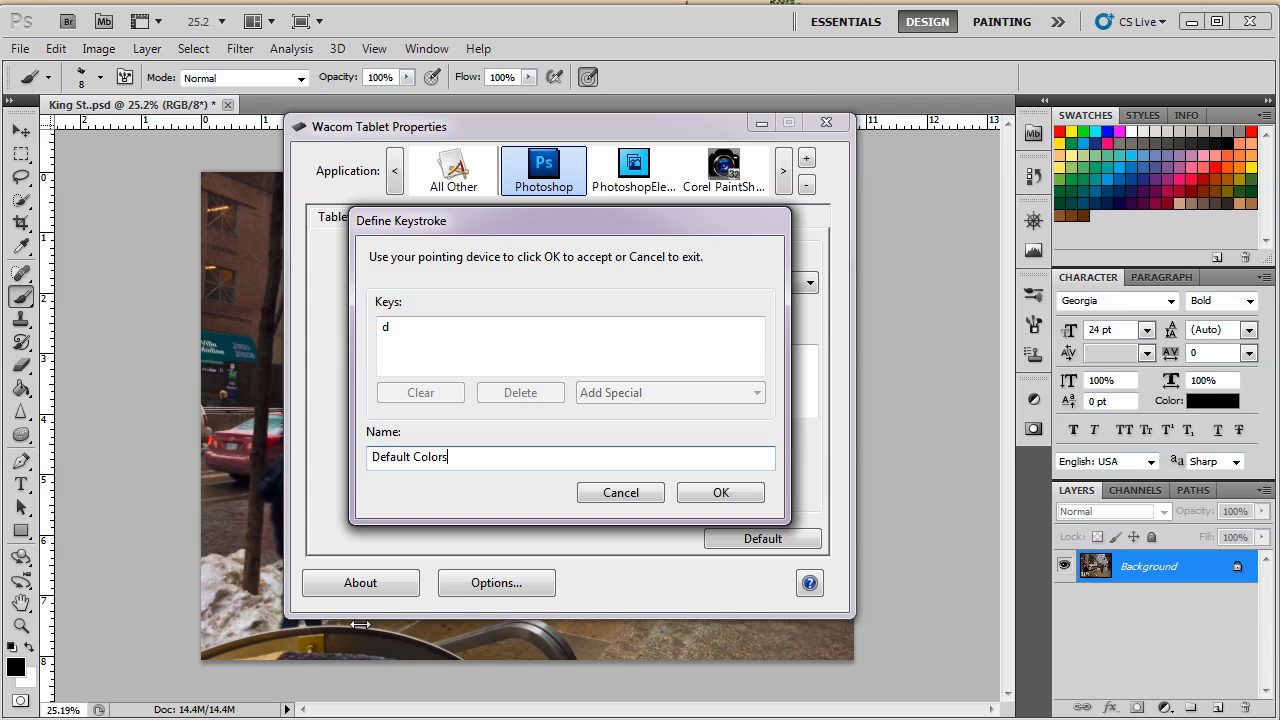
{"action": "left_click", "coordinate": [720, 492]}
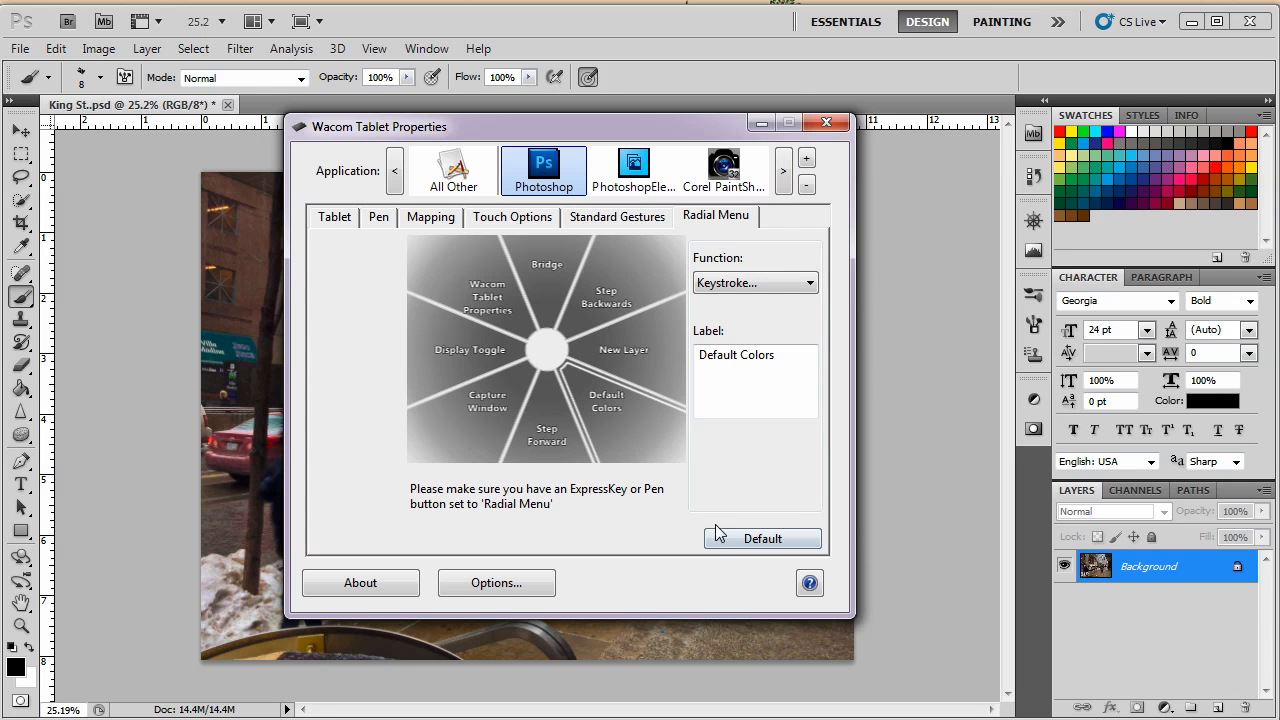
{"action": "mouse_move", "coordinate": [620, 451]}
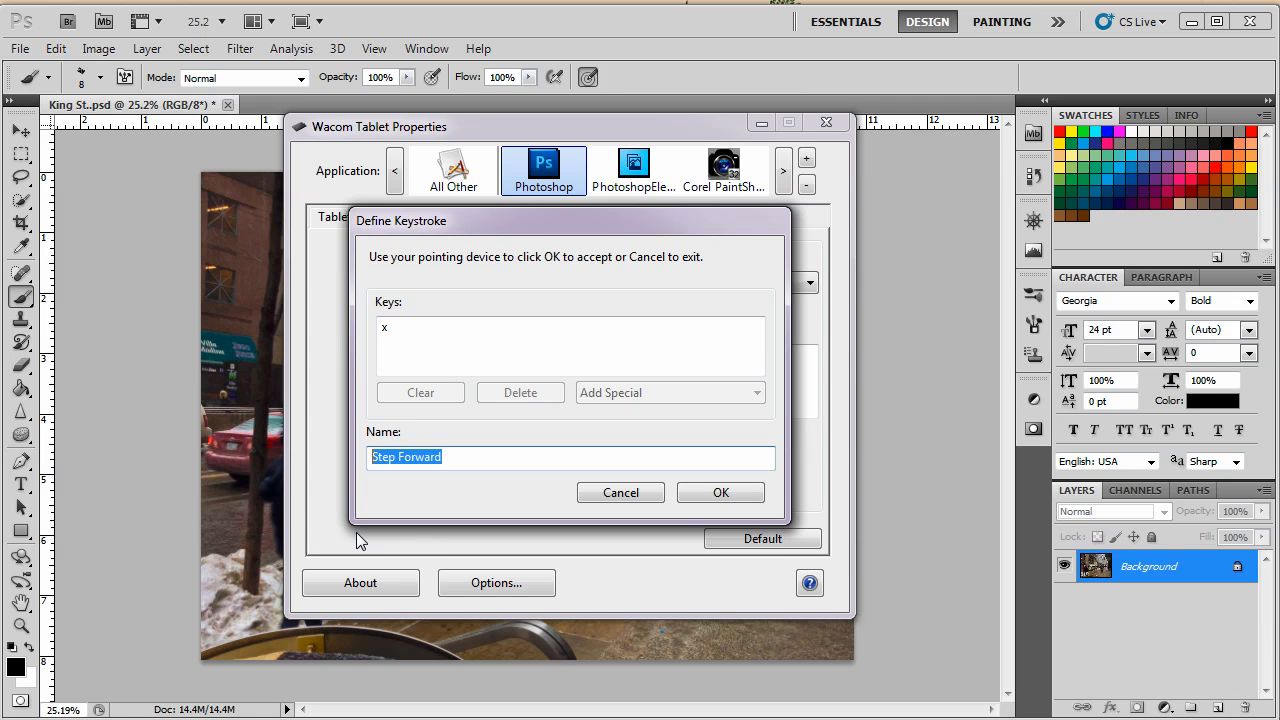
- Label the X-key slice 'Swap Foreground Background', confirm it, and close Wacom Tablet Properties
{"action": "type", "text": "Swa"}
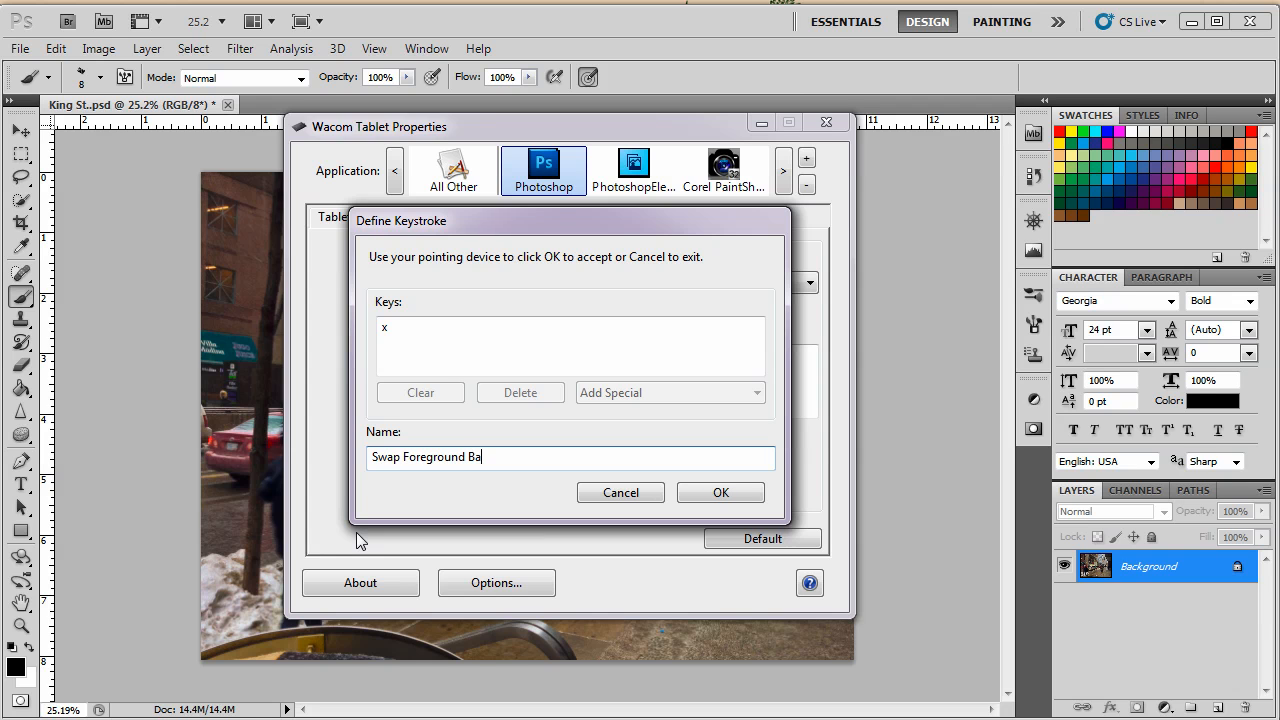
{"action": "type", "text": "ckground"}
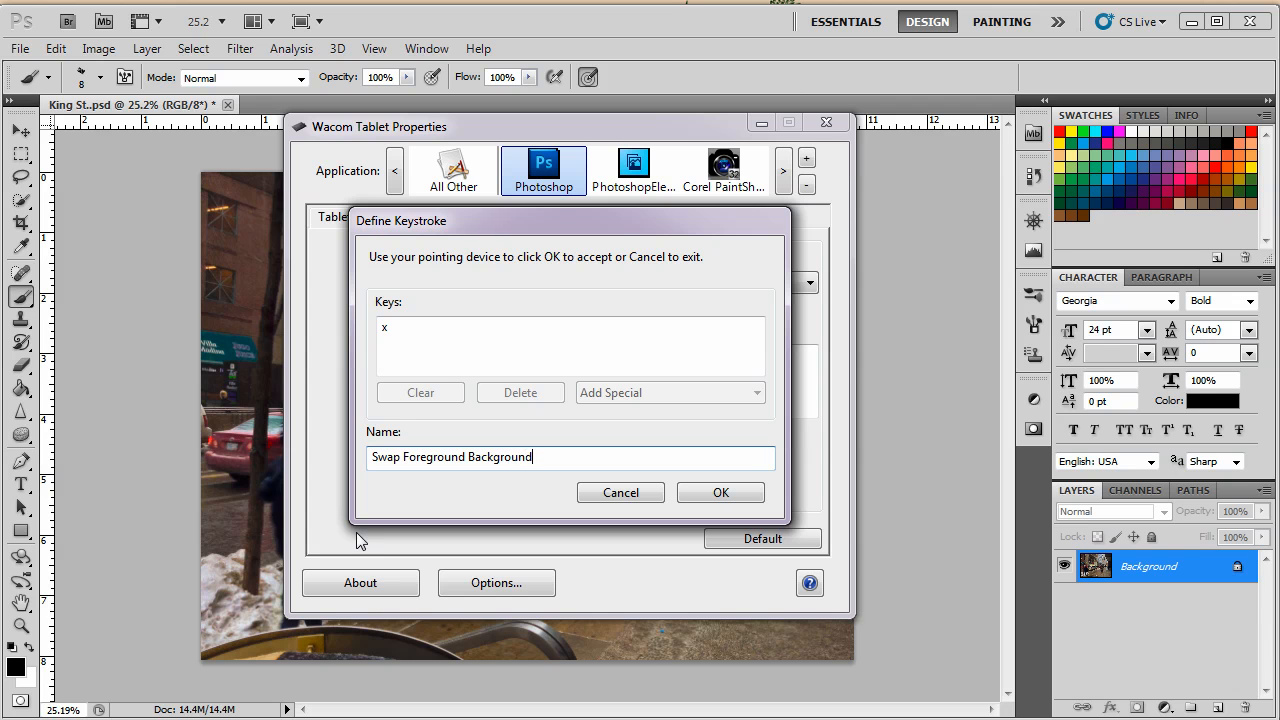
{"action": "mouse_move", "coordinate": [720, 492]}
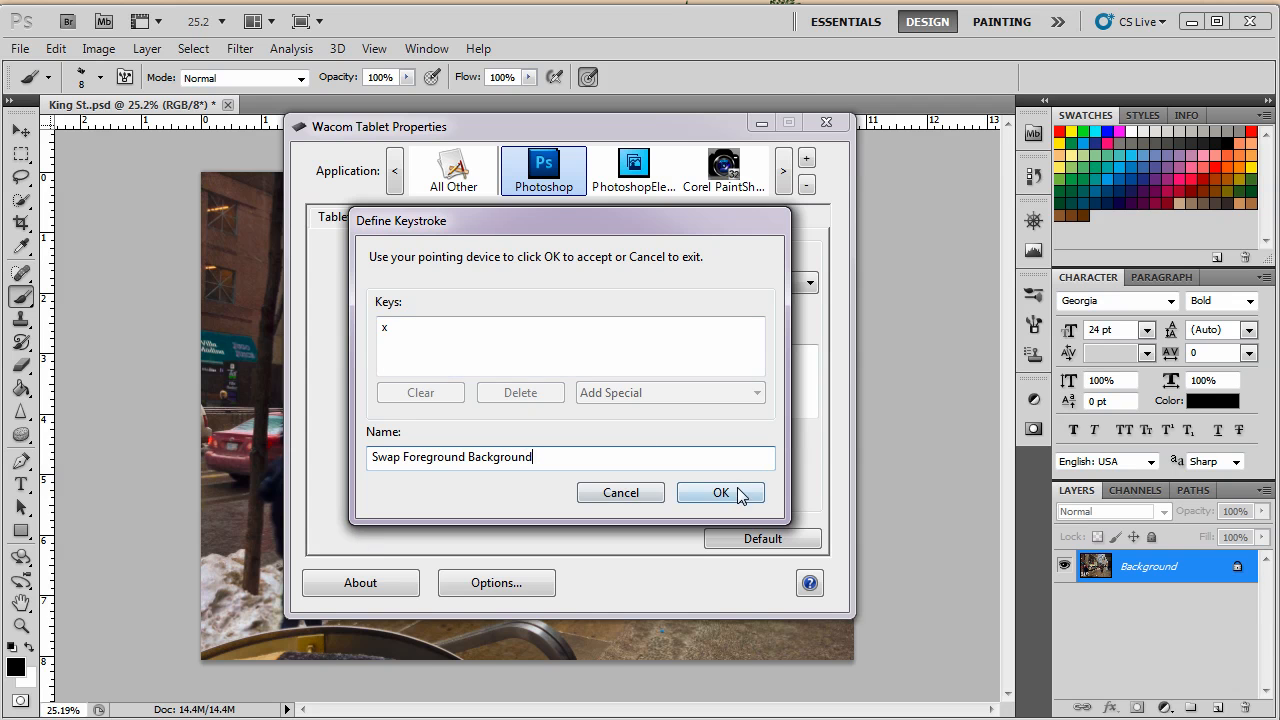
{"action": "left_click", "coordinate": [720, 492]}
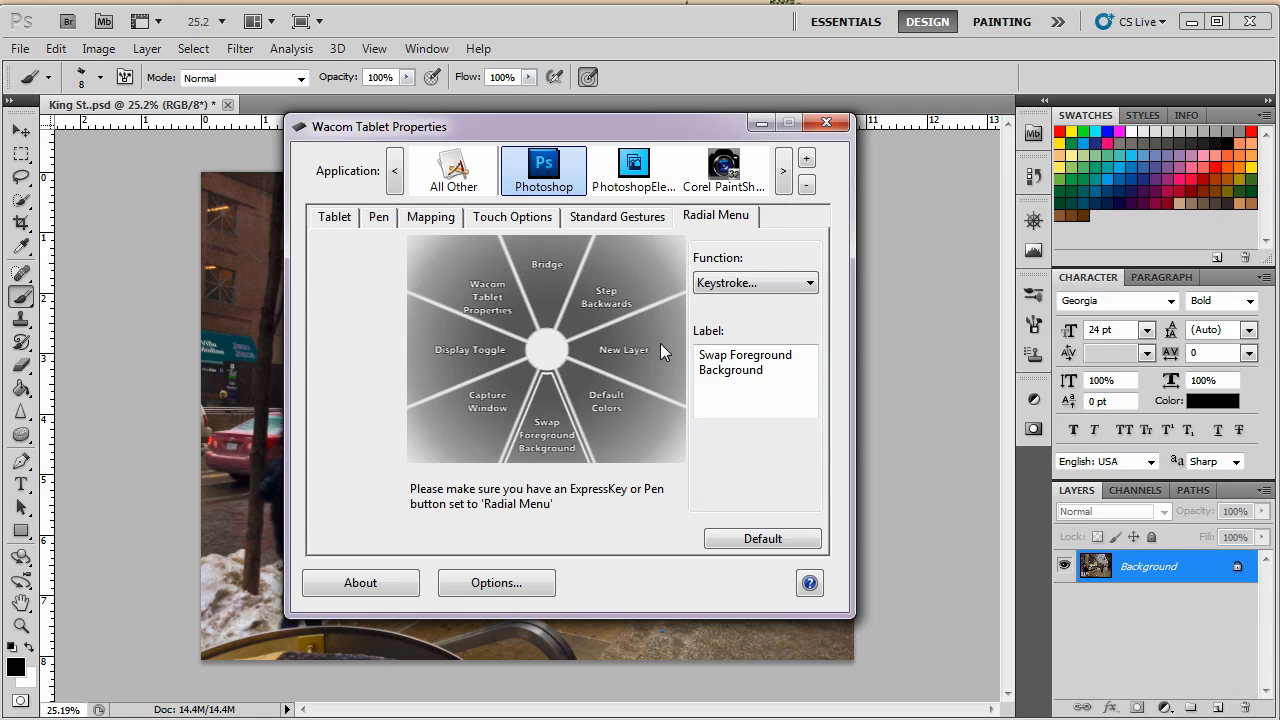
{"action": "mouse_move", "coordinate": [648, 362]}
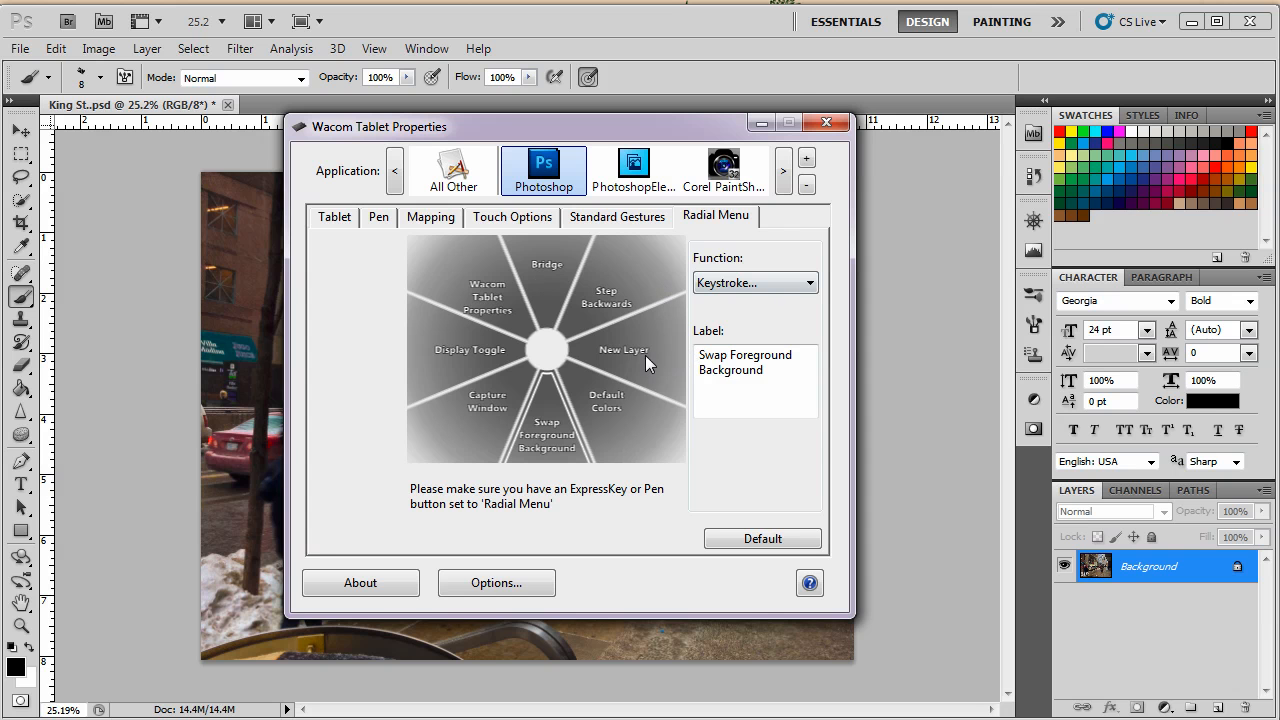
{"action": "mouse_move", "coordinate": [552, 462]}
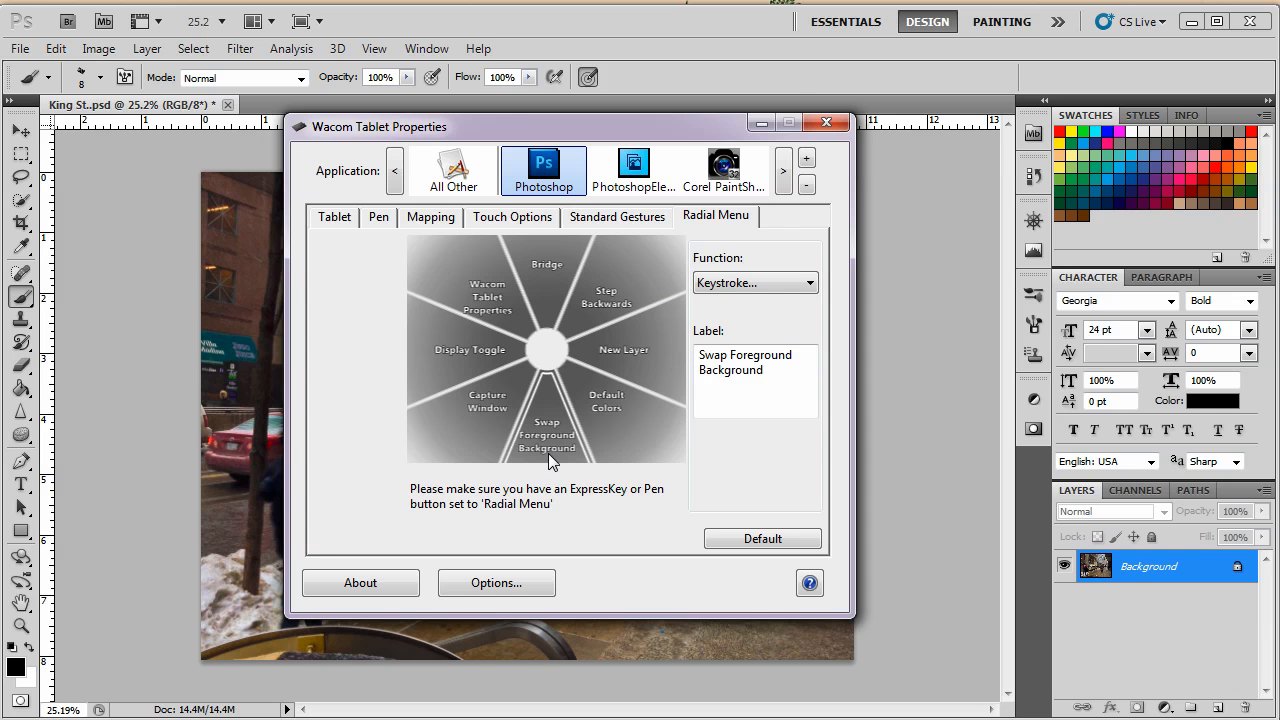
{"action": "left_click", "coordinate": [826, 122]}
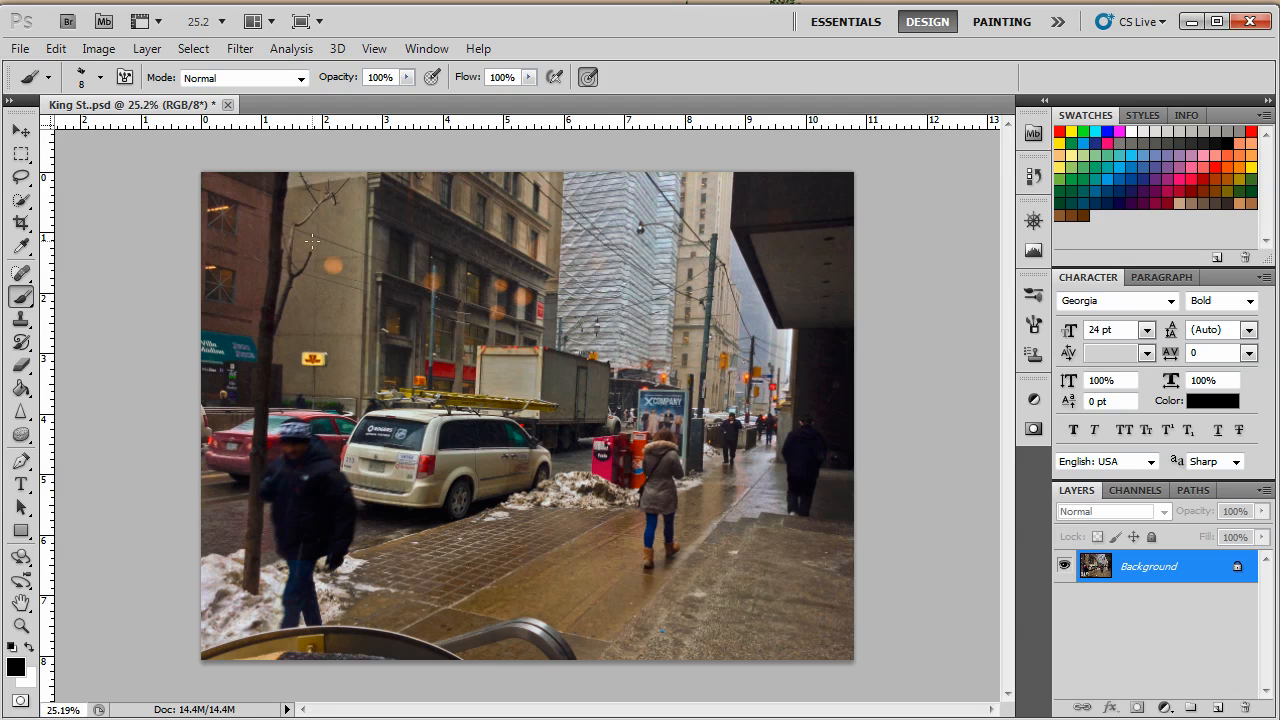
- Scribble black and white over the left building, then red strokes on the glass tower
{"action": "left_click_drag", "start_coordinate": [310, 300], "coordinate": [360, 350]}
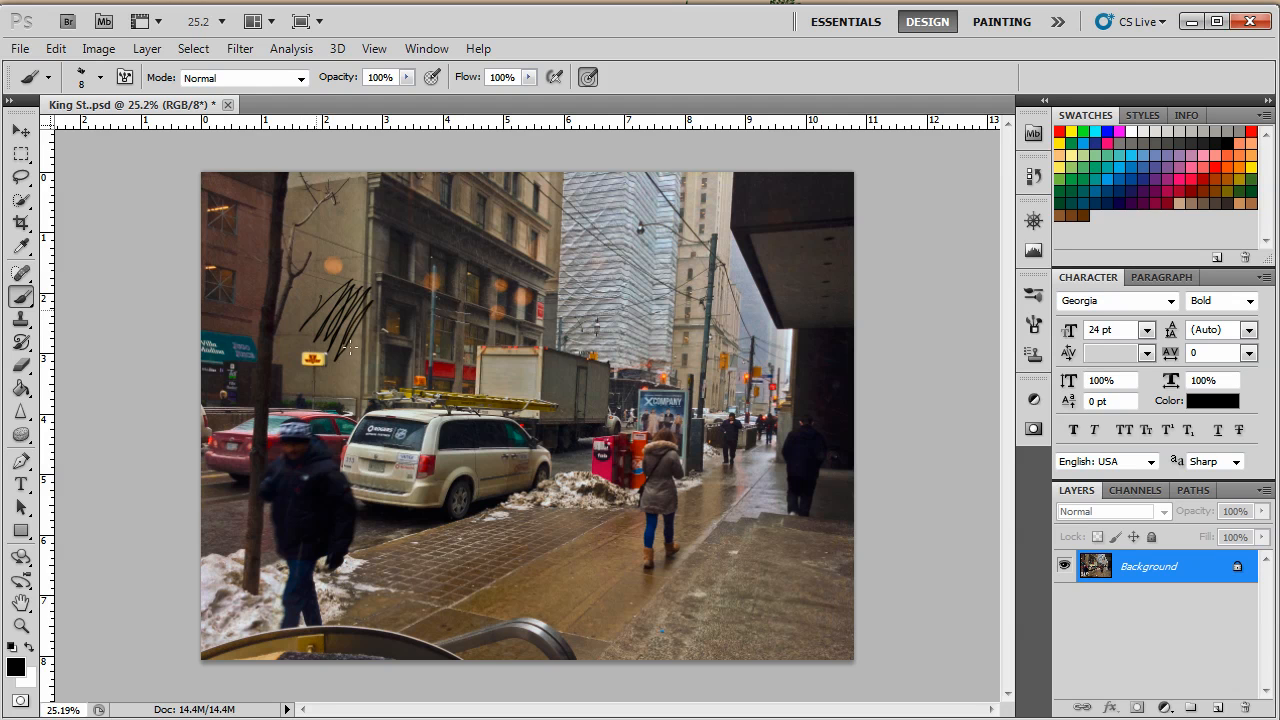
{"action": "left_click_drag", "start_coordinate": [360, 330], "coordinate": [395, 390]}
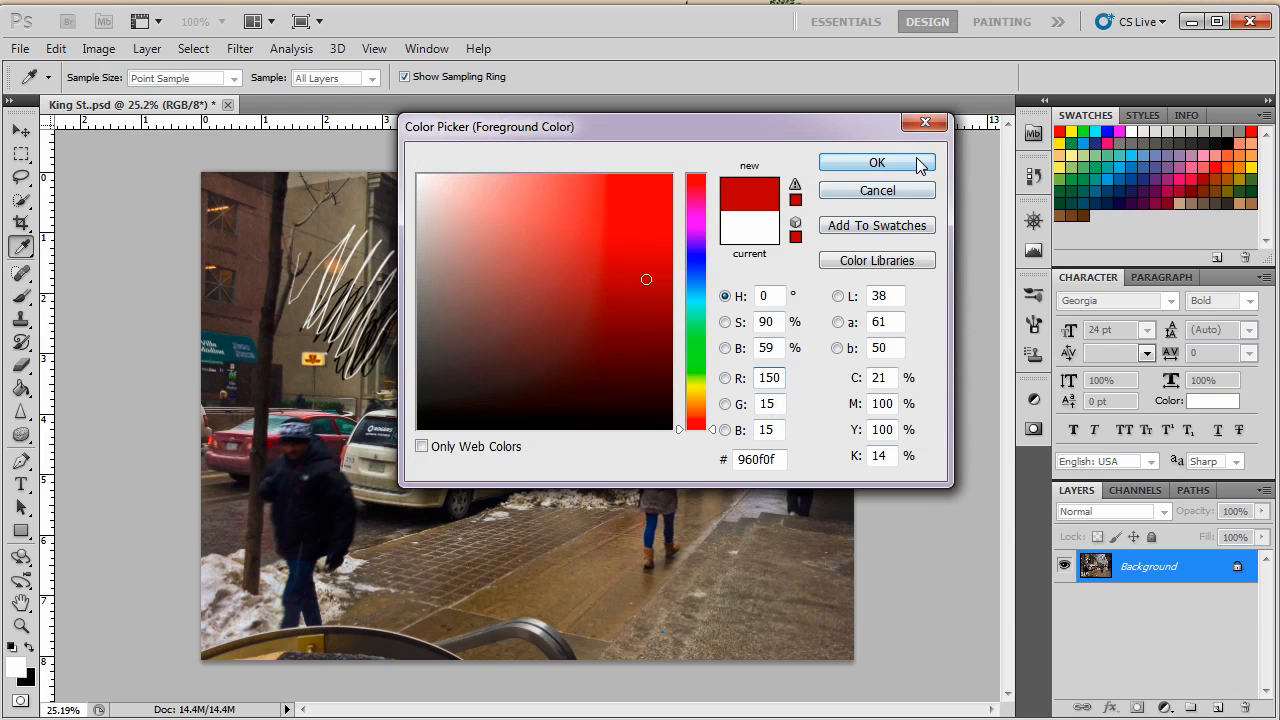
{"action": "left_click", "coordinate": [877, 162]}
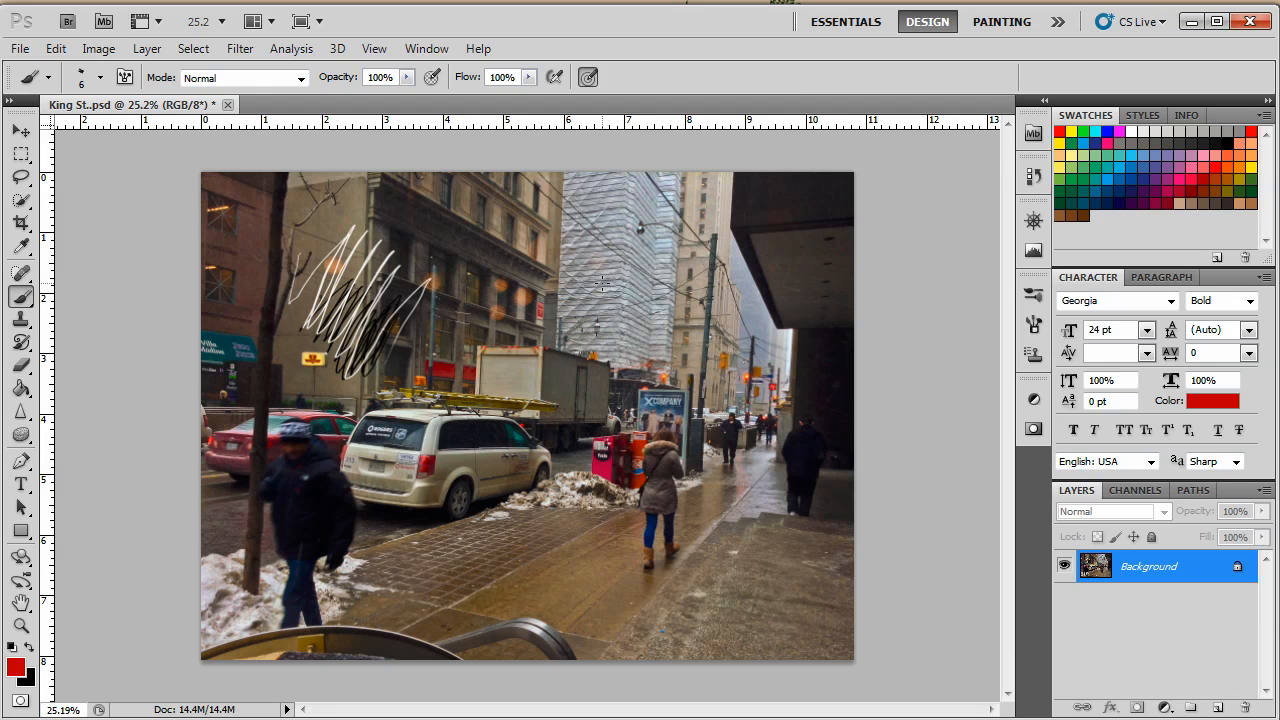
{"action": "left_click_drag", "start_coordinate": [640, 270], "coordinate": [625, 345]}
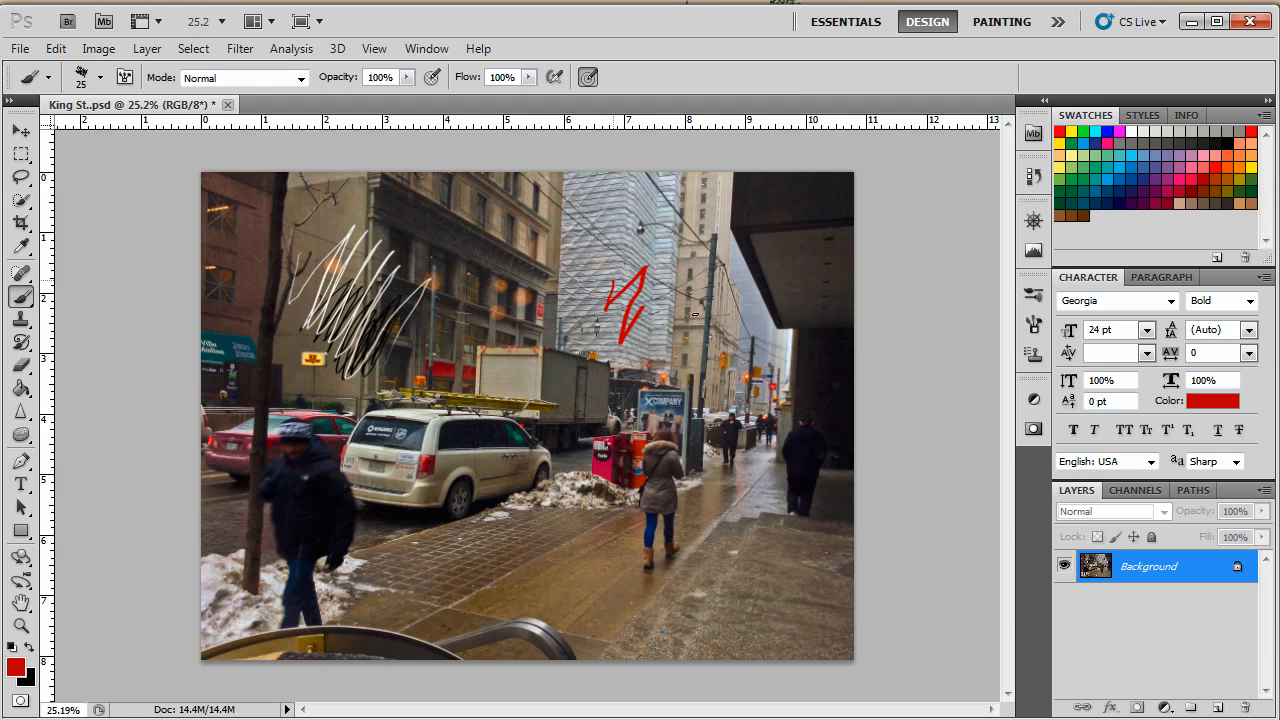
{"action": "left_click_drag", "start_coordinate": [630, 290], "coordinate": [720, 360]}
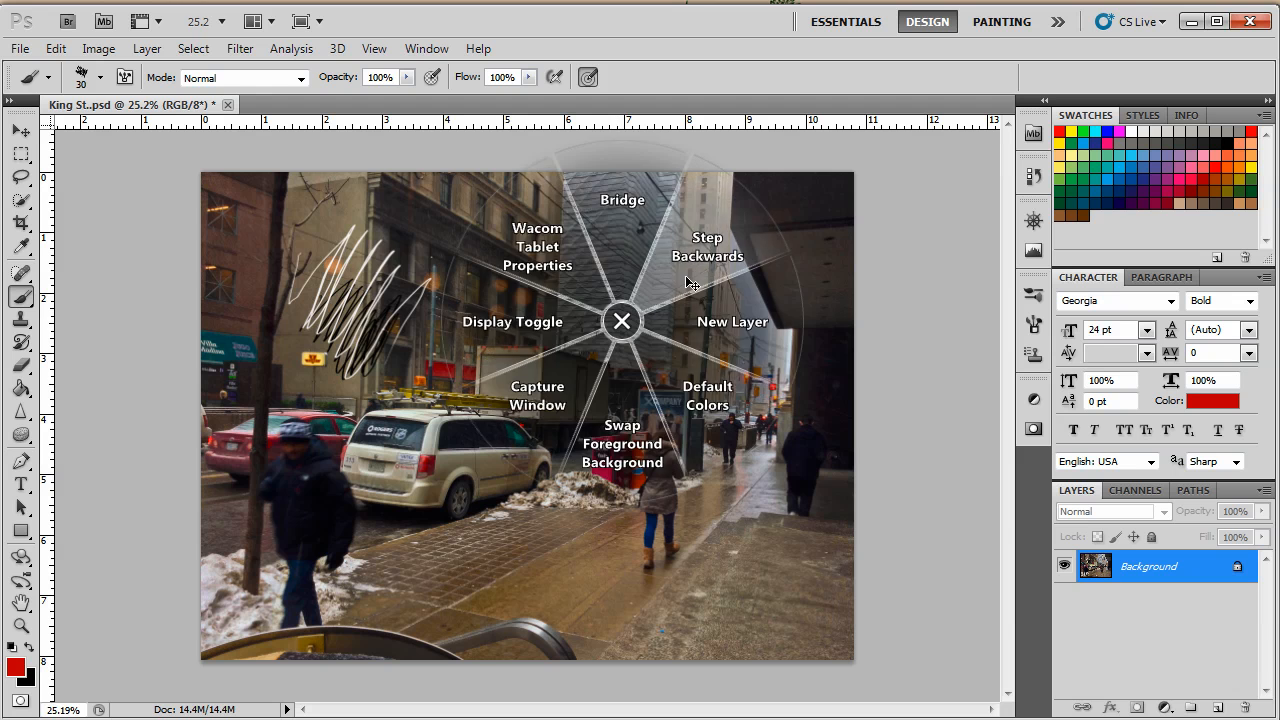
{"action": "left_click", "coordinate": [622, 321]}
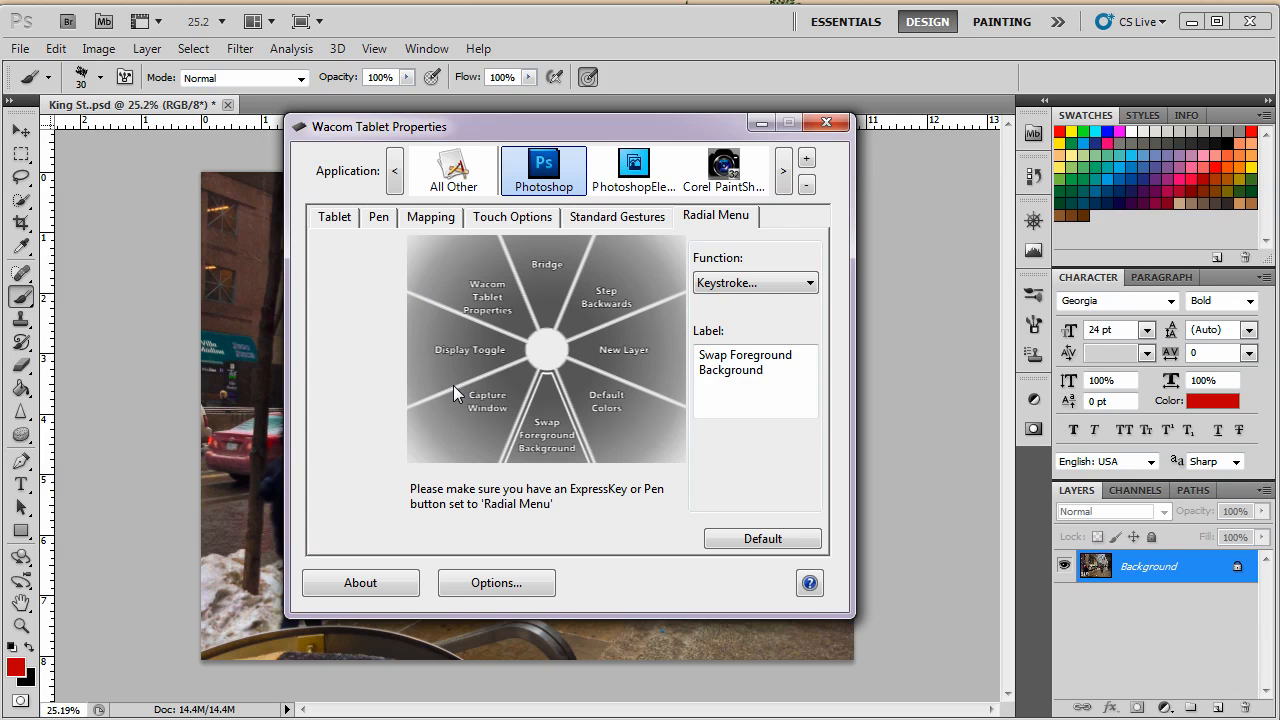
{"action": "mouse_move", "coordinate": [458, 383]}
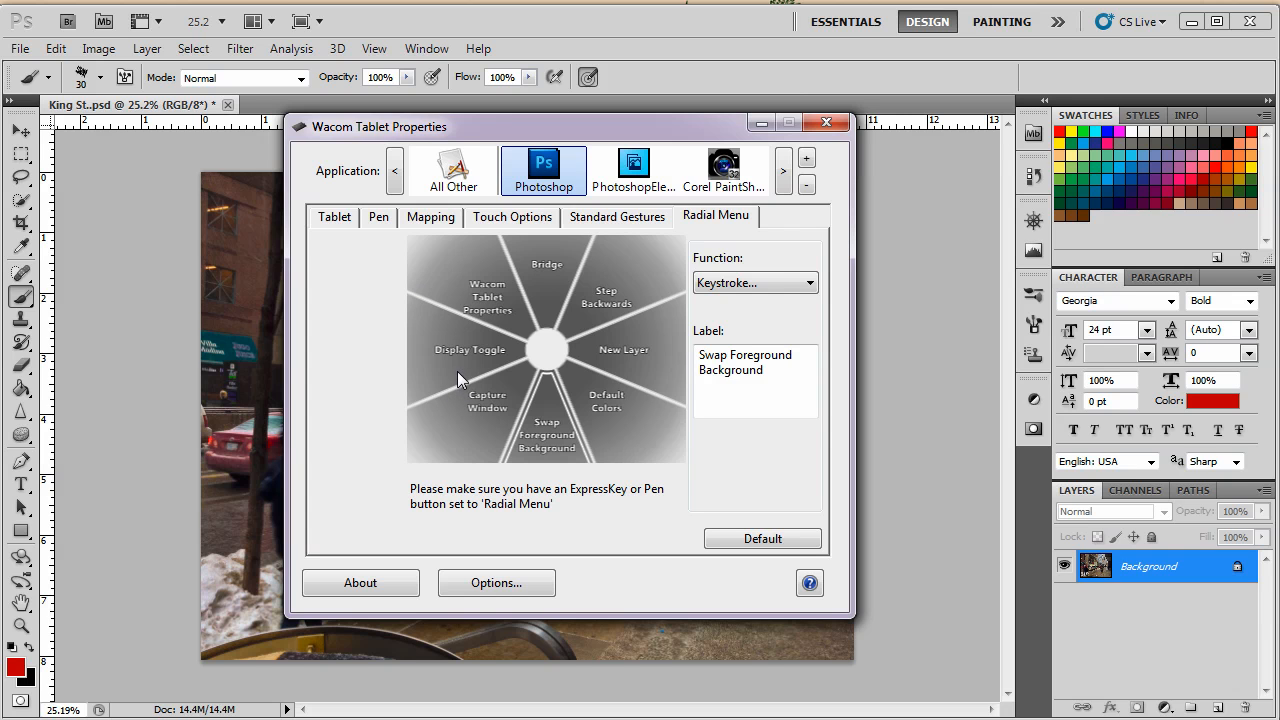
{"action": "mouse_move", "coordinate": [470, 345]}
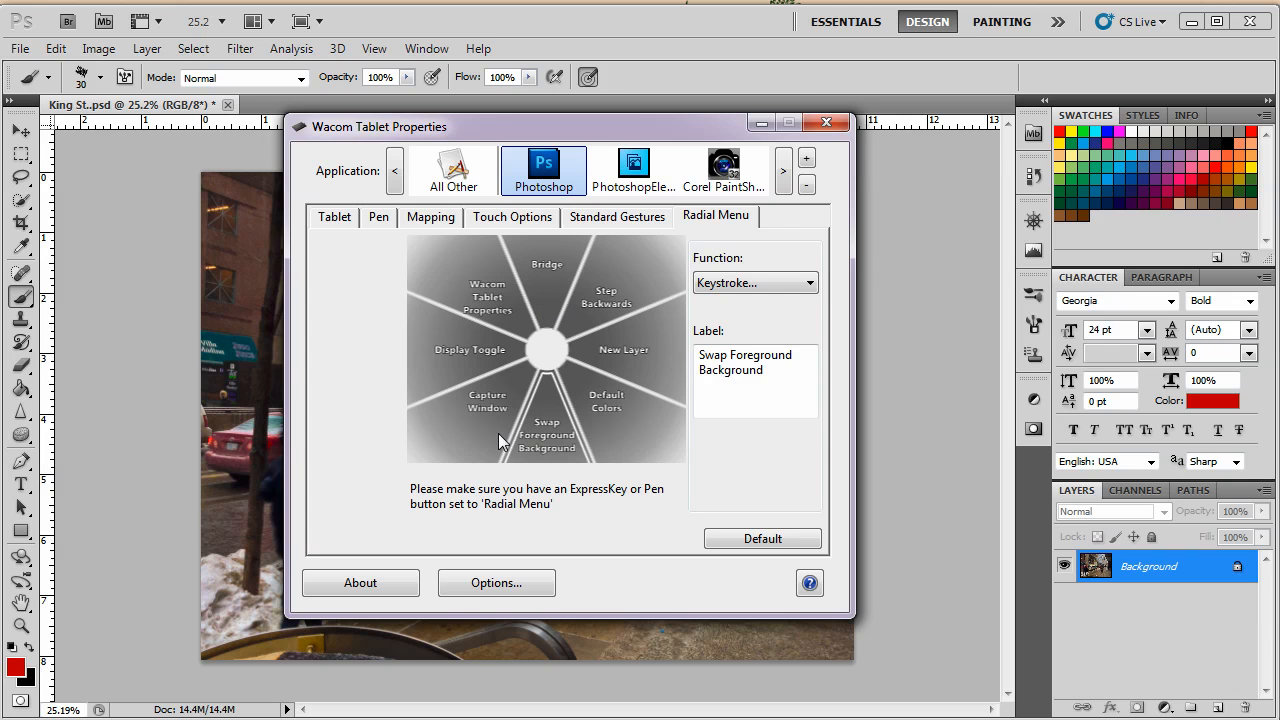
{"action": "mouse_move", "coordinate": [490, 318]}
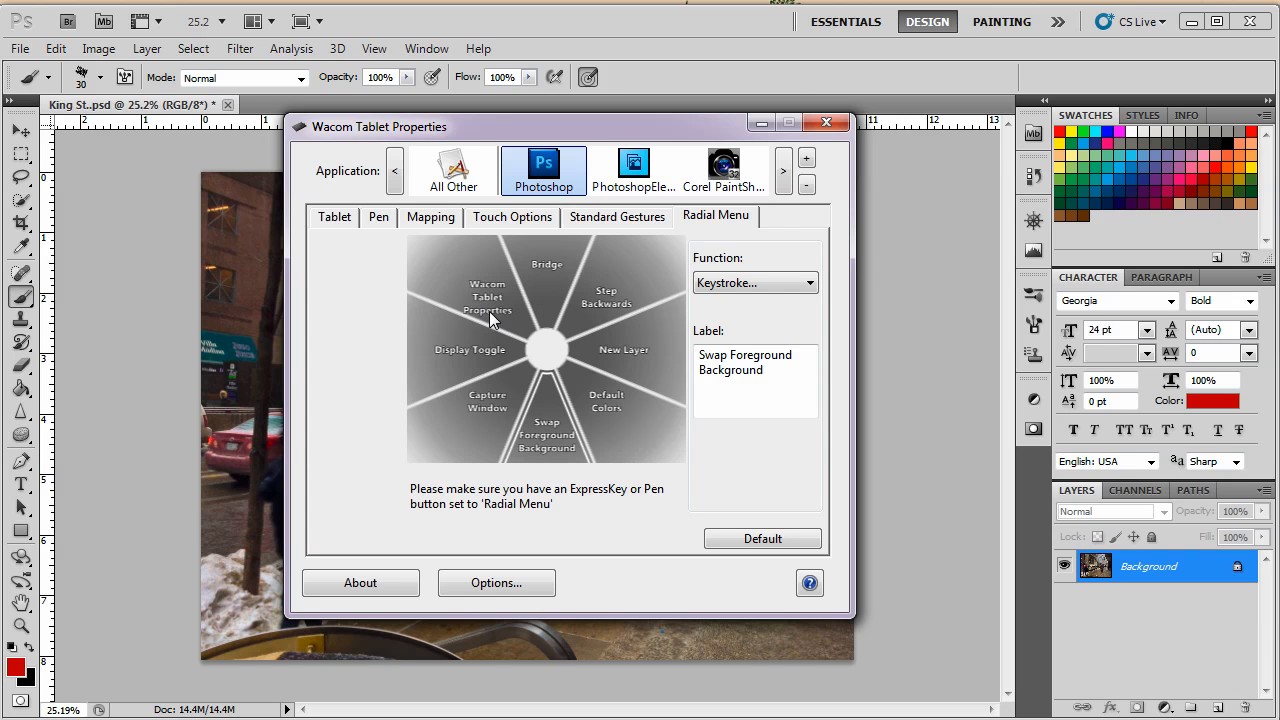
{"action": "mouse_move", "coordinate": [497, 412]}
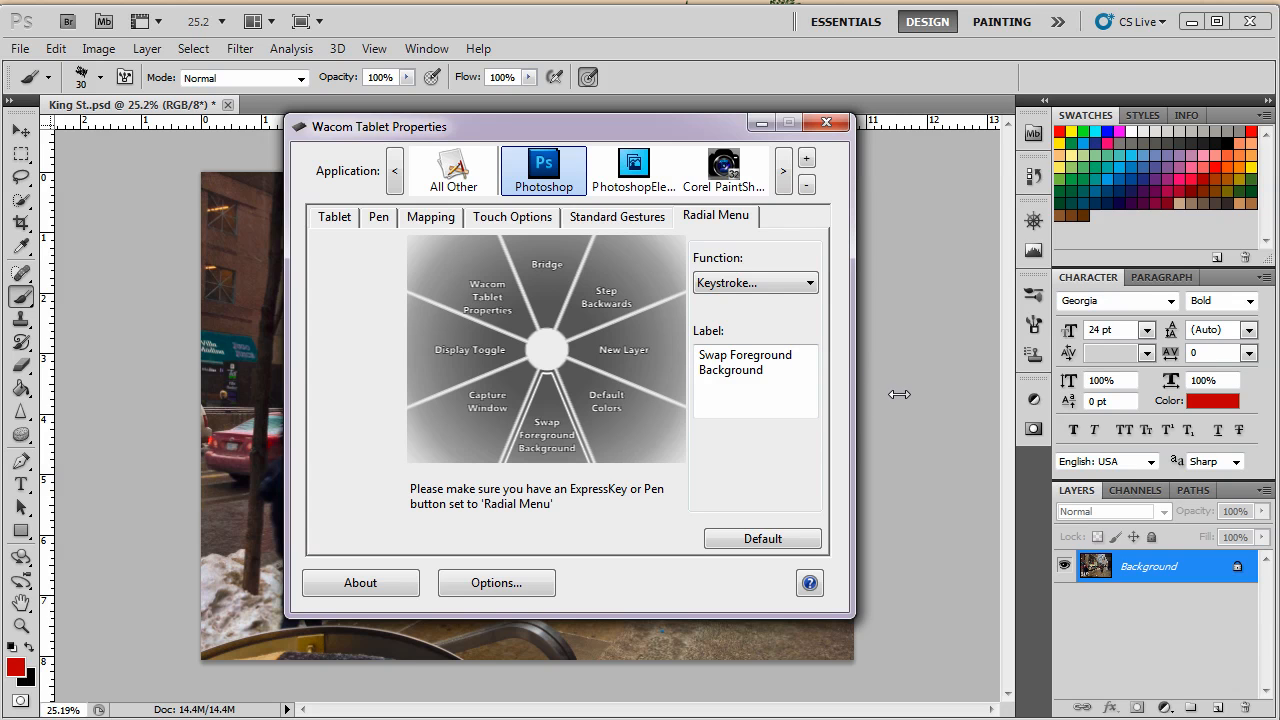
{"action": "mouse_move", "coordinate": [902, 392]}
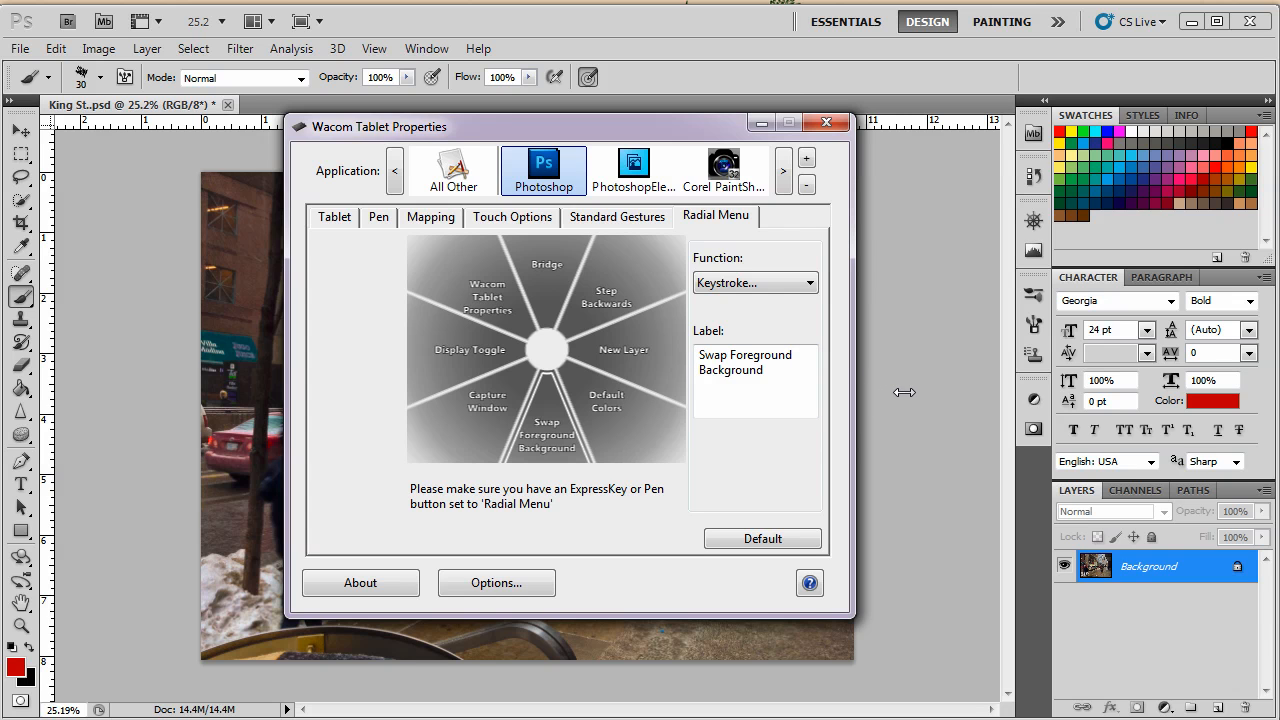
{"action": "mouse_move", "coordinate": [887, 422]}
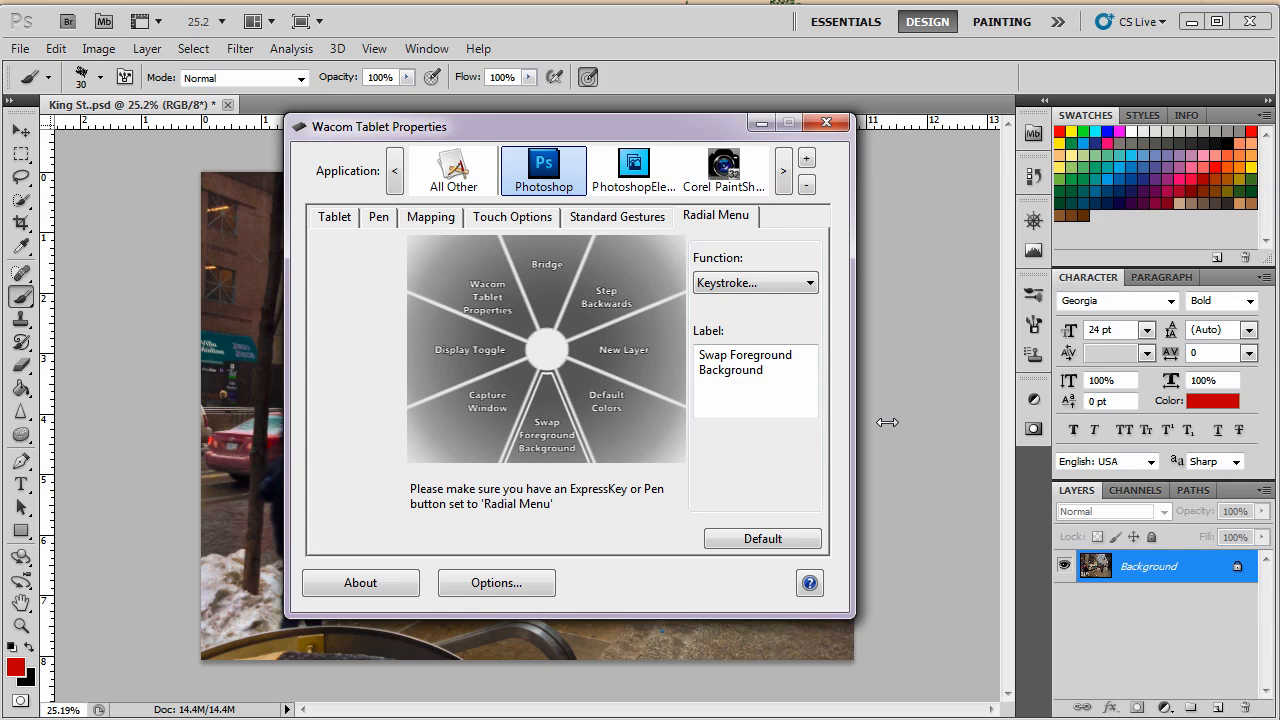
{"action": "mouse_move", "coordinate": [916, 395]}
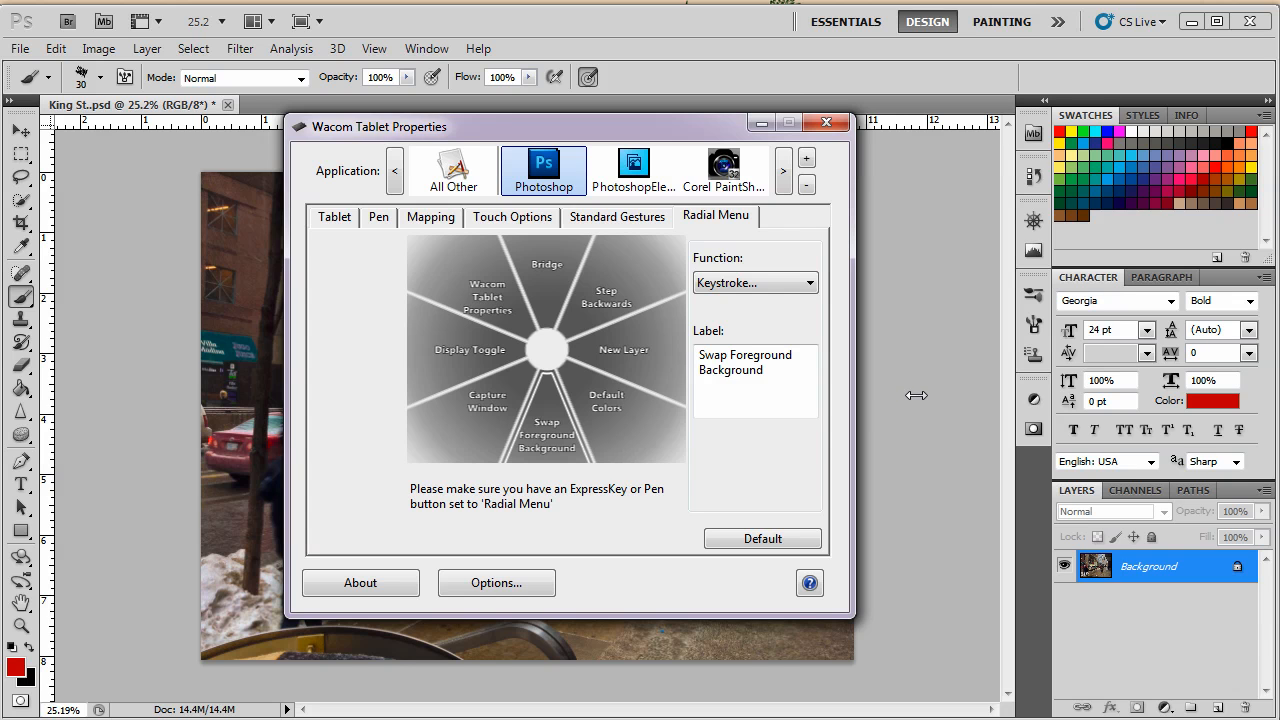
{"action": "mouse_move", "coordinate": [895, 410]}
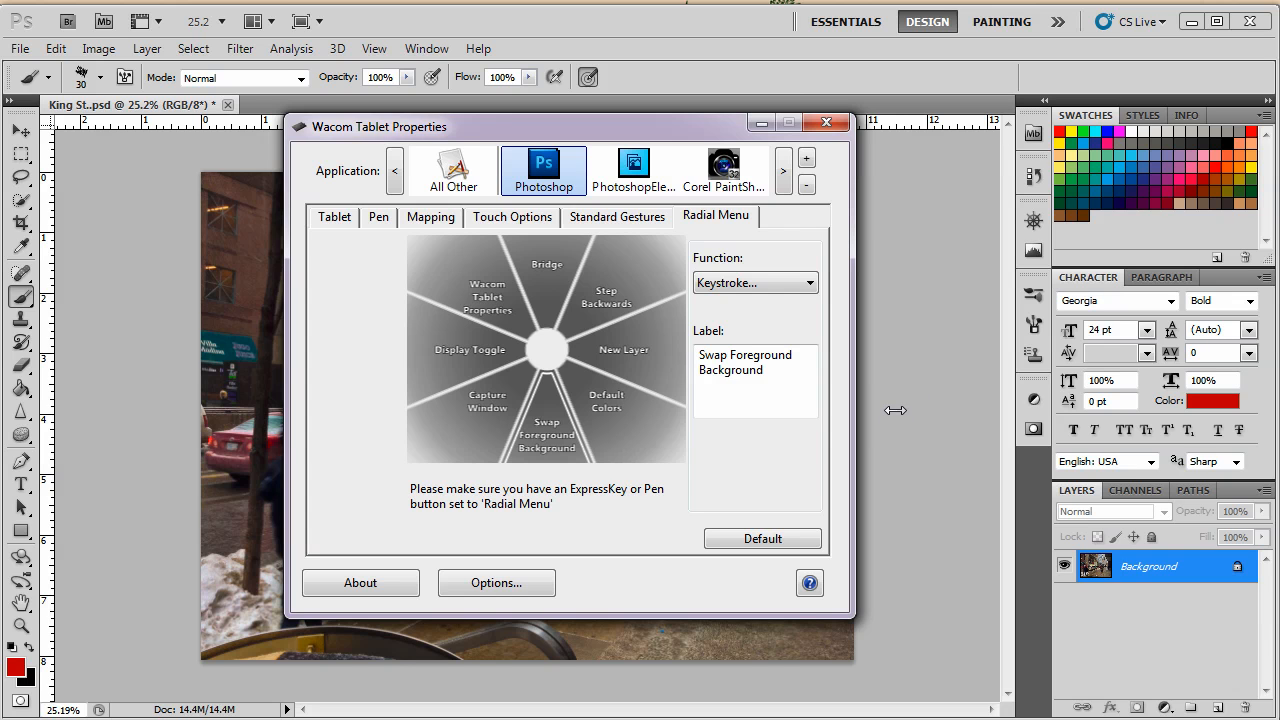
{"action": "mouse_move", "coordinate": [898, 403]}
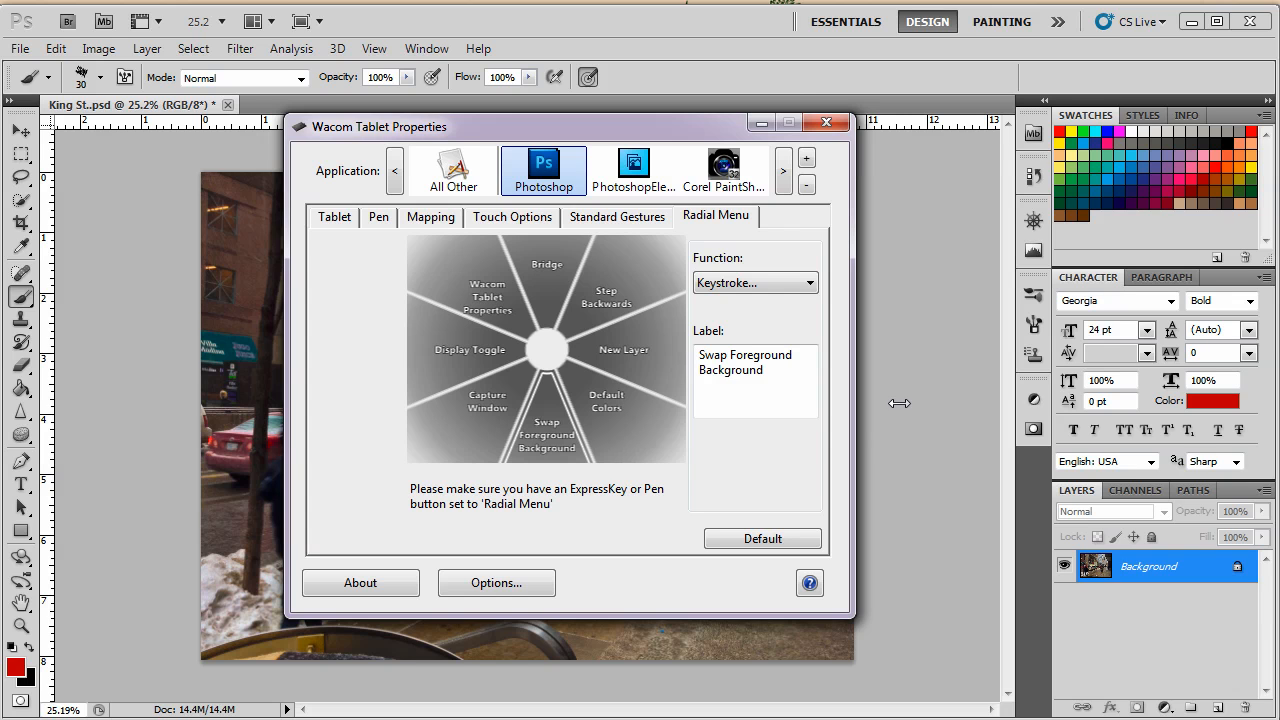
{"action": "mouse_move", "coordinate": [953, 391]}
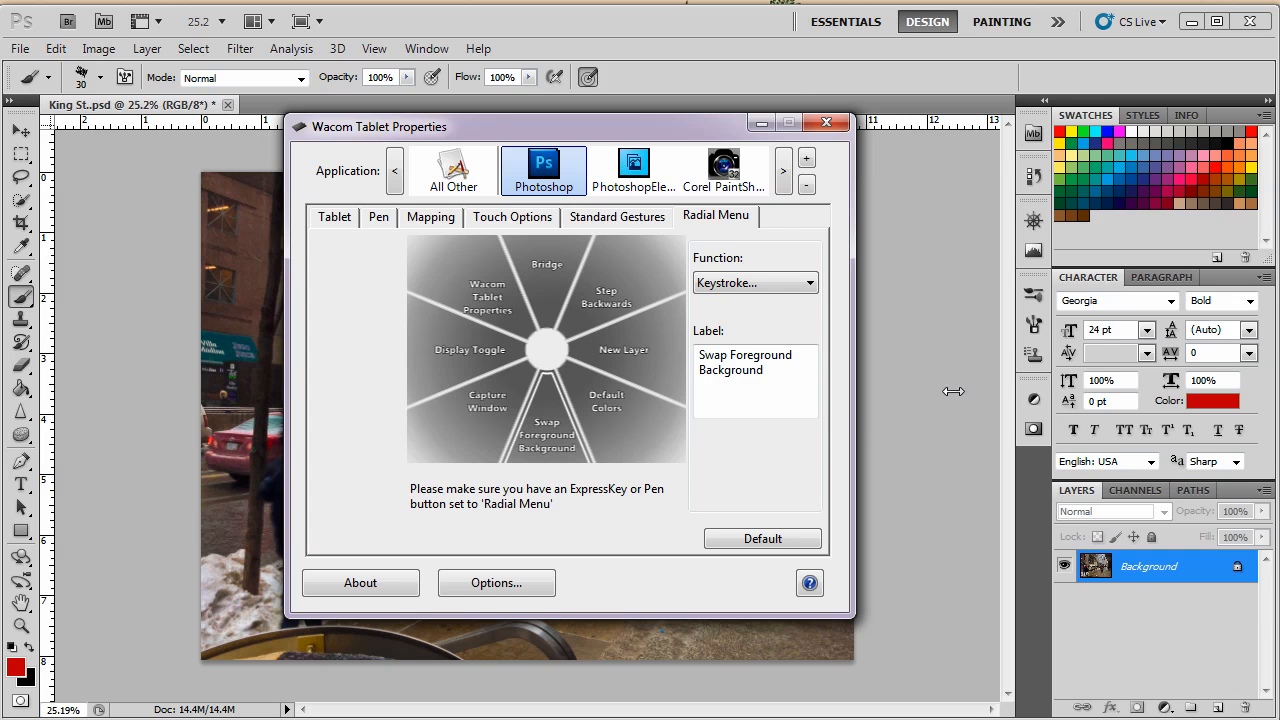
{"action": "mouse_move", "coordinate": [945, 288]}
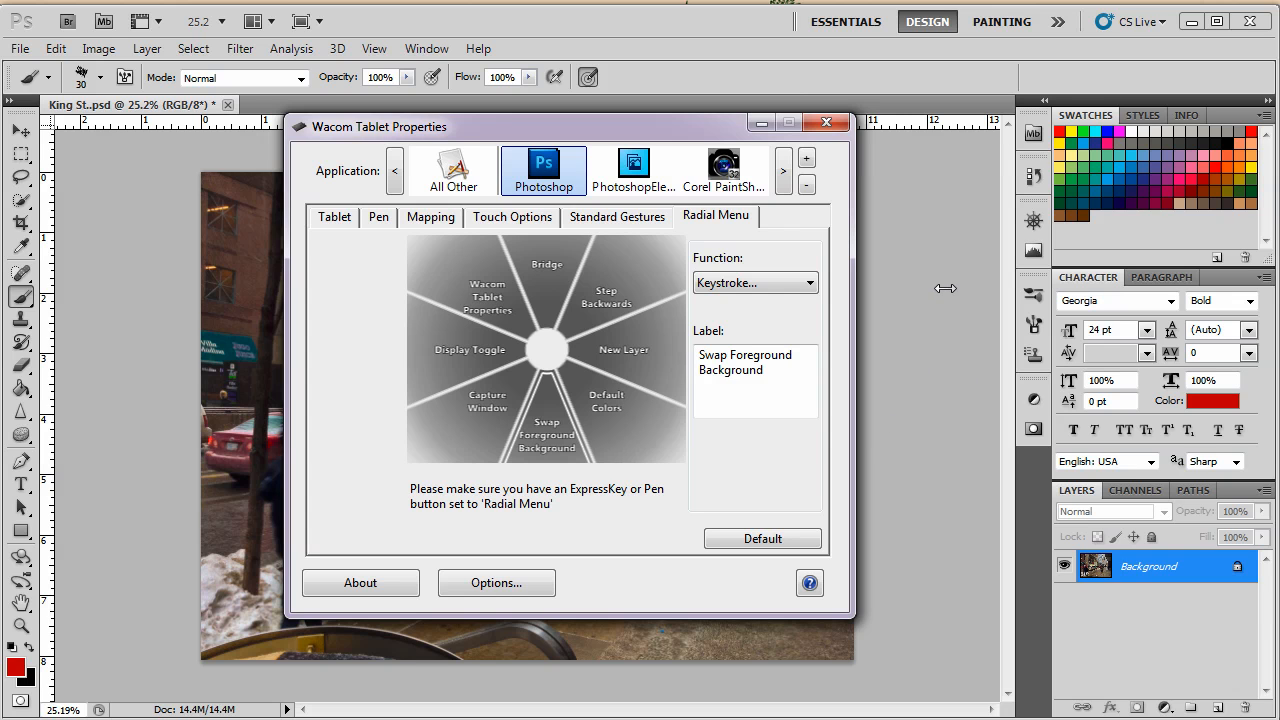
{"action": "mouse_move", "coordinate": [888, 277]}
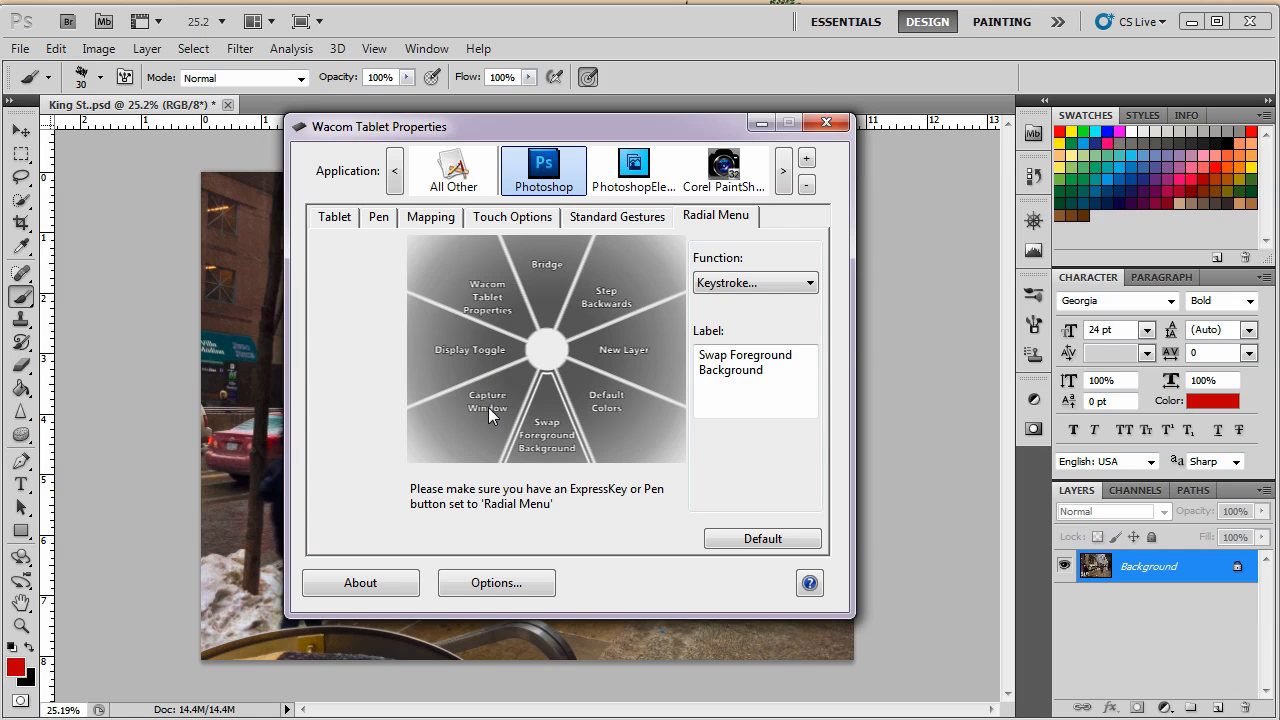
- Make the Capture Window slice send Ctrl+F1, named 'Curves Adjustment Layer'
{"action": "left_click", "coordinate": [488, 401]}
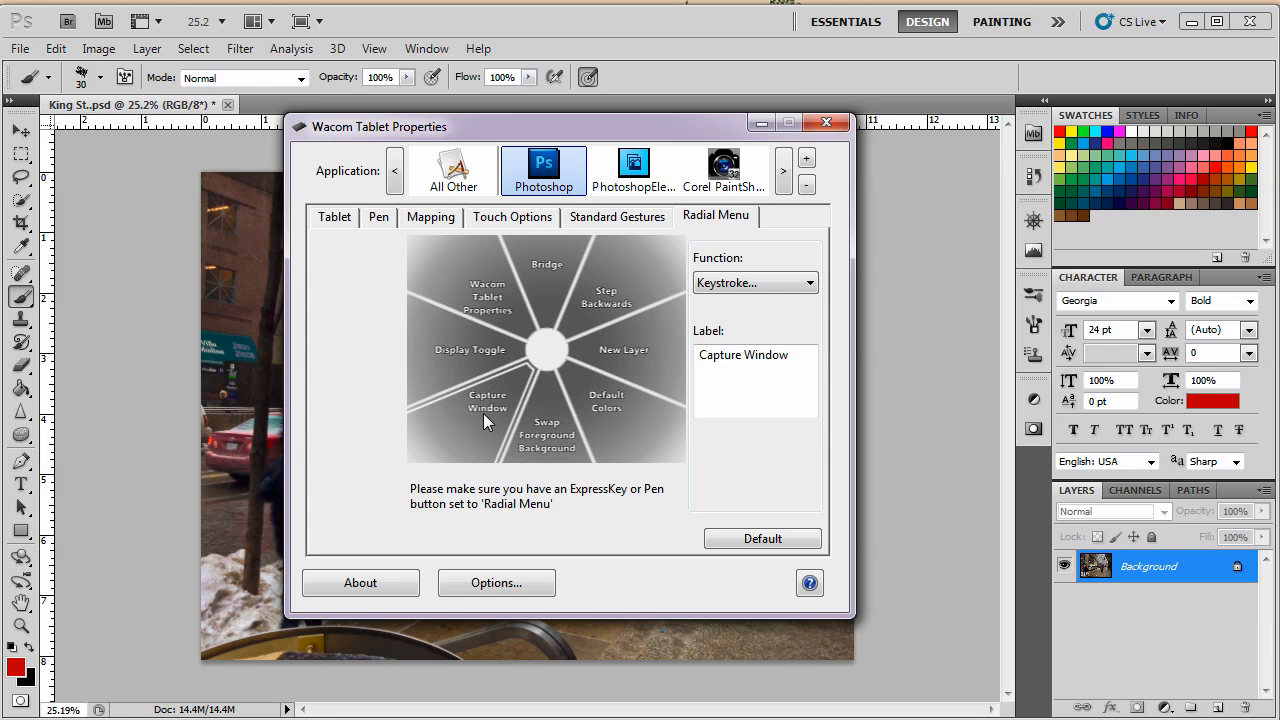
{"action": "left_click", "coordinate": [755, 282]}
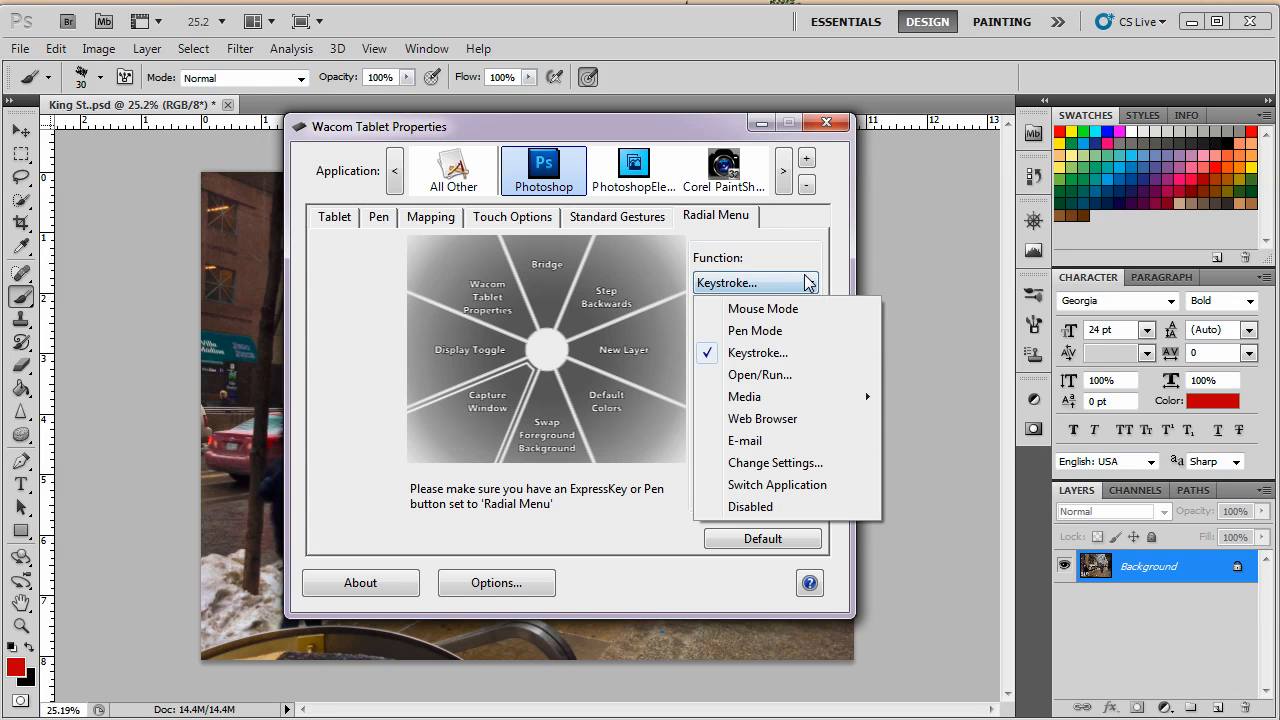
{"action": "left_click", "coordinate": [757, 352]}
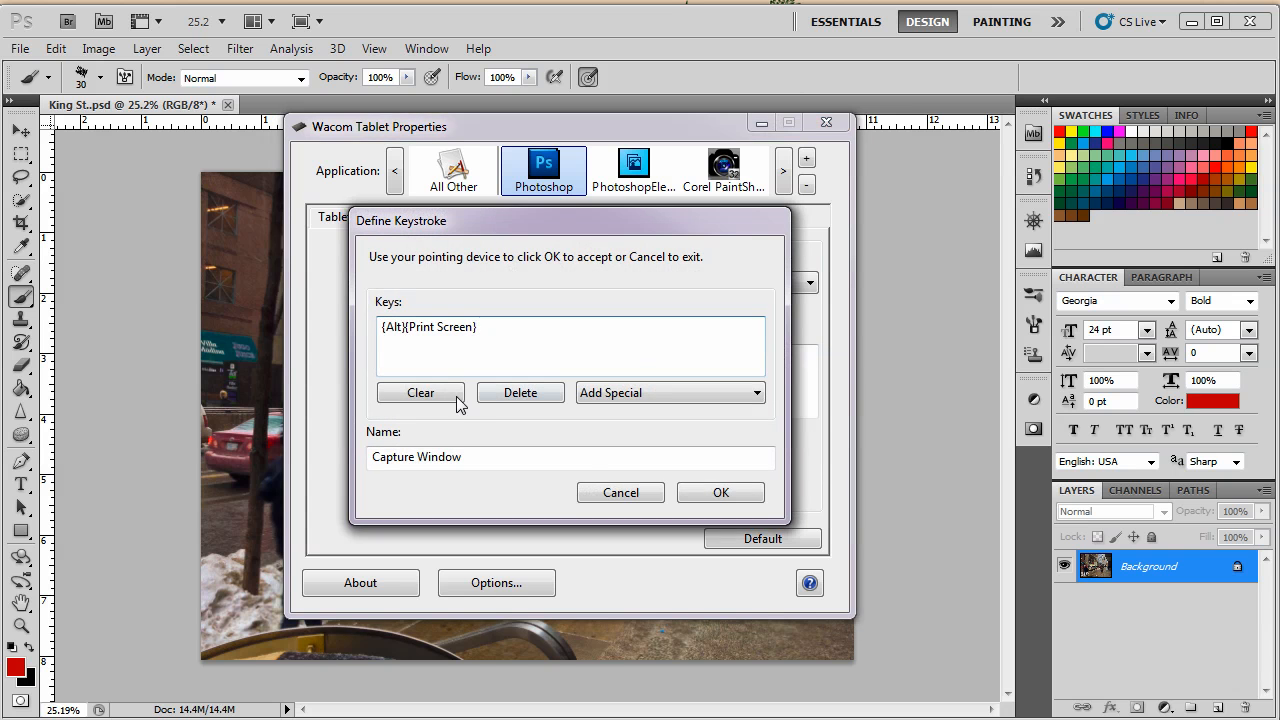
{"action": "left_click", "coordinate": [420, 392]}
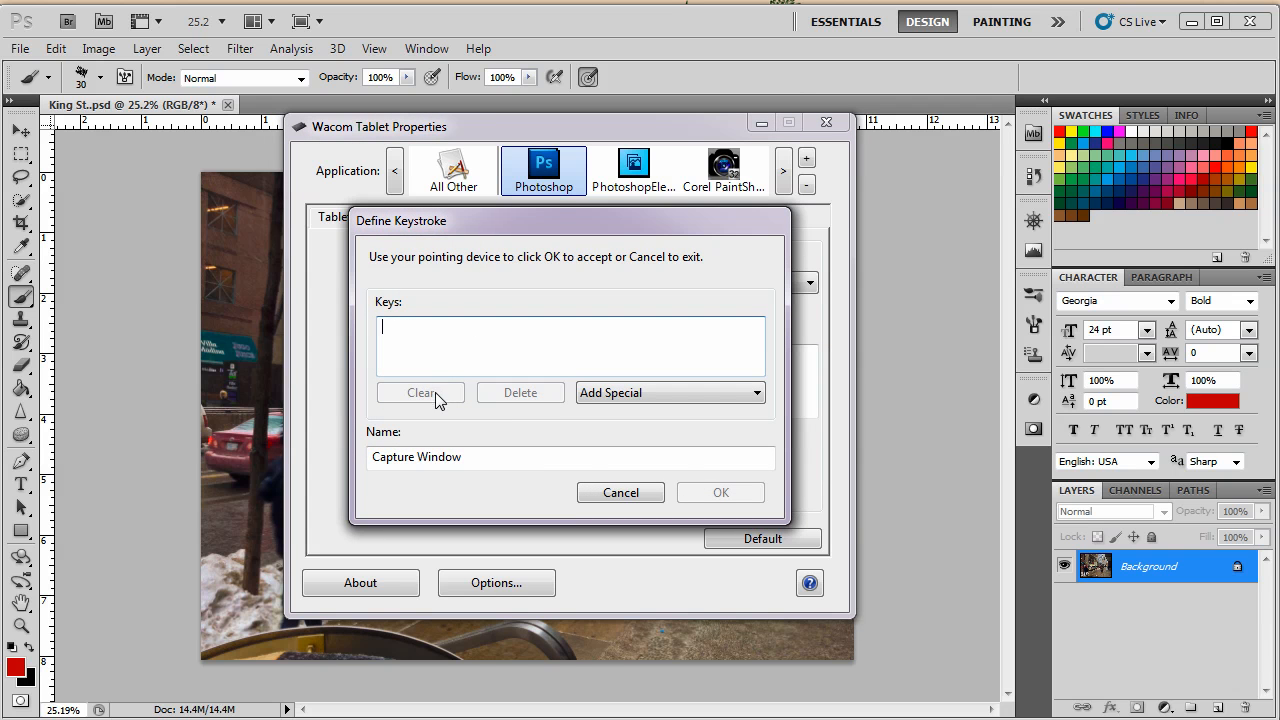
{"action": "mouse_move", "coordinate": [448, 408]}
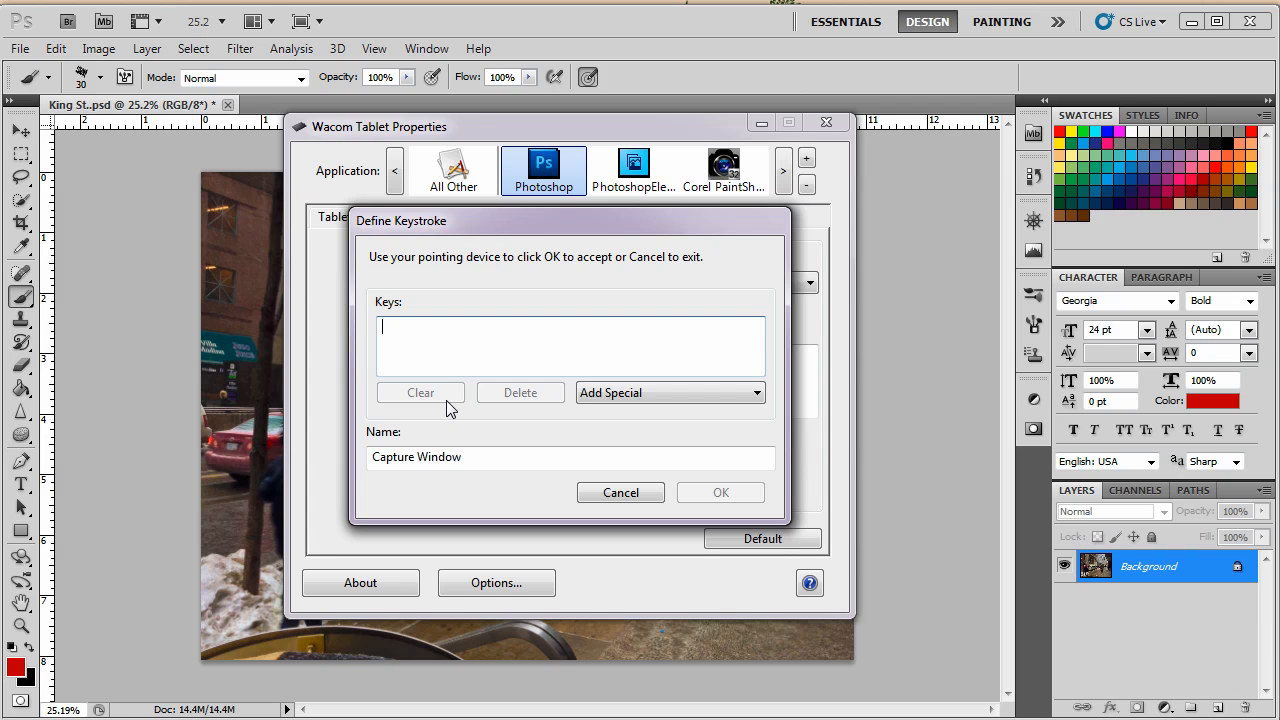
{"action": "key", "text": "ctrl+f1"}
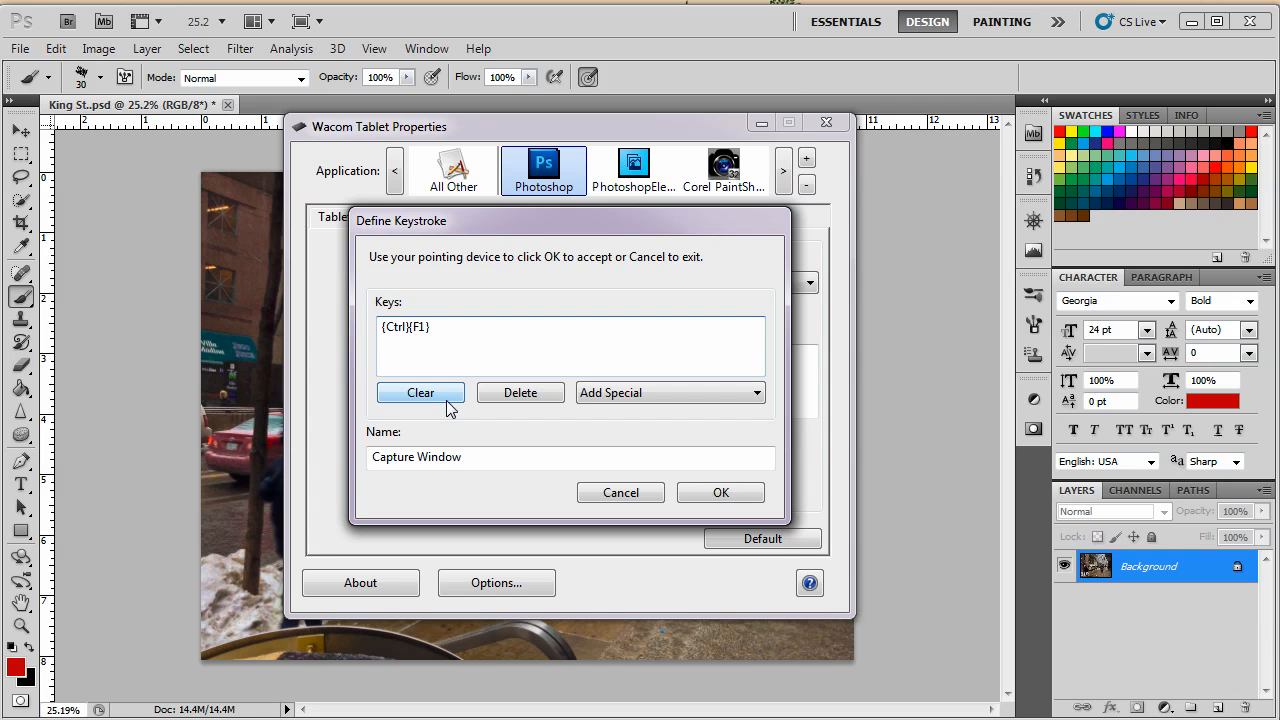
{"action": "left_click", "coordinate": [420, 392]}
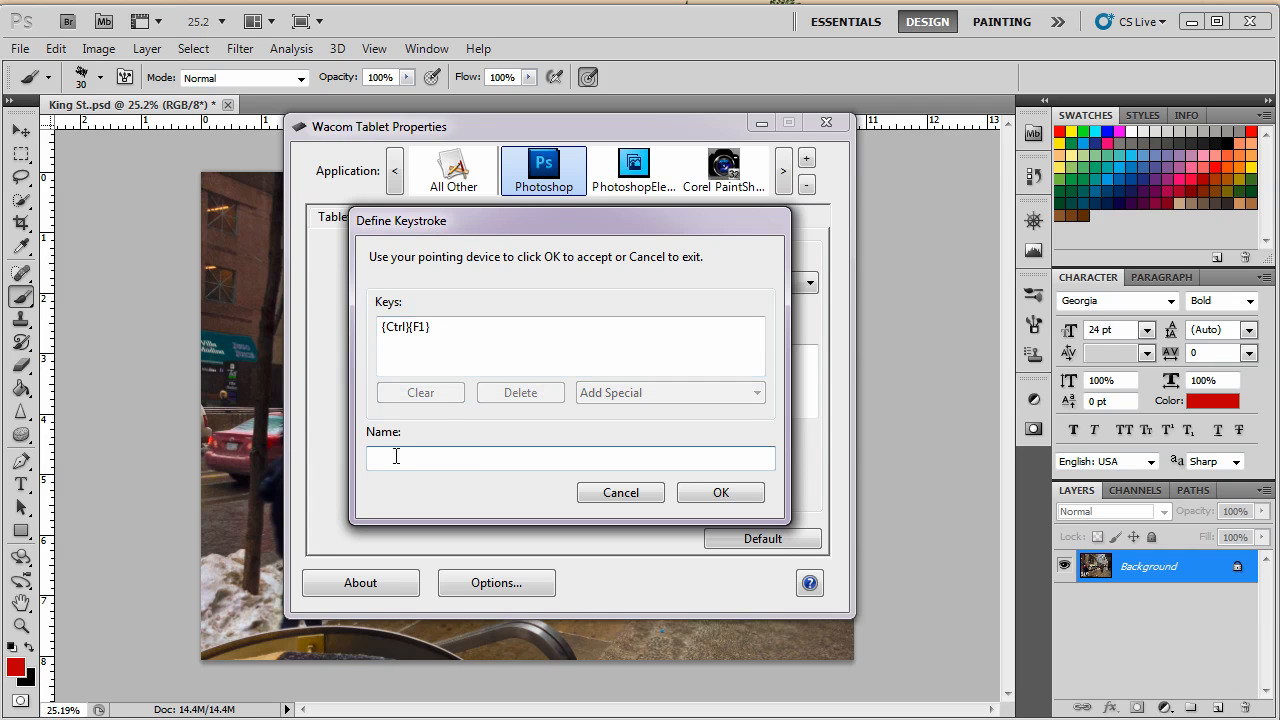
{"action": "type", "text": "C"}
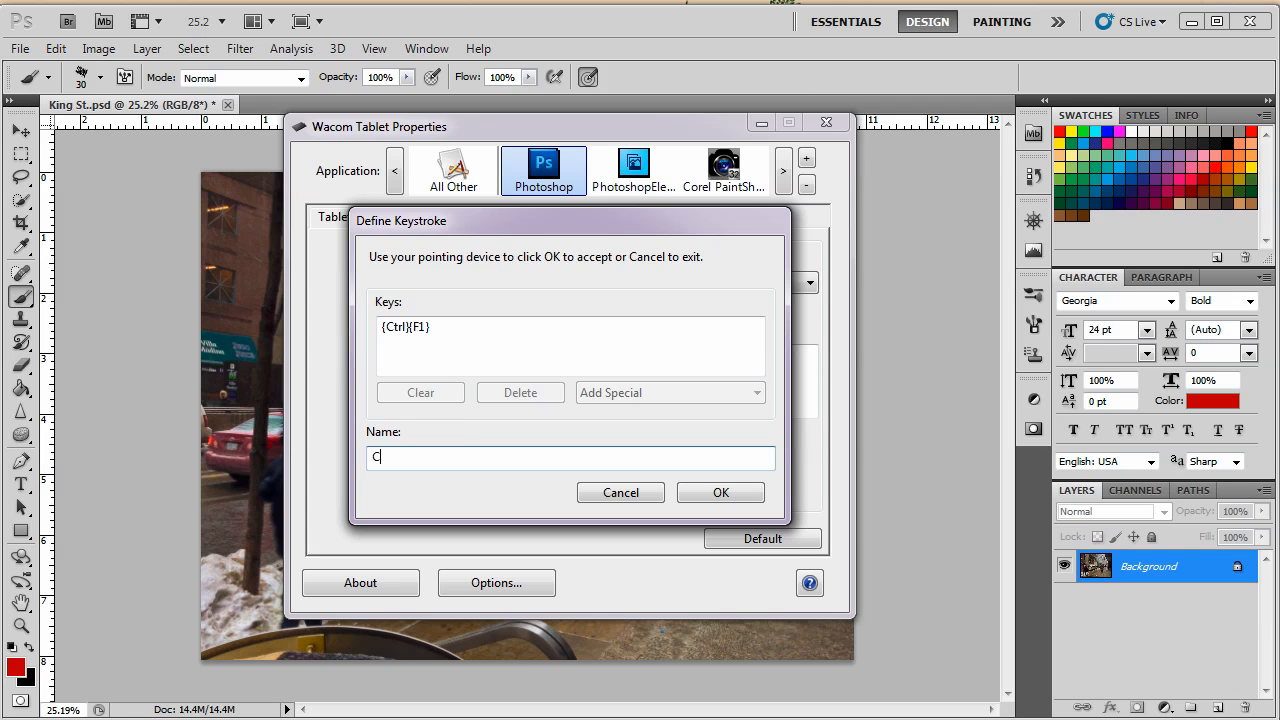
{"action": "type", "text": "urves Adjustment"}
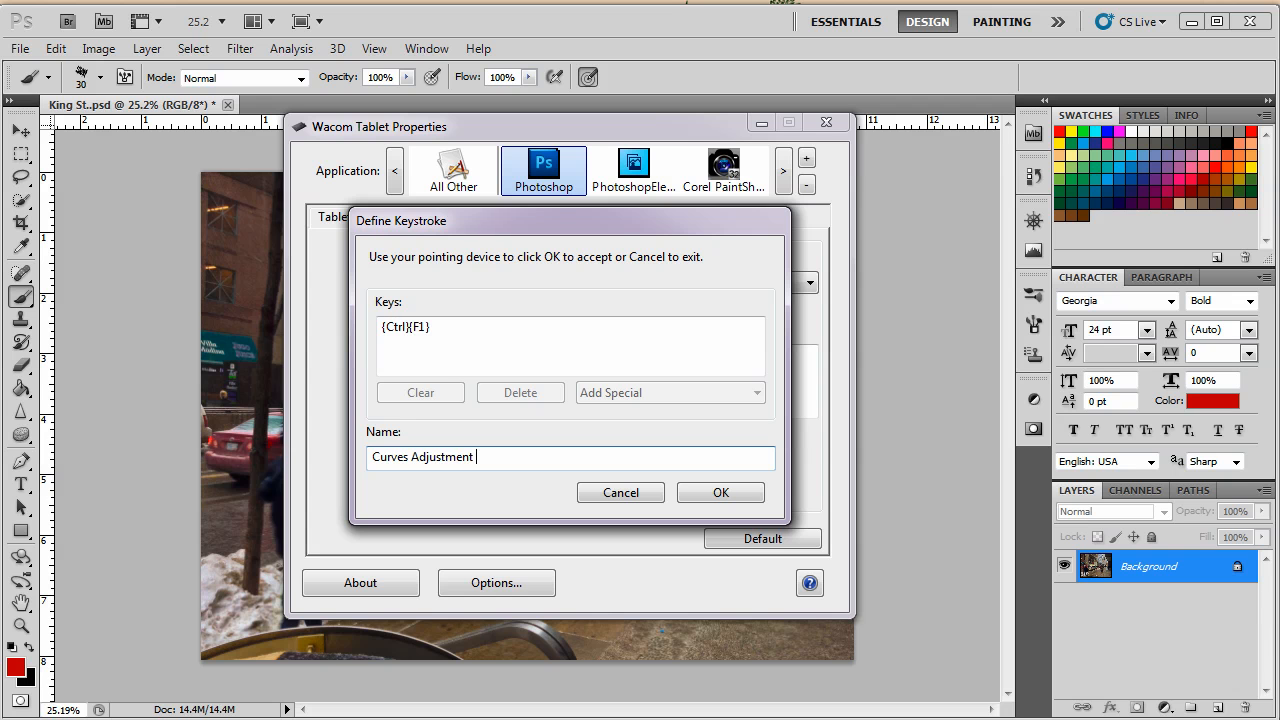
{"action": "type", "text": "Layer"}
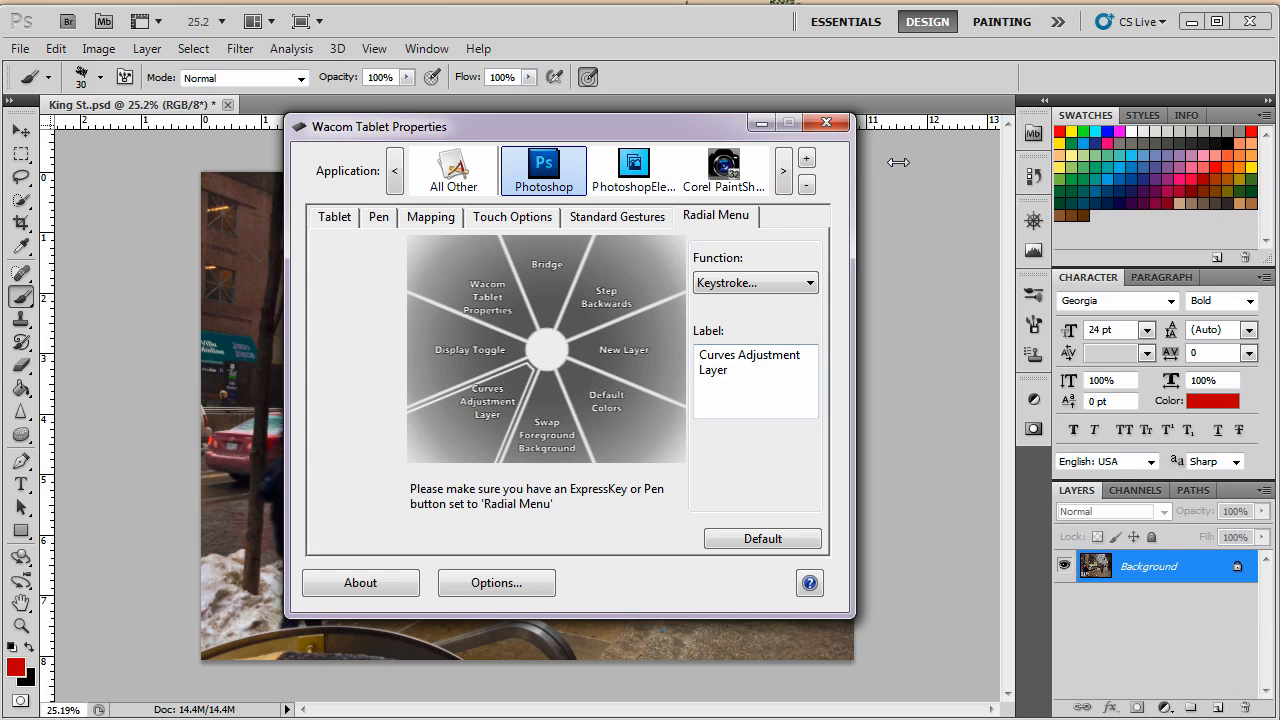
- Close the tablet settings and try the Curves Adjustment Layer item on the photo
{"action": "left_click", "coordinate": [826, 122]}
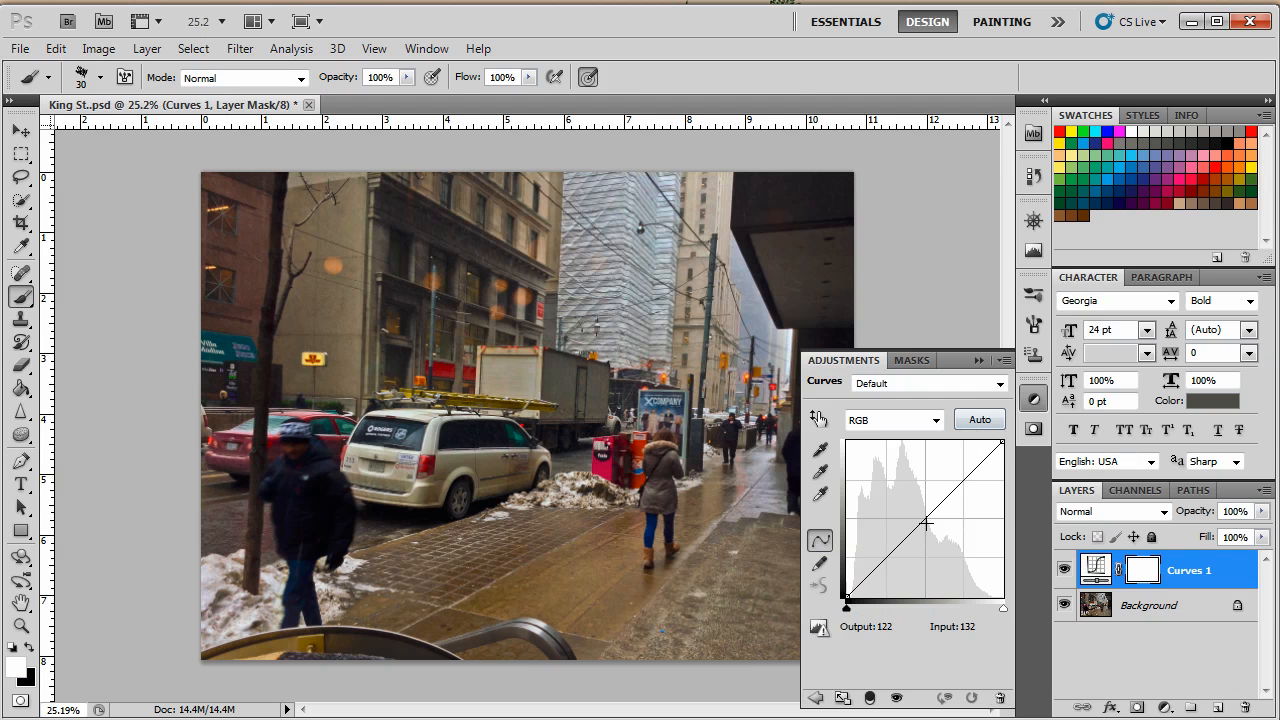
{"action": "left_click_drag", "start_coordinate": [925, 524], "coordinate": [1005, 440]}
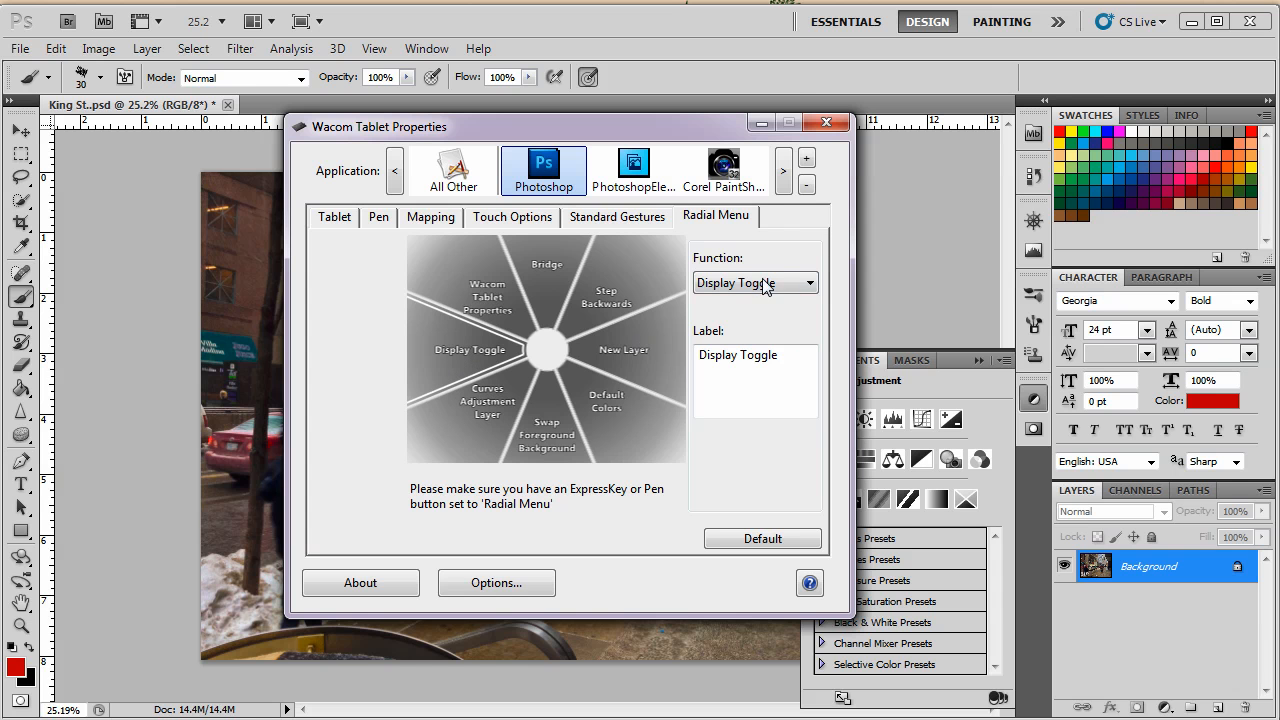
- Set the Display Toggle slice to send Ctrl+F3, named 'Levels Adjustment Layer'
{"action": "left_click", "coordinate": [754, 283]}
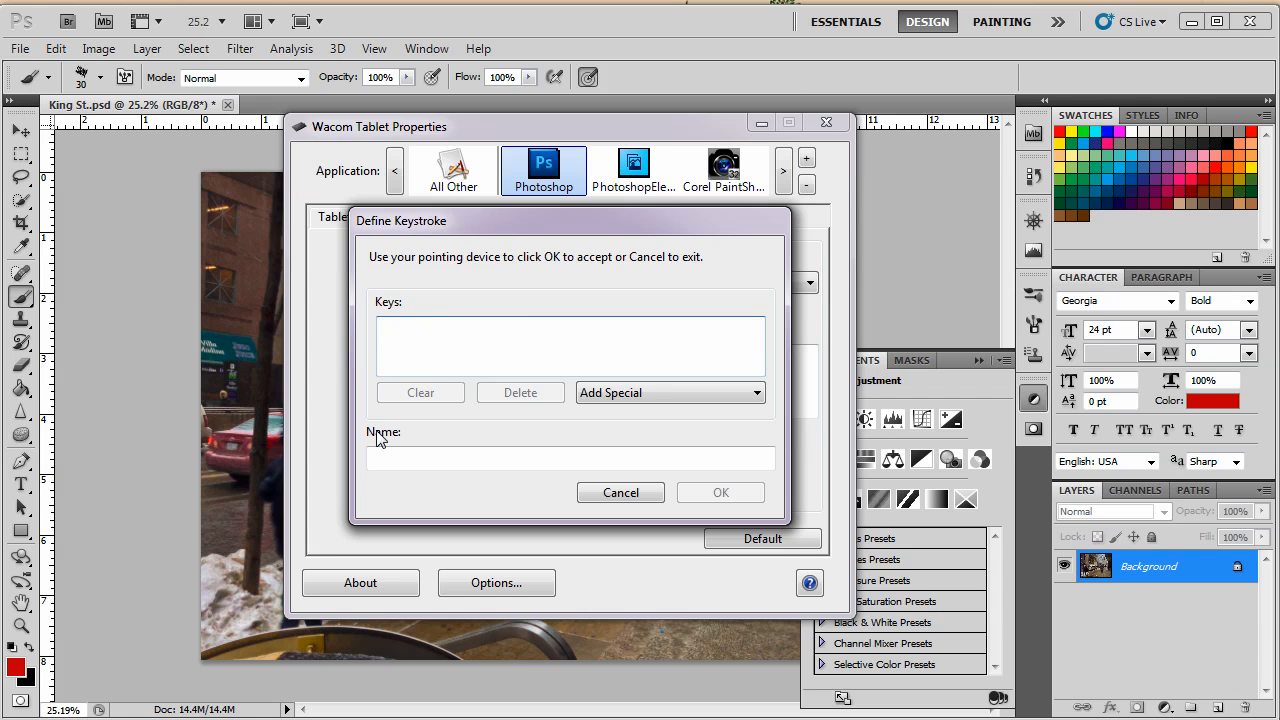
{"action": "type", "text": "{Ctrl}{F3}"}
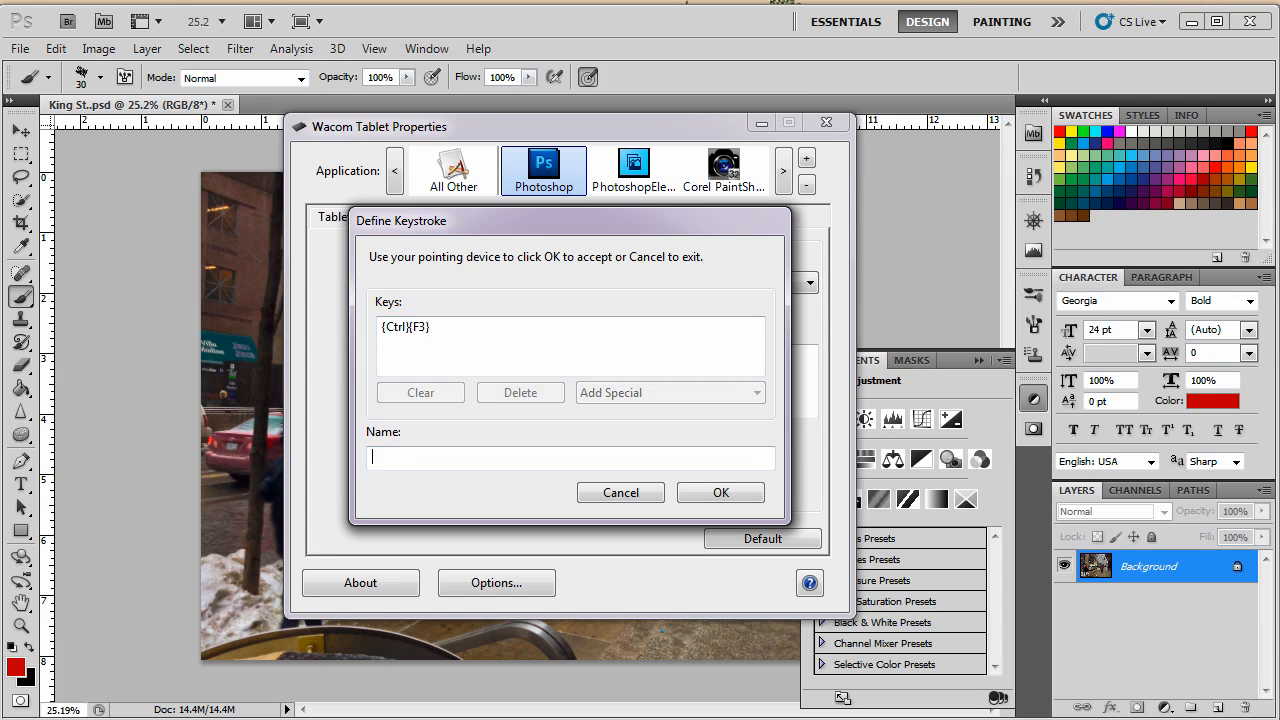
{"action": "type", "text": "Levels"}
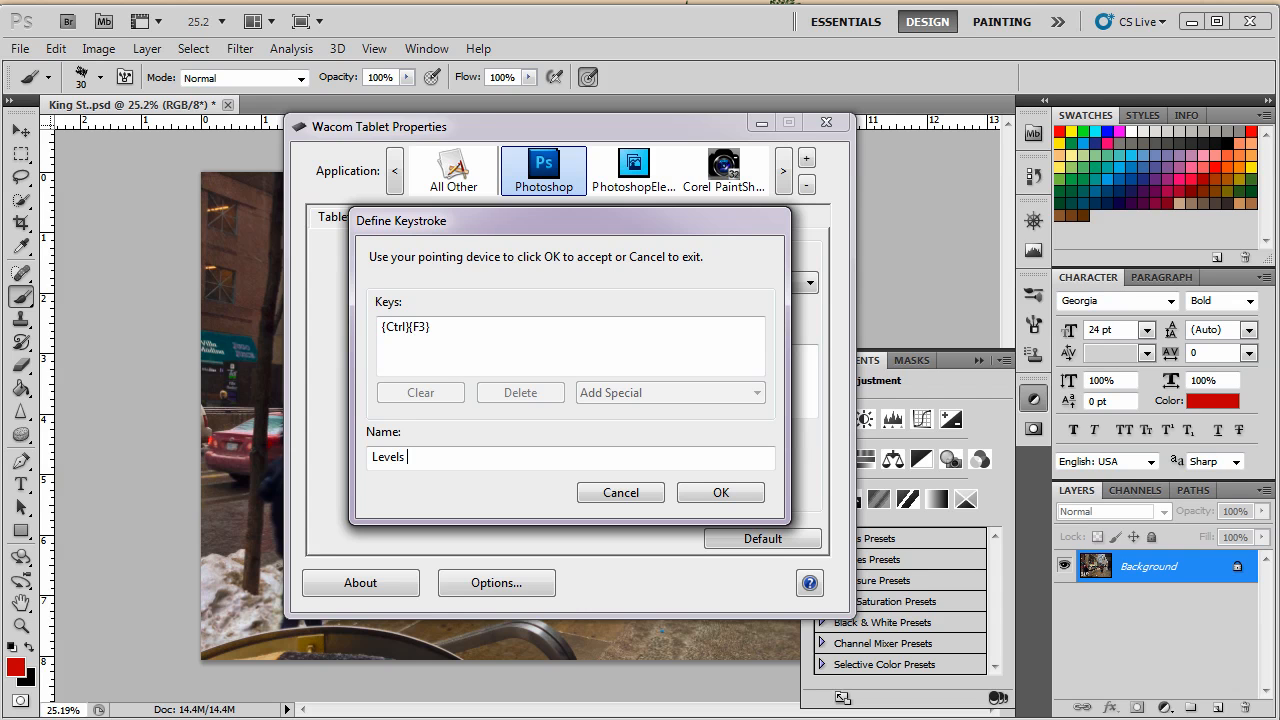
{"action": "type", "text": "Adjustm"}
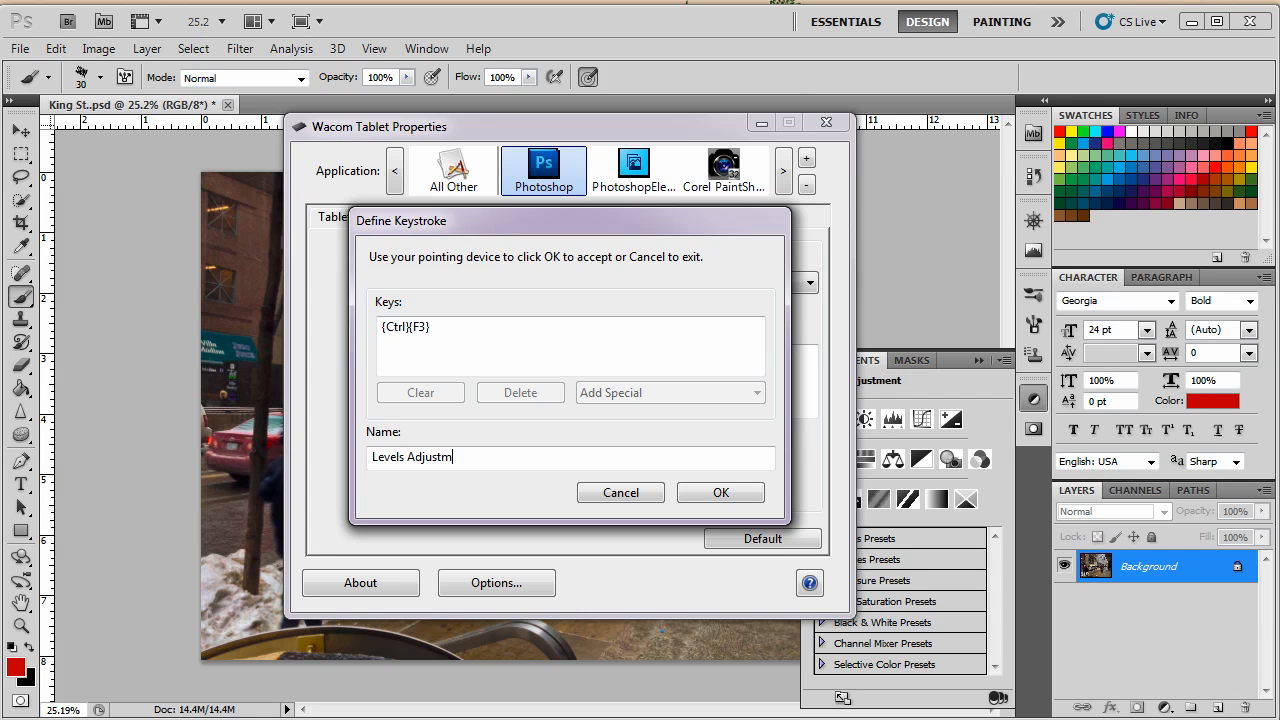
{"action": "type", "text": "ent Layer"}
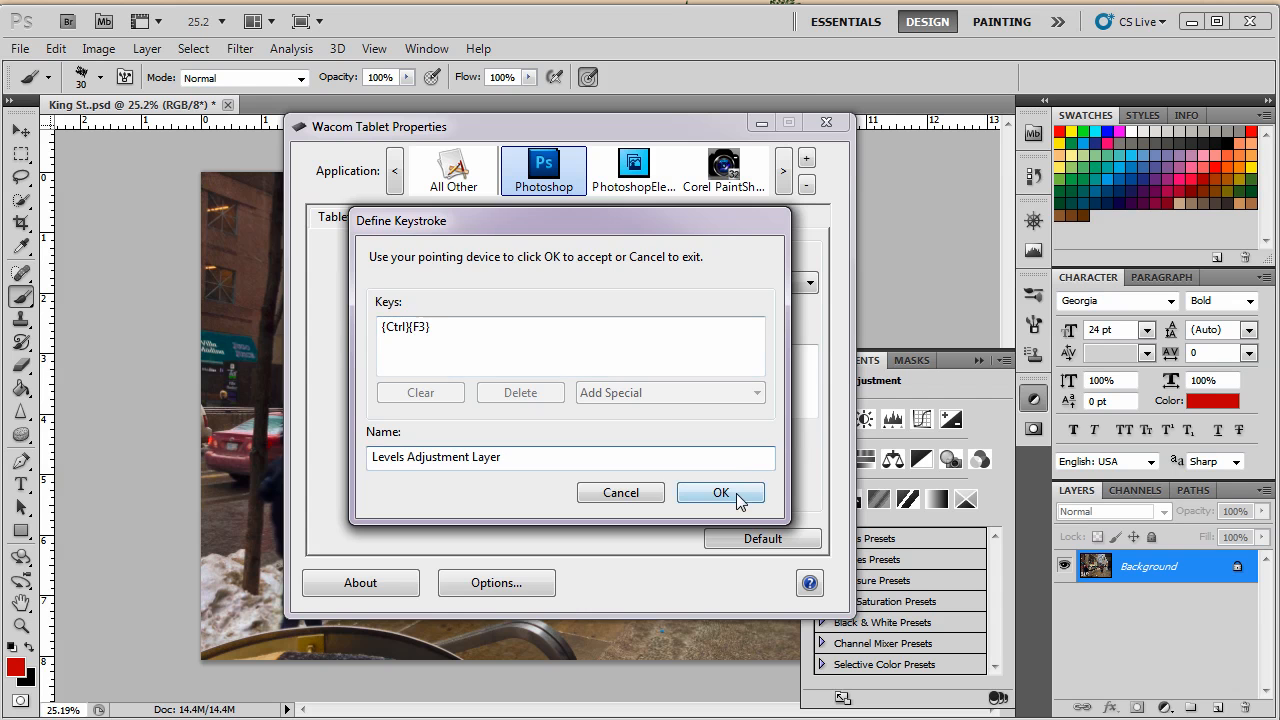
{"action": "left_click", "coordinate": [720, 492]}
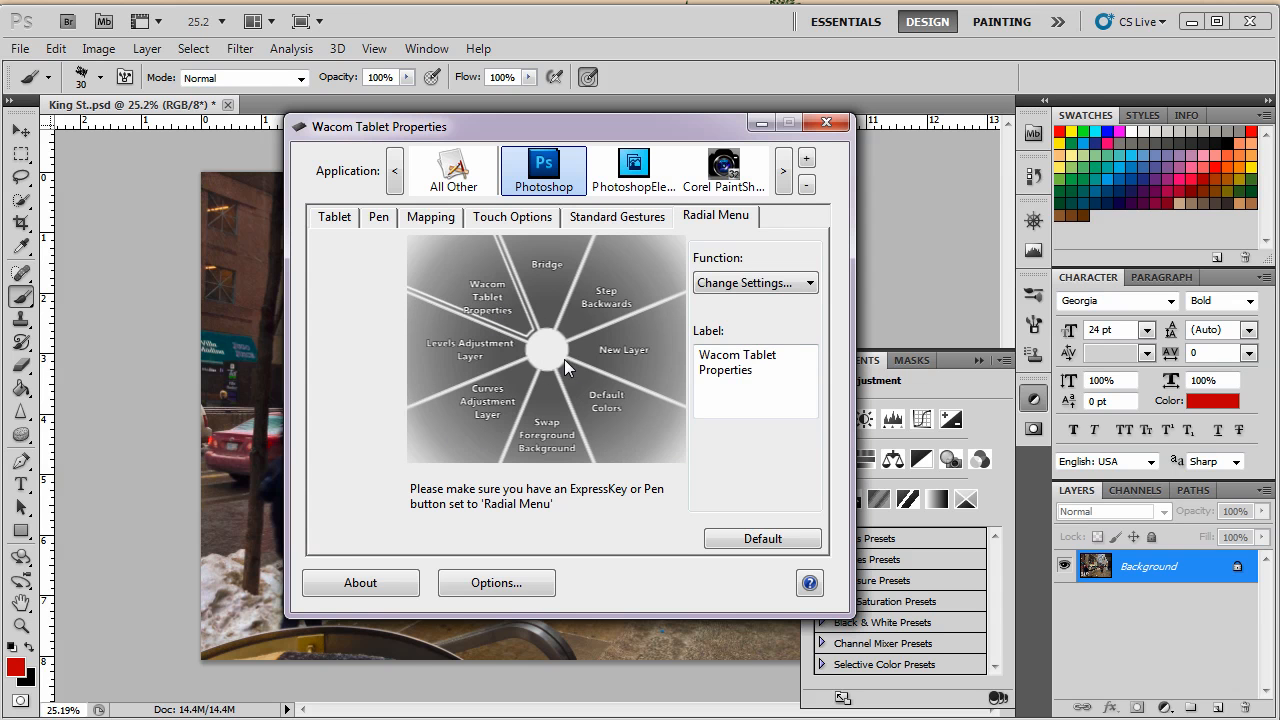
- Make the Wacom Tablet Properties slice send Ctrl+F2, labelled 'Gradient Map'
{"action": "left_click", "coordinate": [755, 282]}
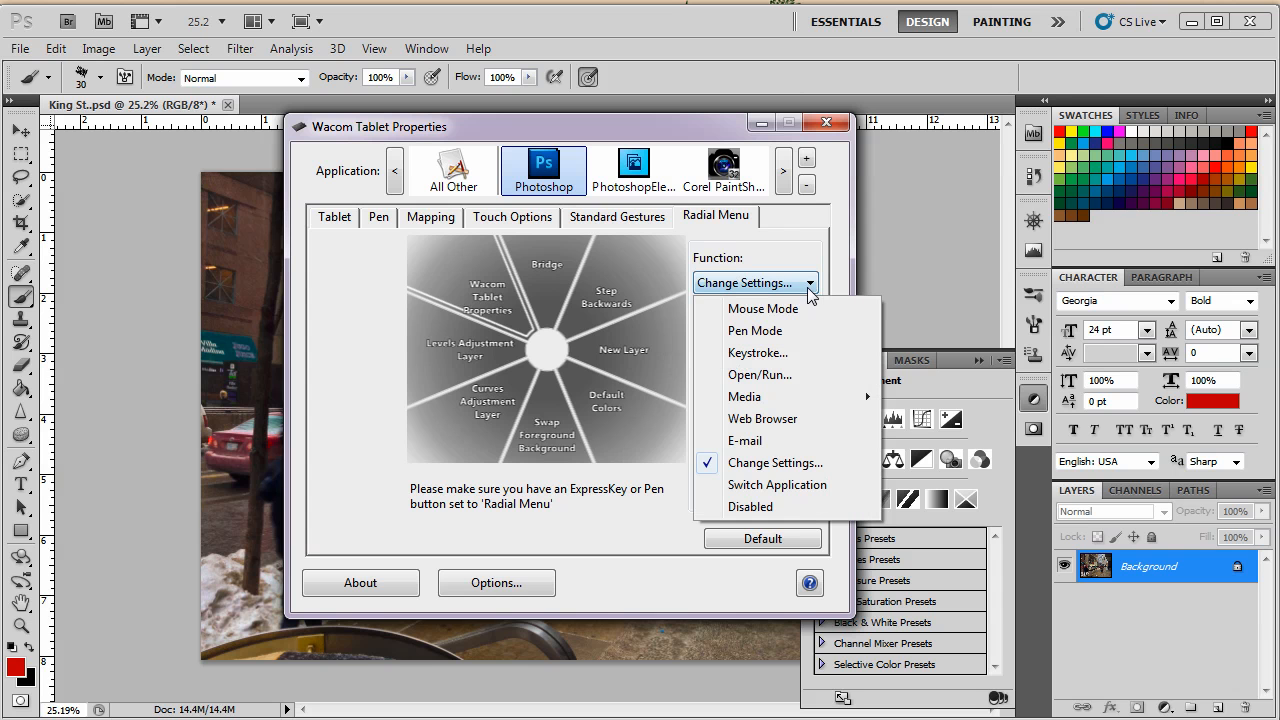
{"action": "left_click", "coordinate": [758, 352]}
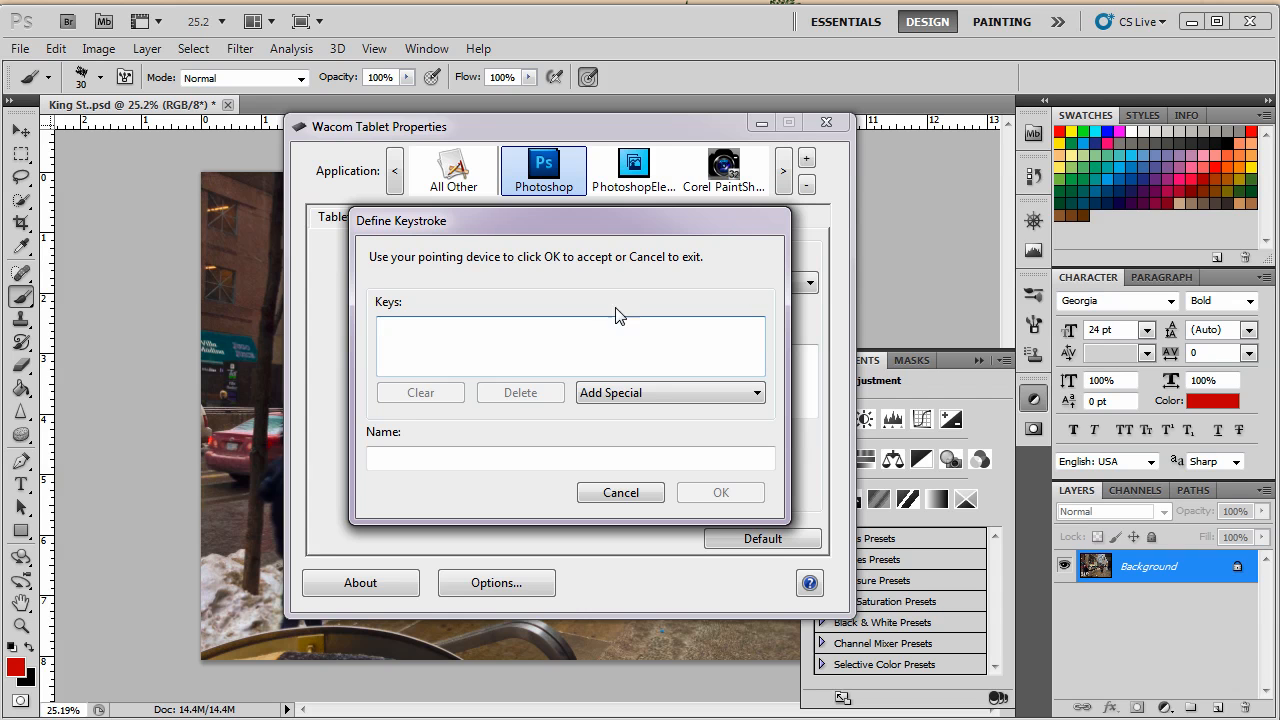
{"action": "mouse_move", "coordinate": [334, 687]}
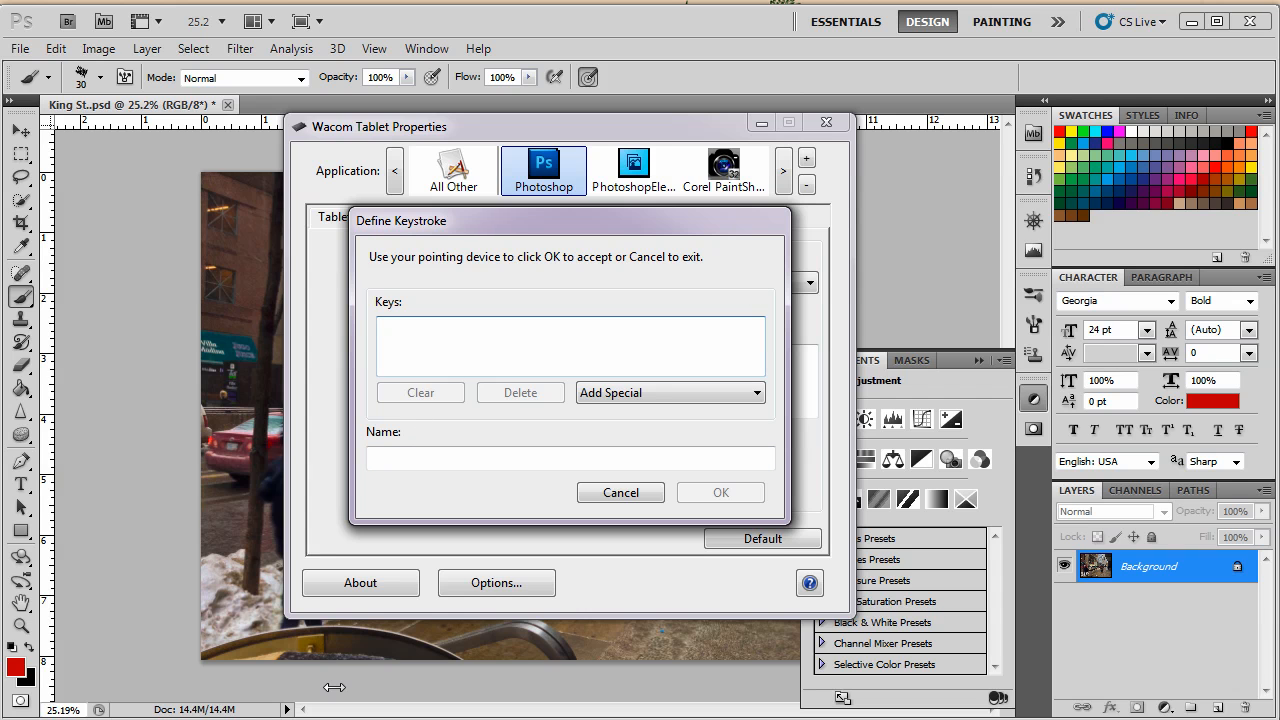
{"action": "key", "text": "ctrl+f2"}
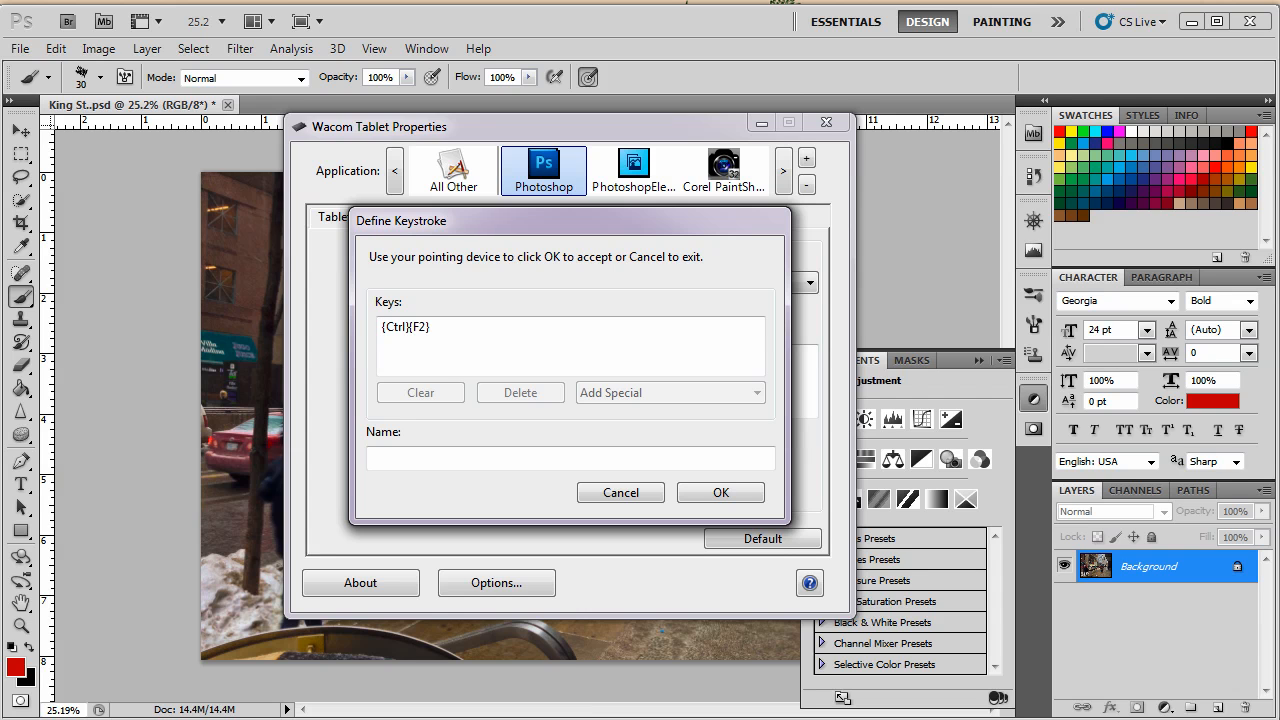
{"action": "type", "text": "Gradient Map"}
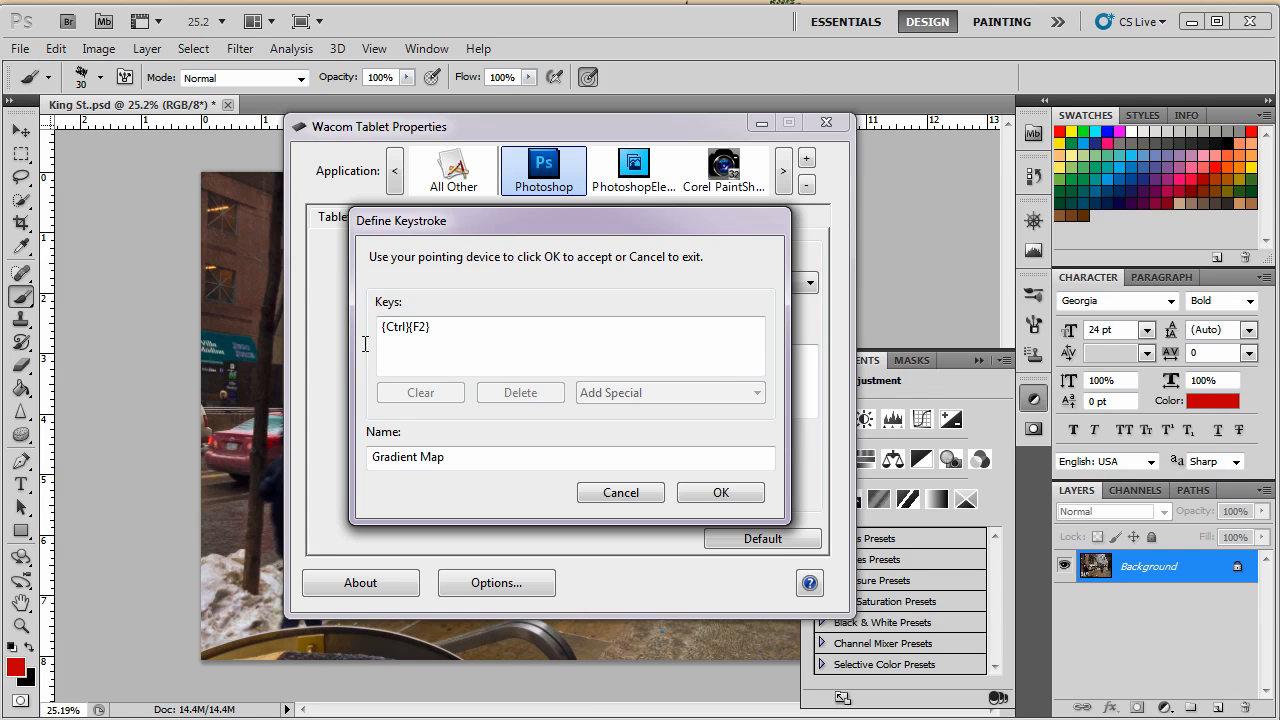
{"action": "left_click", "coordinate": [720, 492]}
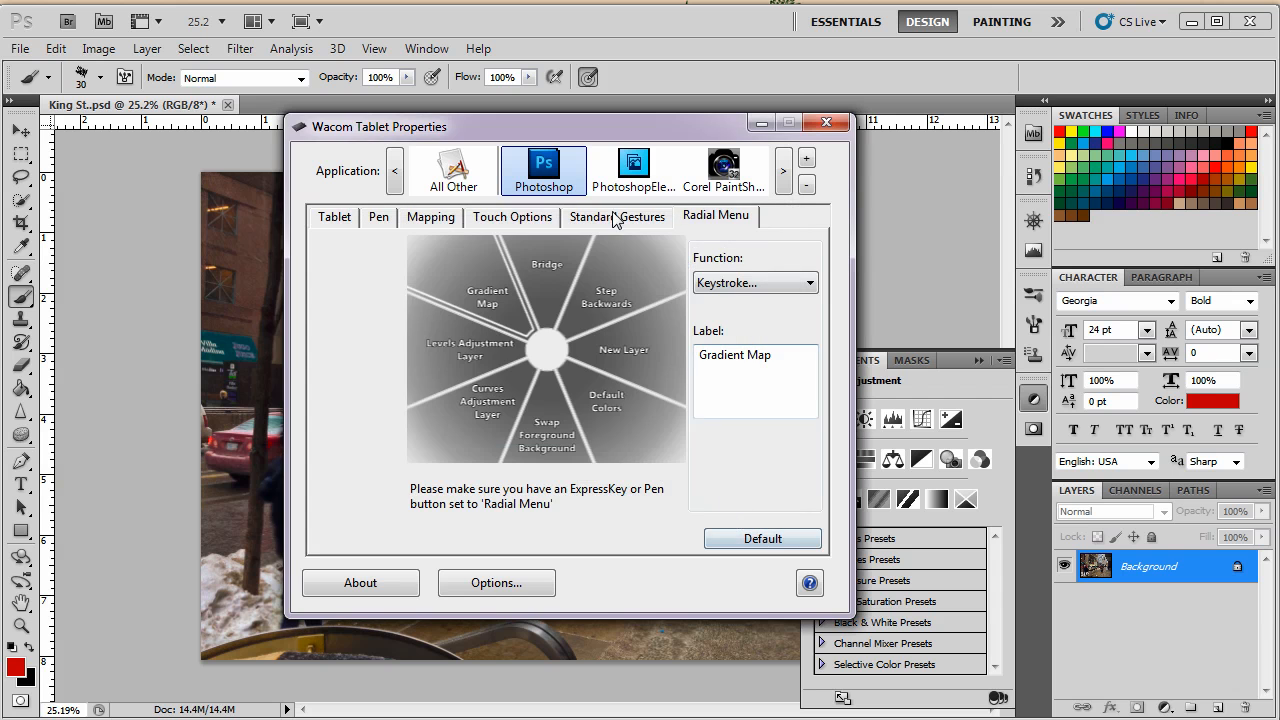
- Close tablet settings and create a Gradient Map 1 layer with the black-to-white gradient
{"action": "left_click", "coordinate": [827, 122]}
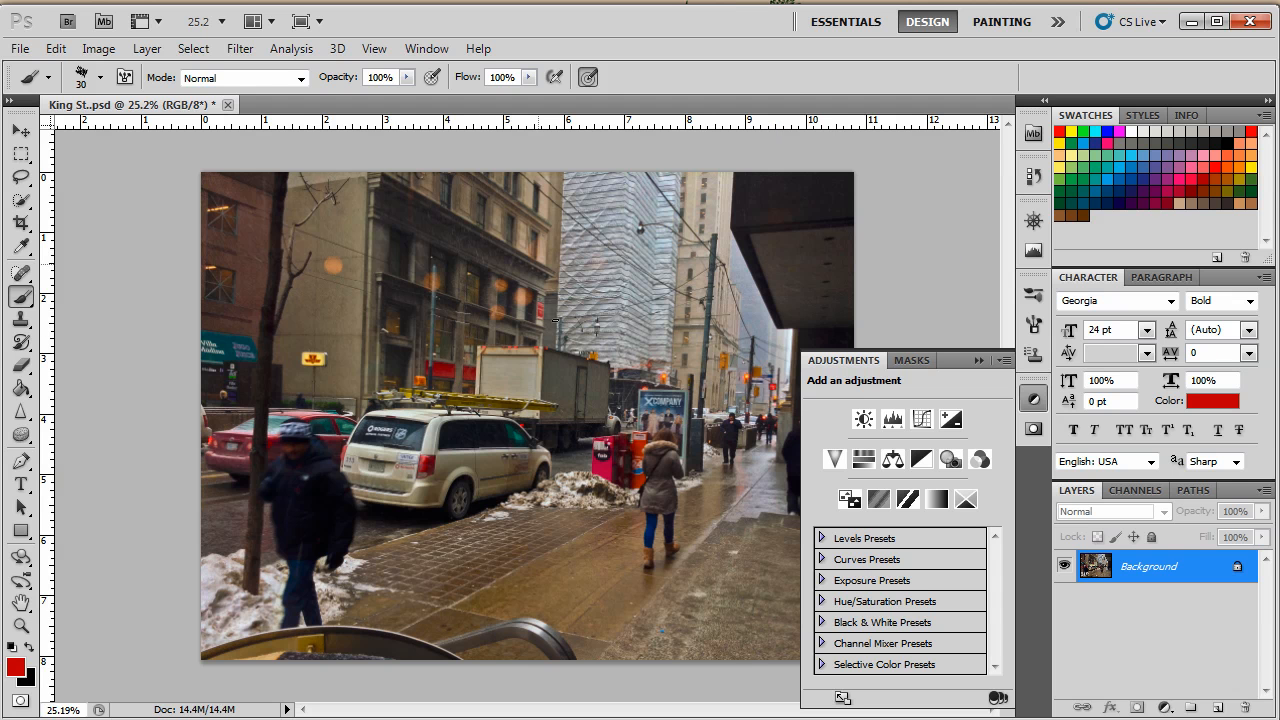
{"action": "mouse_move", "coordinate": [393, 372]}
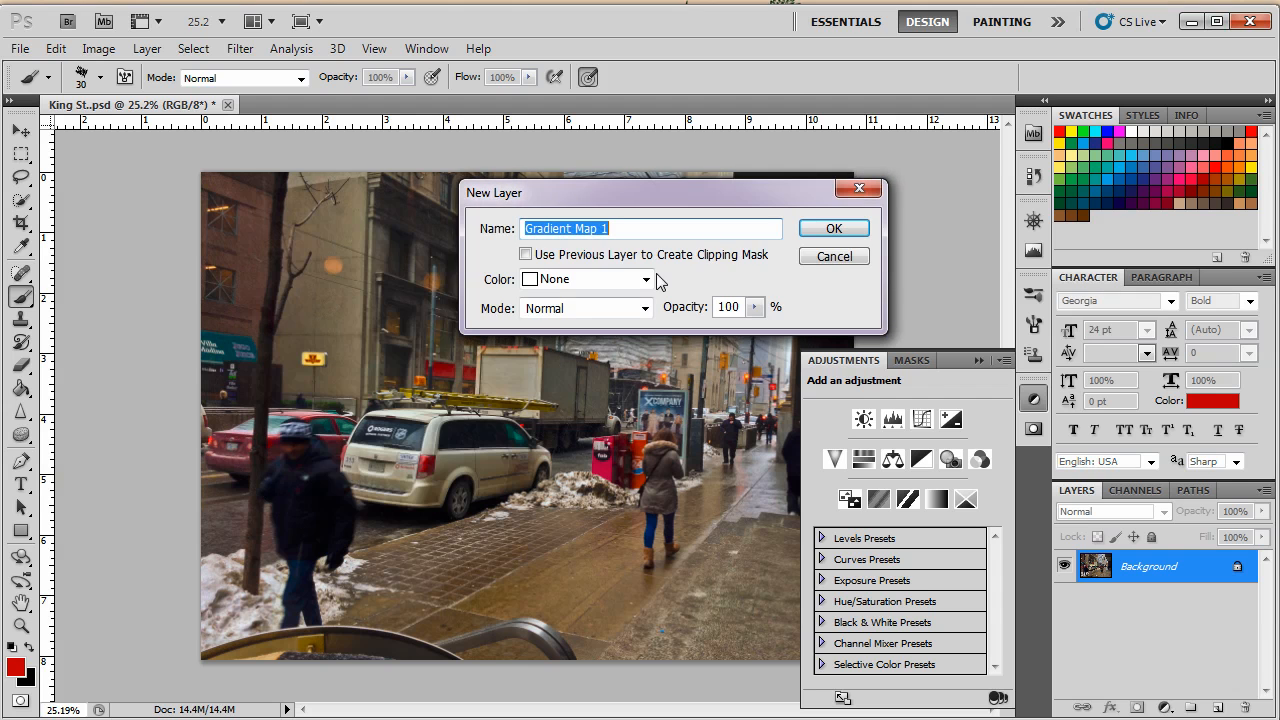
{"action": "left_click", "coordinate": [833, 228]}
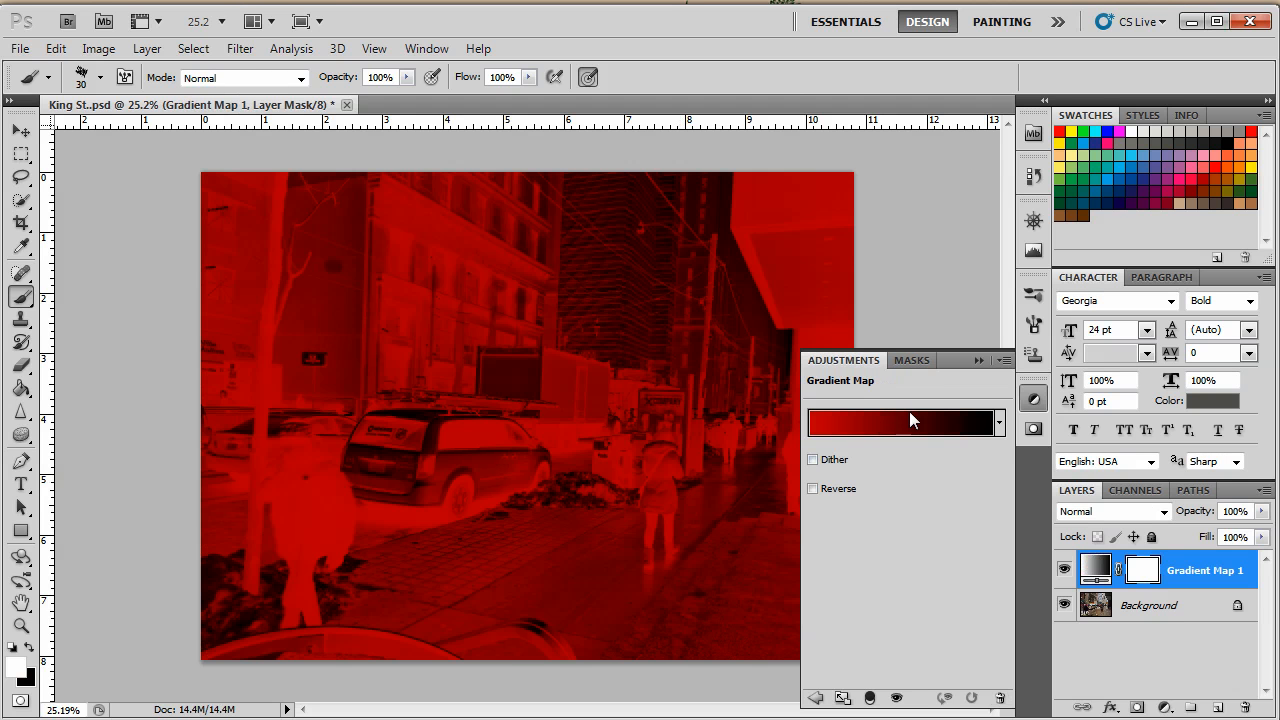
{"action": "left_click", "coordinate": [897, 421]}
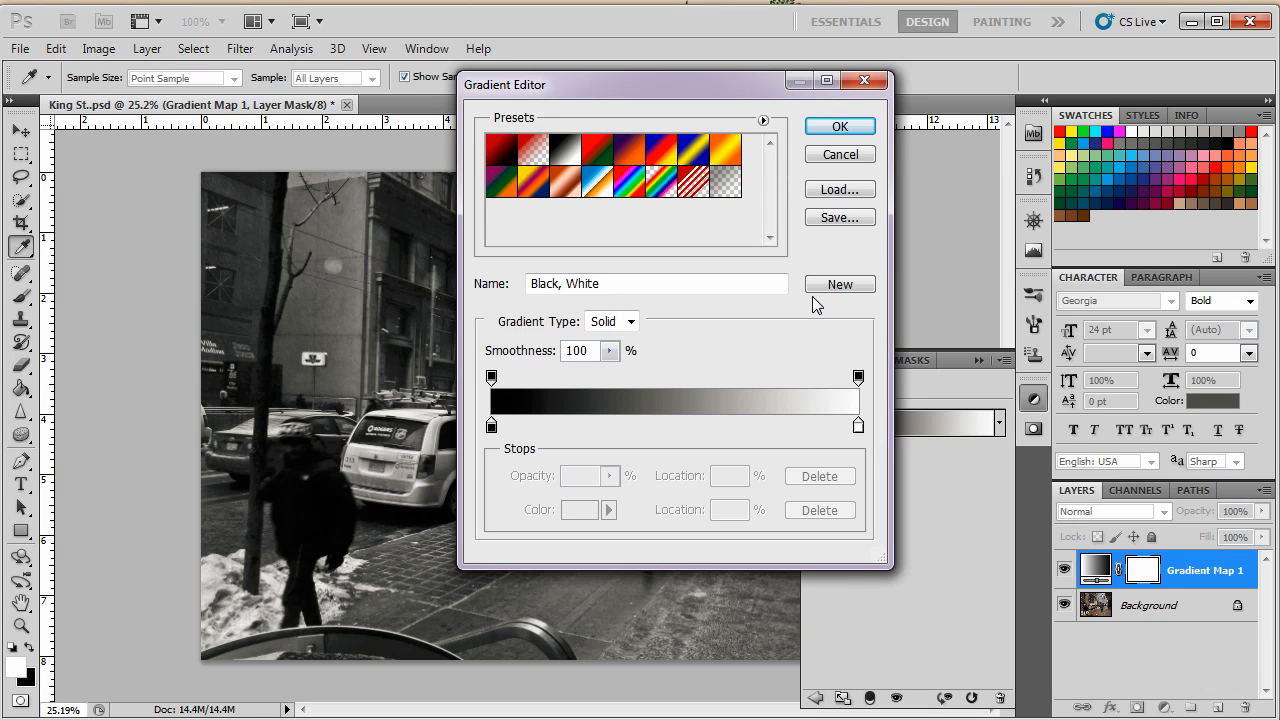
{"action": "left_click", "coordinate": [839, 126]}
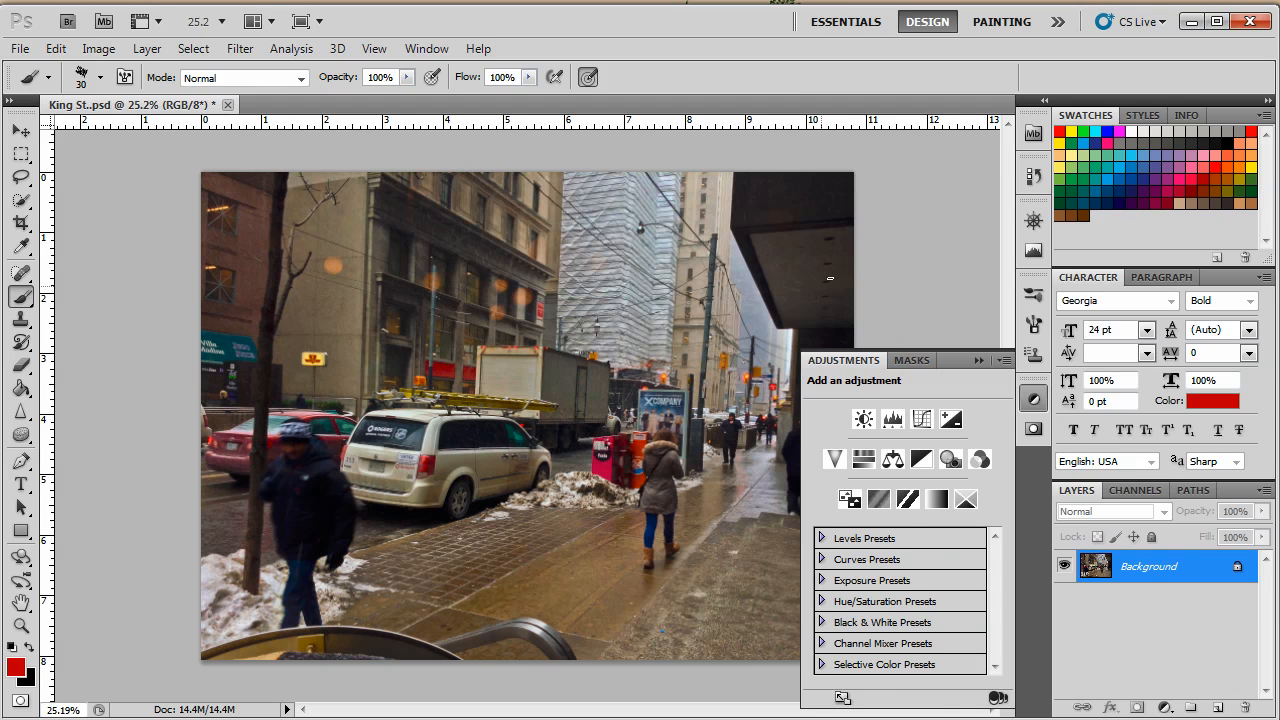
- Add a Levels layer with the white input at 229 and midtones at 0.75
{"action": "left_click", "coordinate": [863, 419]}
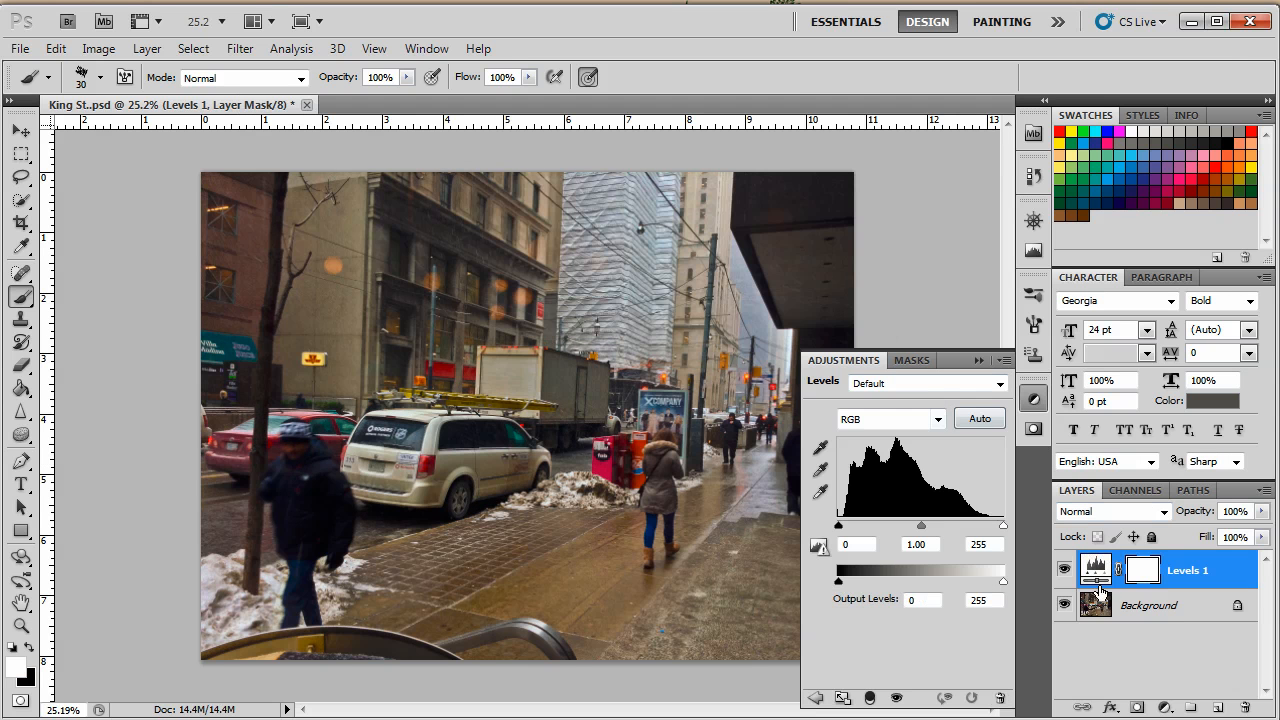
{"action": "left_click_drag", "start_coordinate": [1003, 525], "coordinate": [985, 525]}
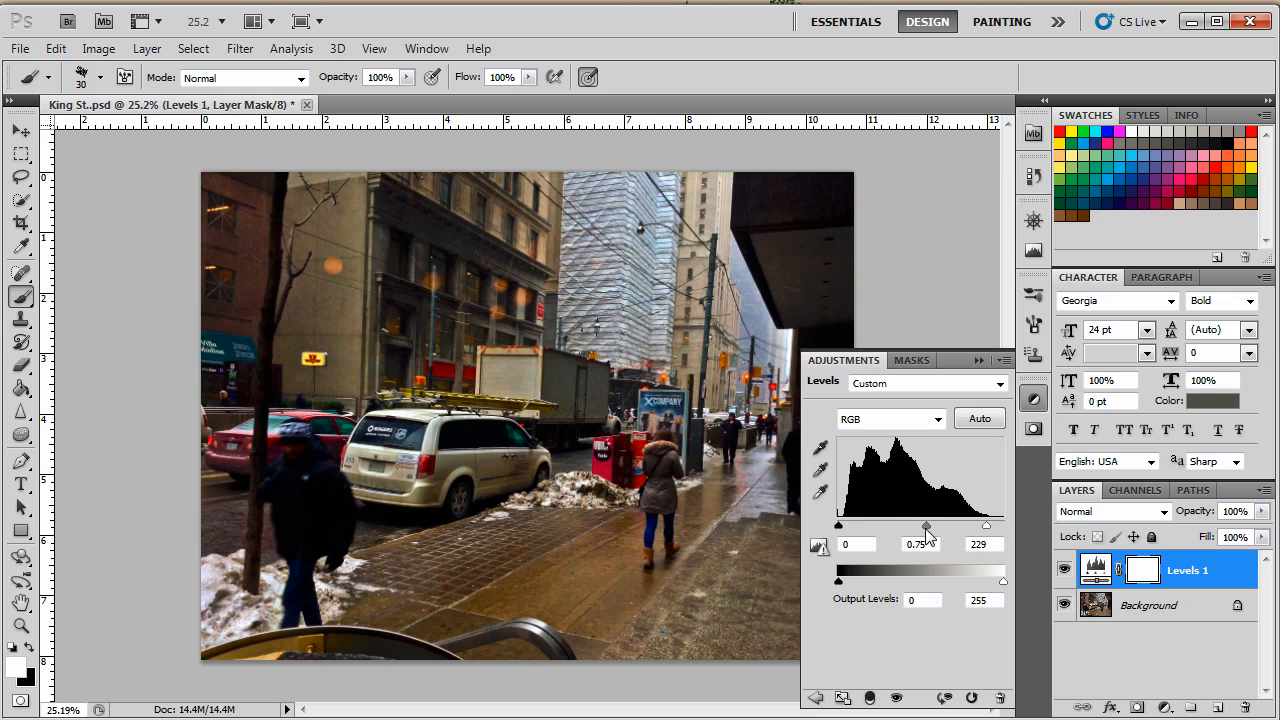
{"action": "left_click_drag", "start_coordinate": [925, 524], "coordinate": [932, 524]}
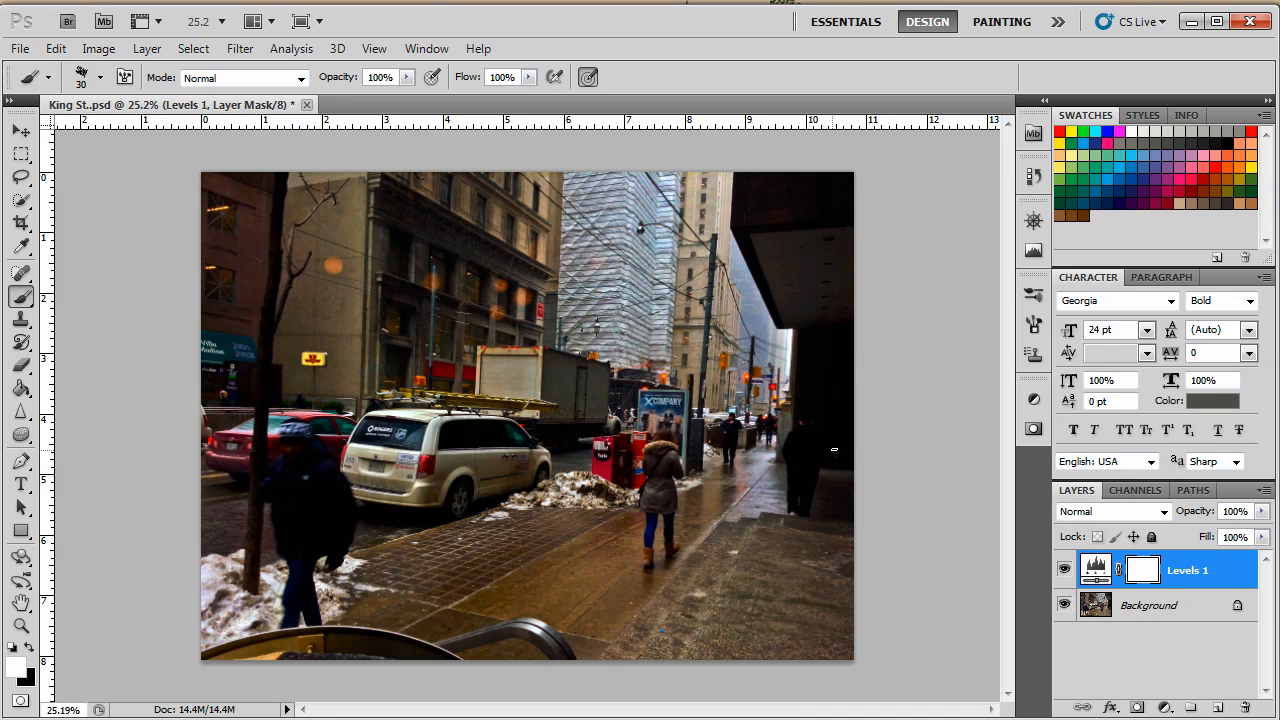
{"action": "mouse_move", "coordinate": [922, 177]}
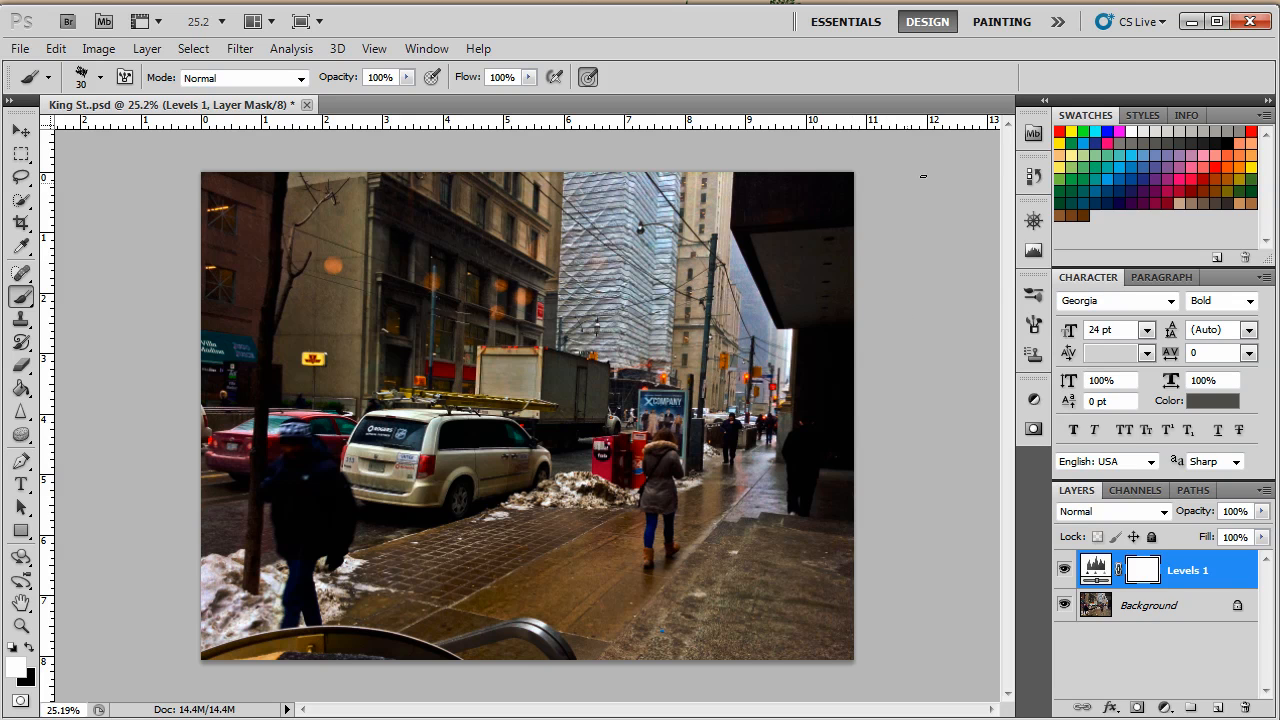
{"action": "mouse_move", "coordinate": [826, 220]}
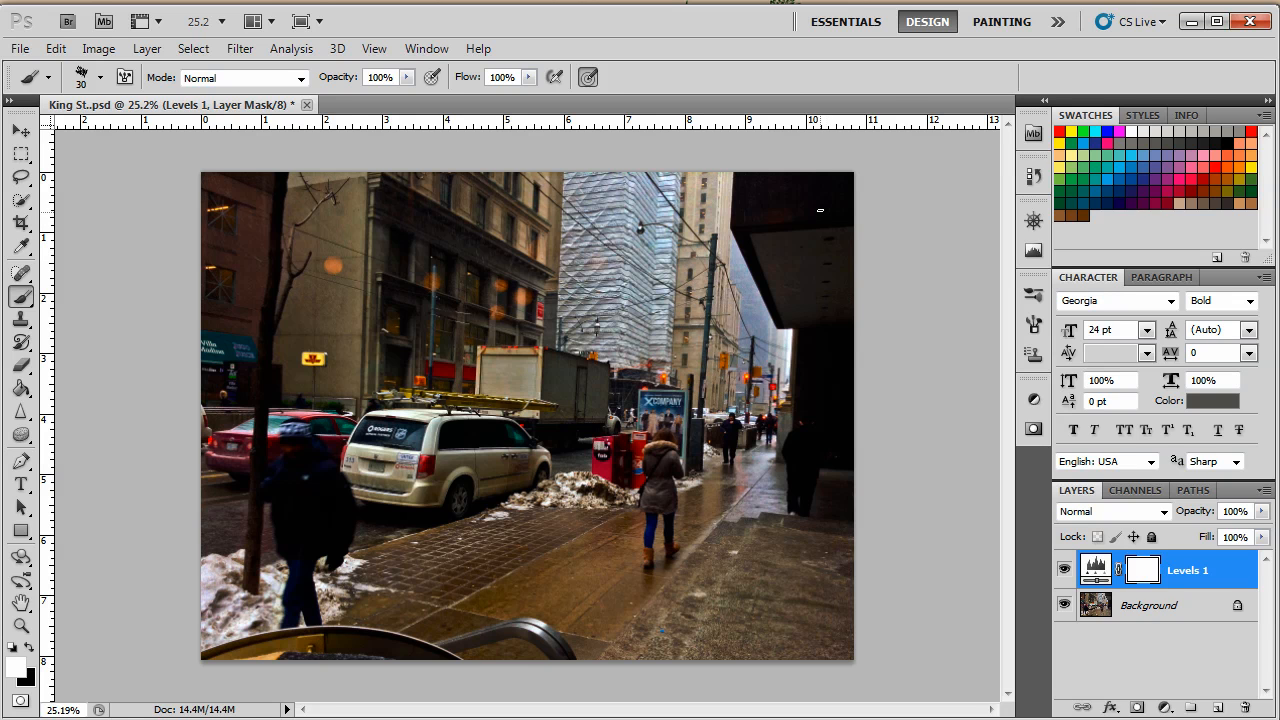
{"action": "mouse_move", "coordinate": [893, 110]}
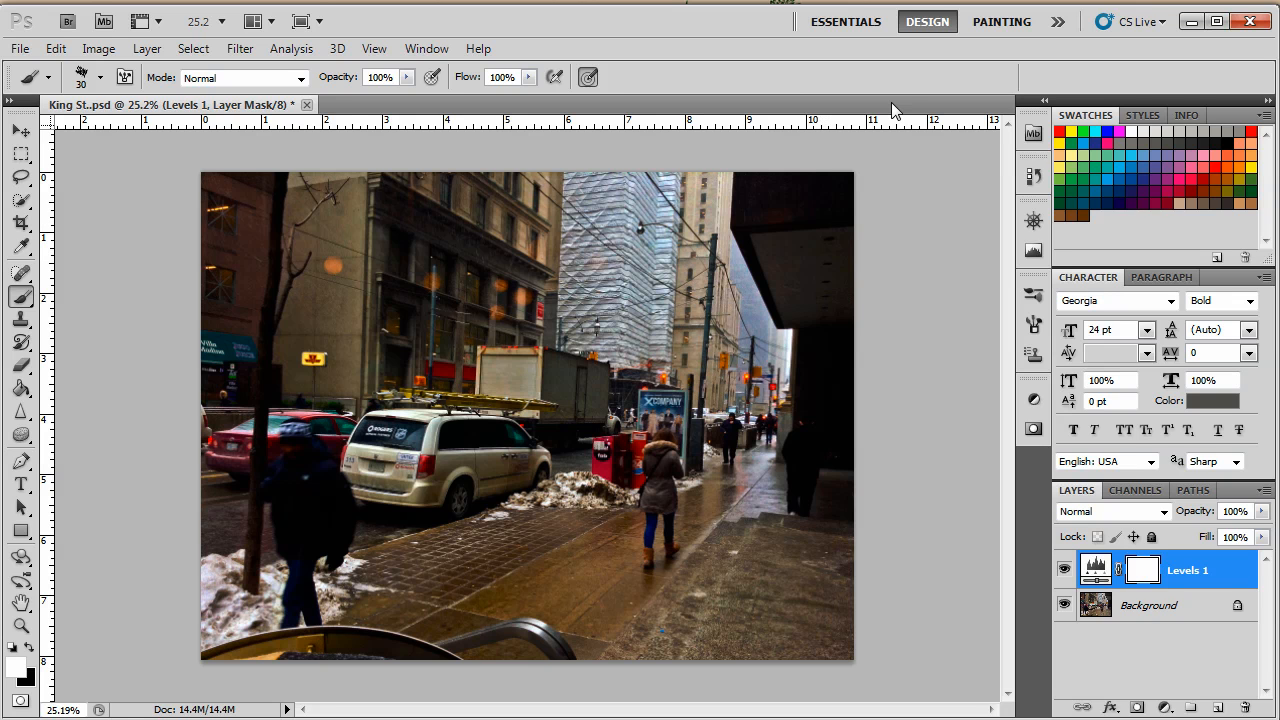